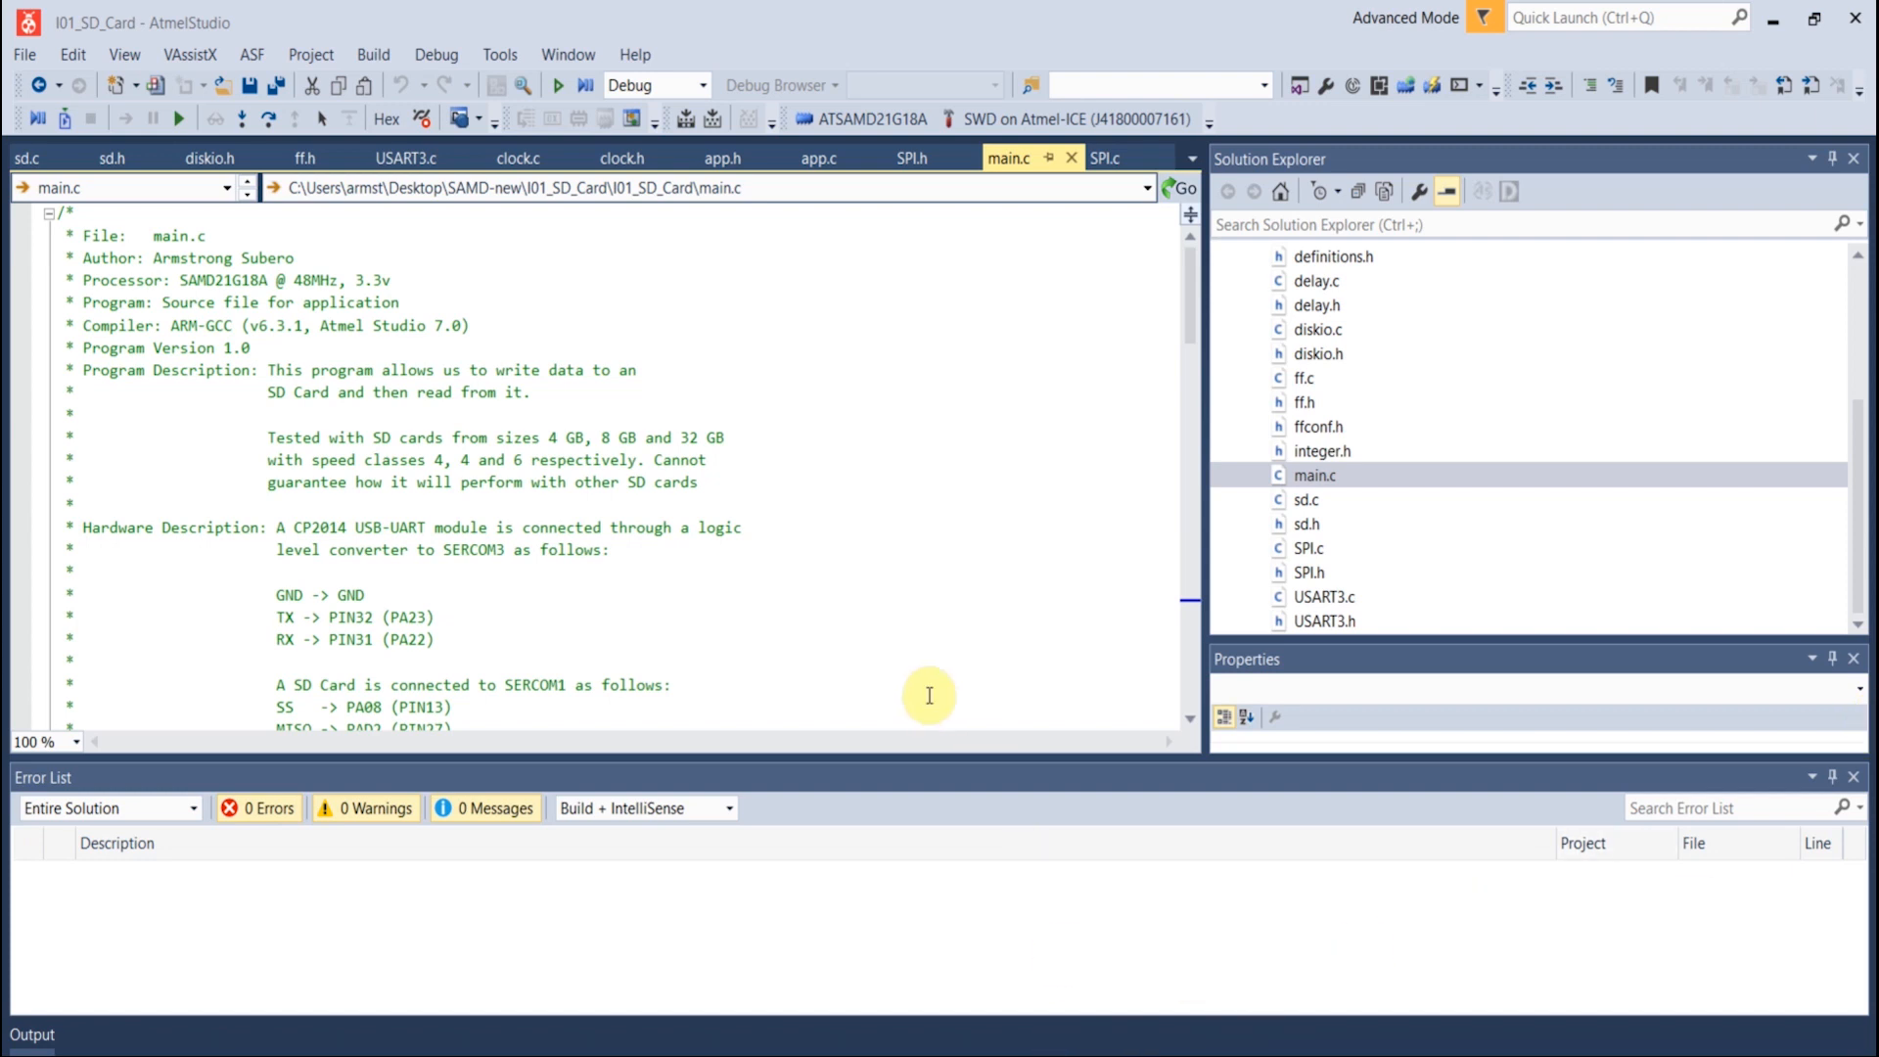
pyautogui.moveTo(570, 541)
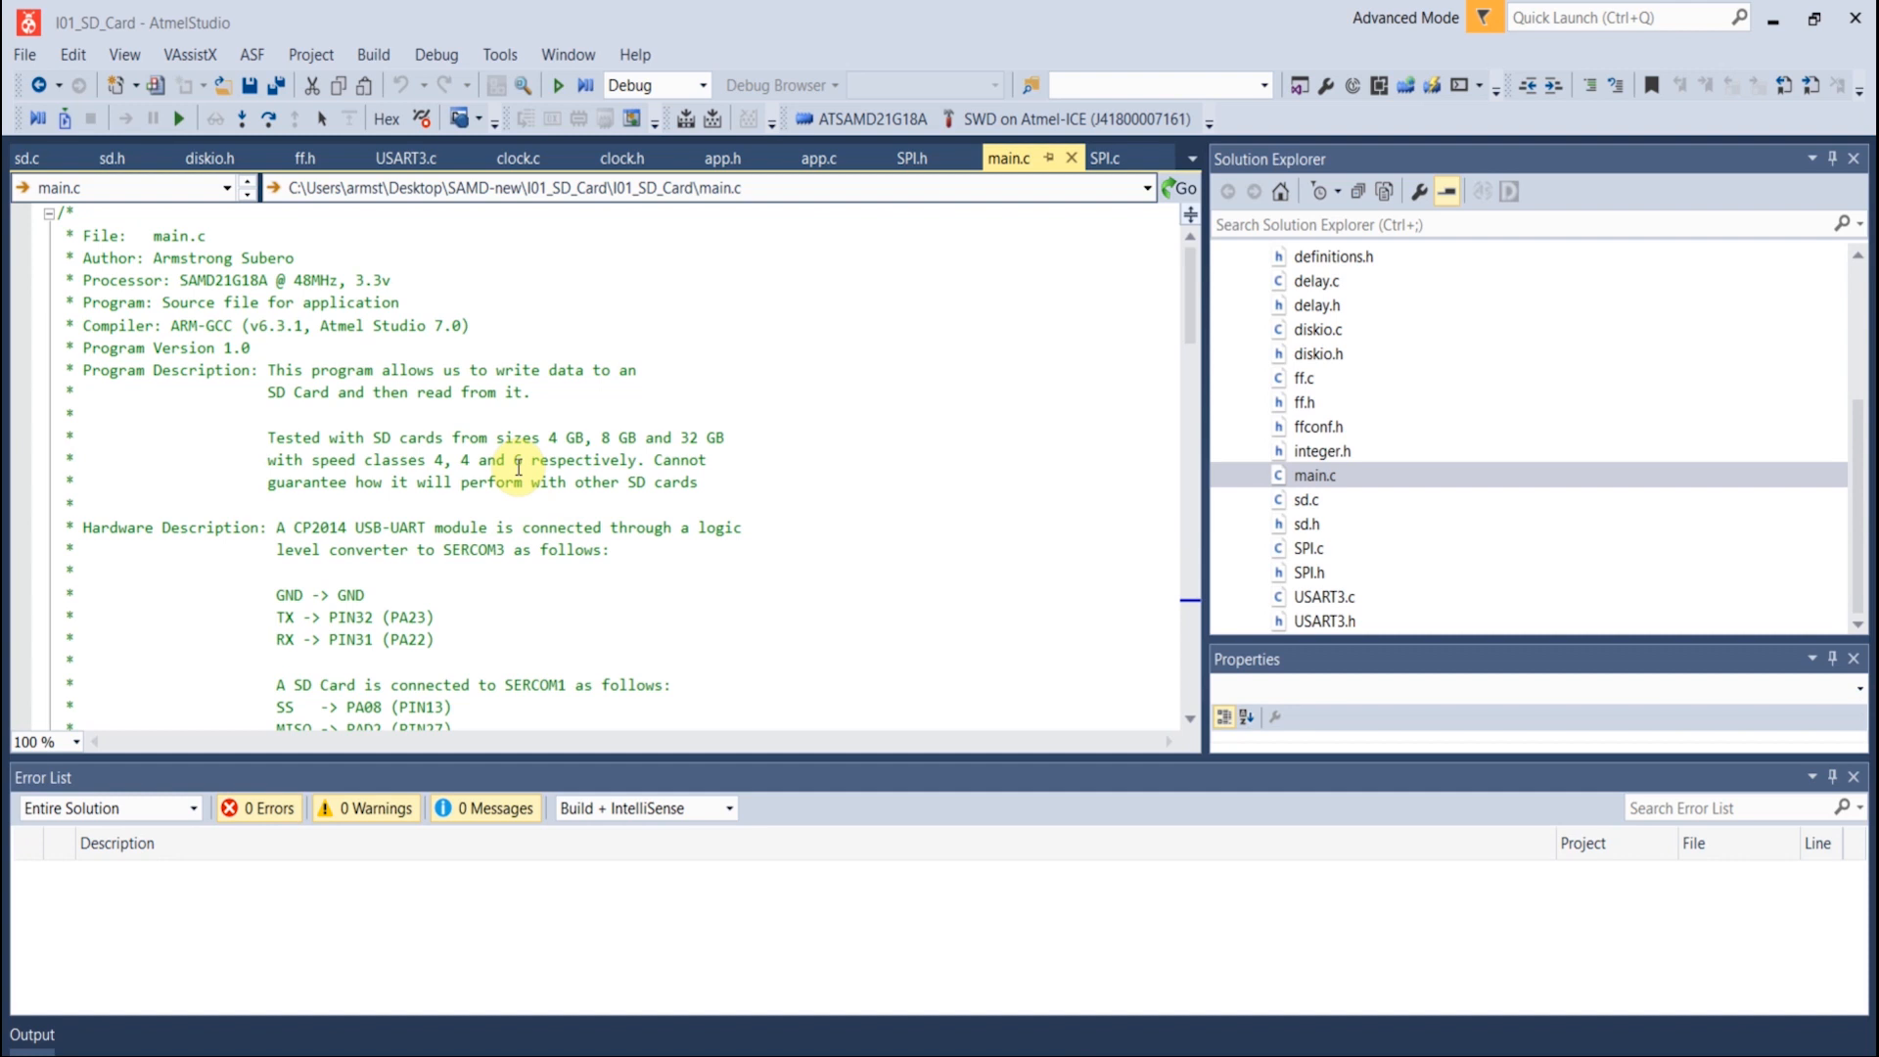
# Browse the Atmel START page, then begin a new project filtering devices for 'sa'
pyautogui.scroll(-3)
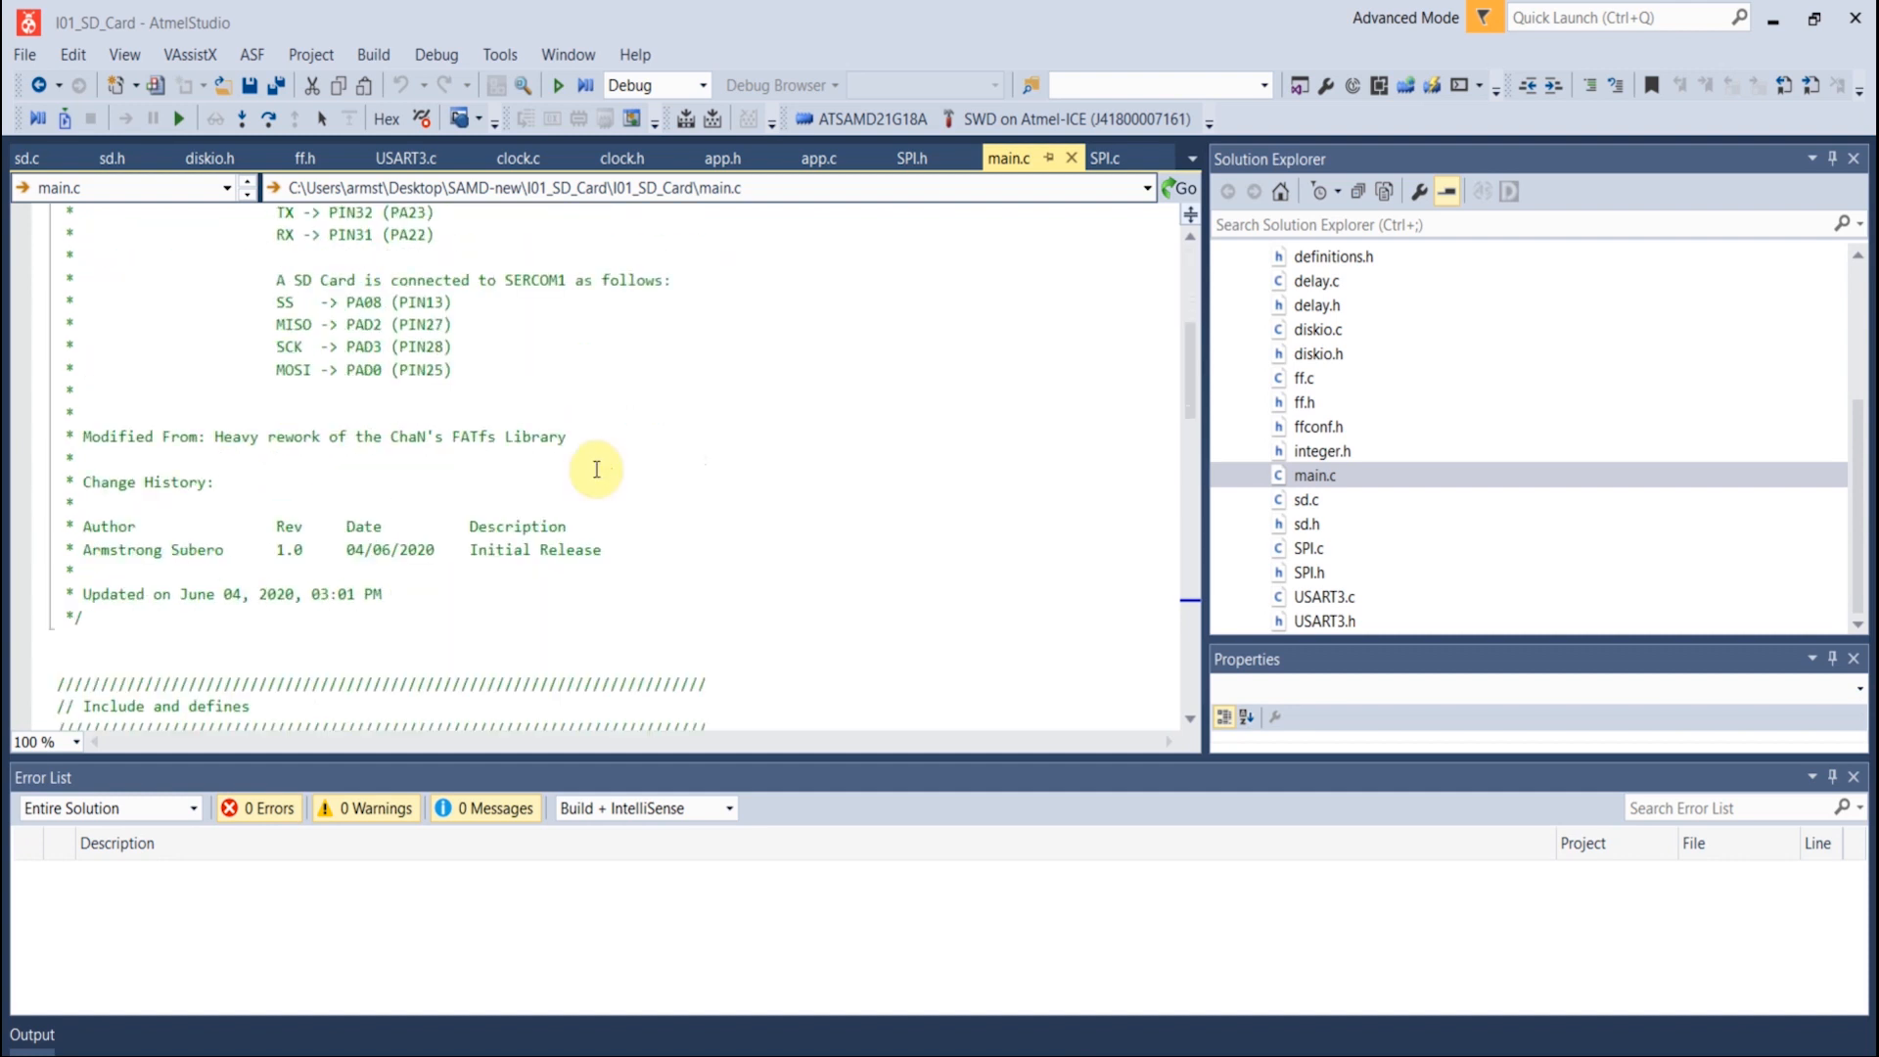
pyautogui.scroll(3)
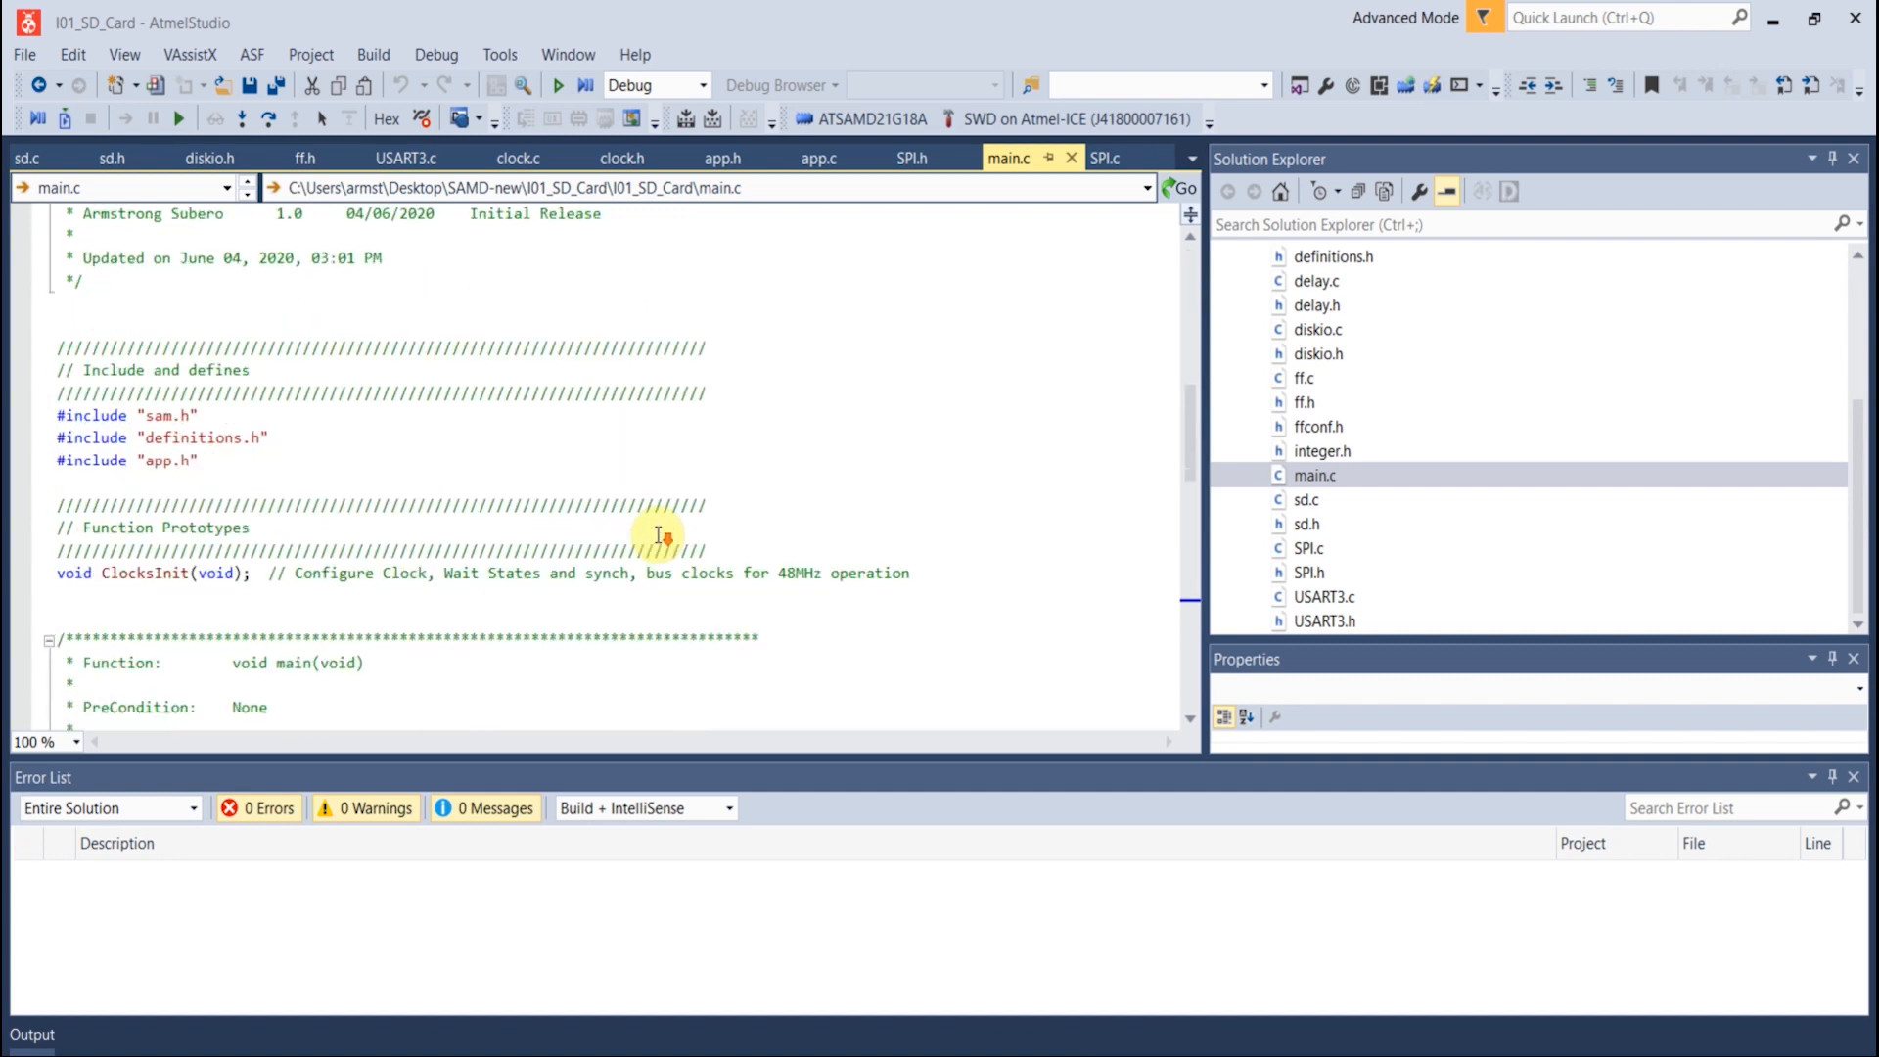
pyautogui.scroll(-3)
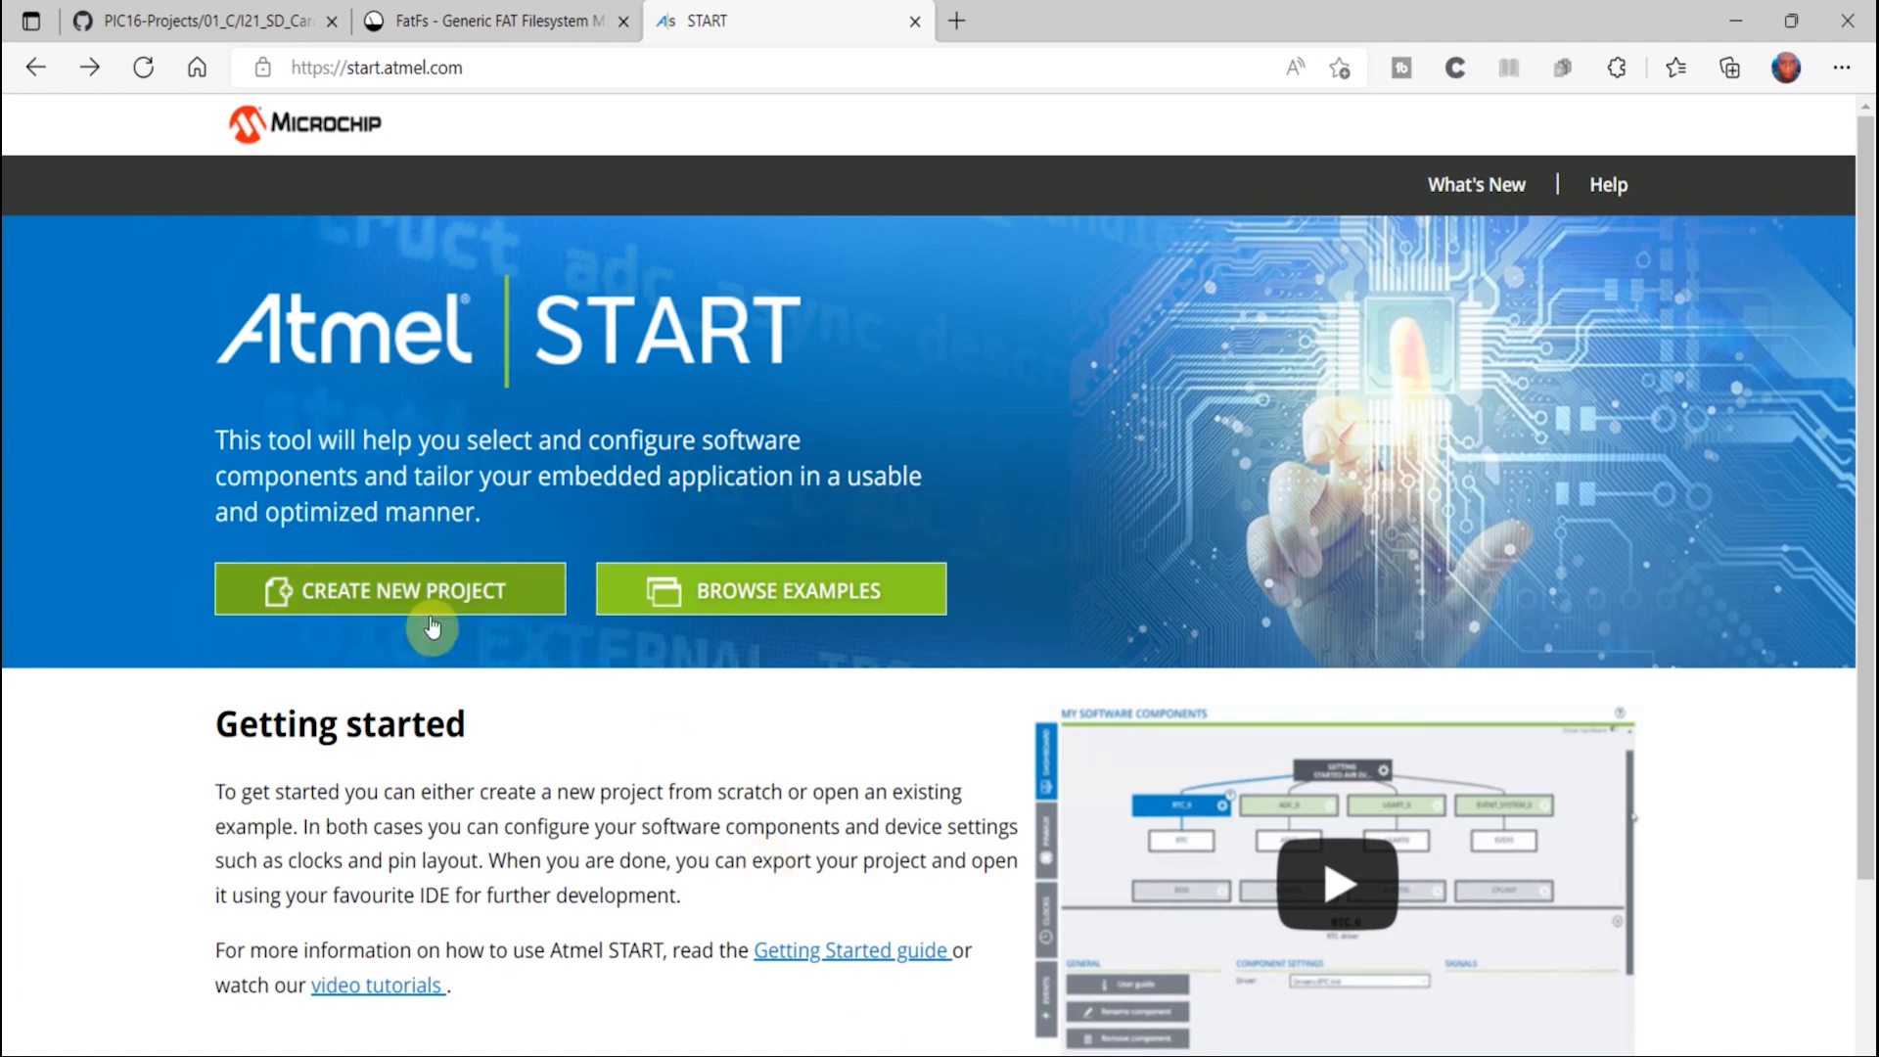
pyautogui.moveTo(892, 509)
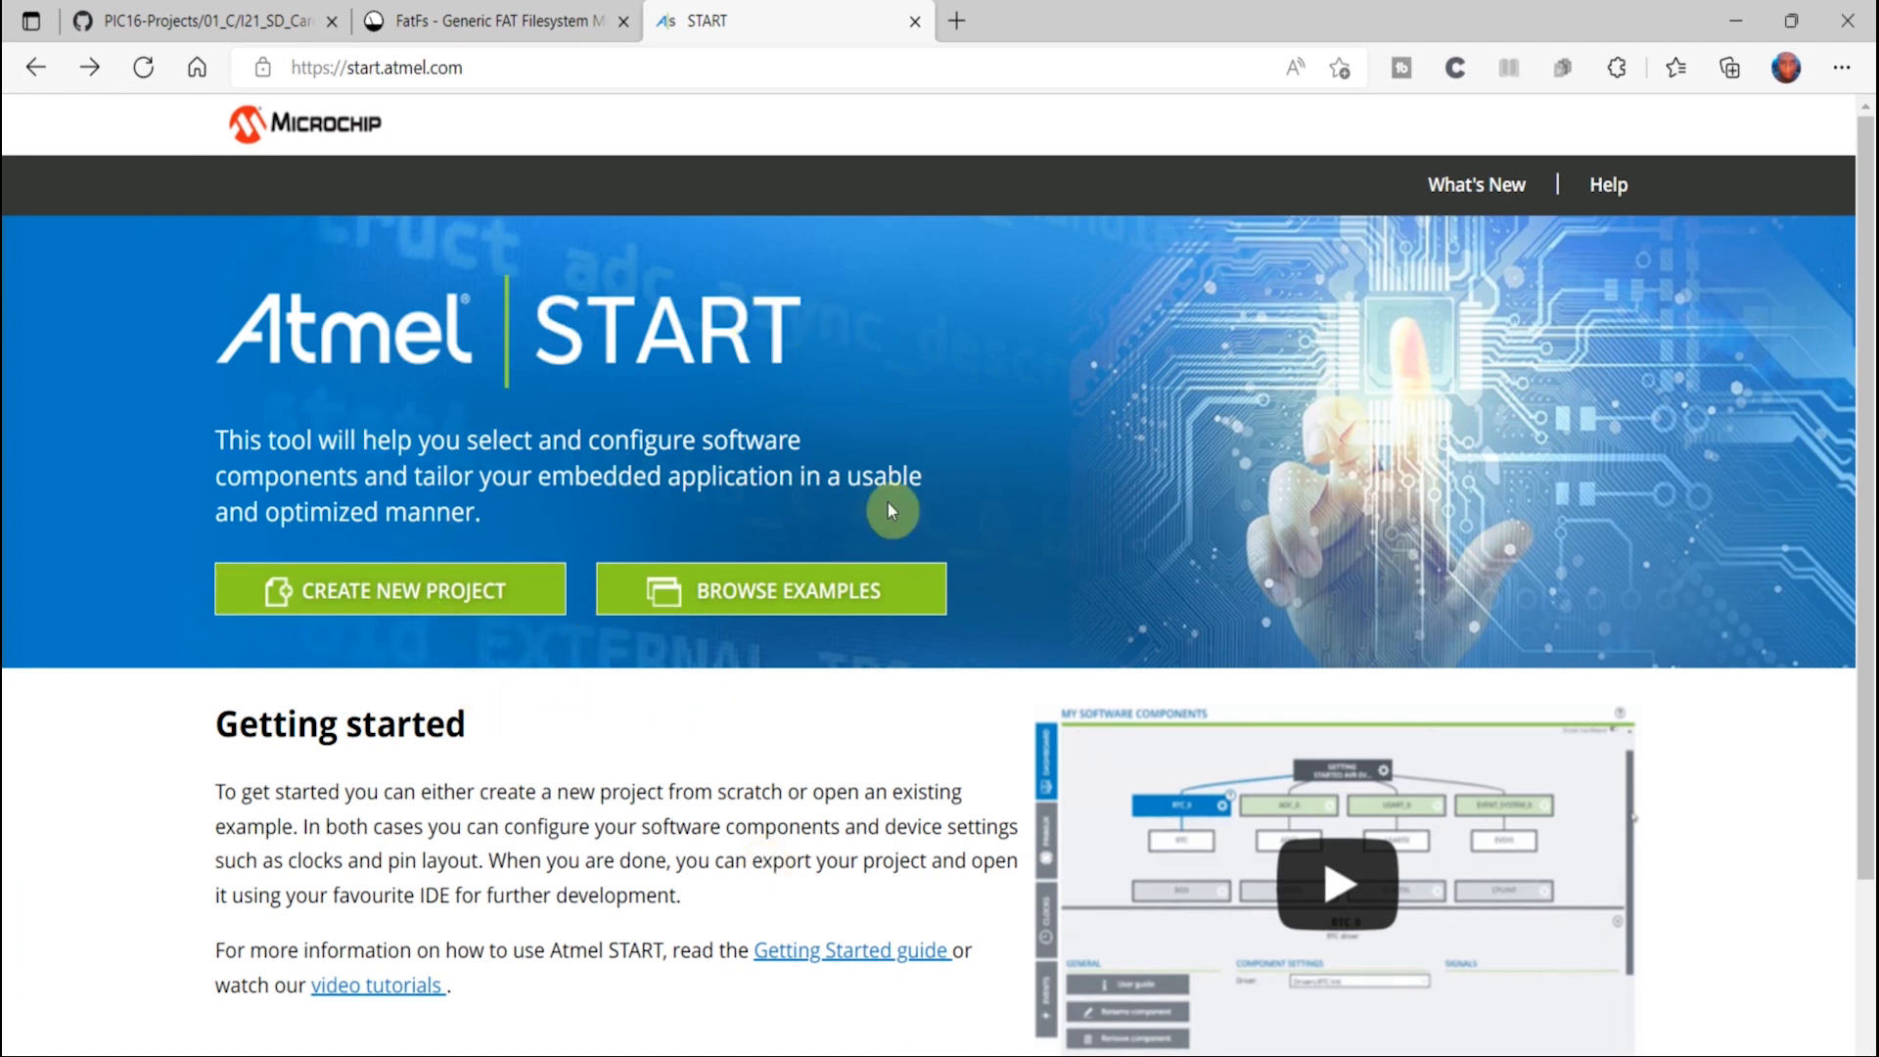
pyautogui.moveTo(1021, 665)
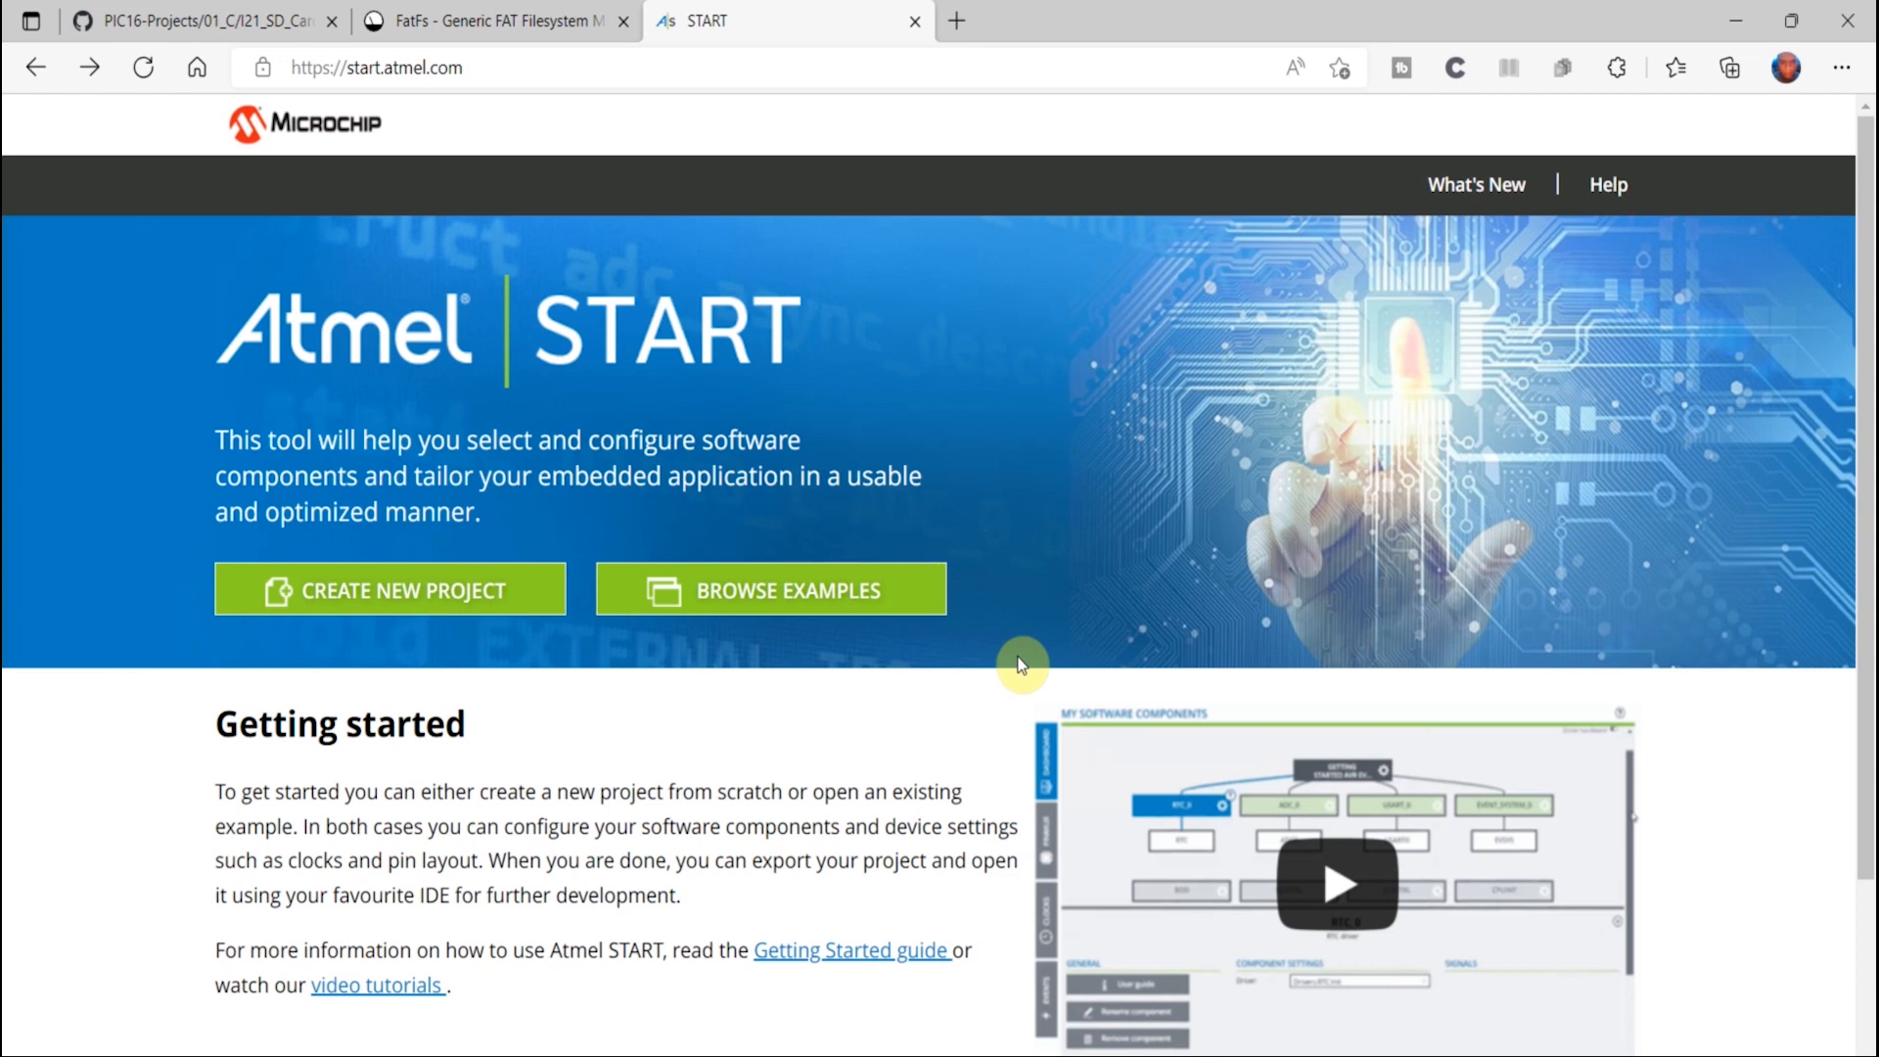
pyautogui.moveTo(942, 698)
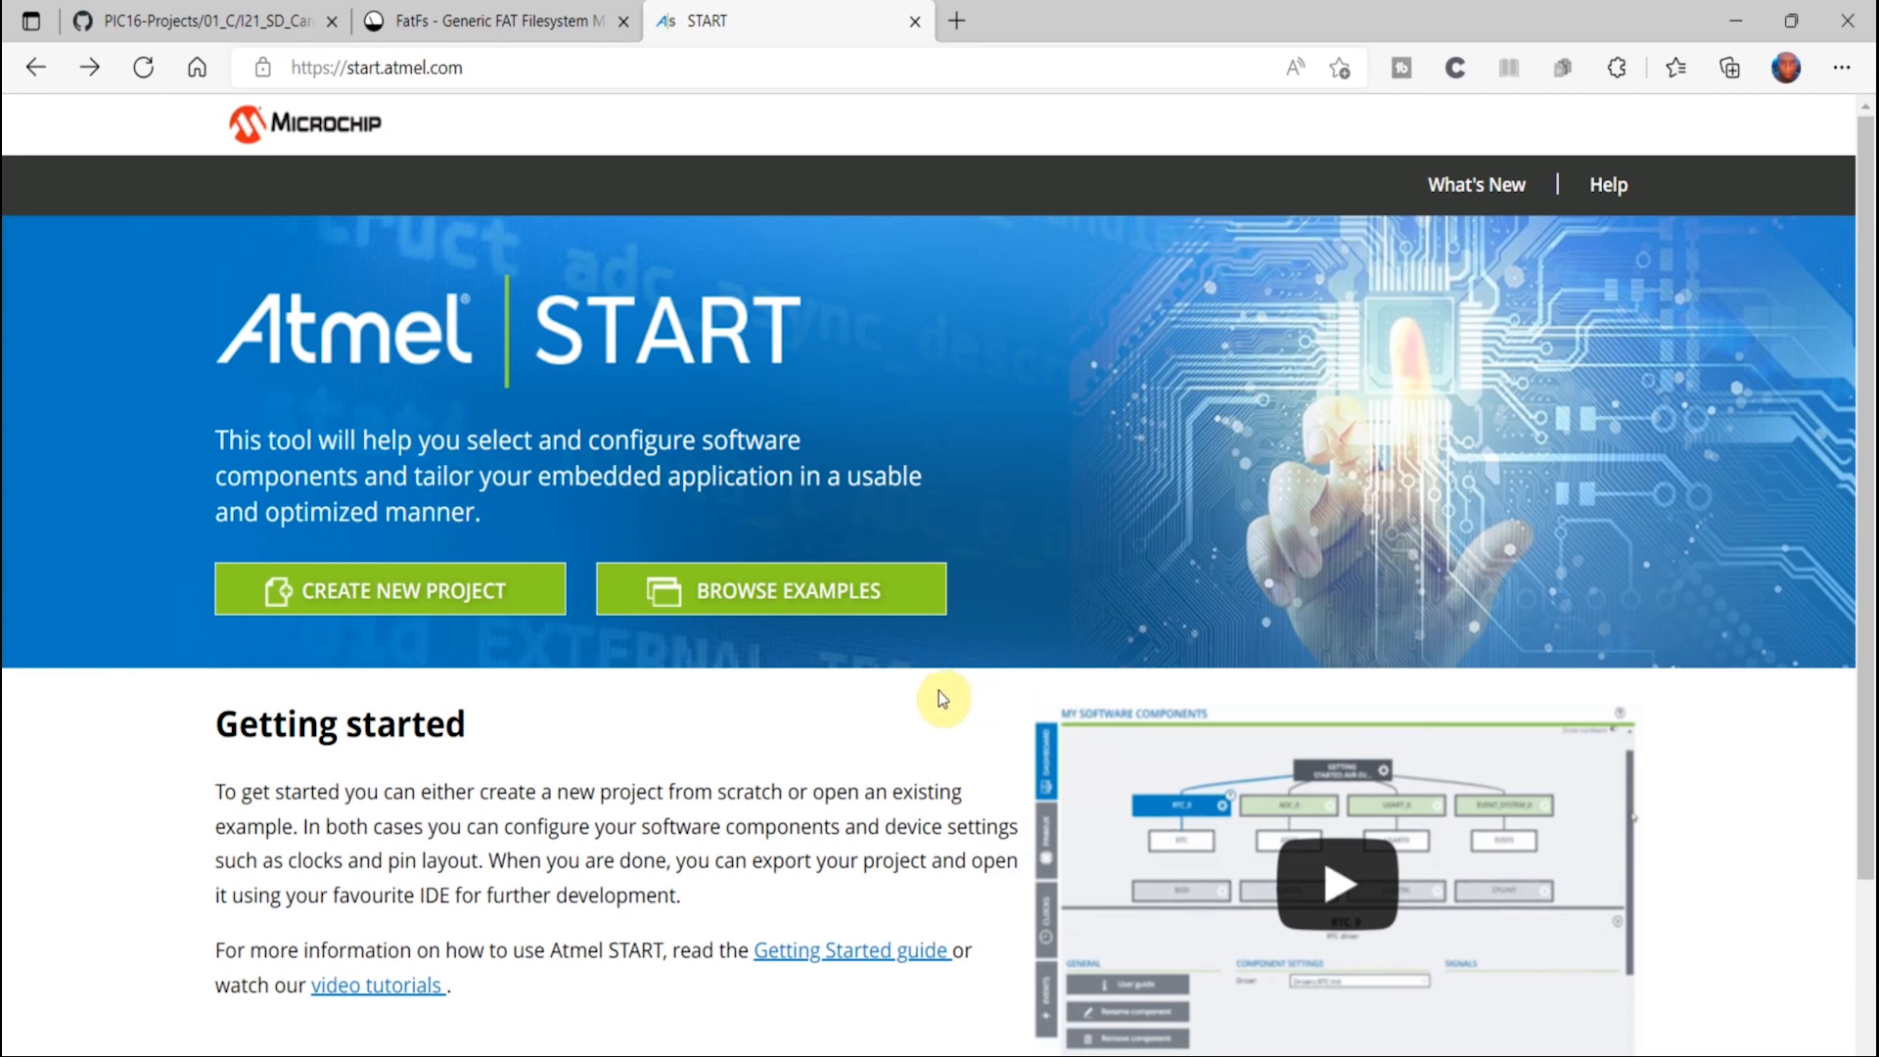
pyautogui.moveTo(578, 747)
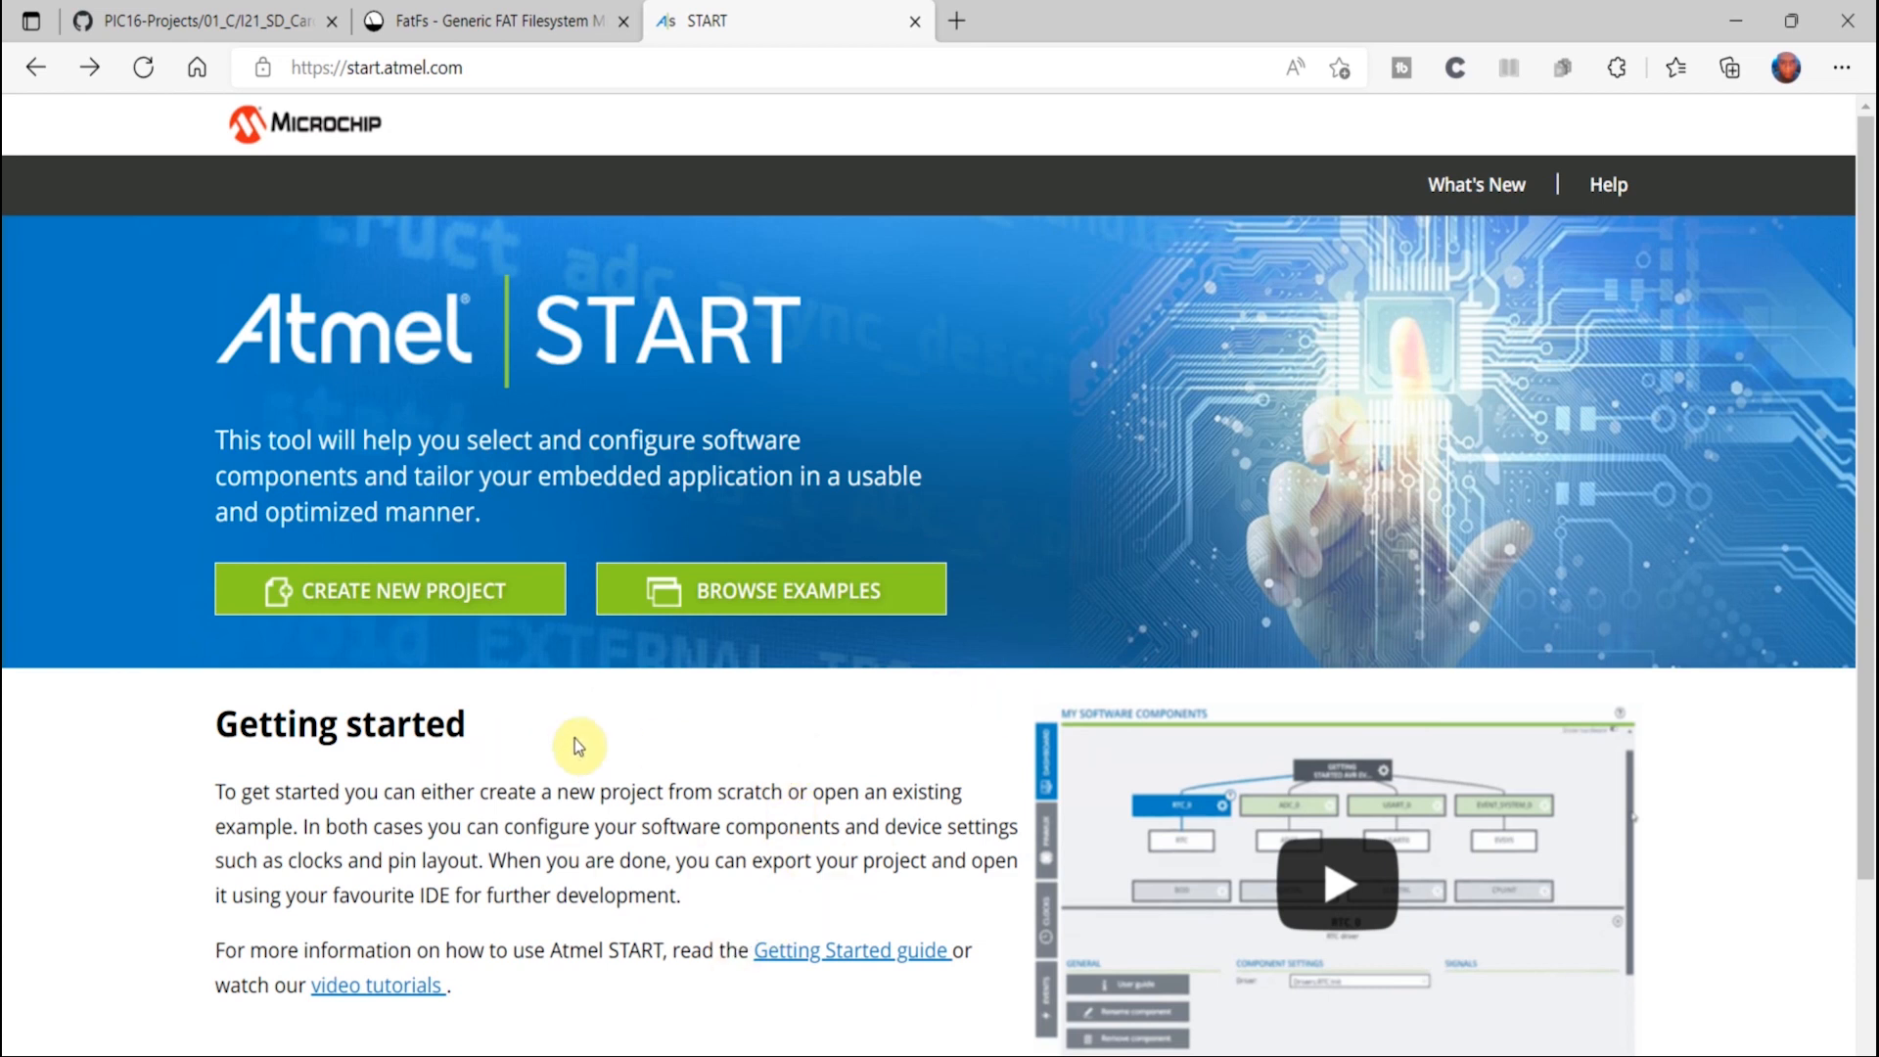
pyautogui.moveTo(605, 850)
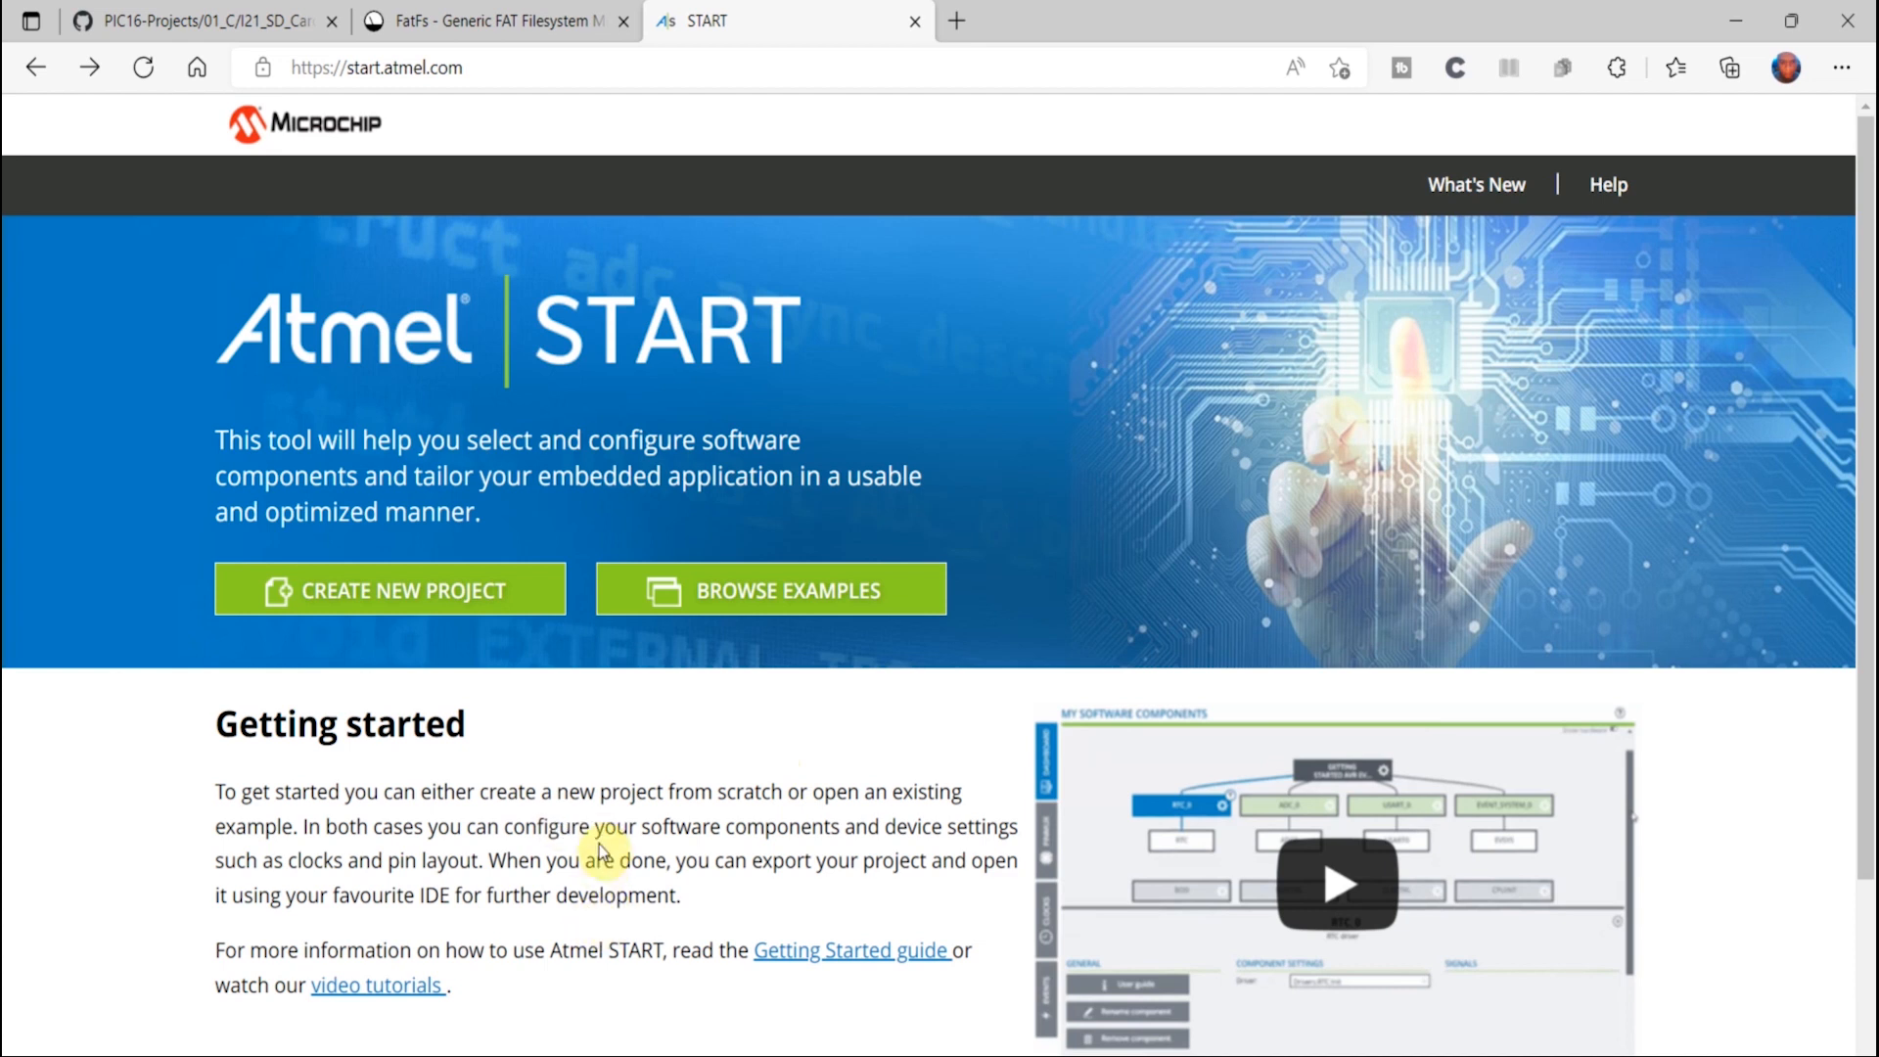
pyautogui.moveTo(714, 827)
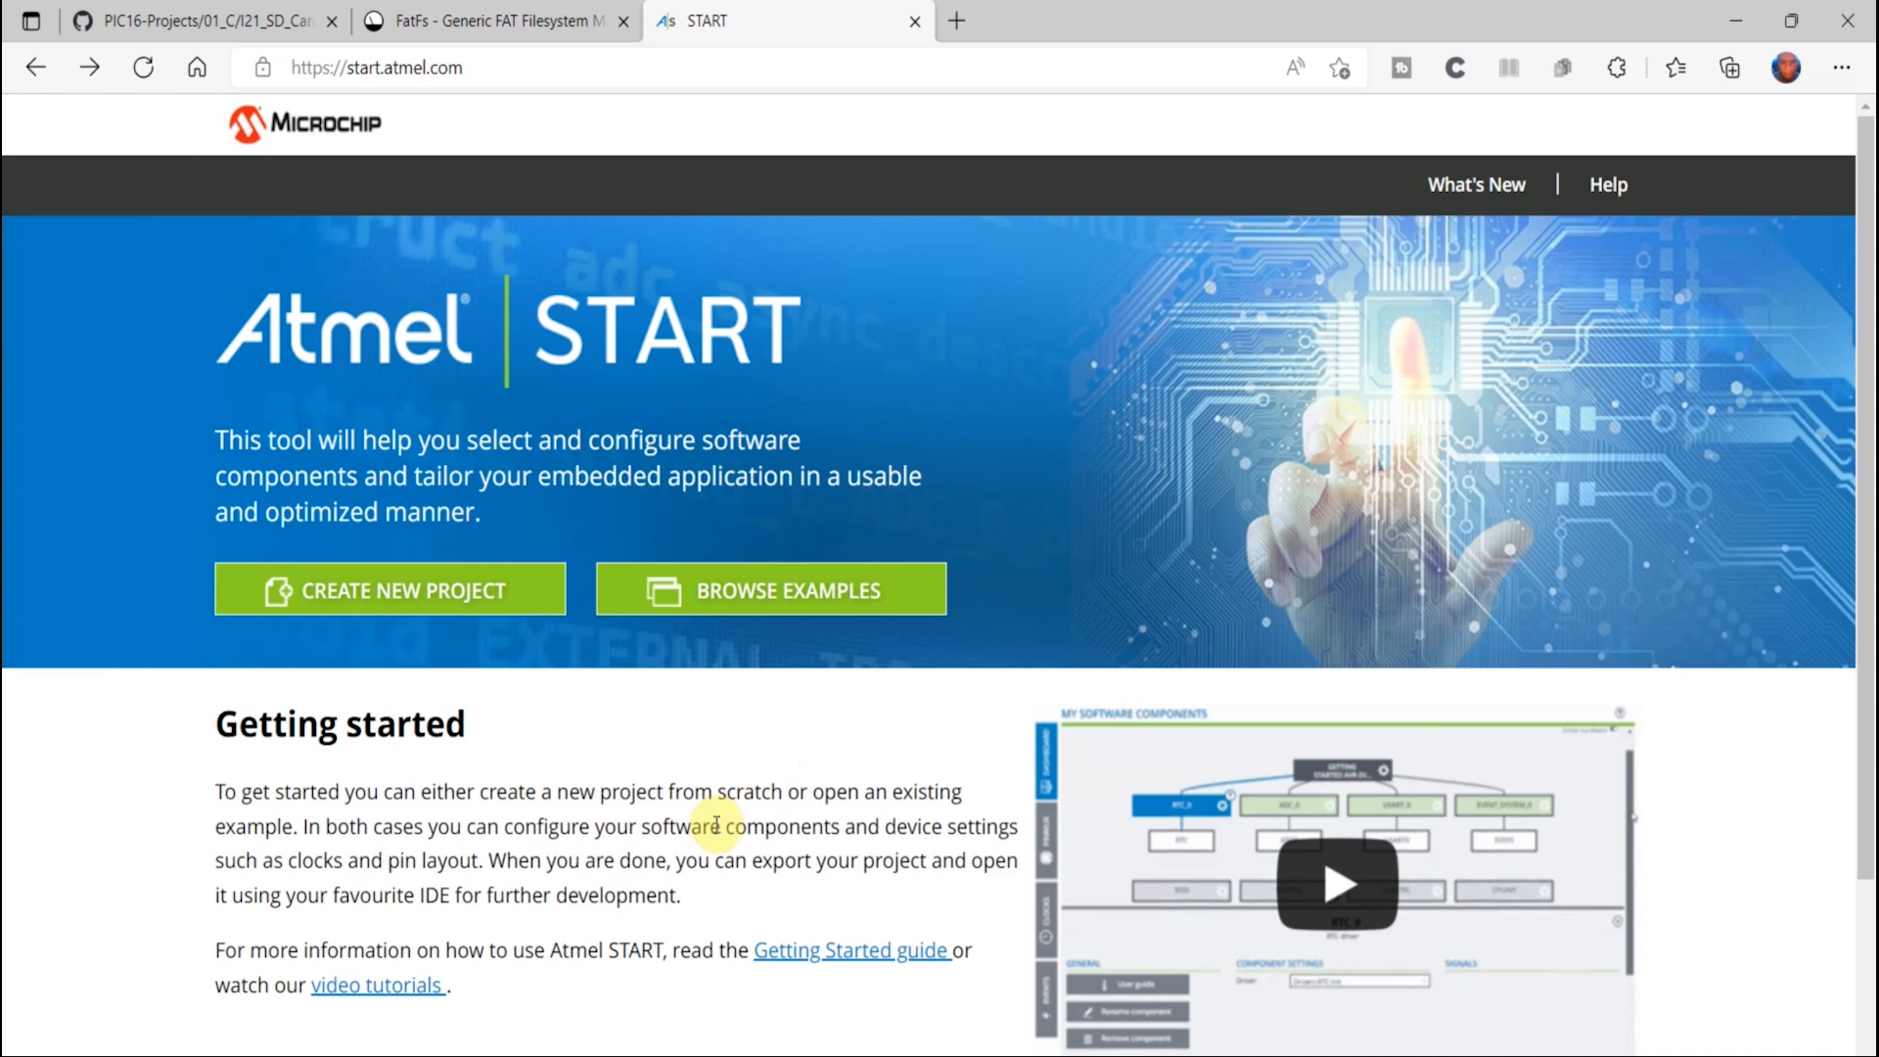
pyautogui.moveTo(815, 897)
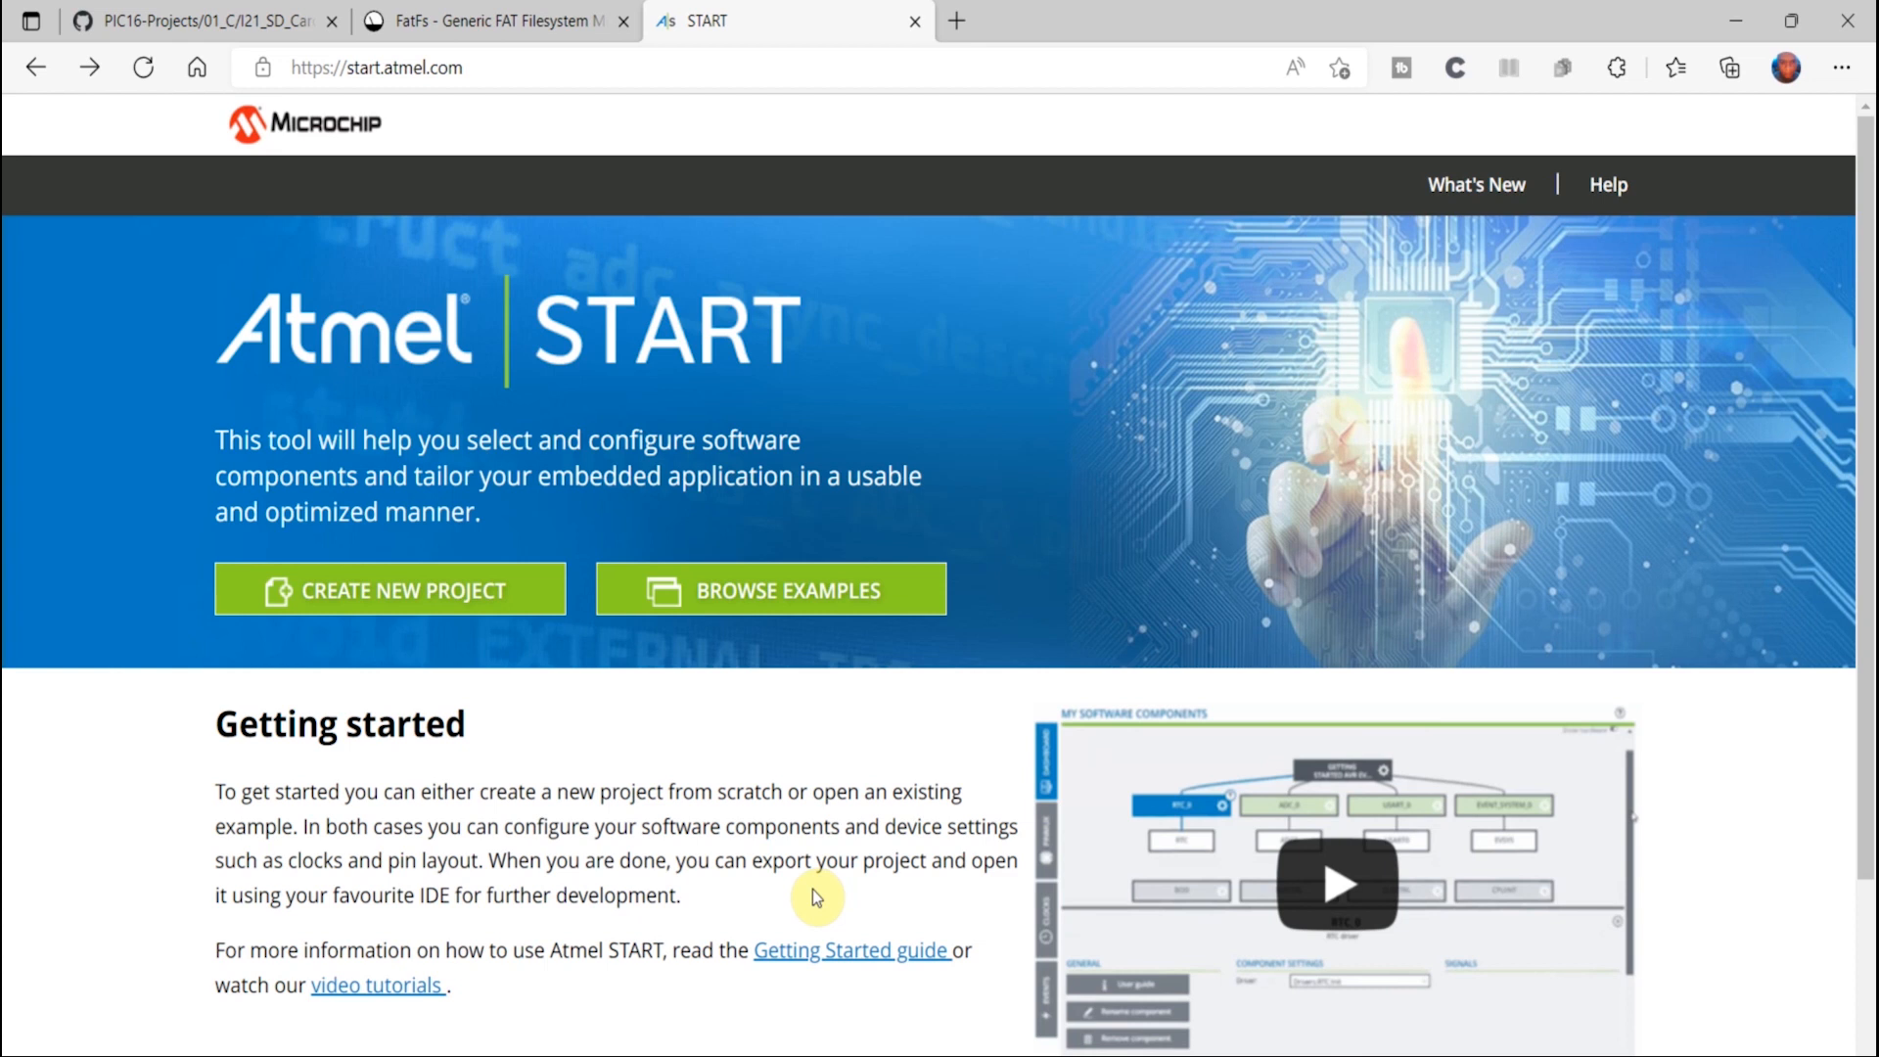
pyautogui.moveTo(1003, 697)
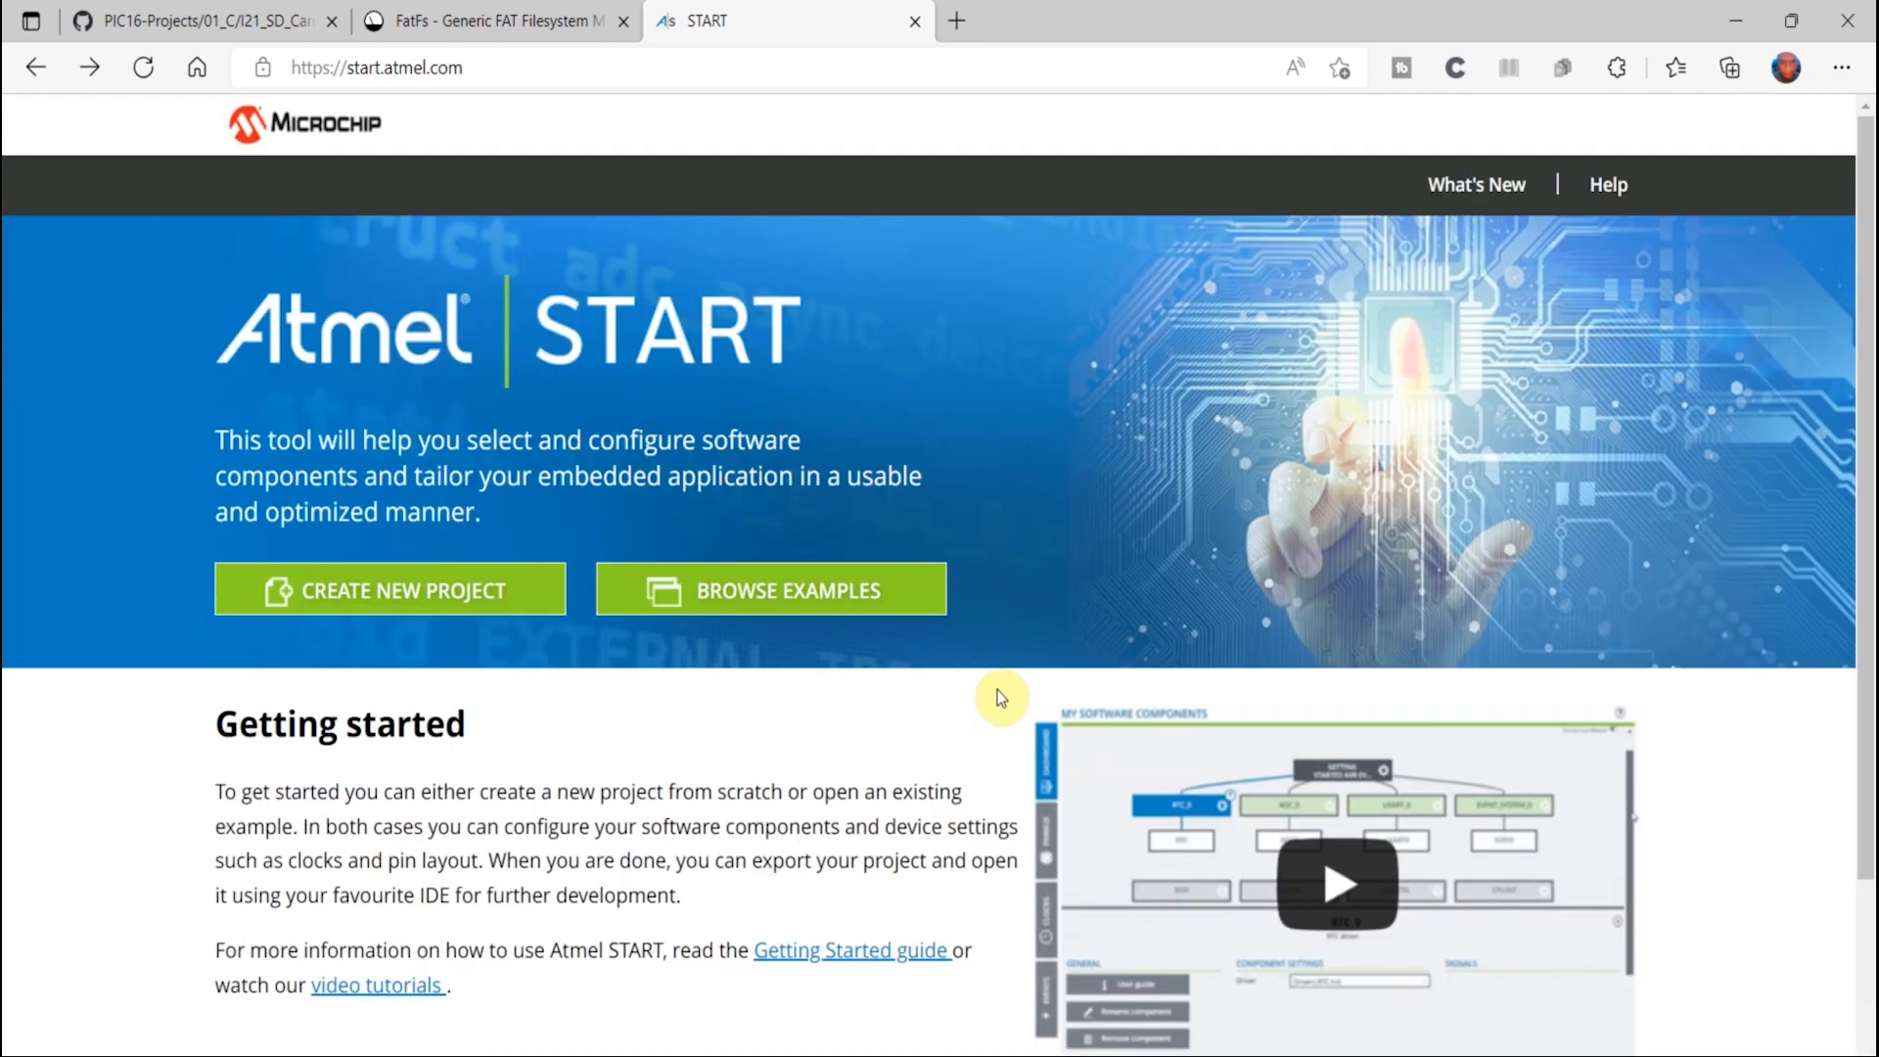
pyautogui.moveTo(1043, 597)
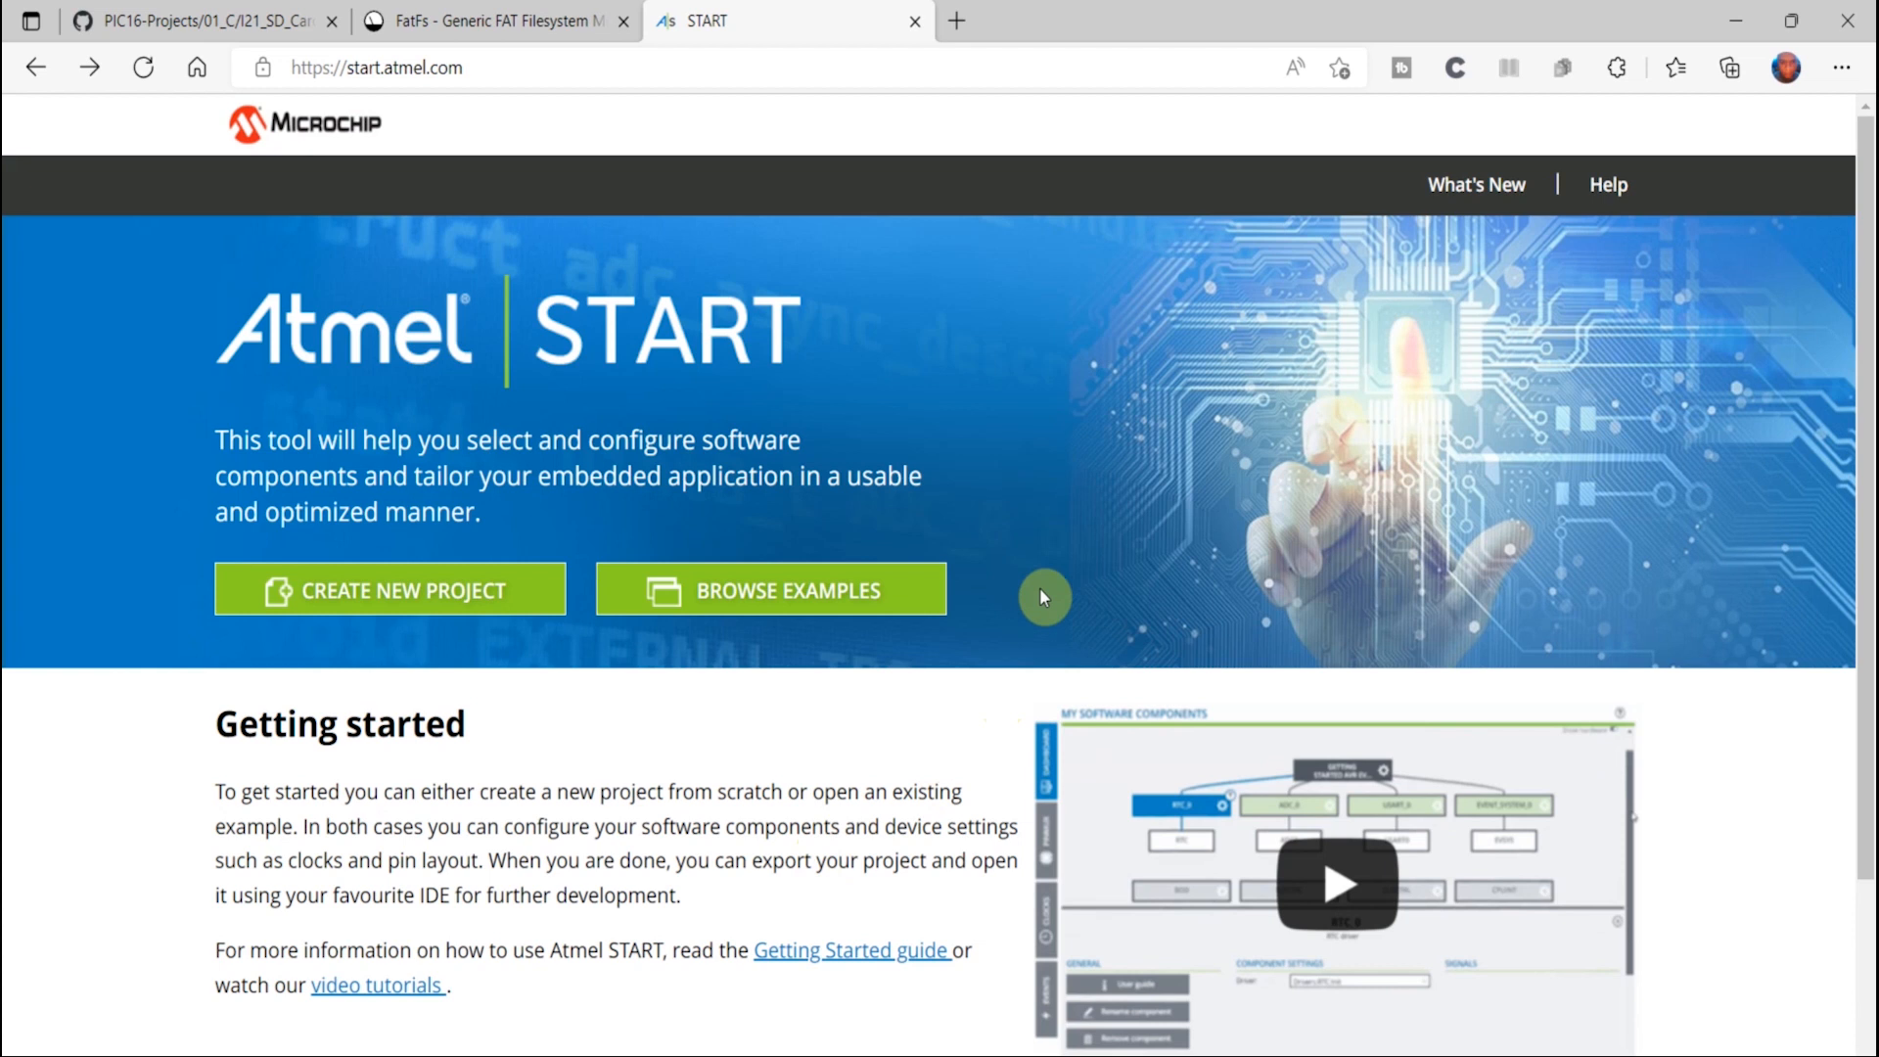
pyautogui.moveTo(962, 455)
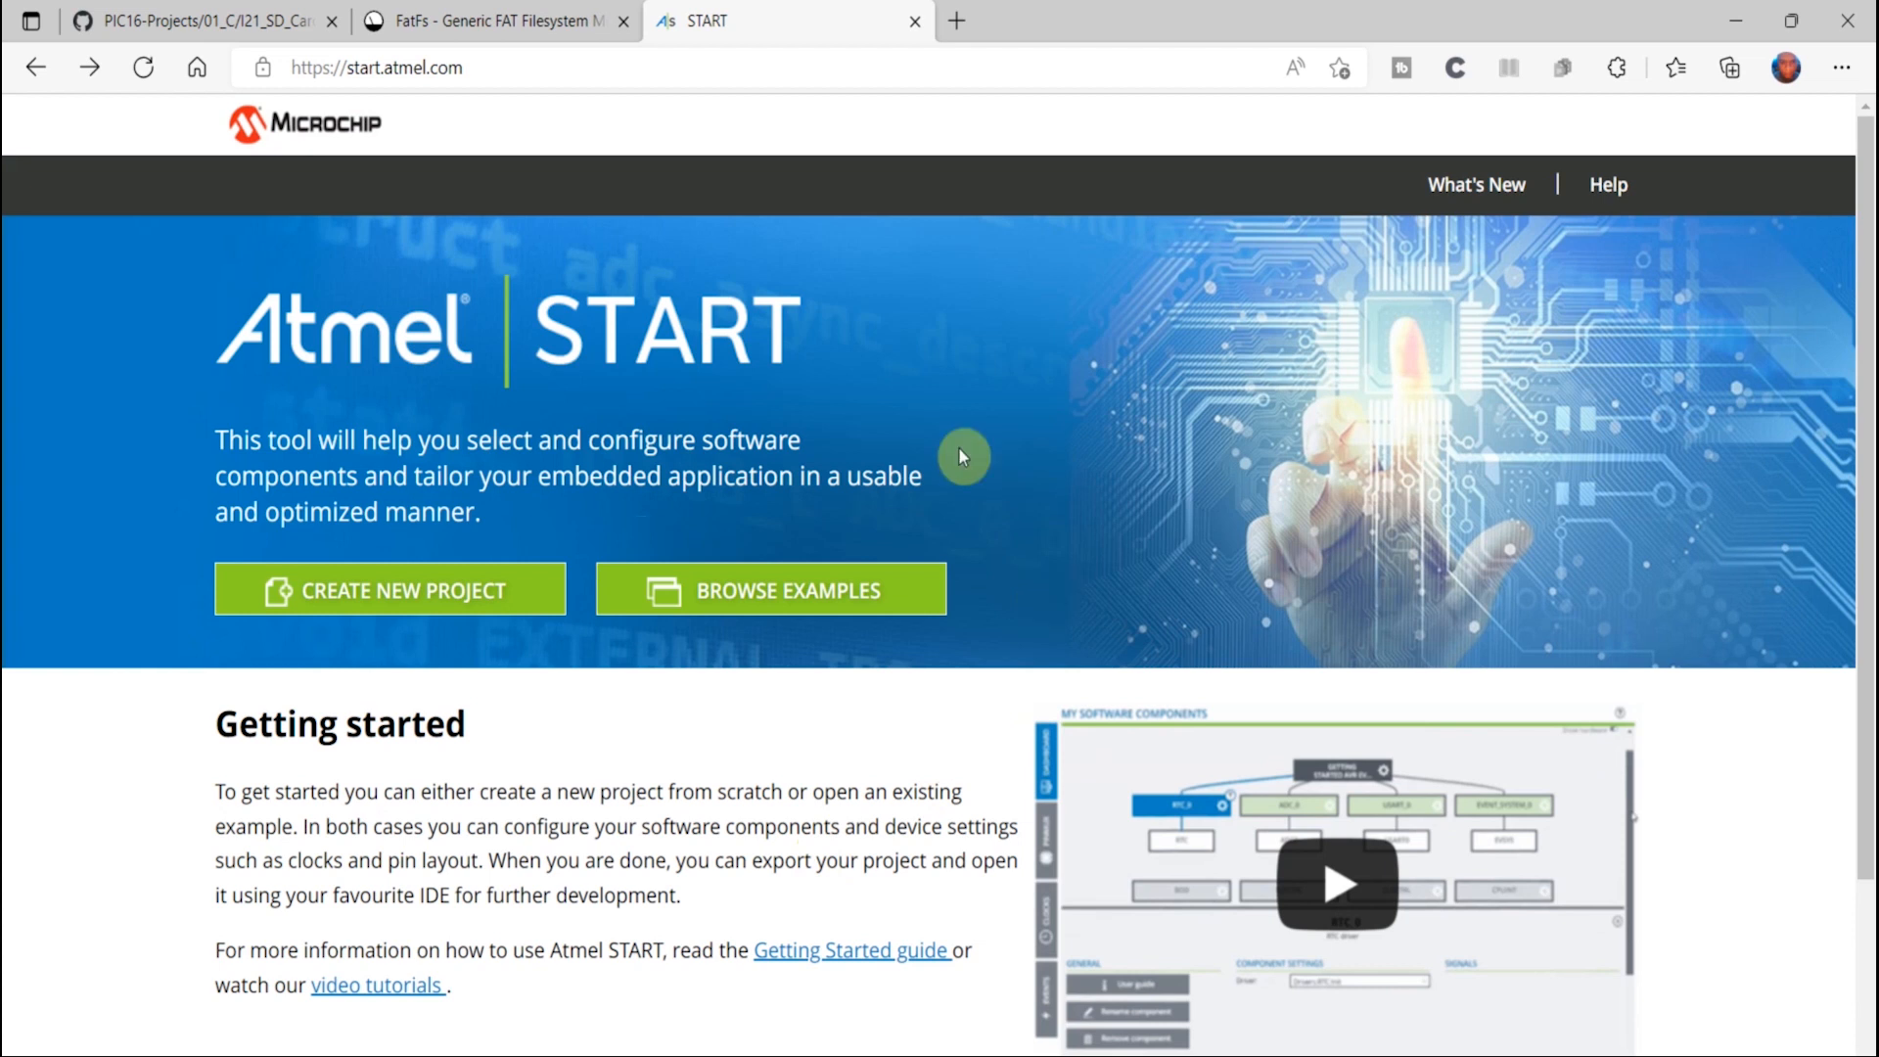
pyautogui.scroll(-3)
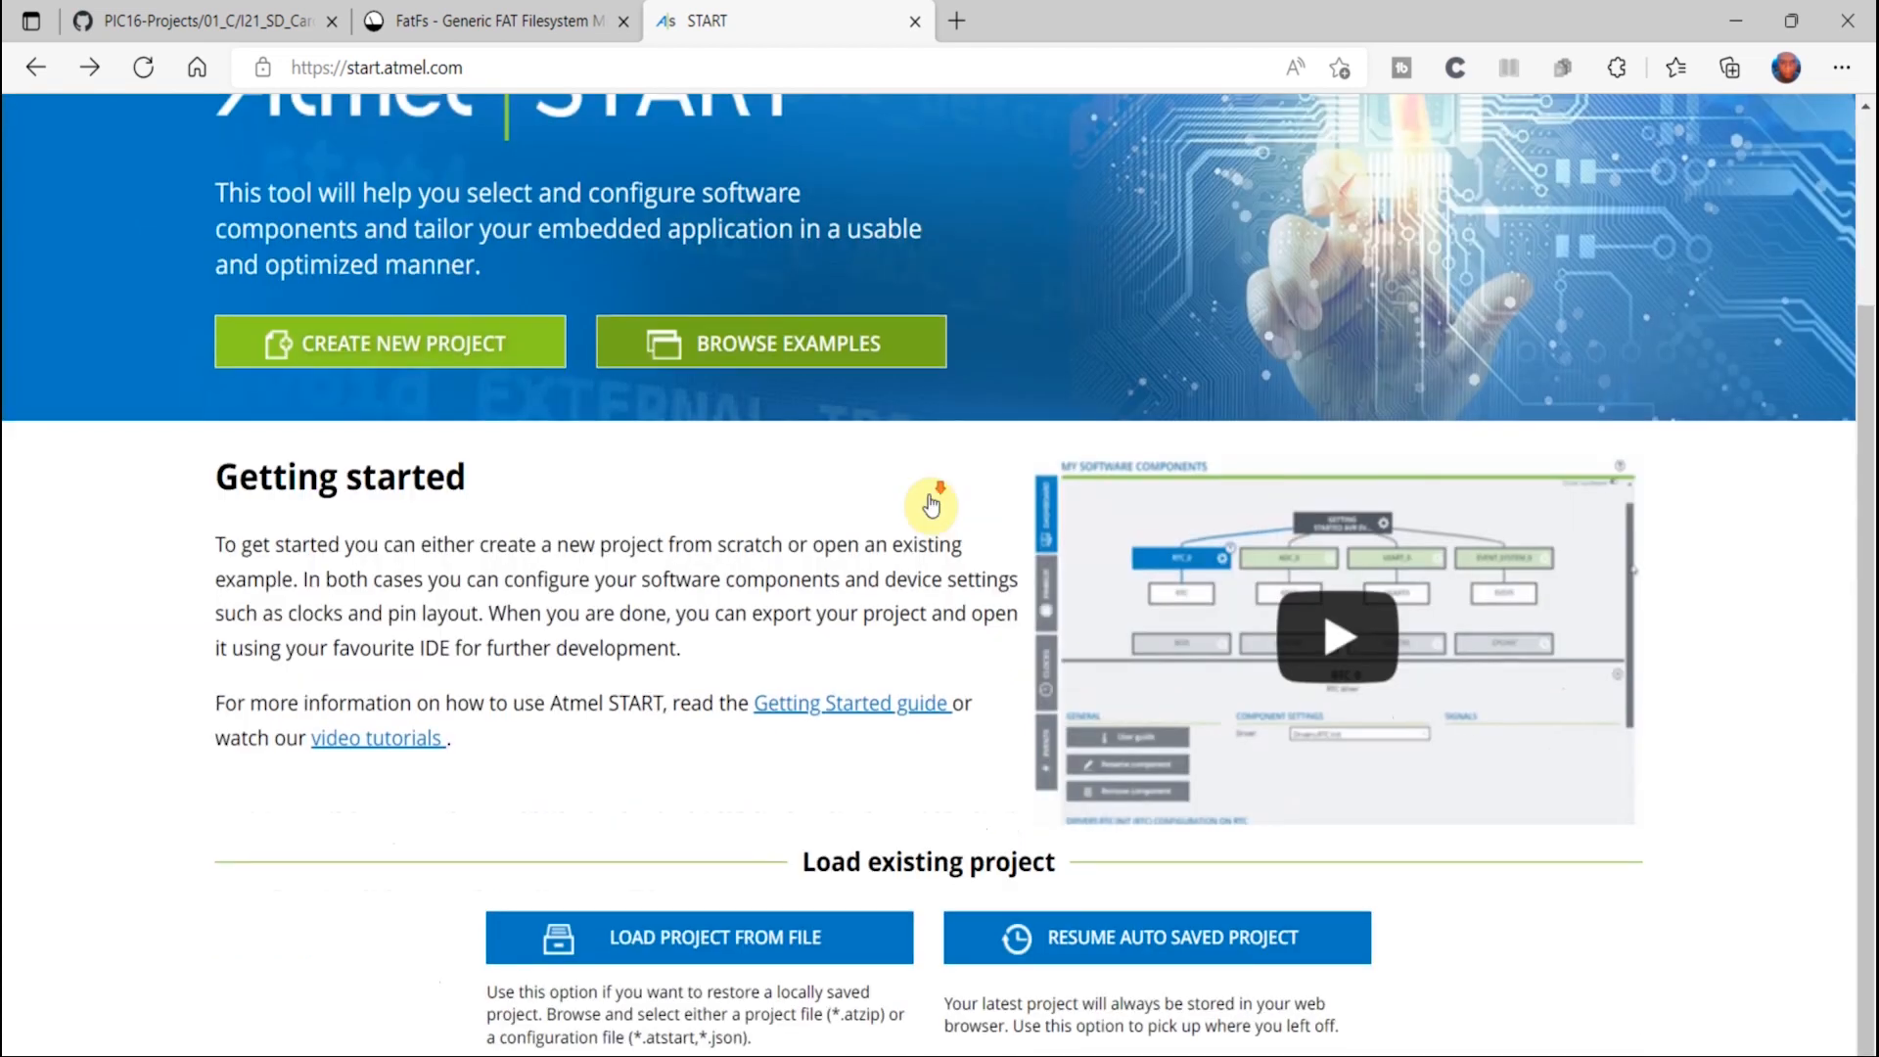
pyautogui.scroll(3)
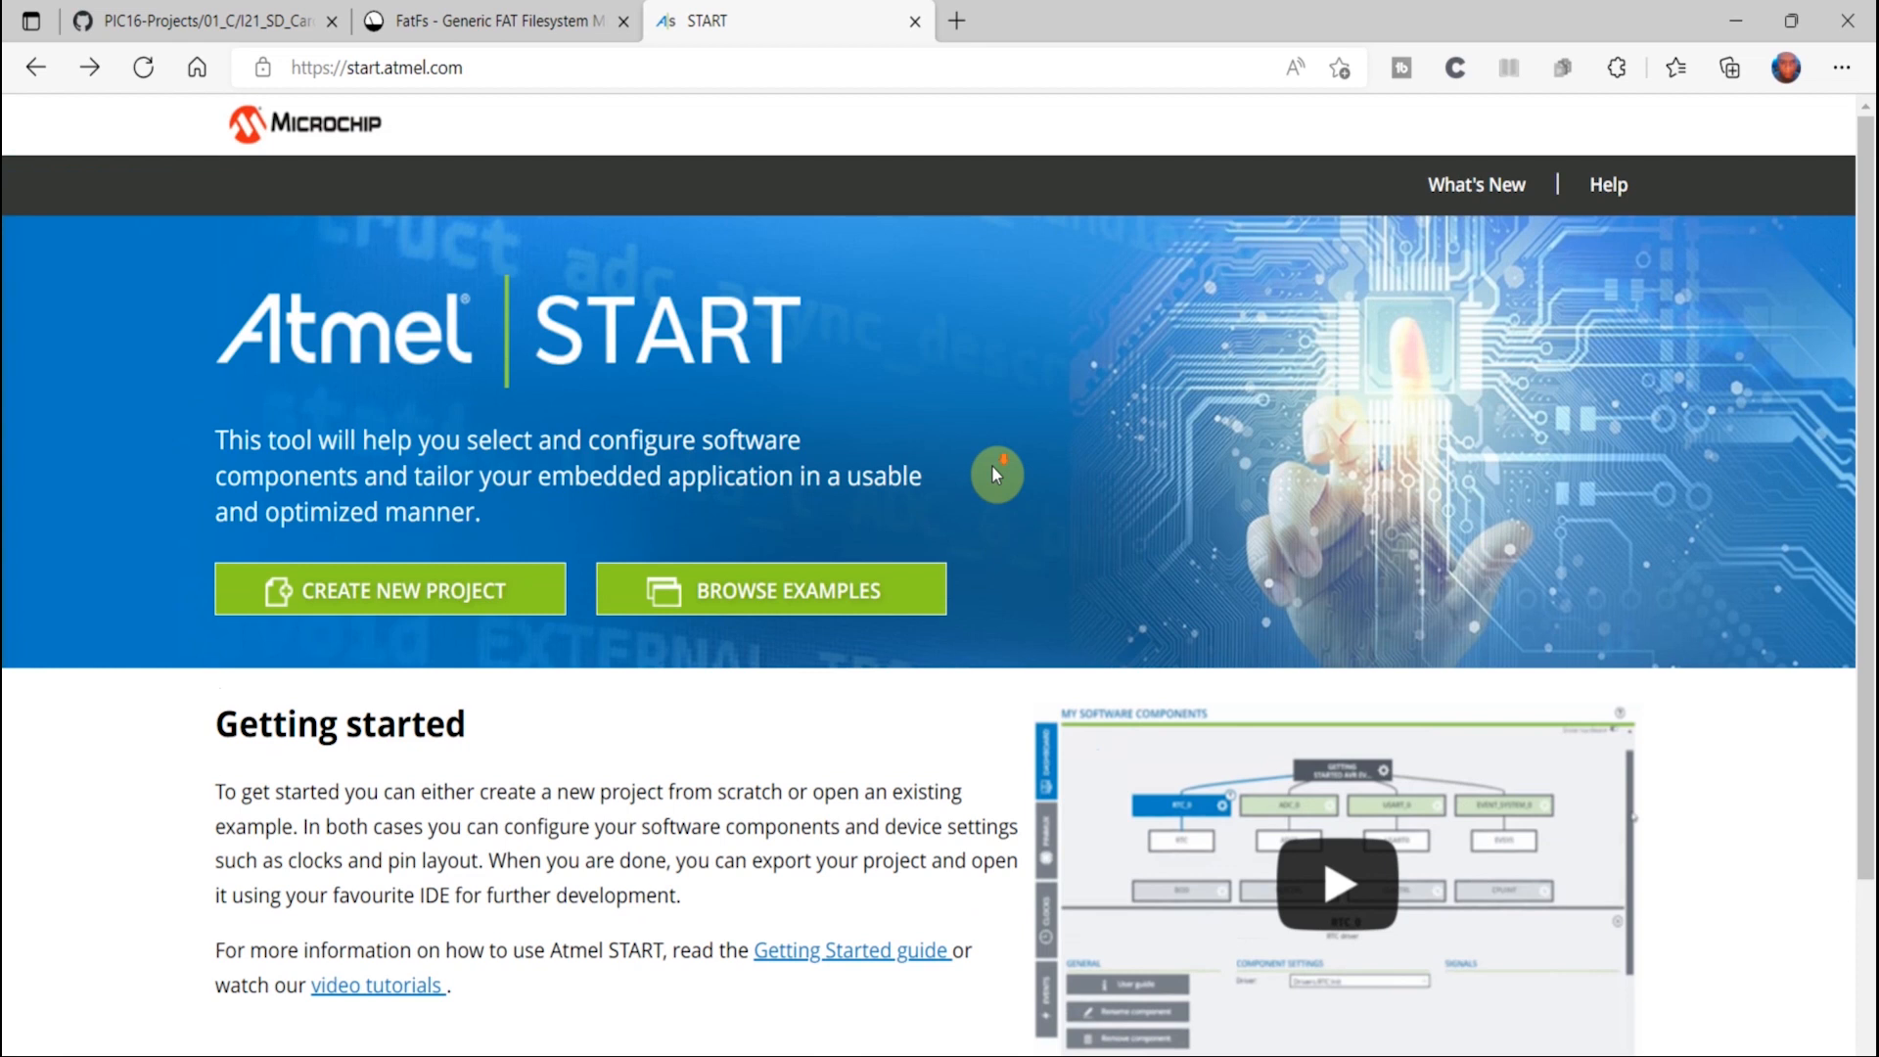
pyautogui.scroll(-3)
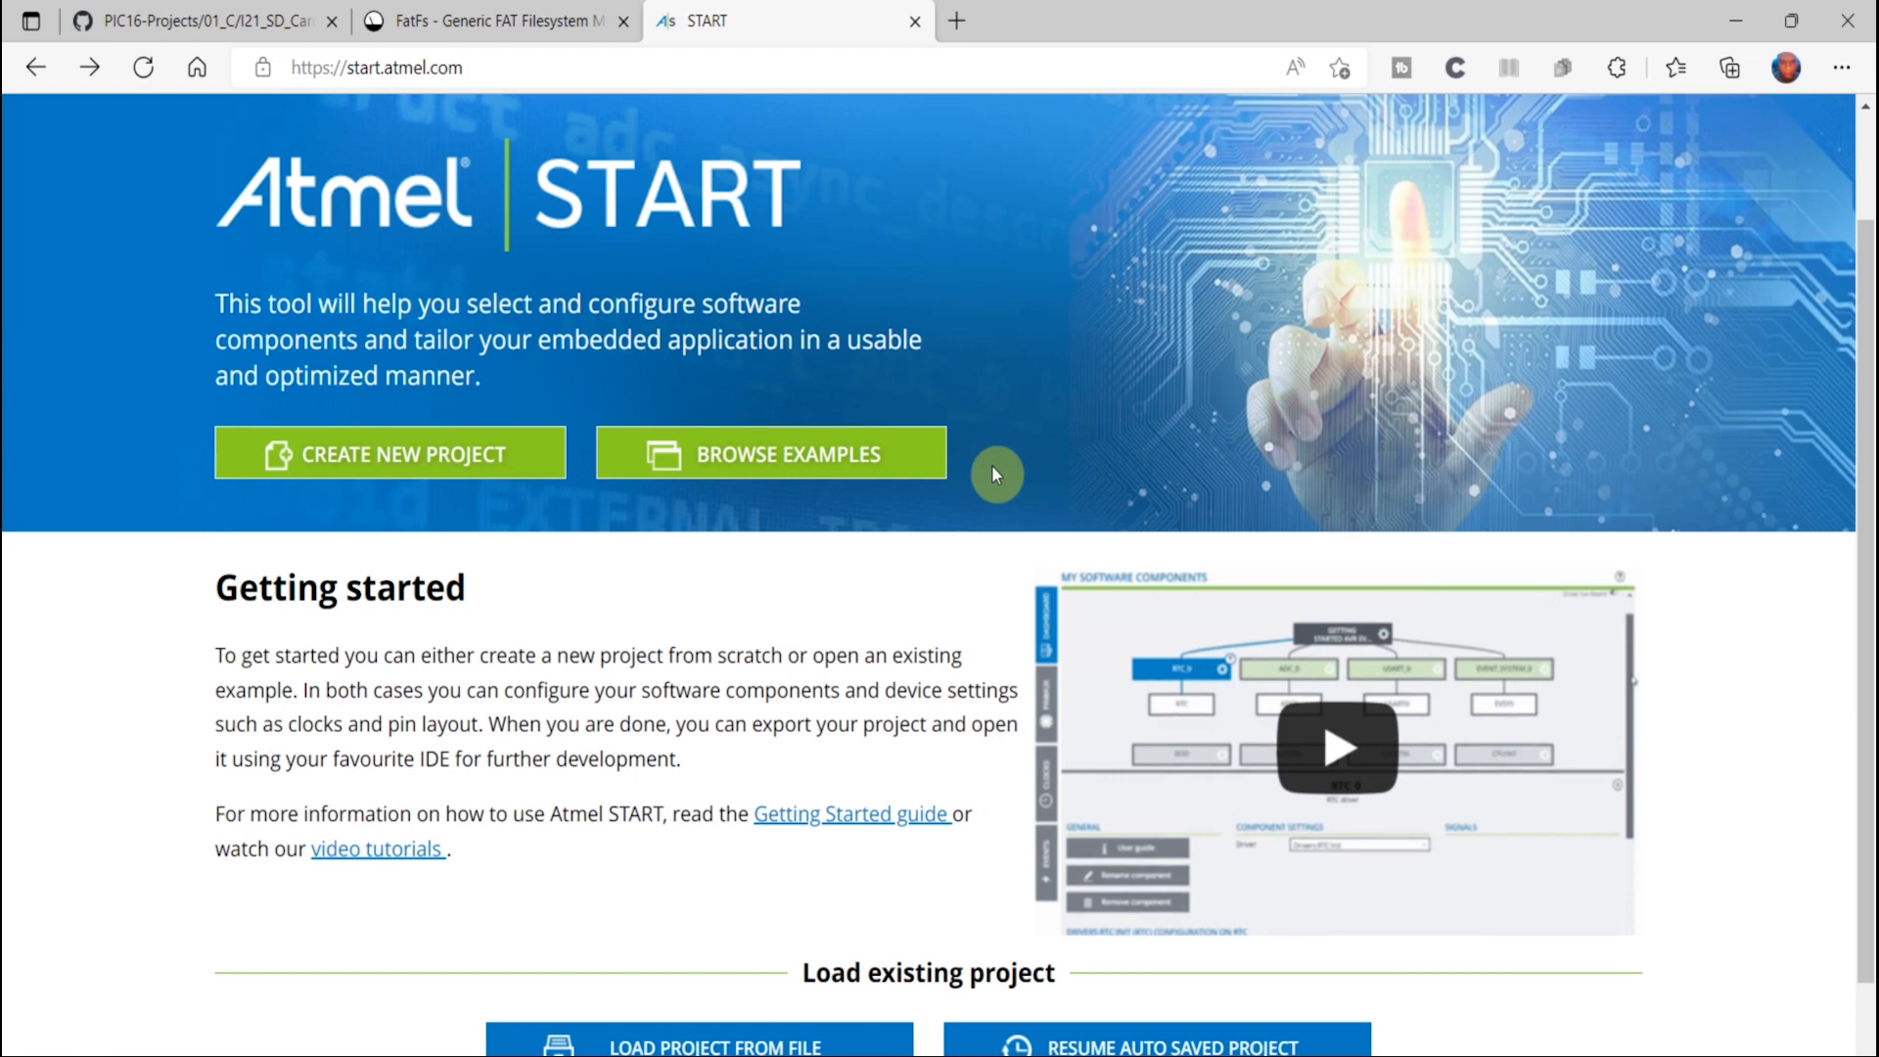
pyautogui.scroll(-3)
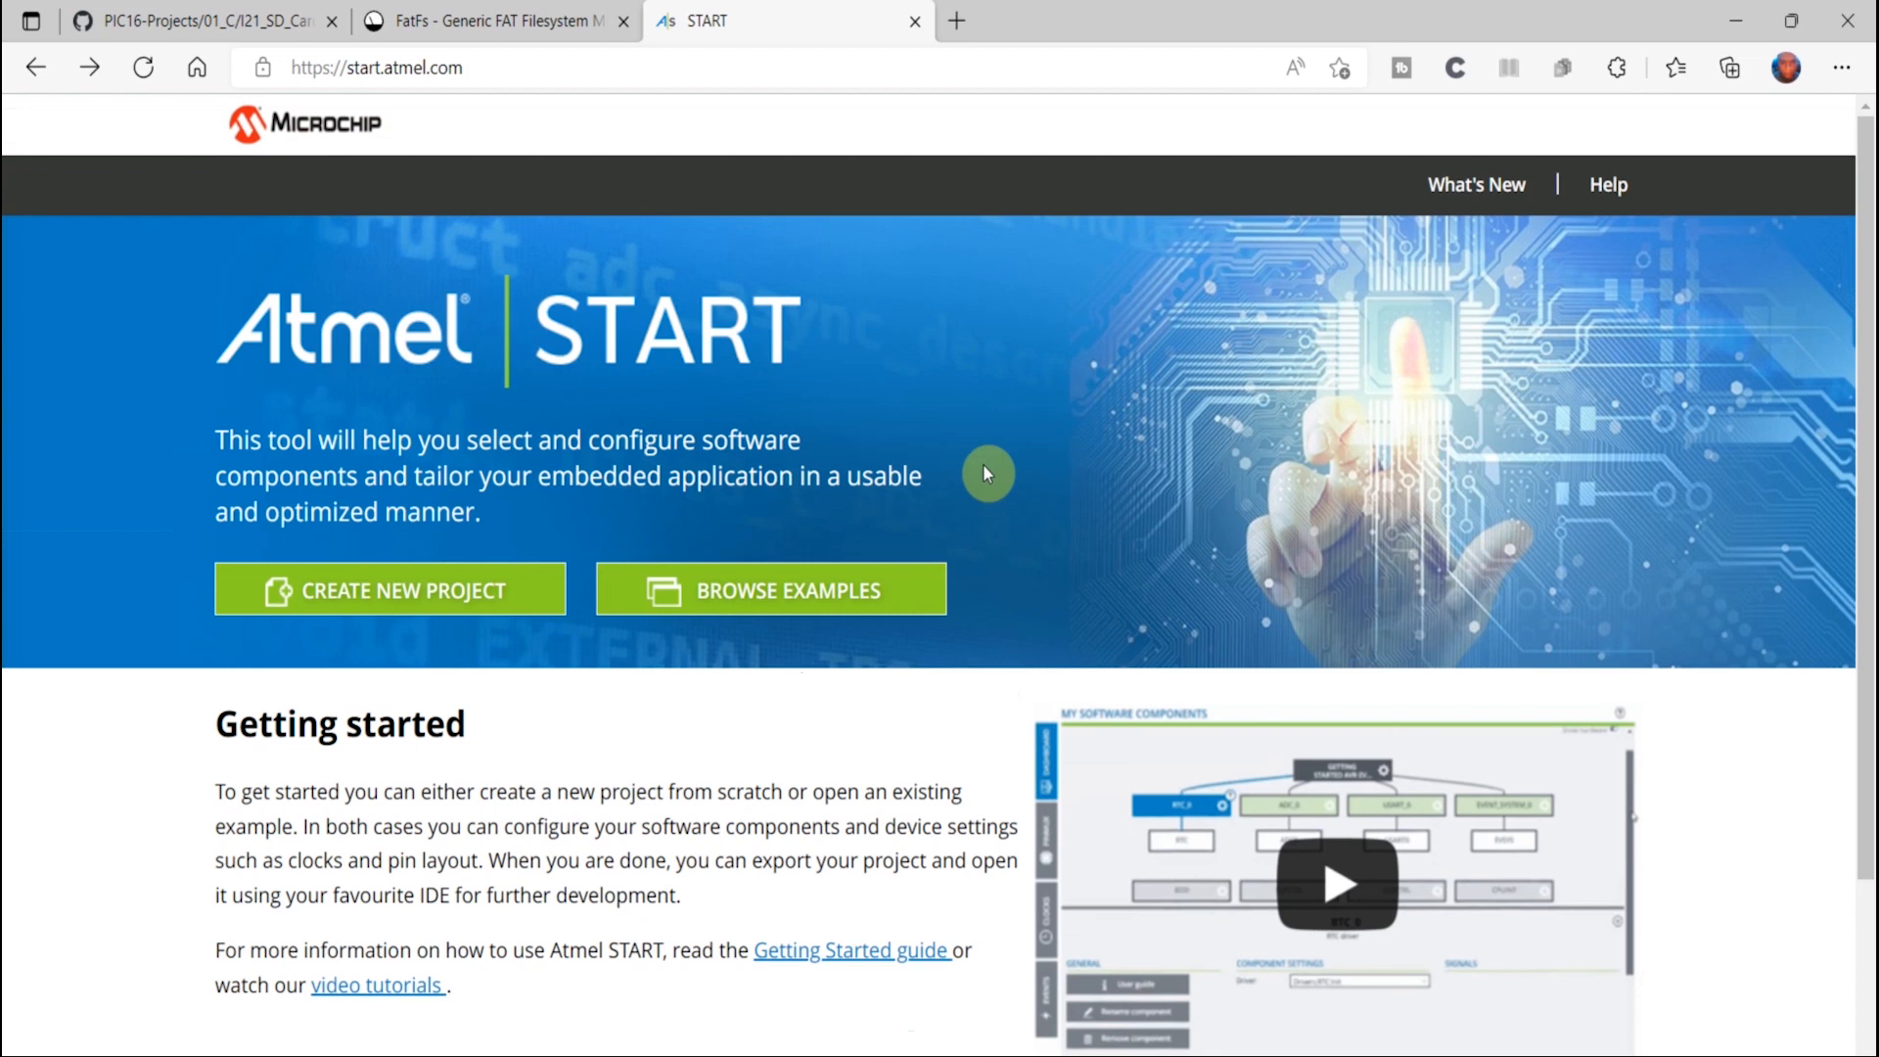
pyautogui.moveTo(981, 453)
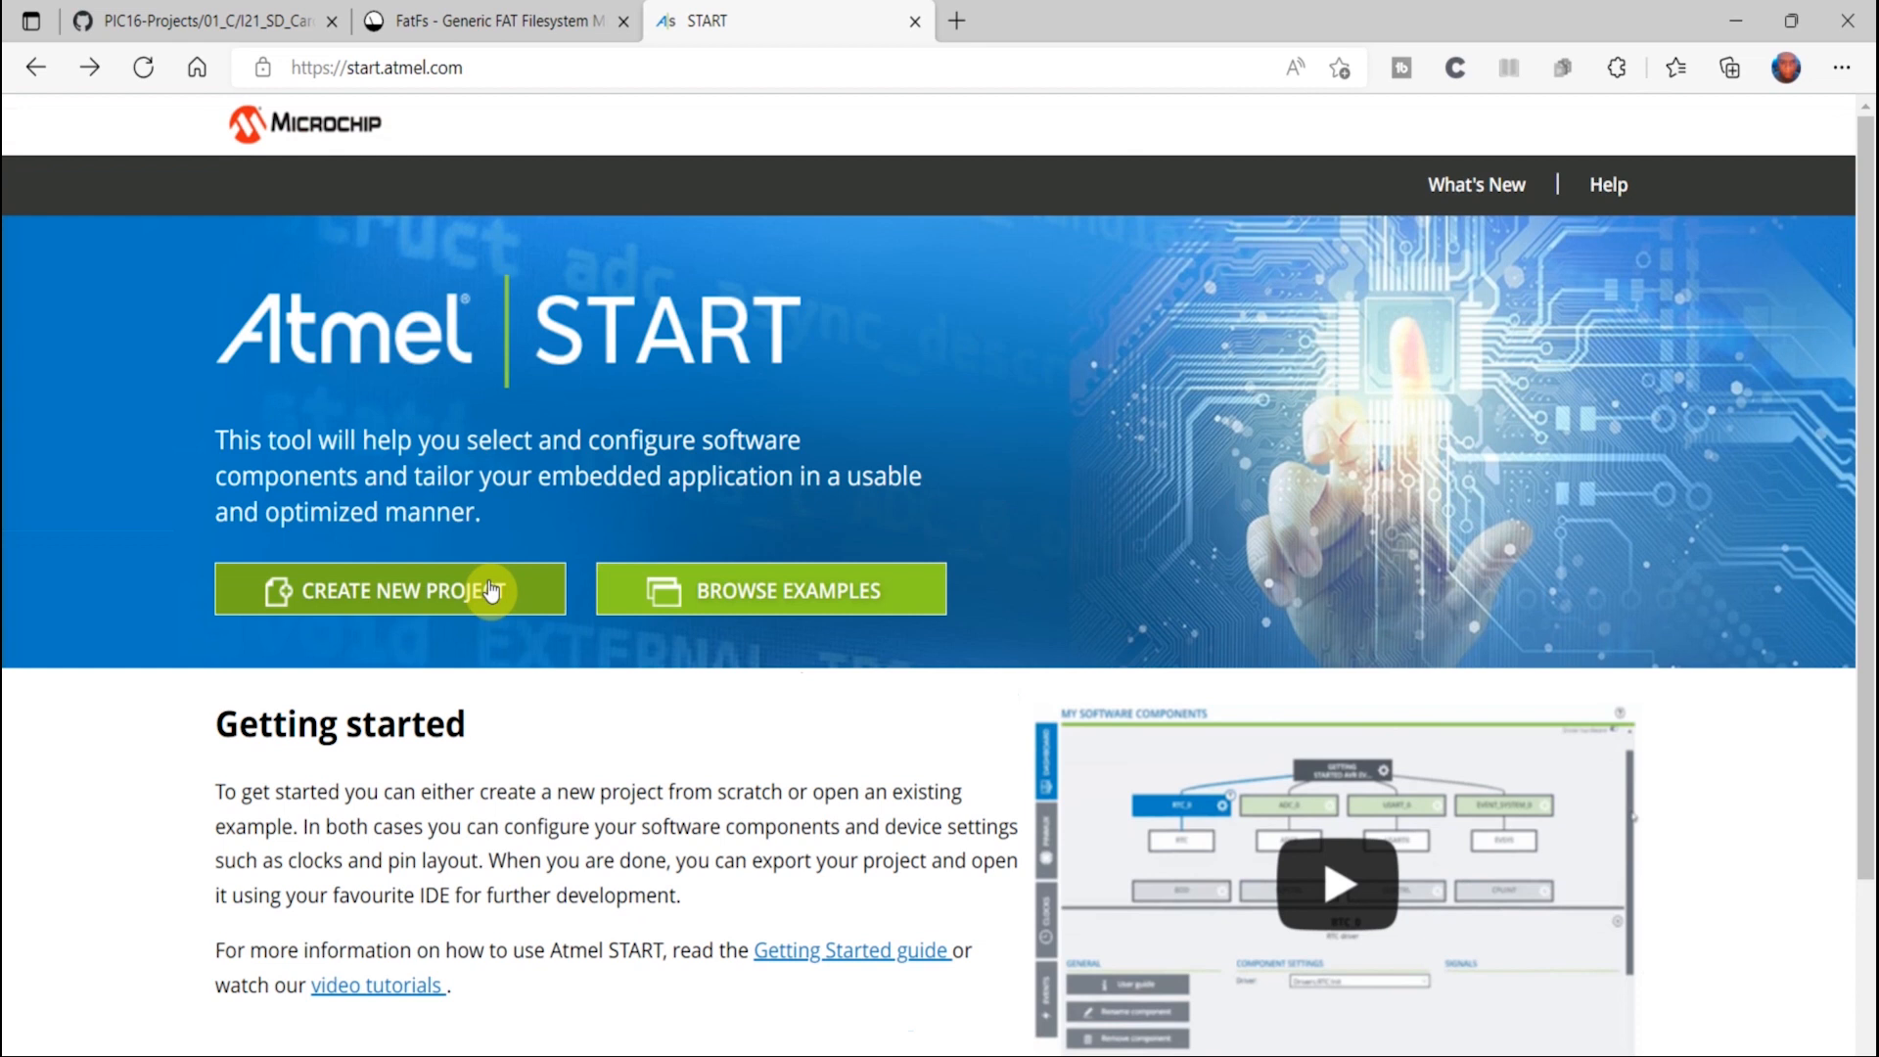
pyautogui.click(390, 590)
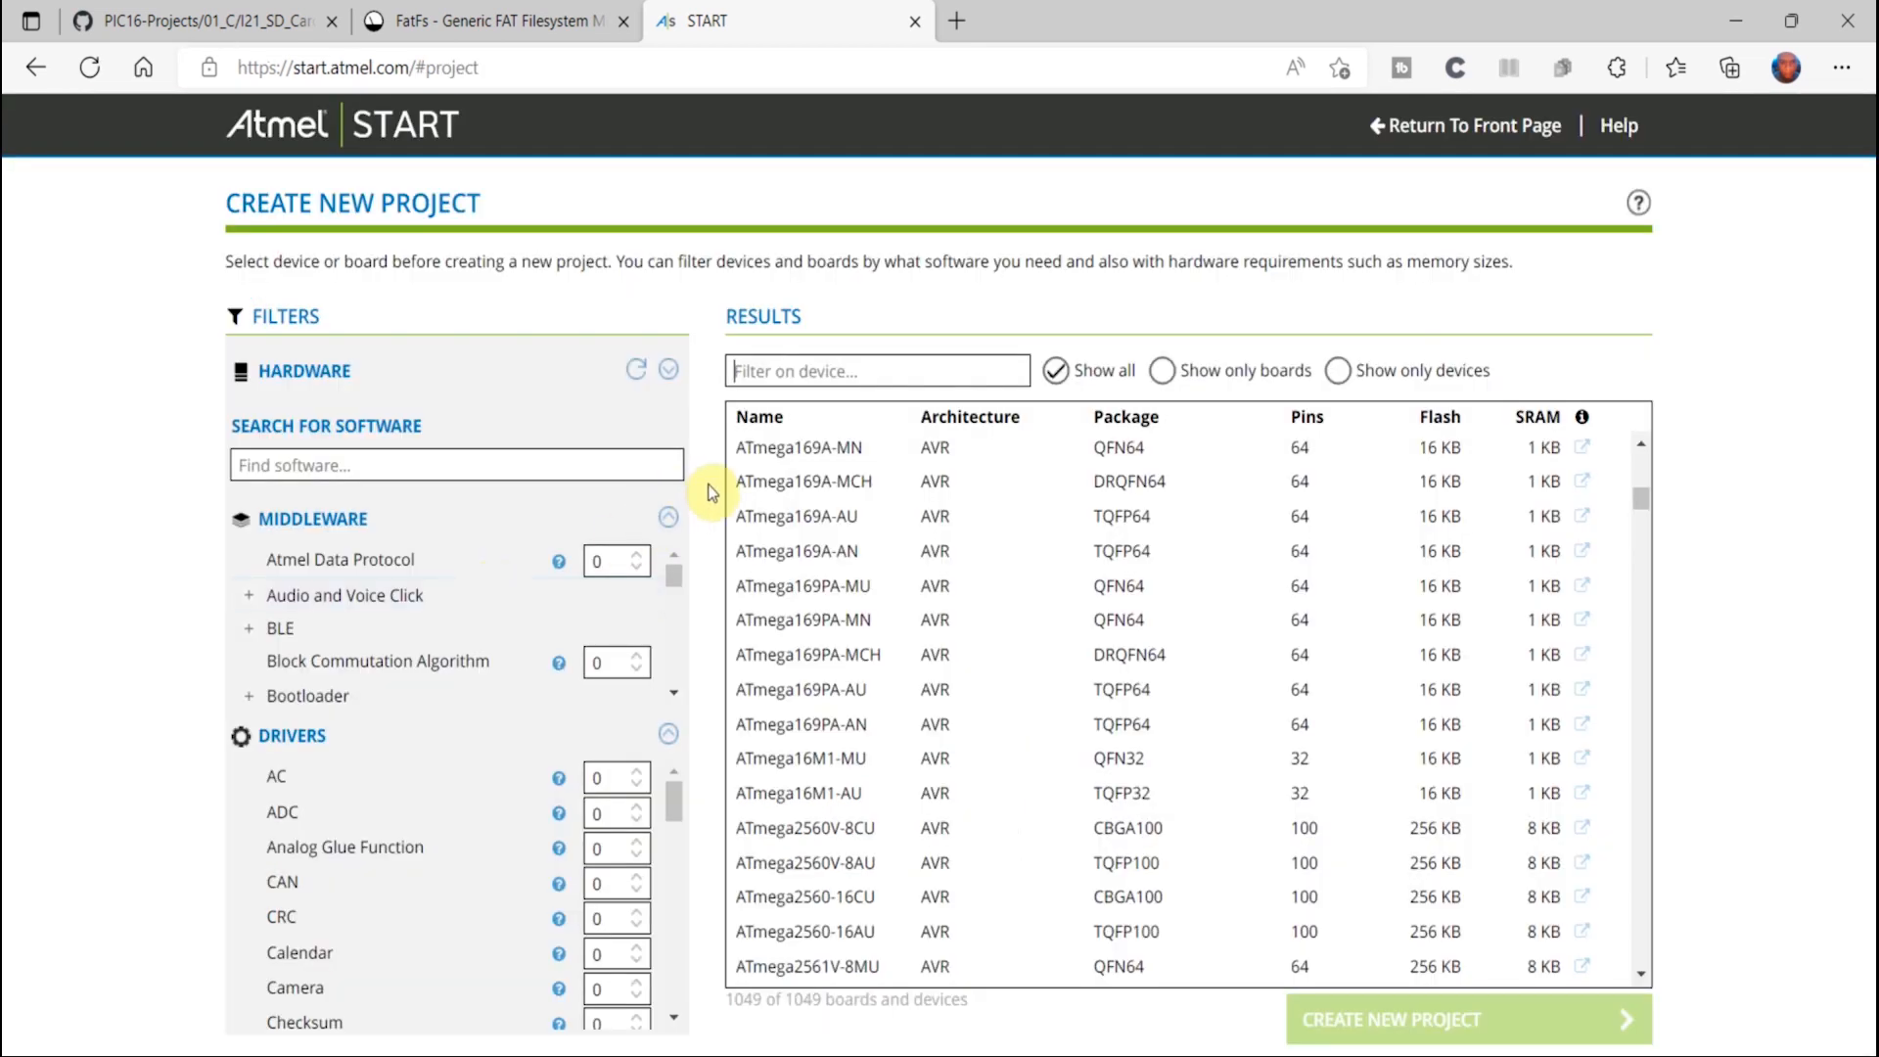
pyautogui.write('samd2')
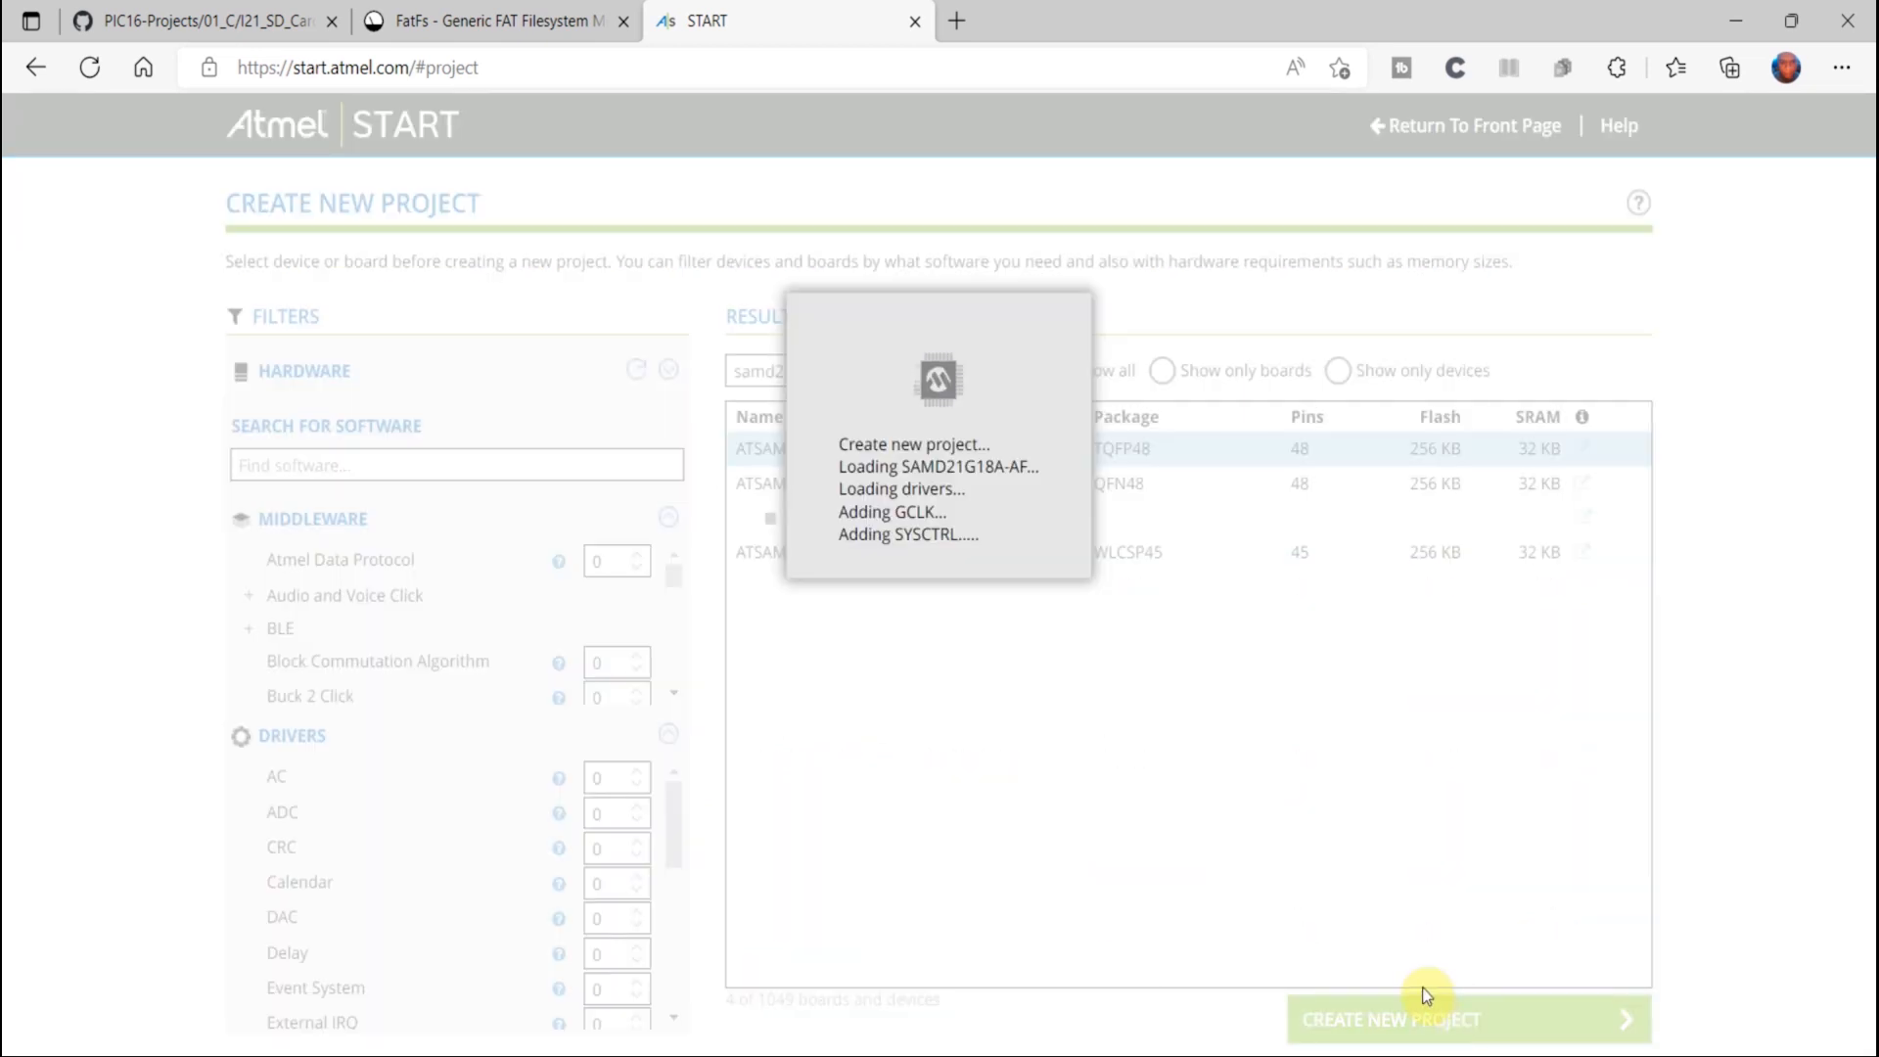
pyautogui.moveTo(1122, 896)
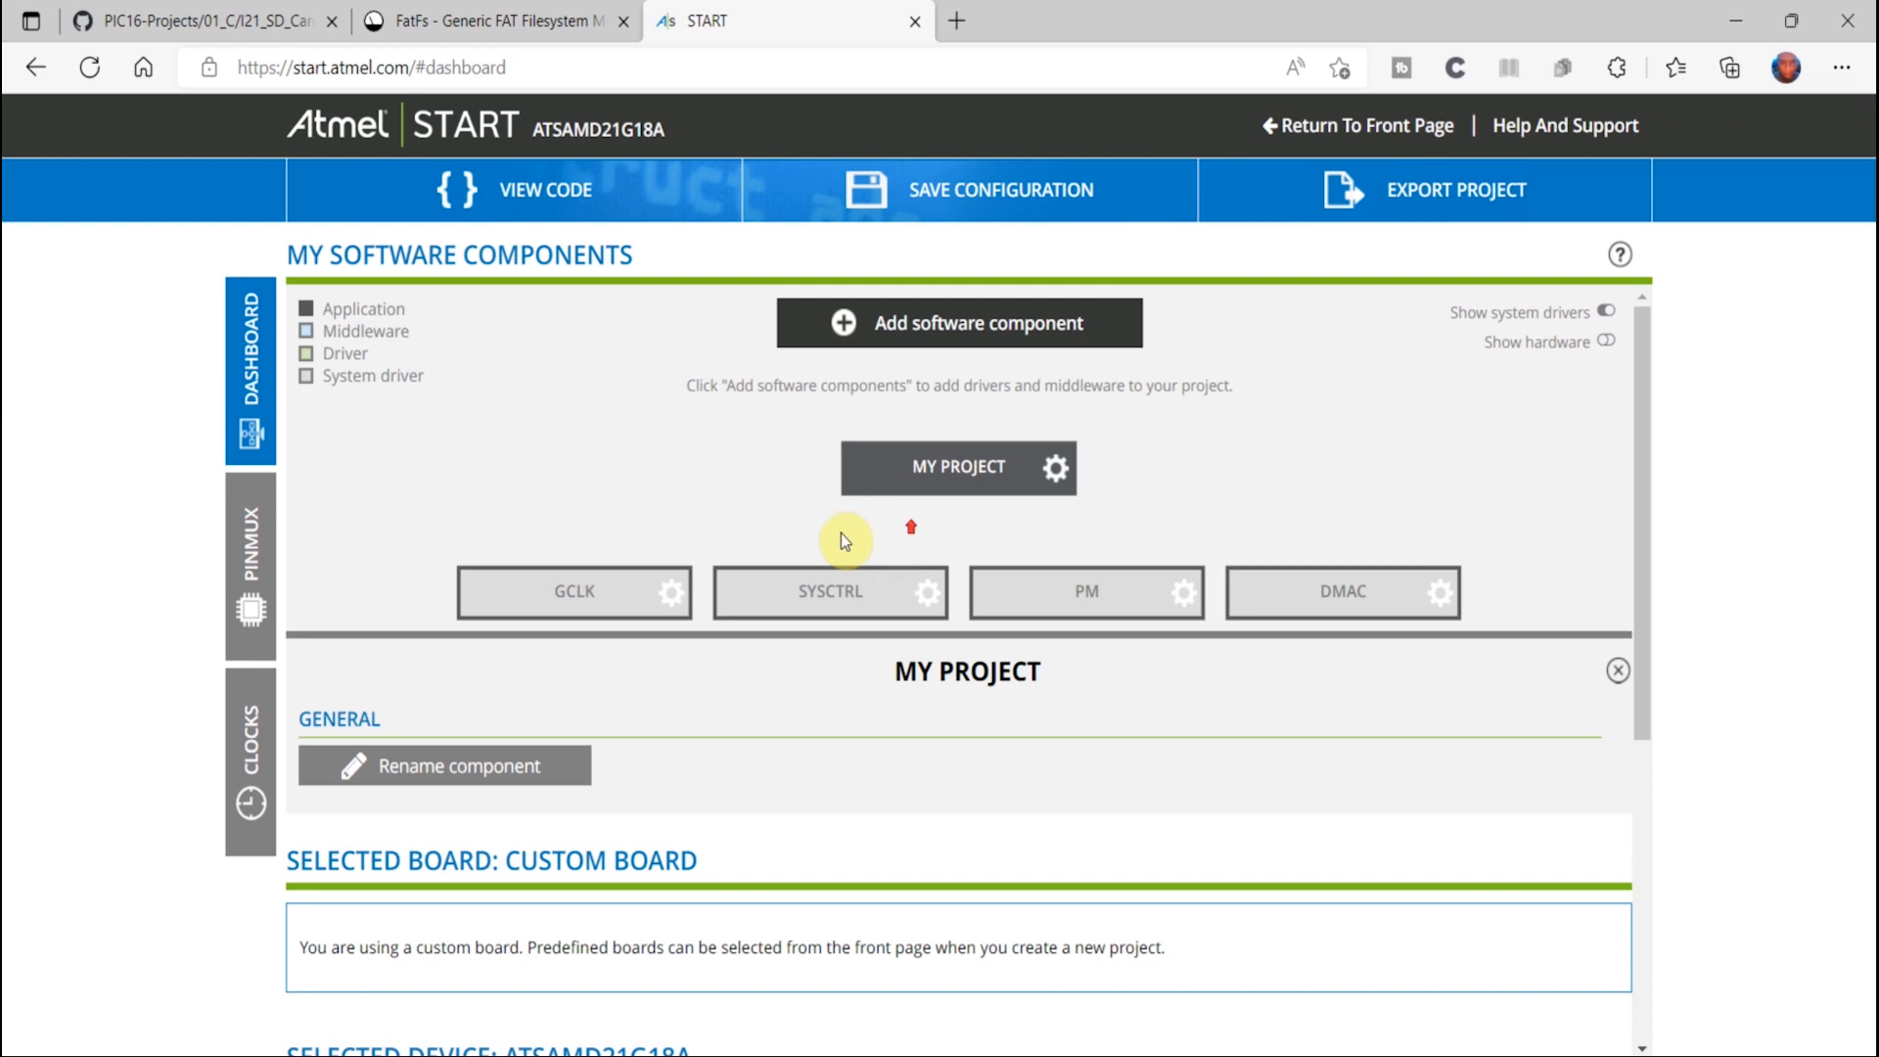
# Add two DISKIO instances from the Middleware software components
pyautogui.click(957, 322)
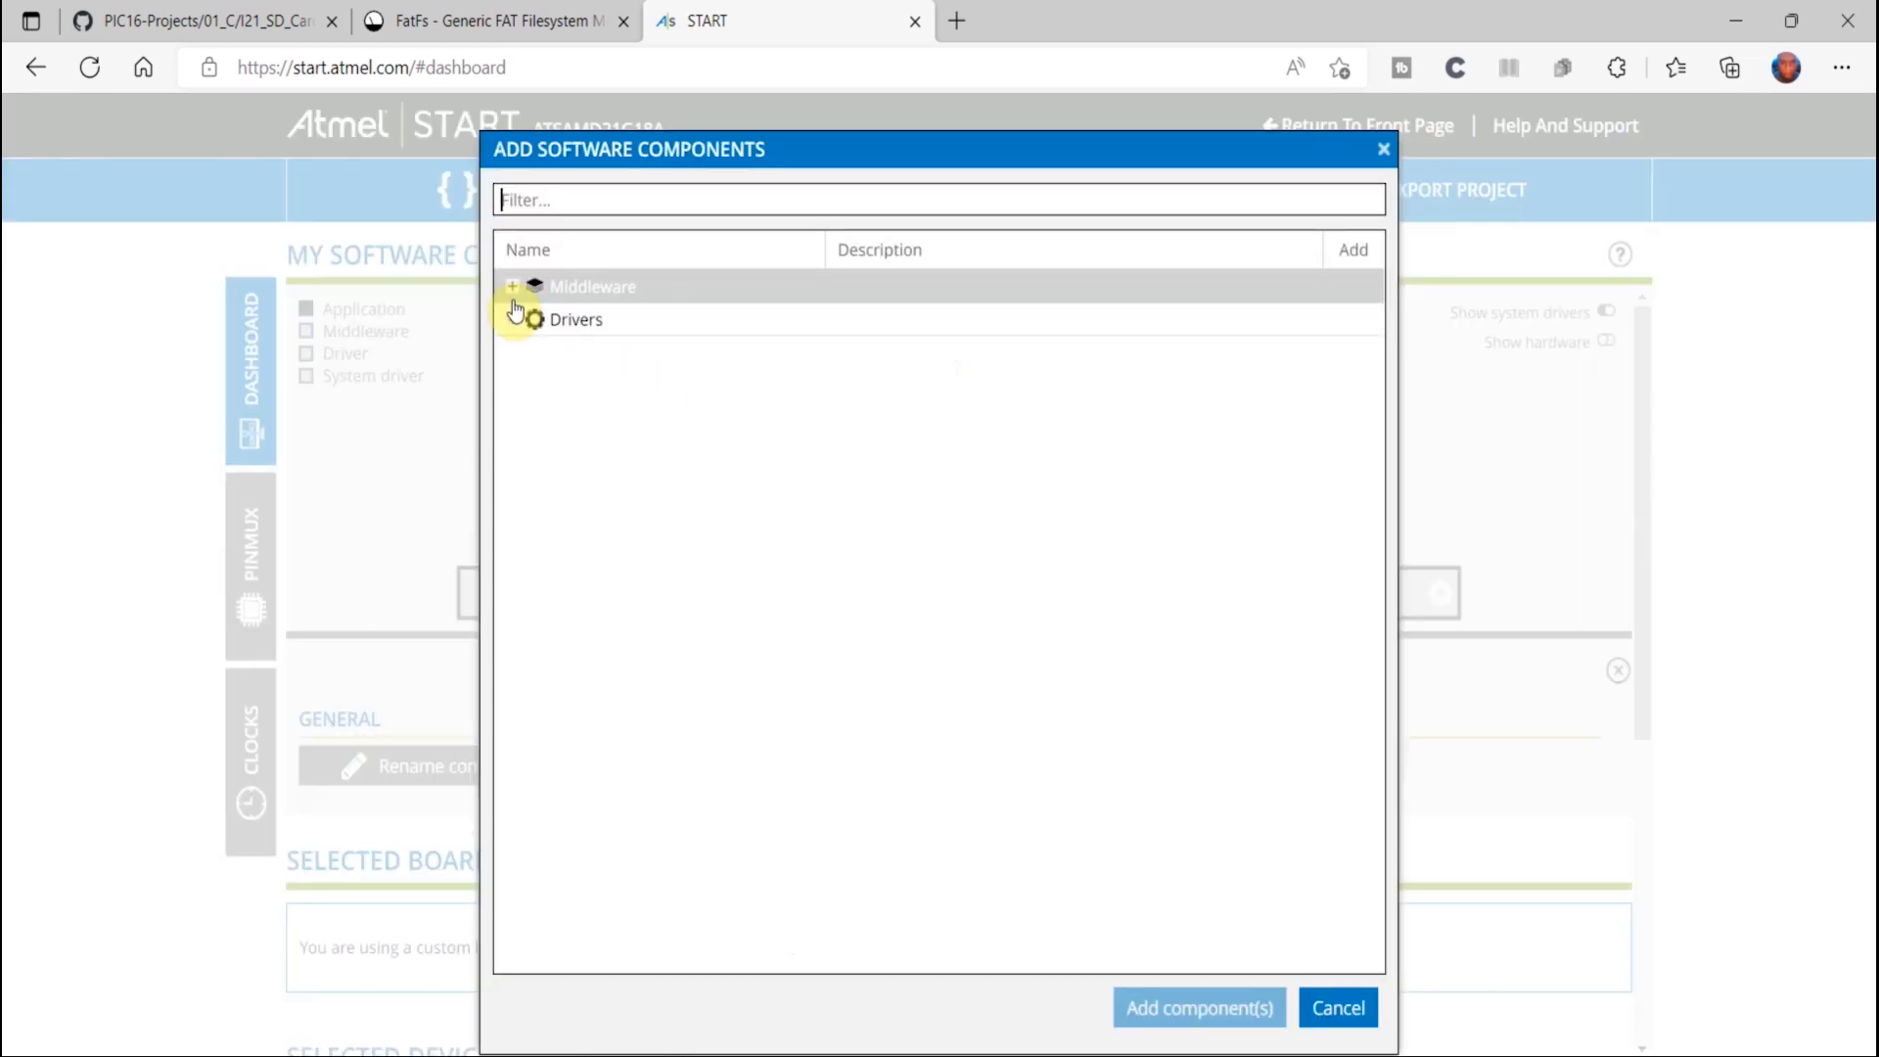
pyautogui.click(512, 287)
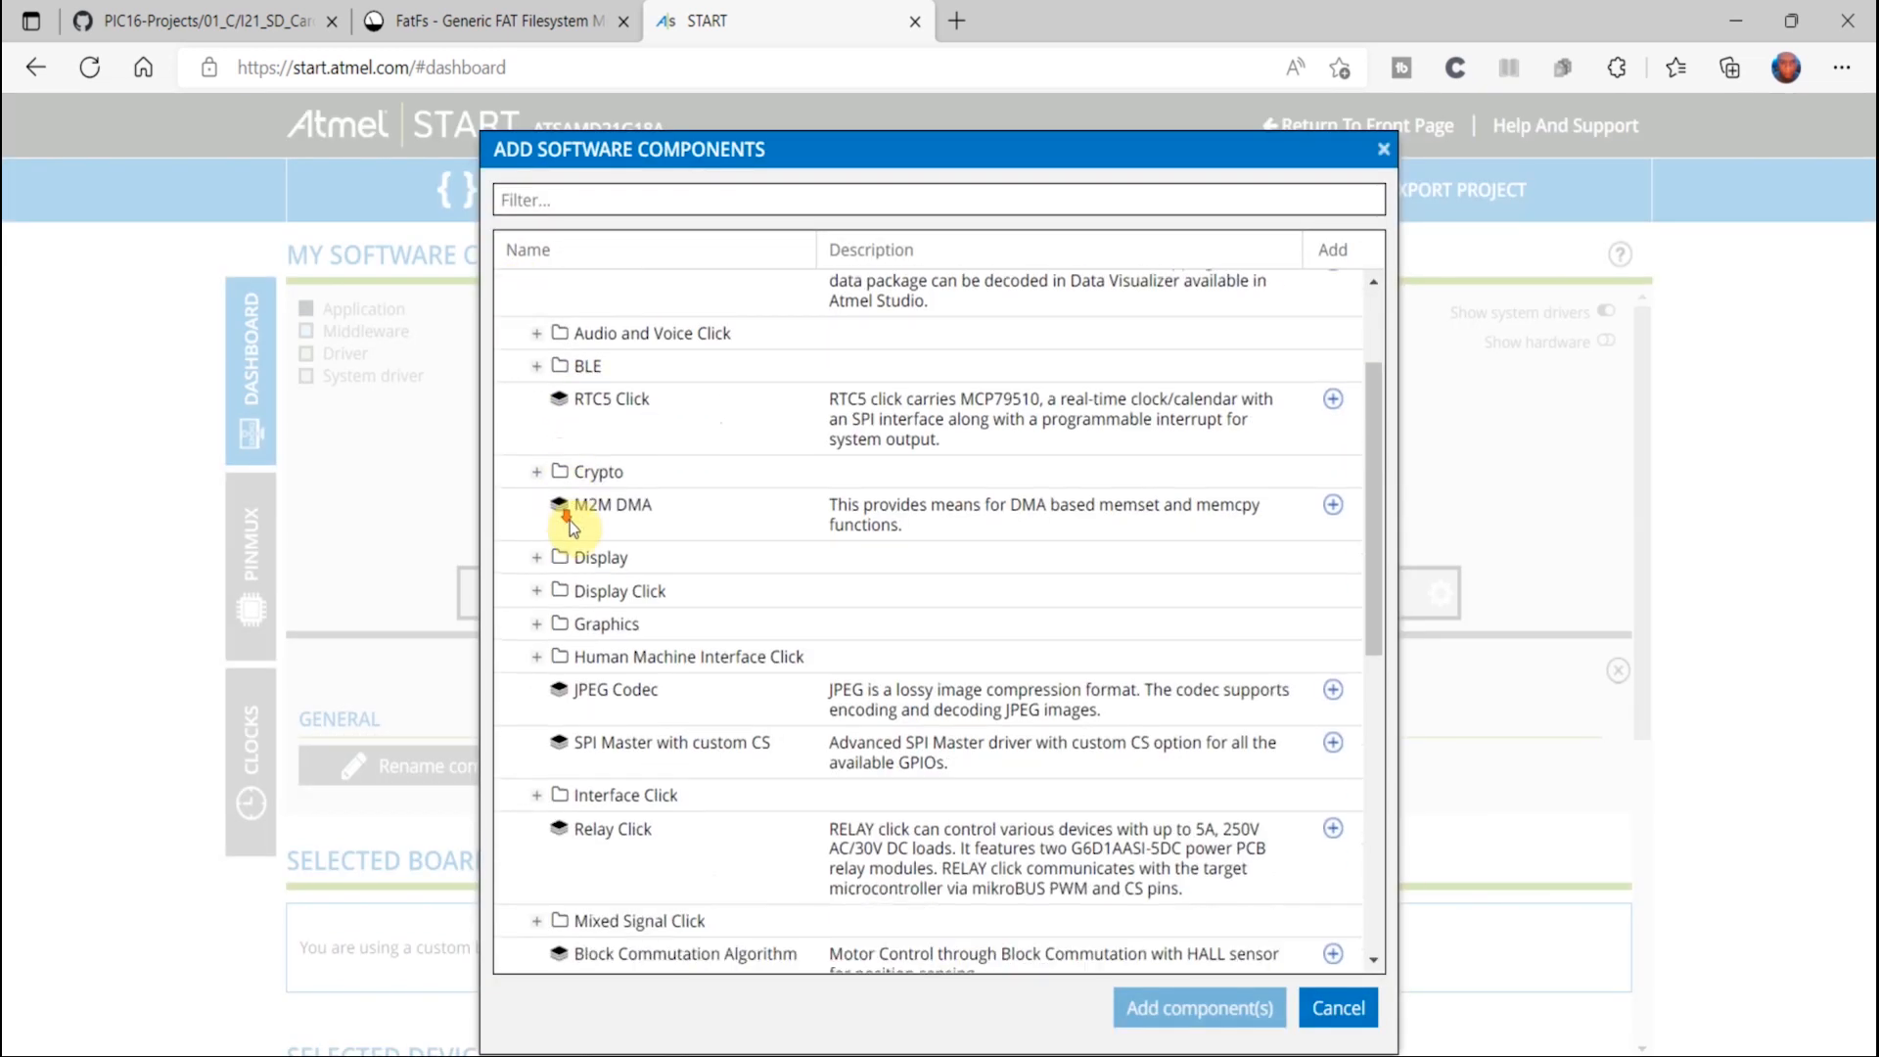
pyautogui.scroll(-3)
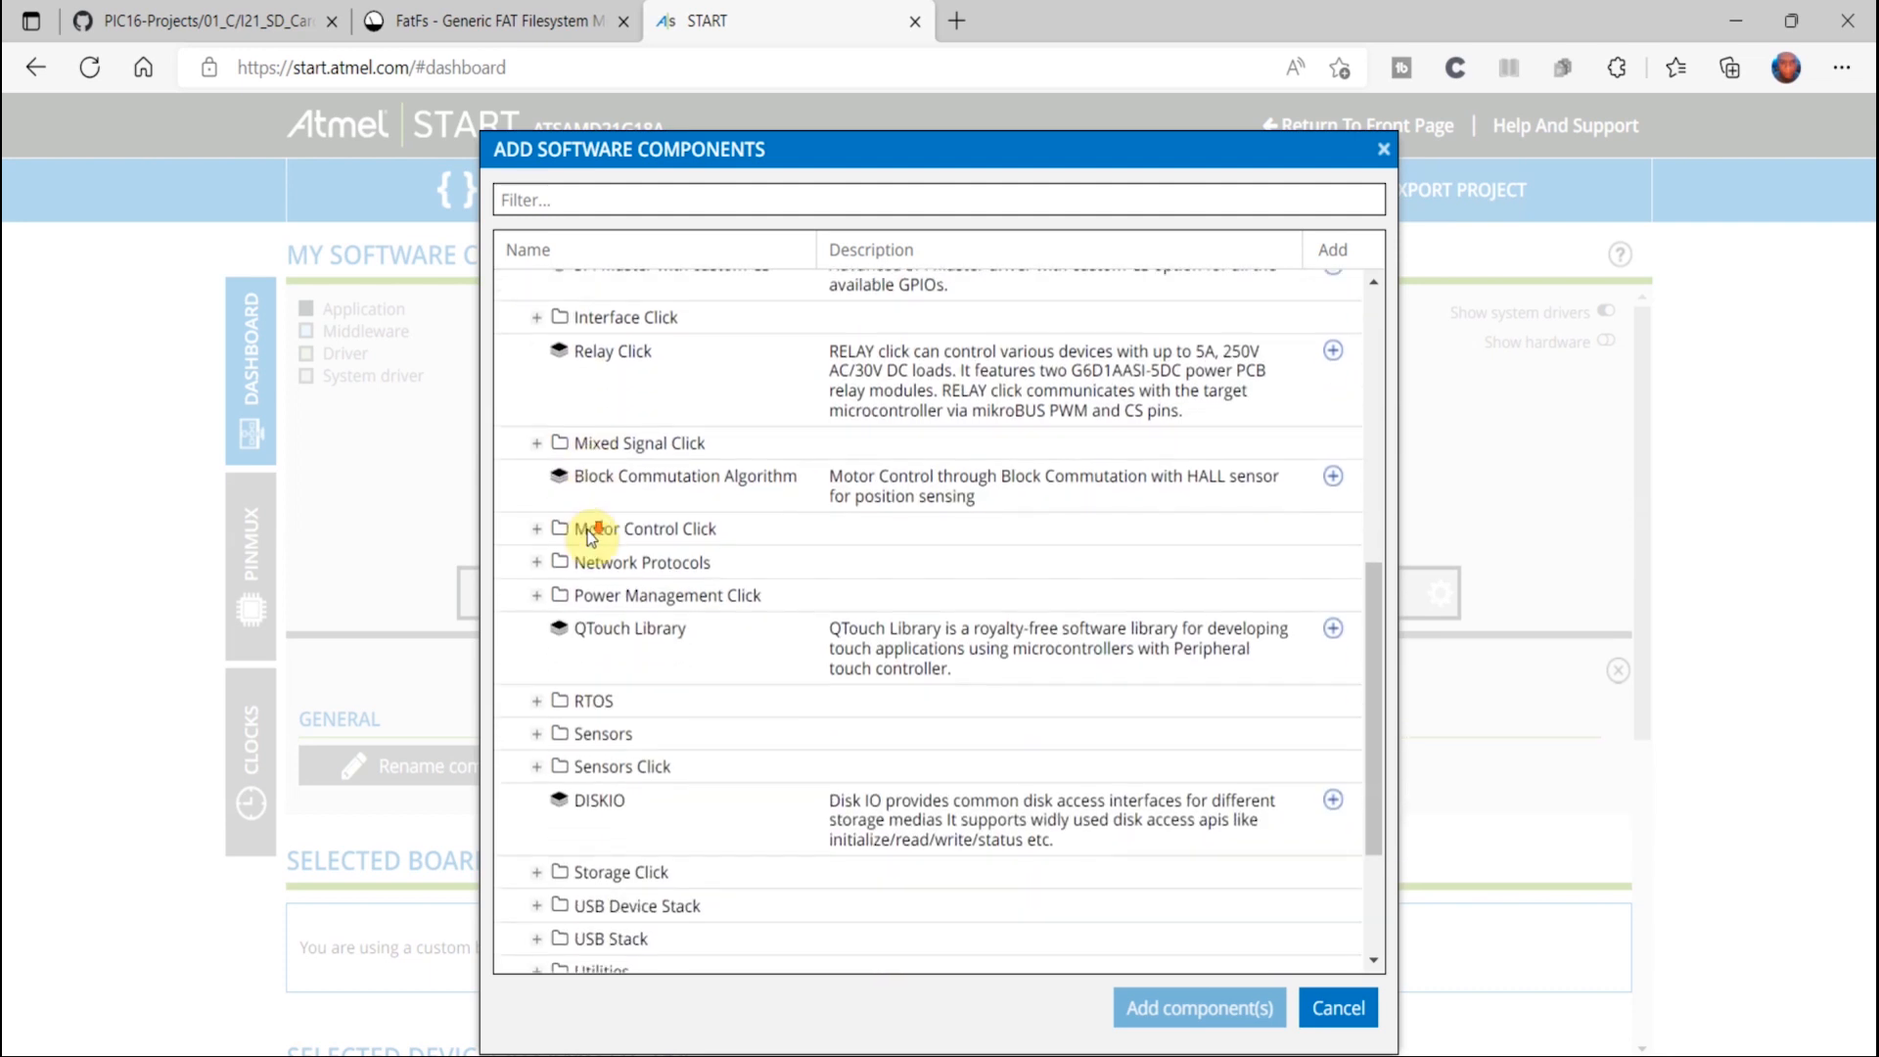
pyautogui.scroll(-3)
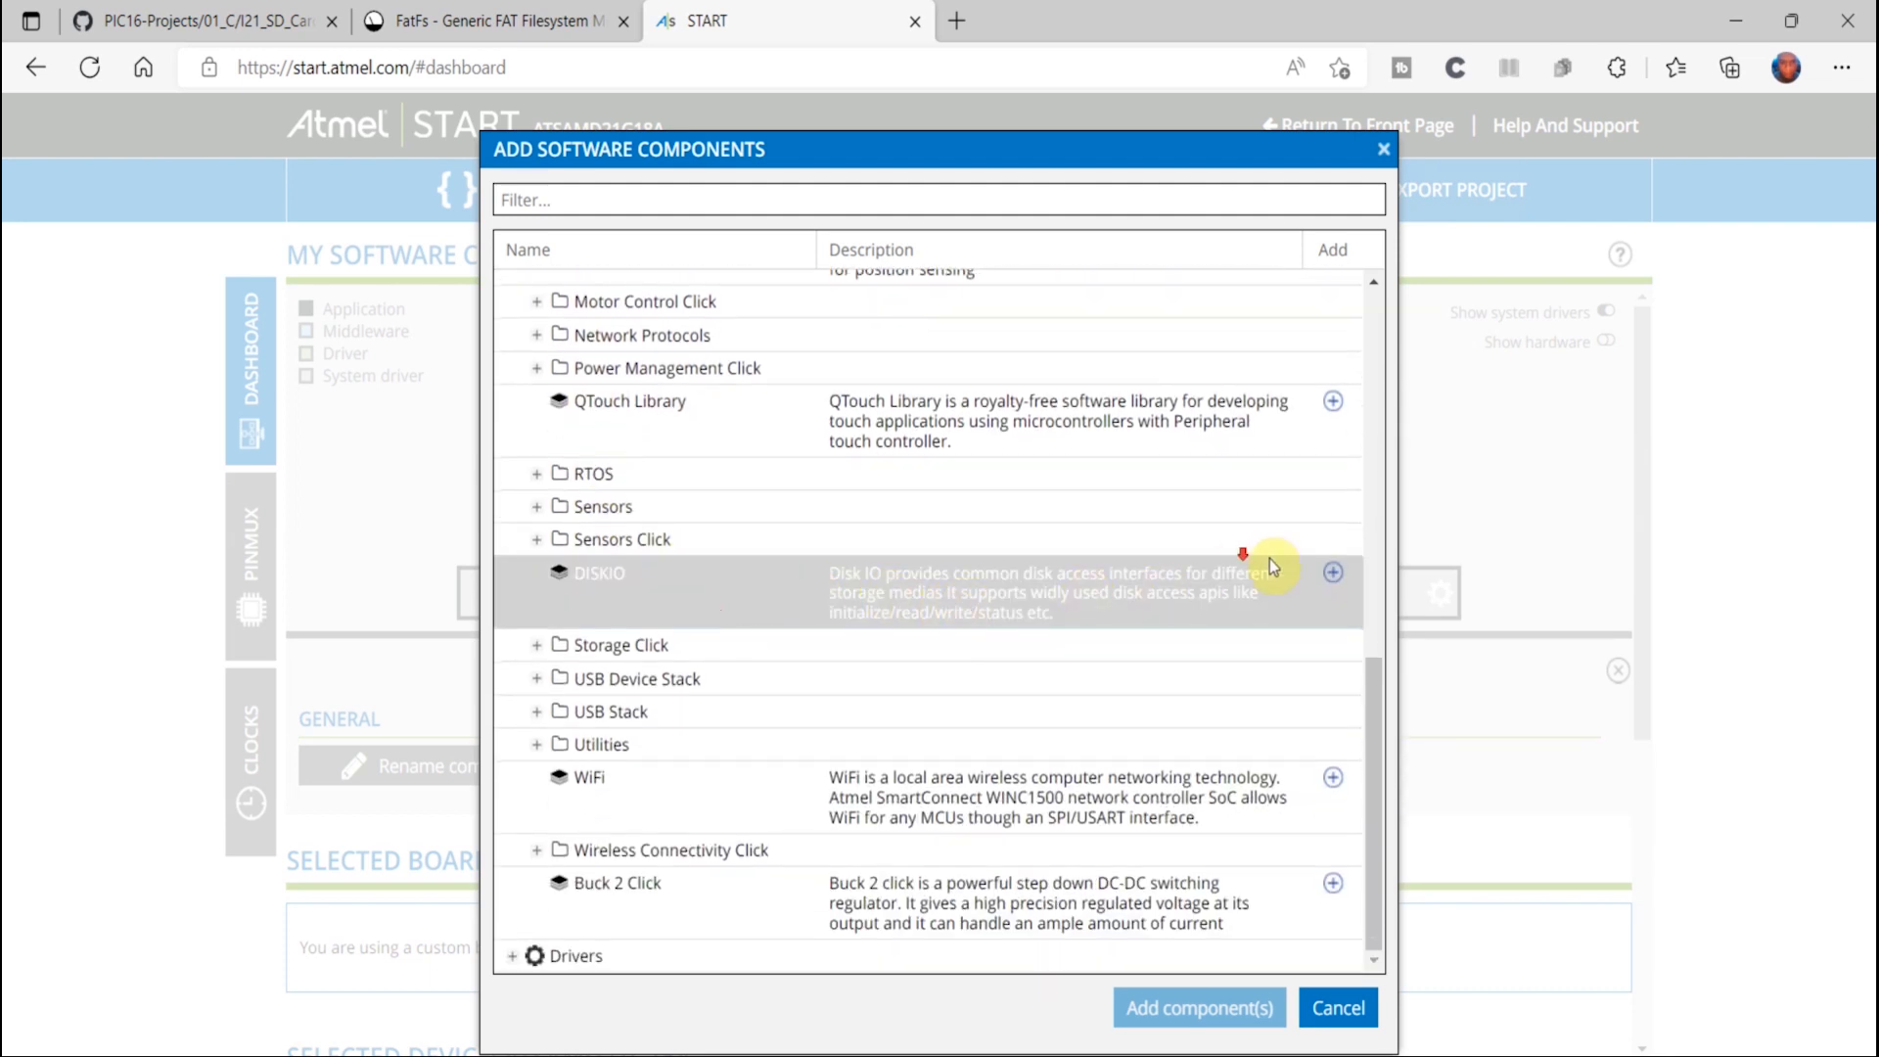
pyautogui.click(1331, 572)
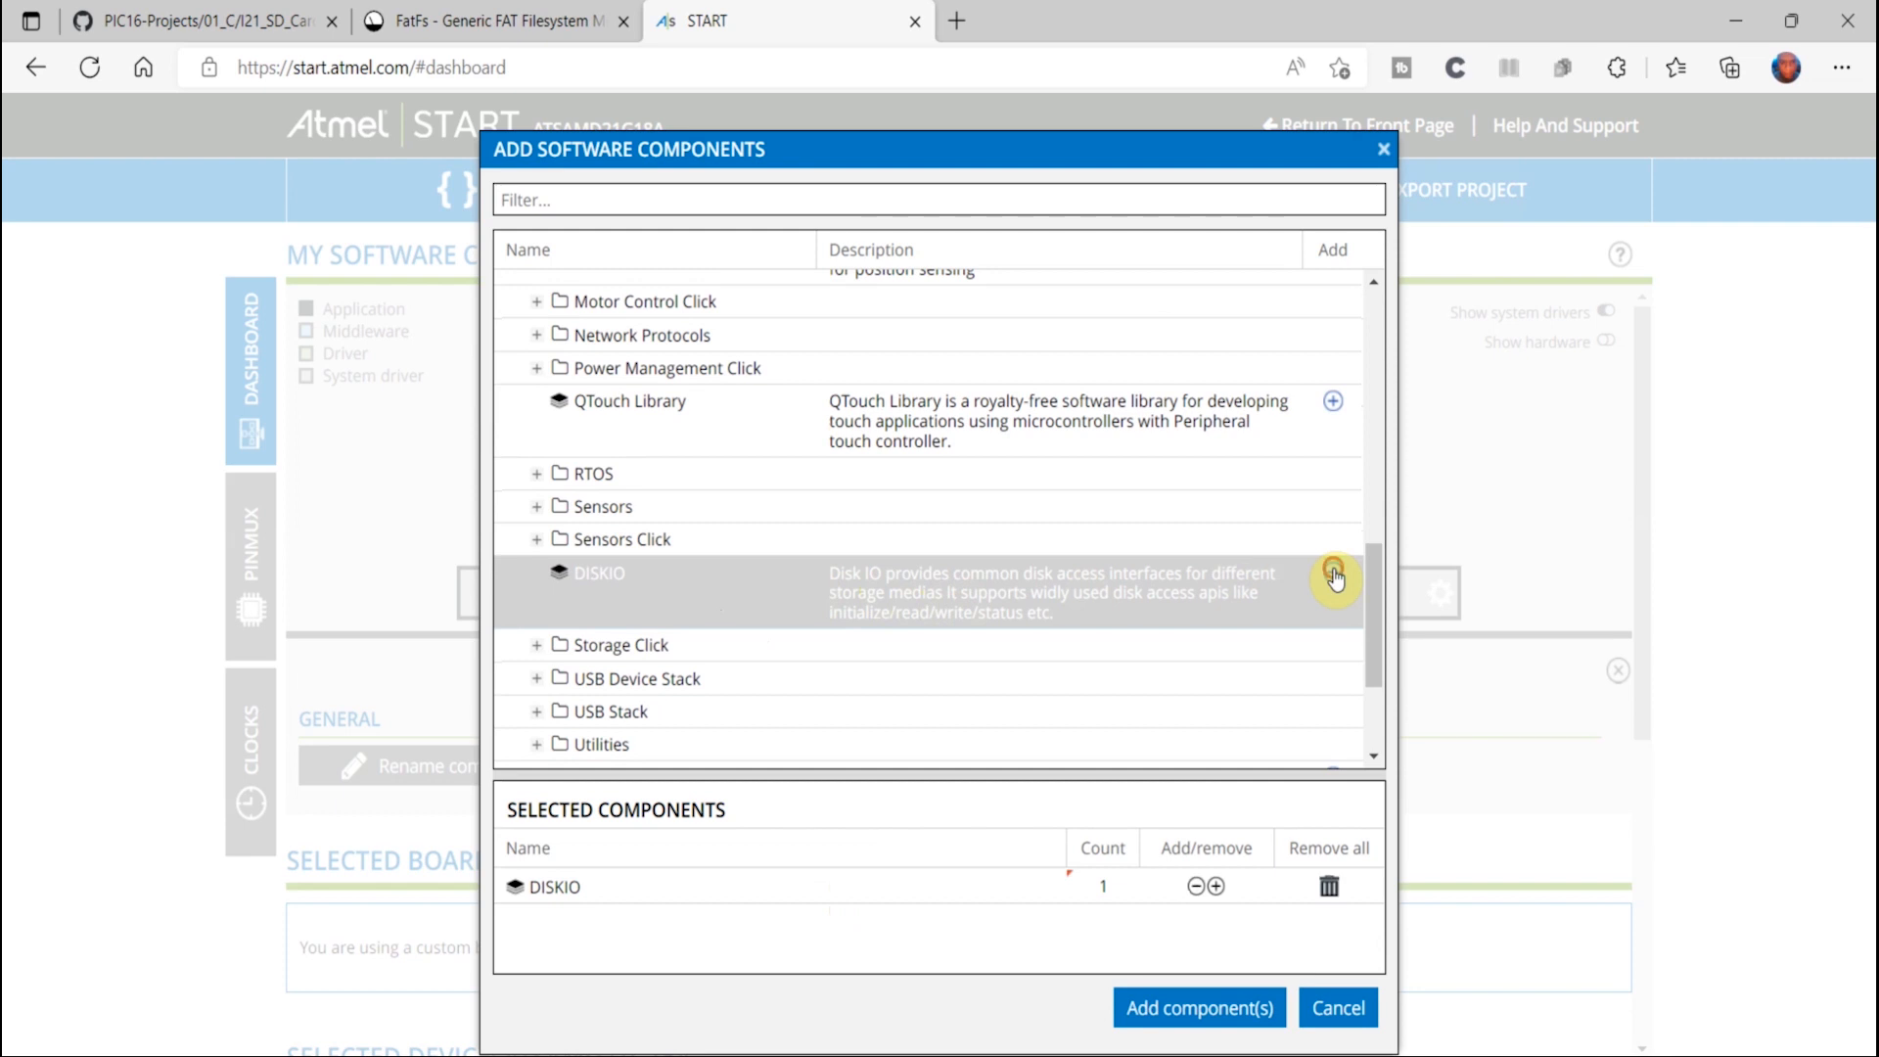
pyautogui.click(1333, 572)
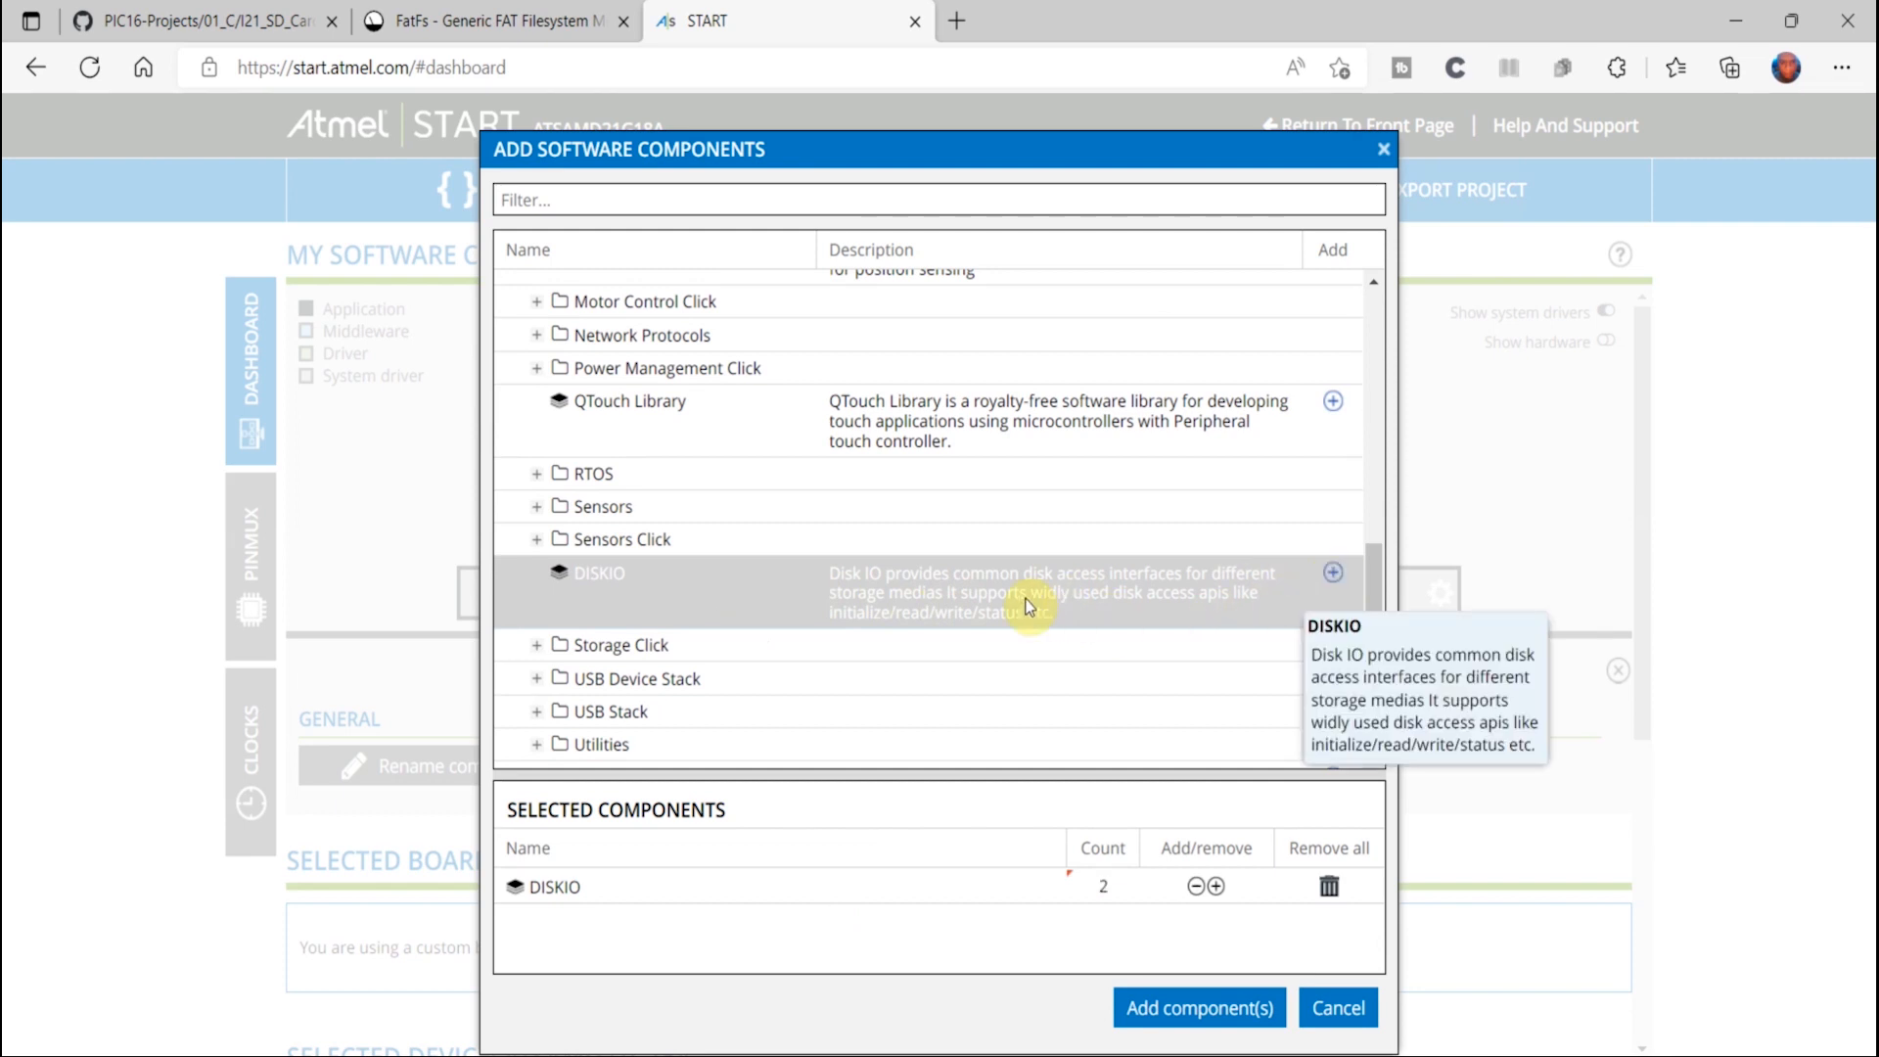
pyautogui.moveTo(875, 599)
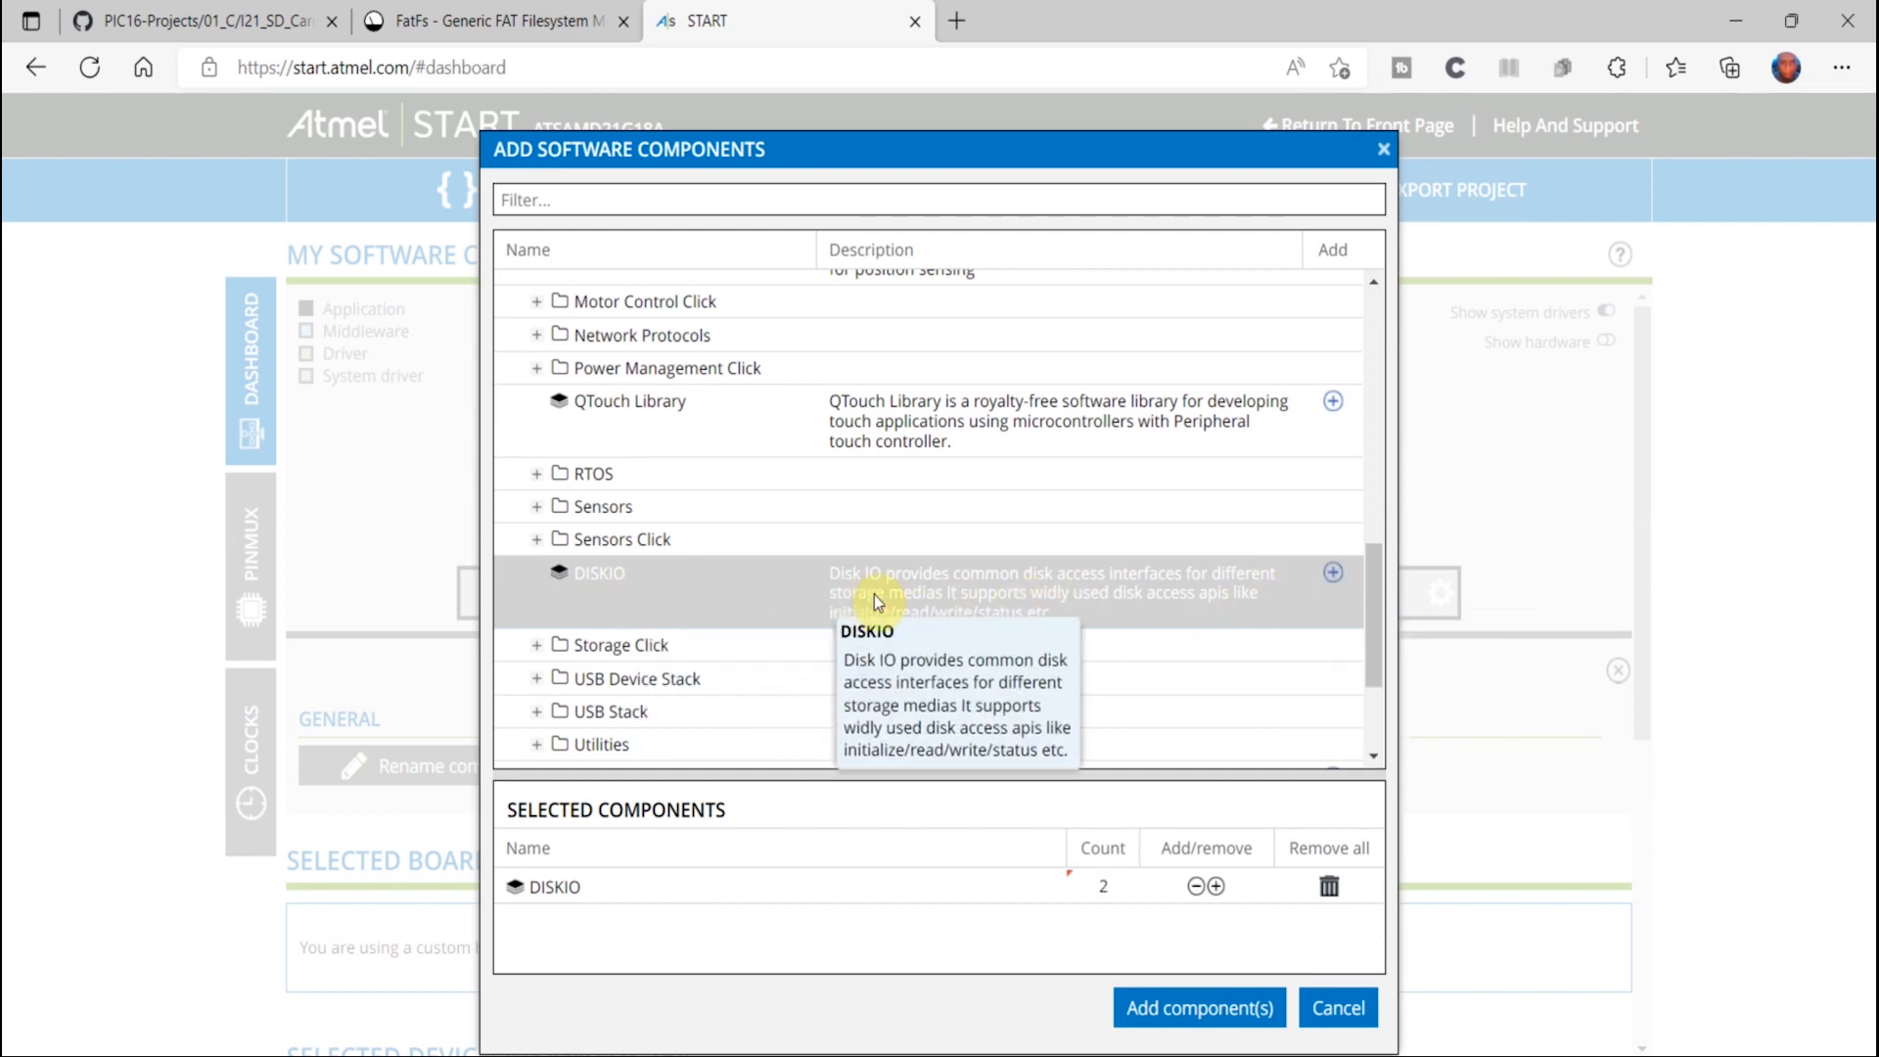
pyautogui.moveTo(639, 605)
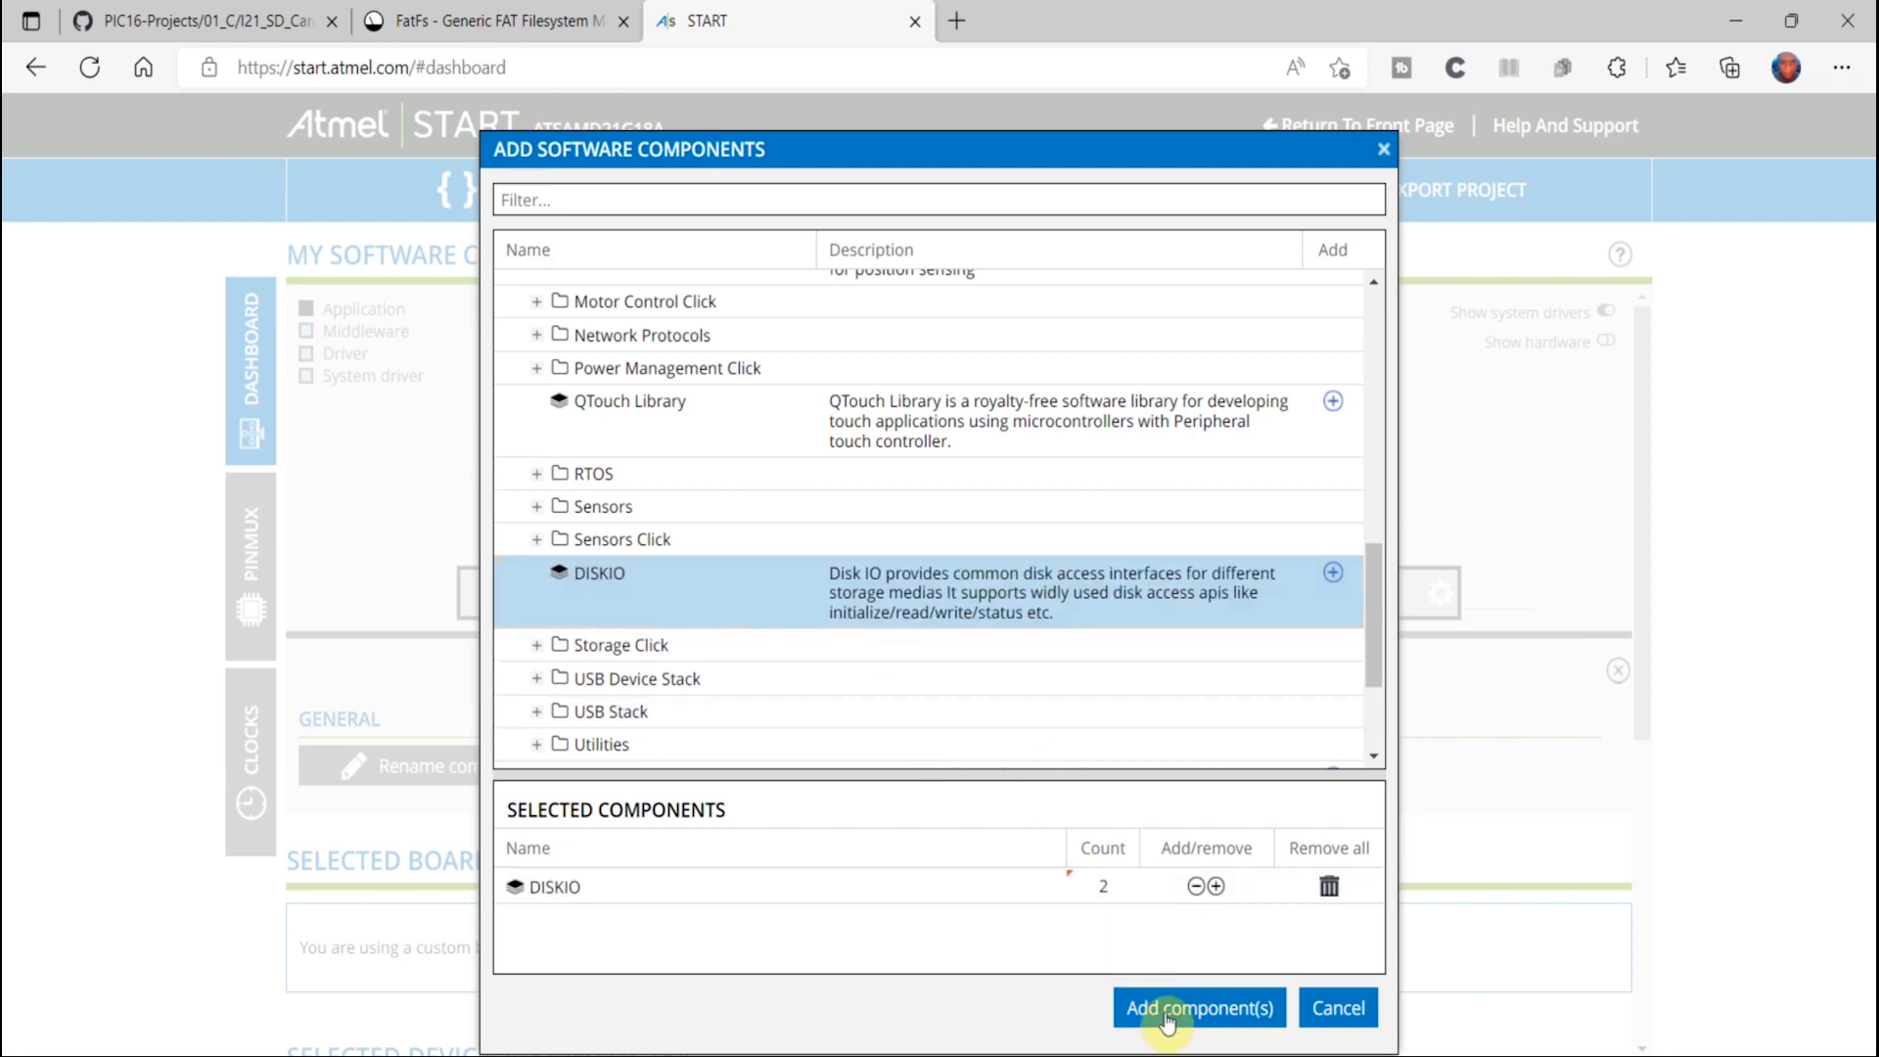
pyautogui.click(1198, 1008)
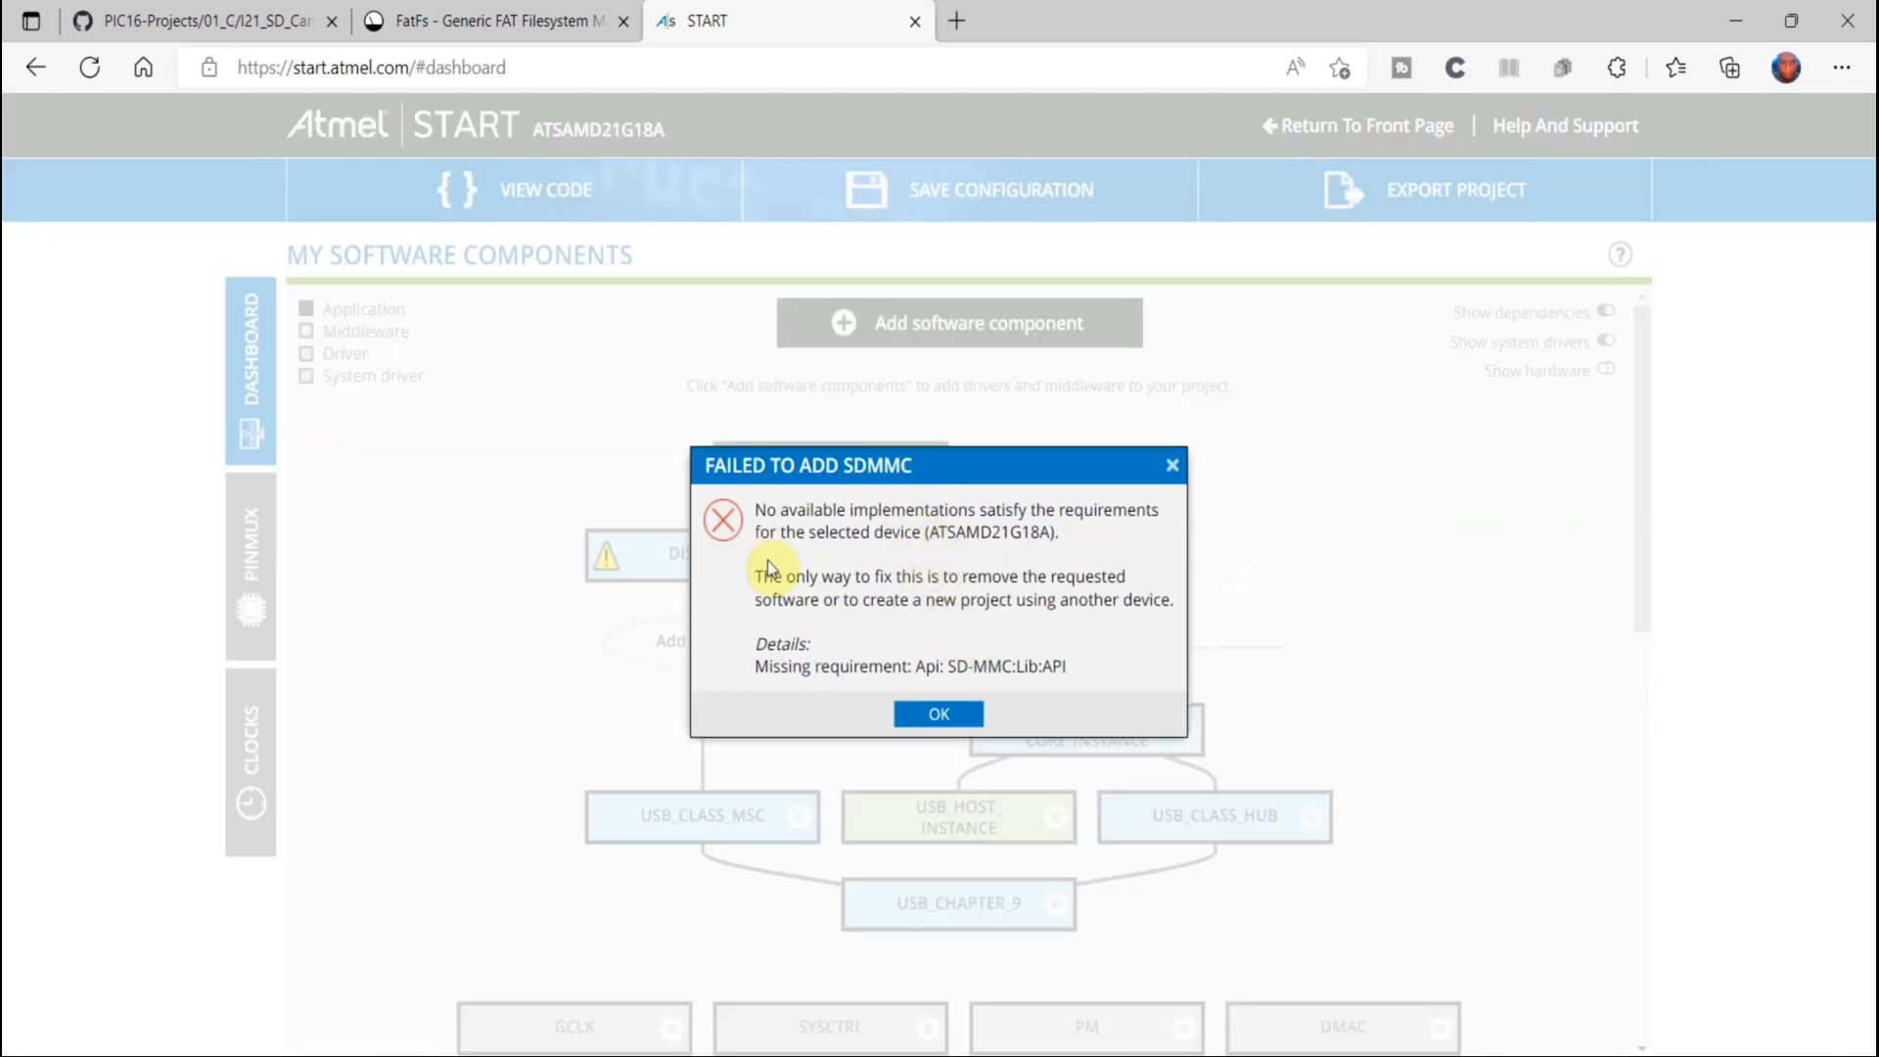
pyautogui.moveTo(1019, 532)
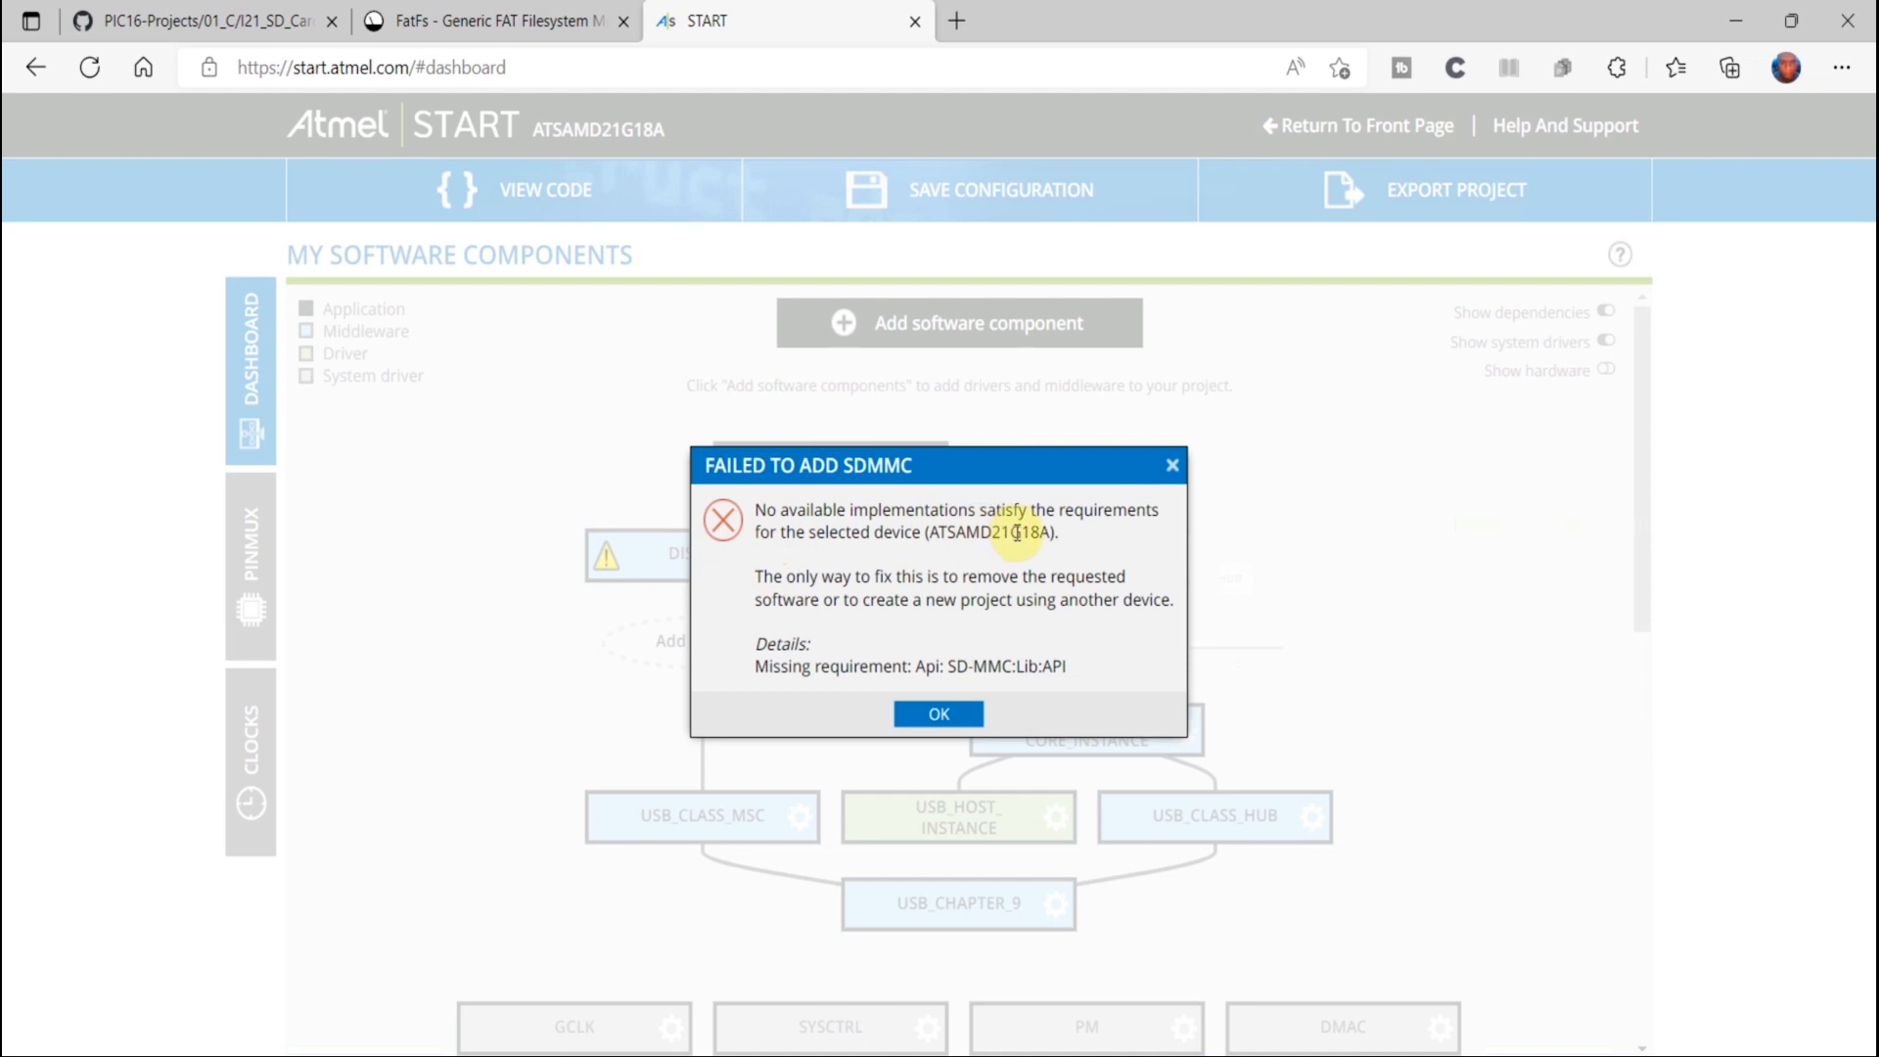
pyautogui.moveTo(815, 568)
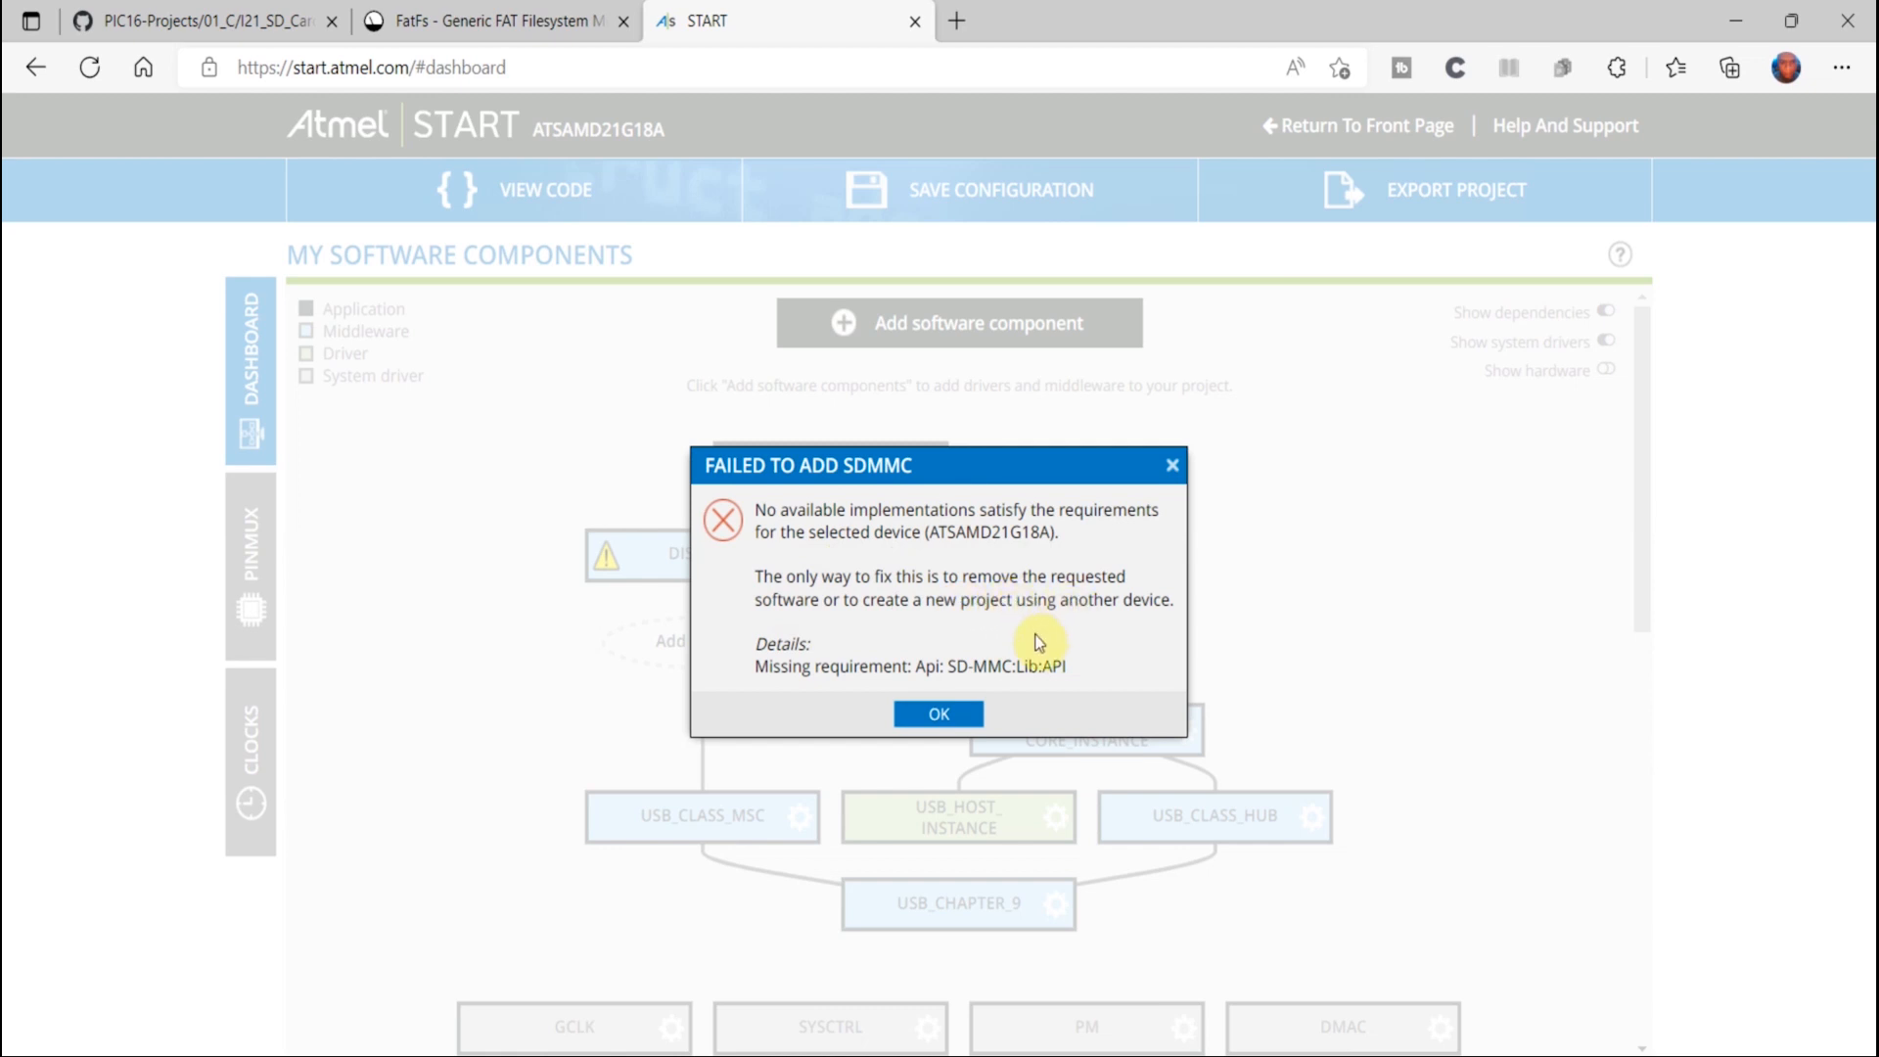
pyautogui.moveTo(740, 579)
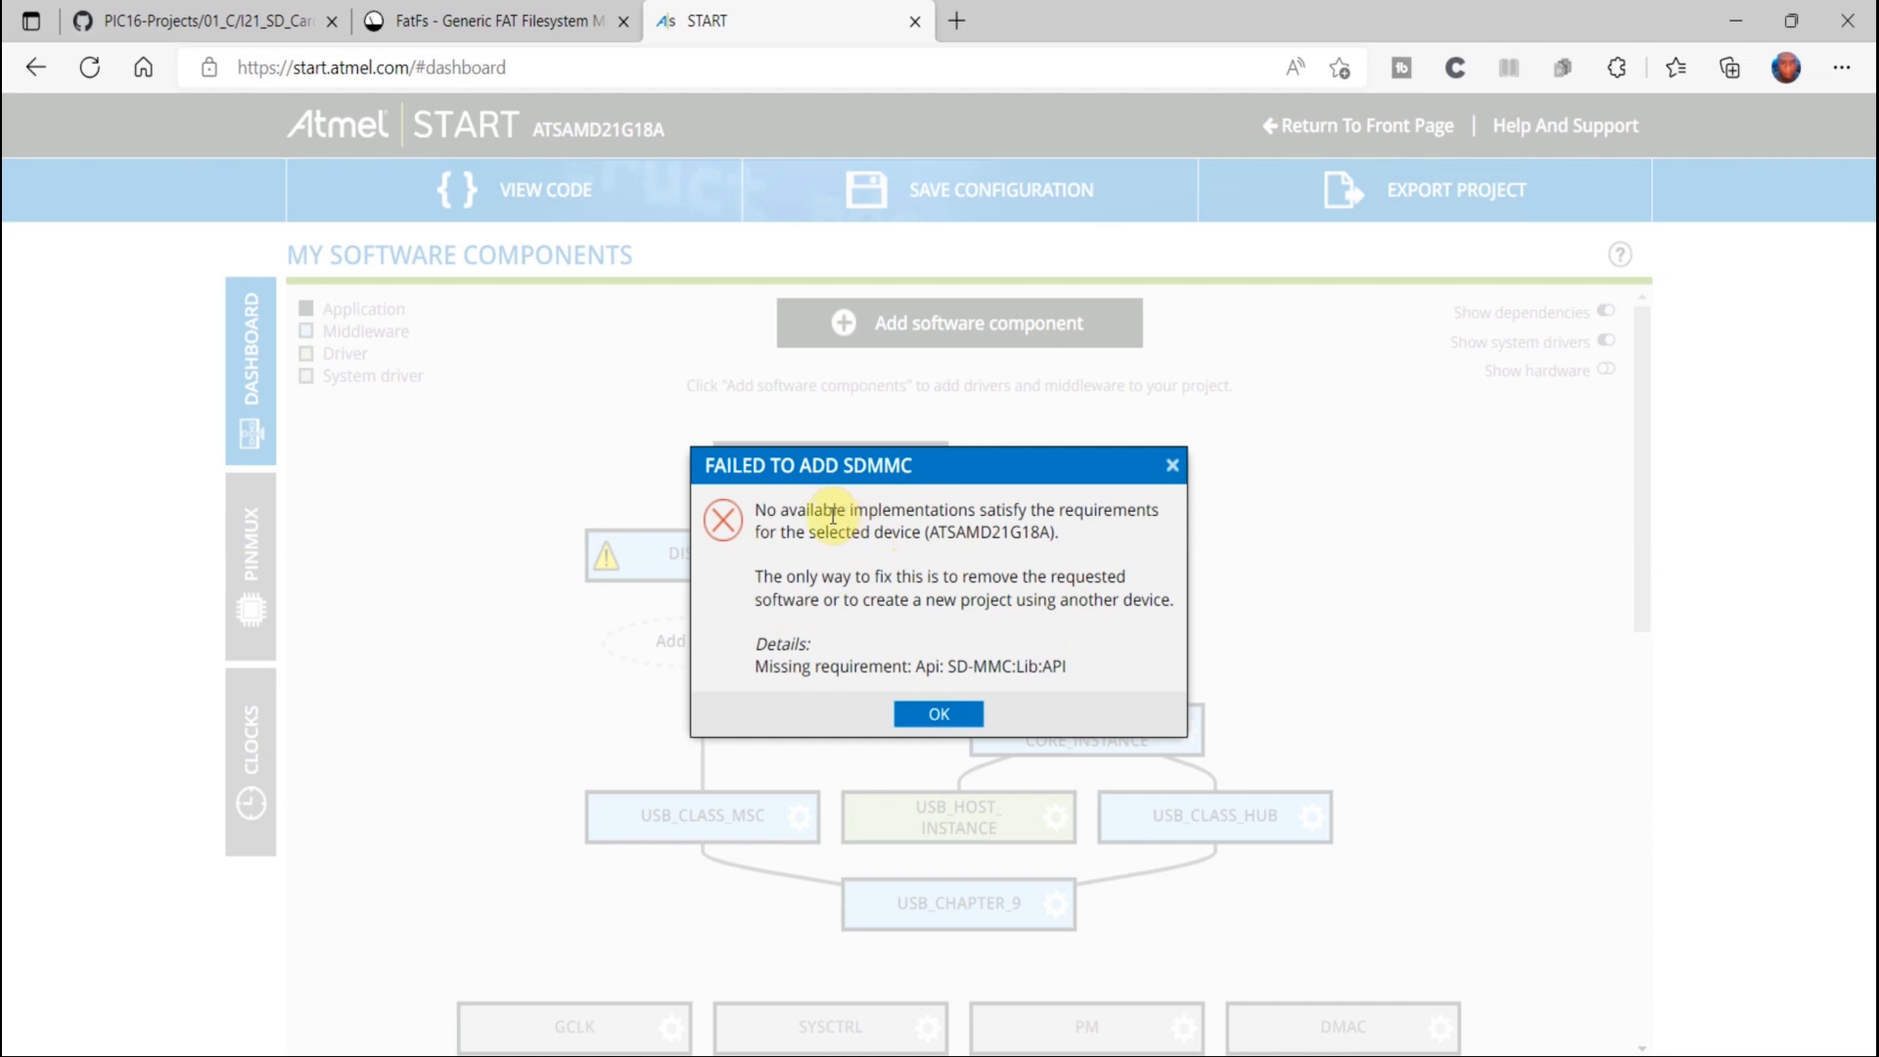
pyautogui.moveTo(997, 587)
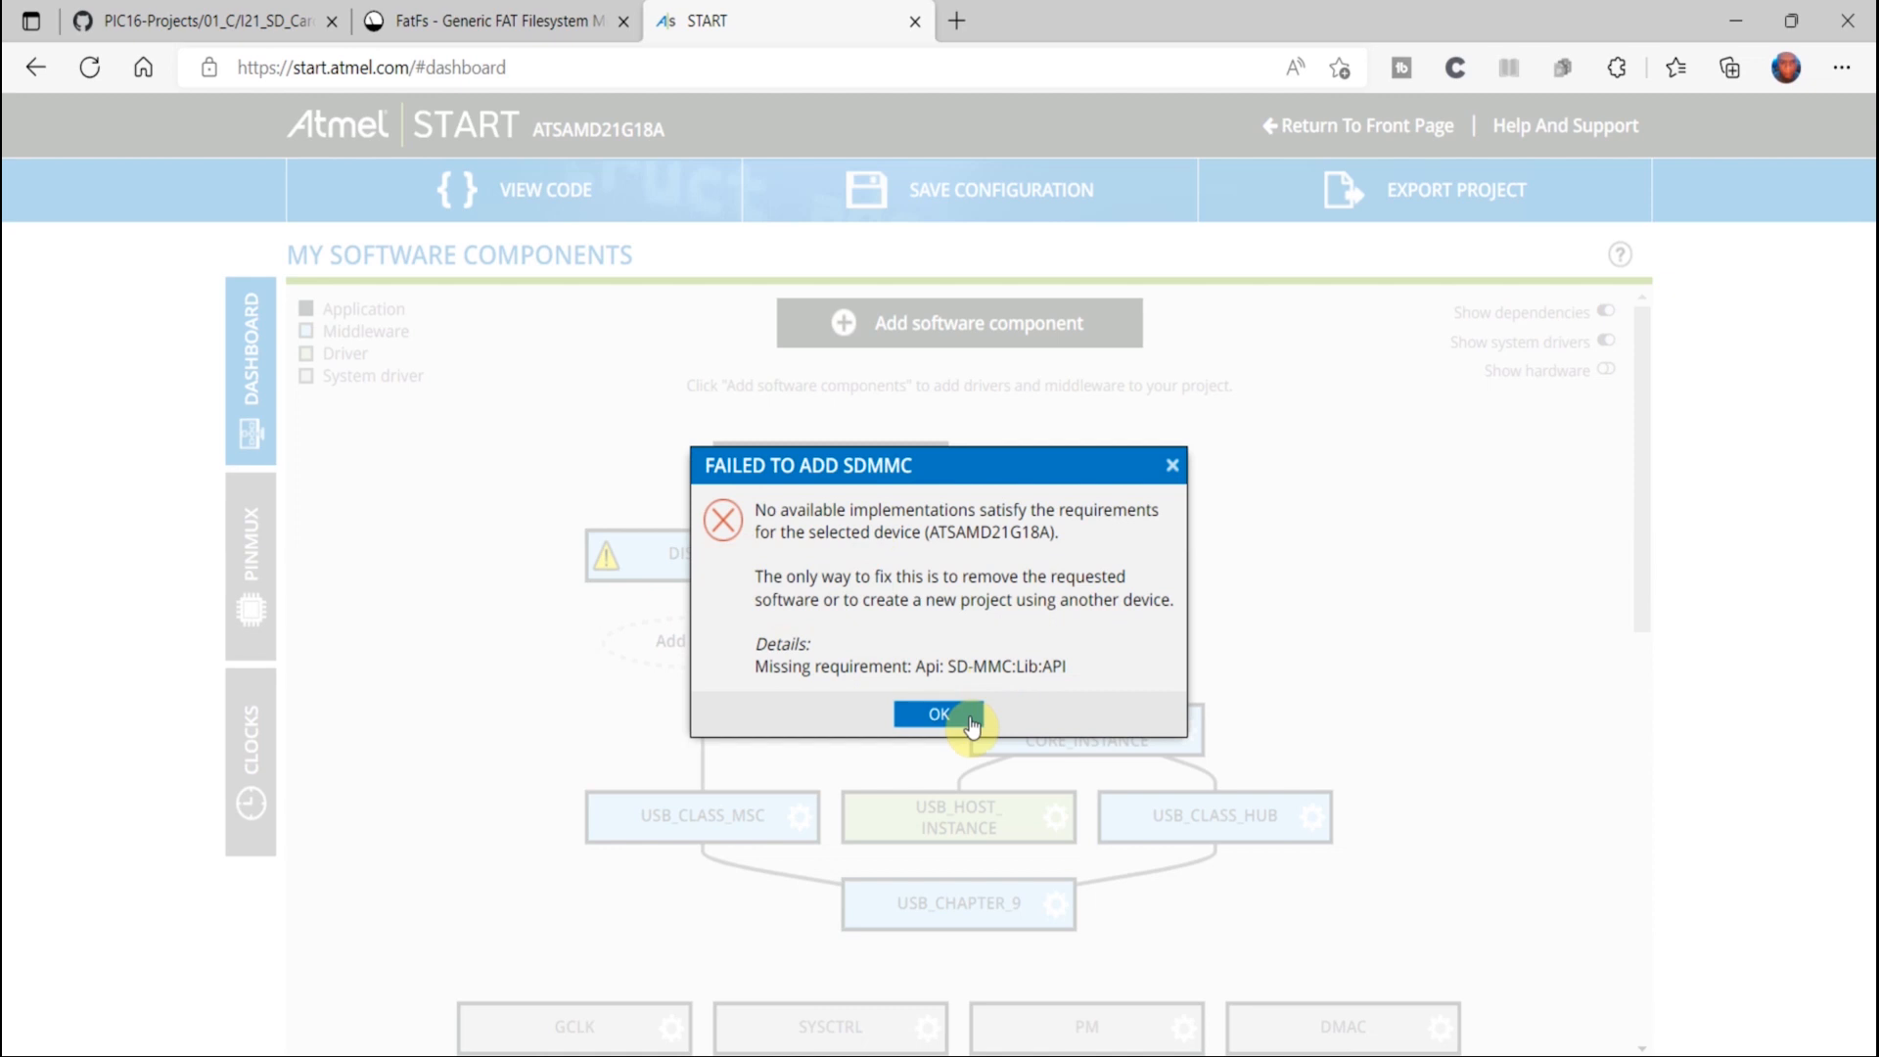
# Close the SDMMC failure dialog and show the MY PROJECT component's settings panel
pyautogui.click(939, 714)
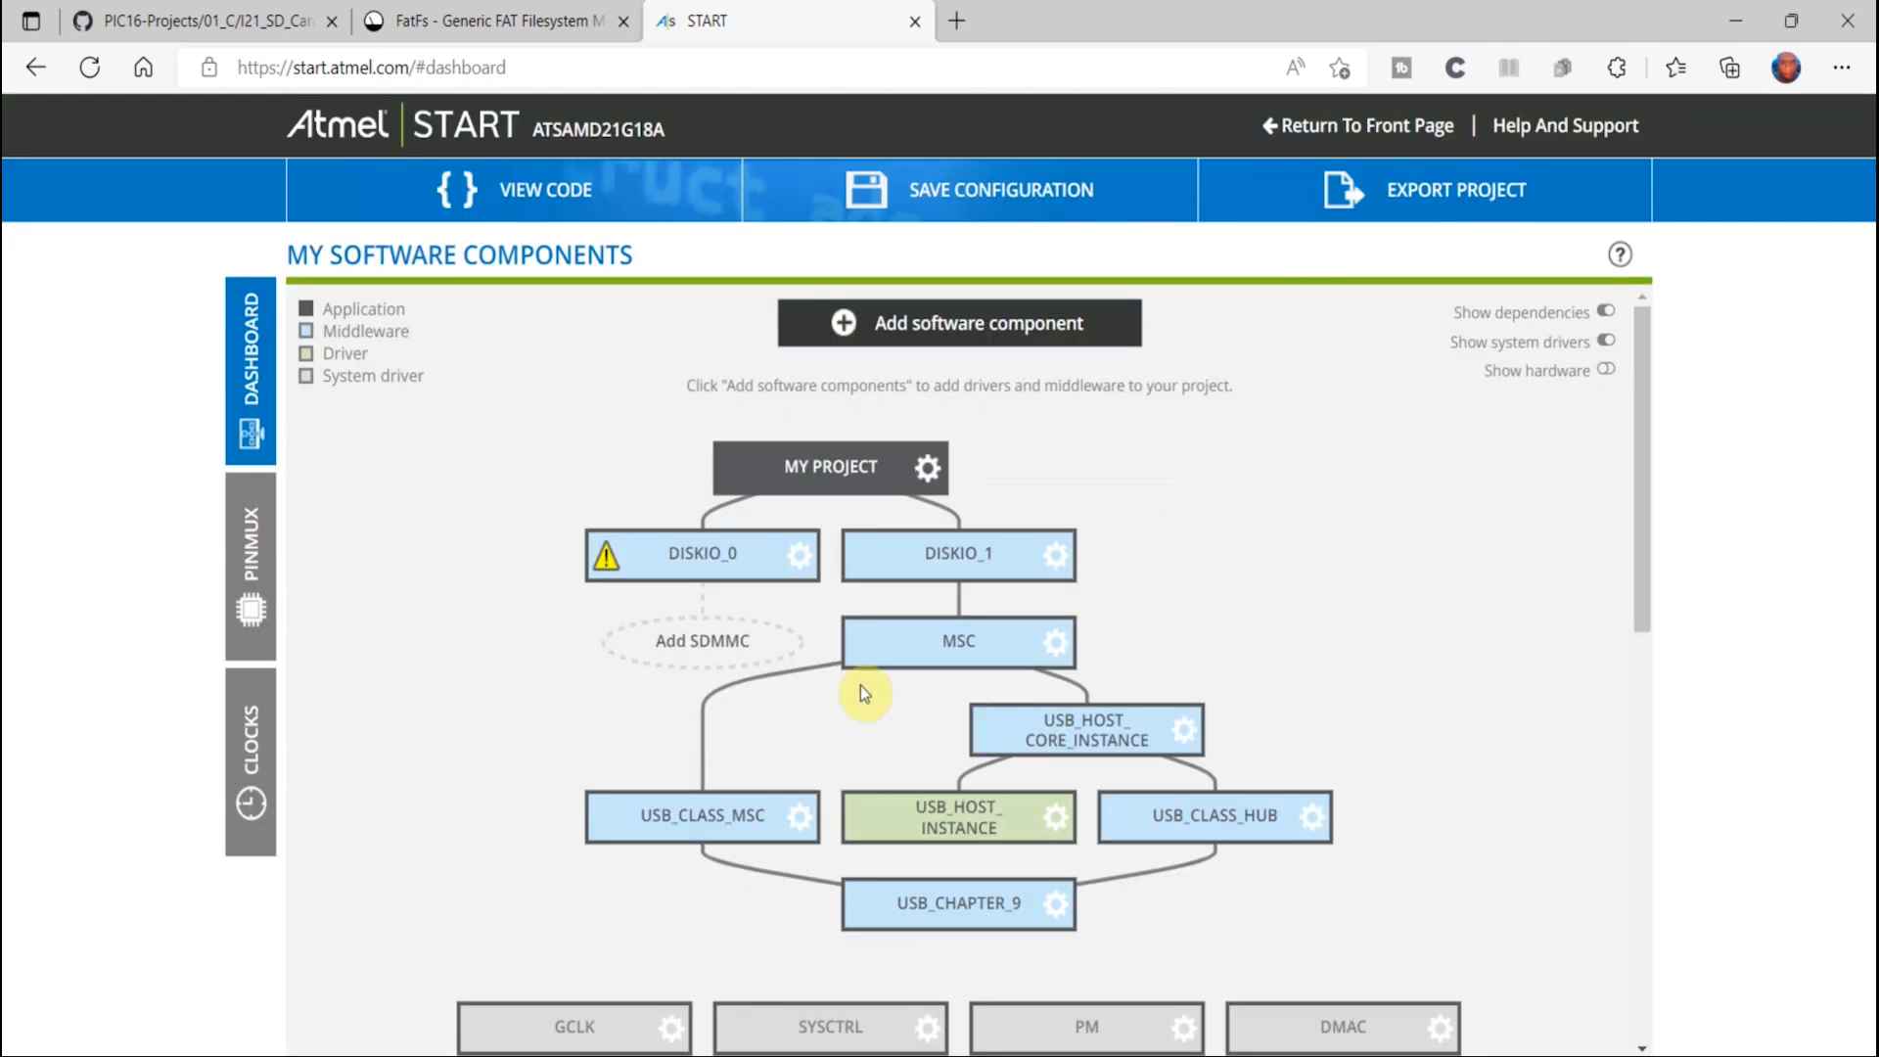
pyautogui.click(928, 468)
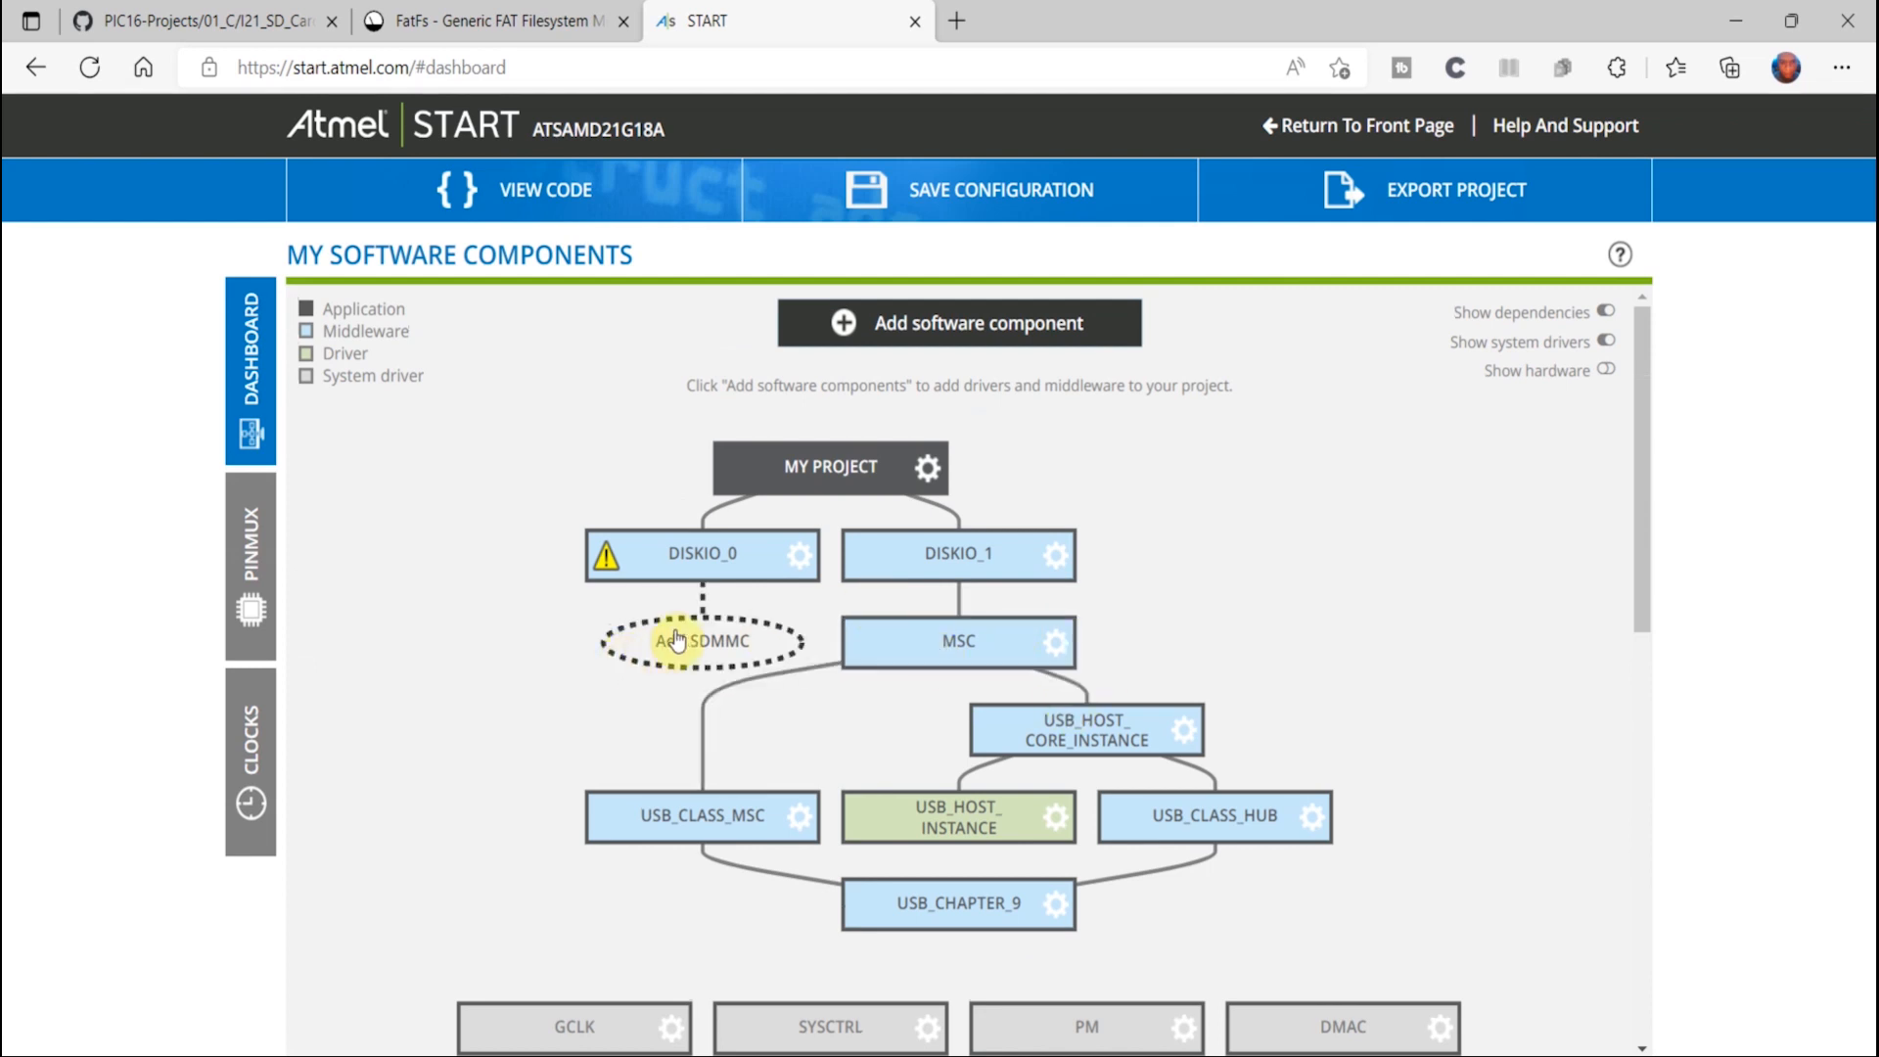
pyautogui.moveTo(958, 640)
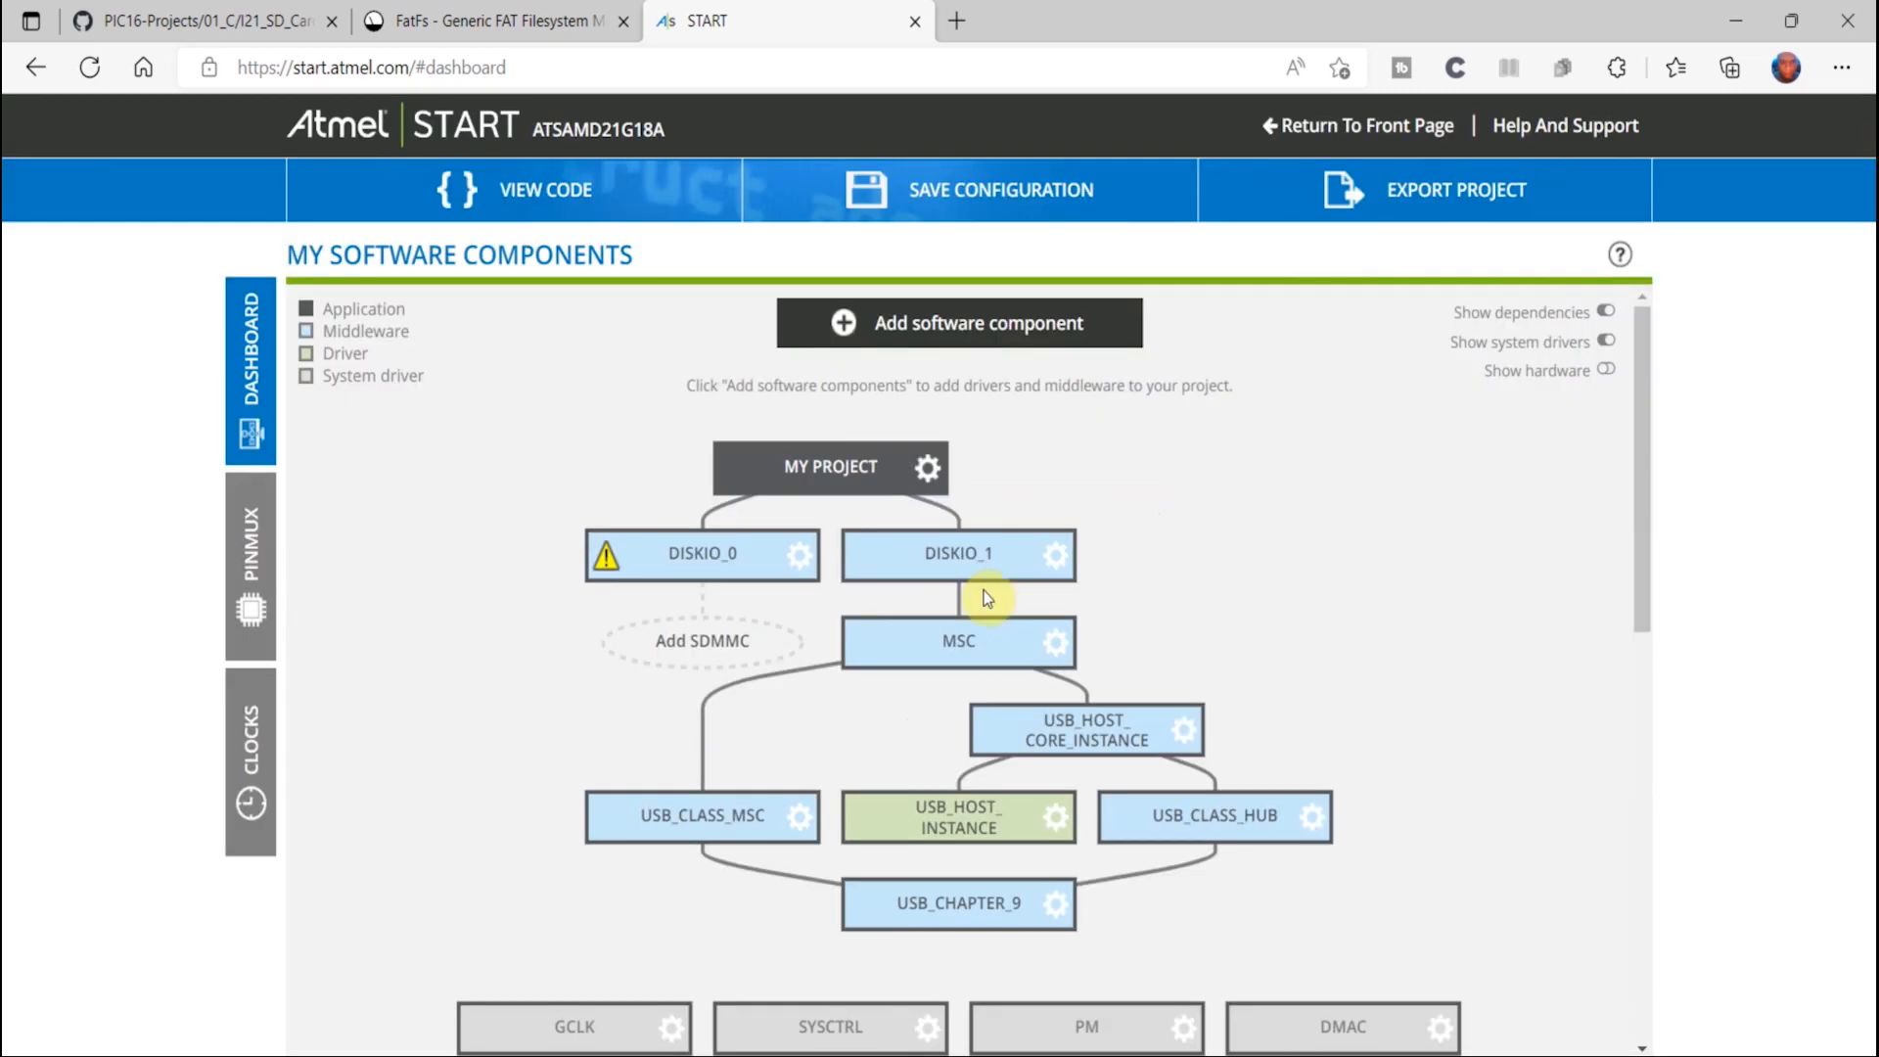
pyautogui.click(829, 468)
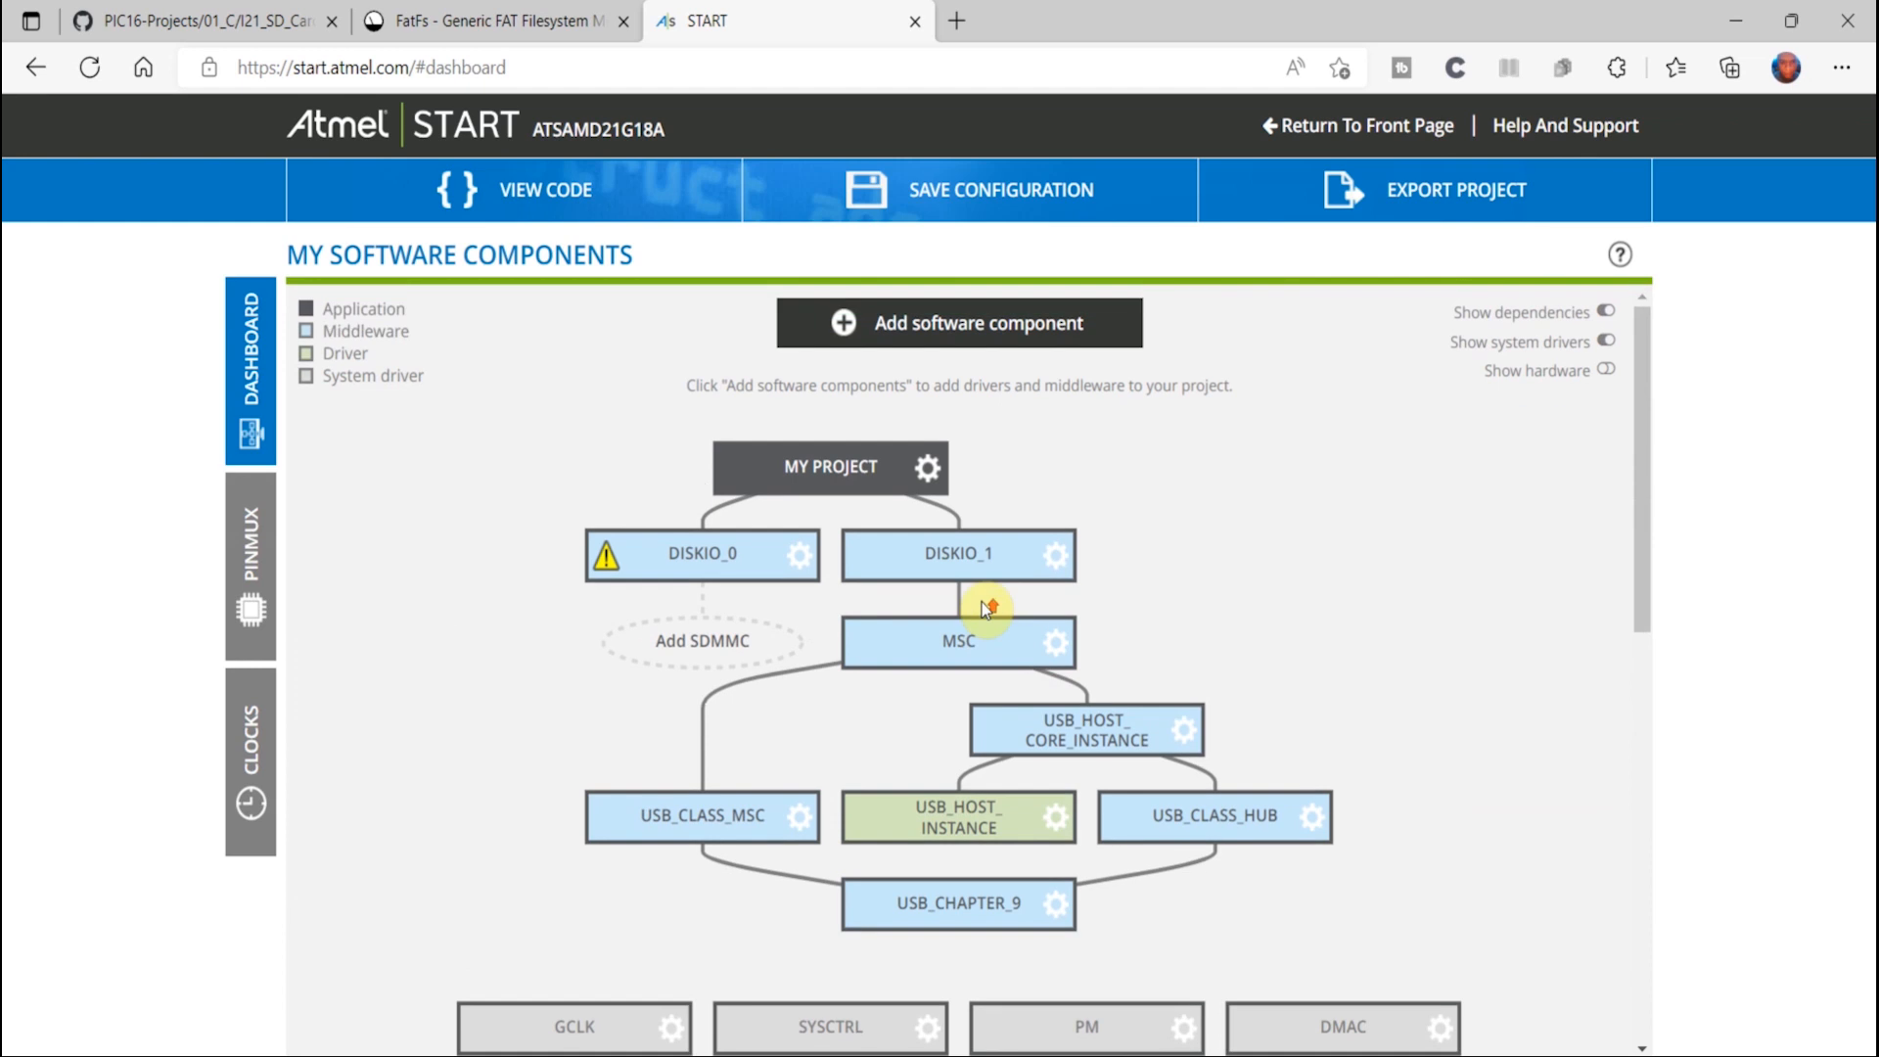
pyautogui.moveTo(762, 602)
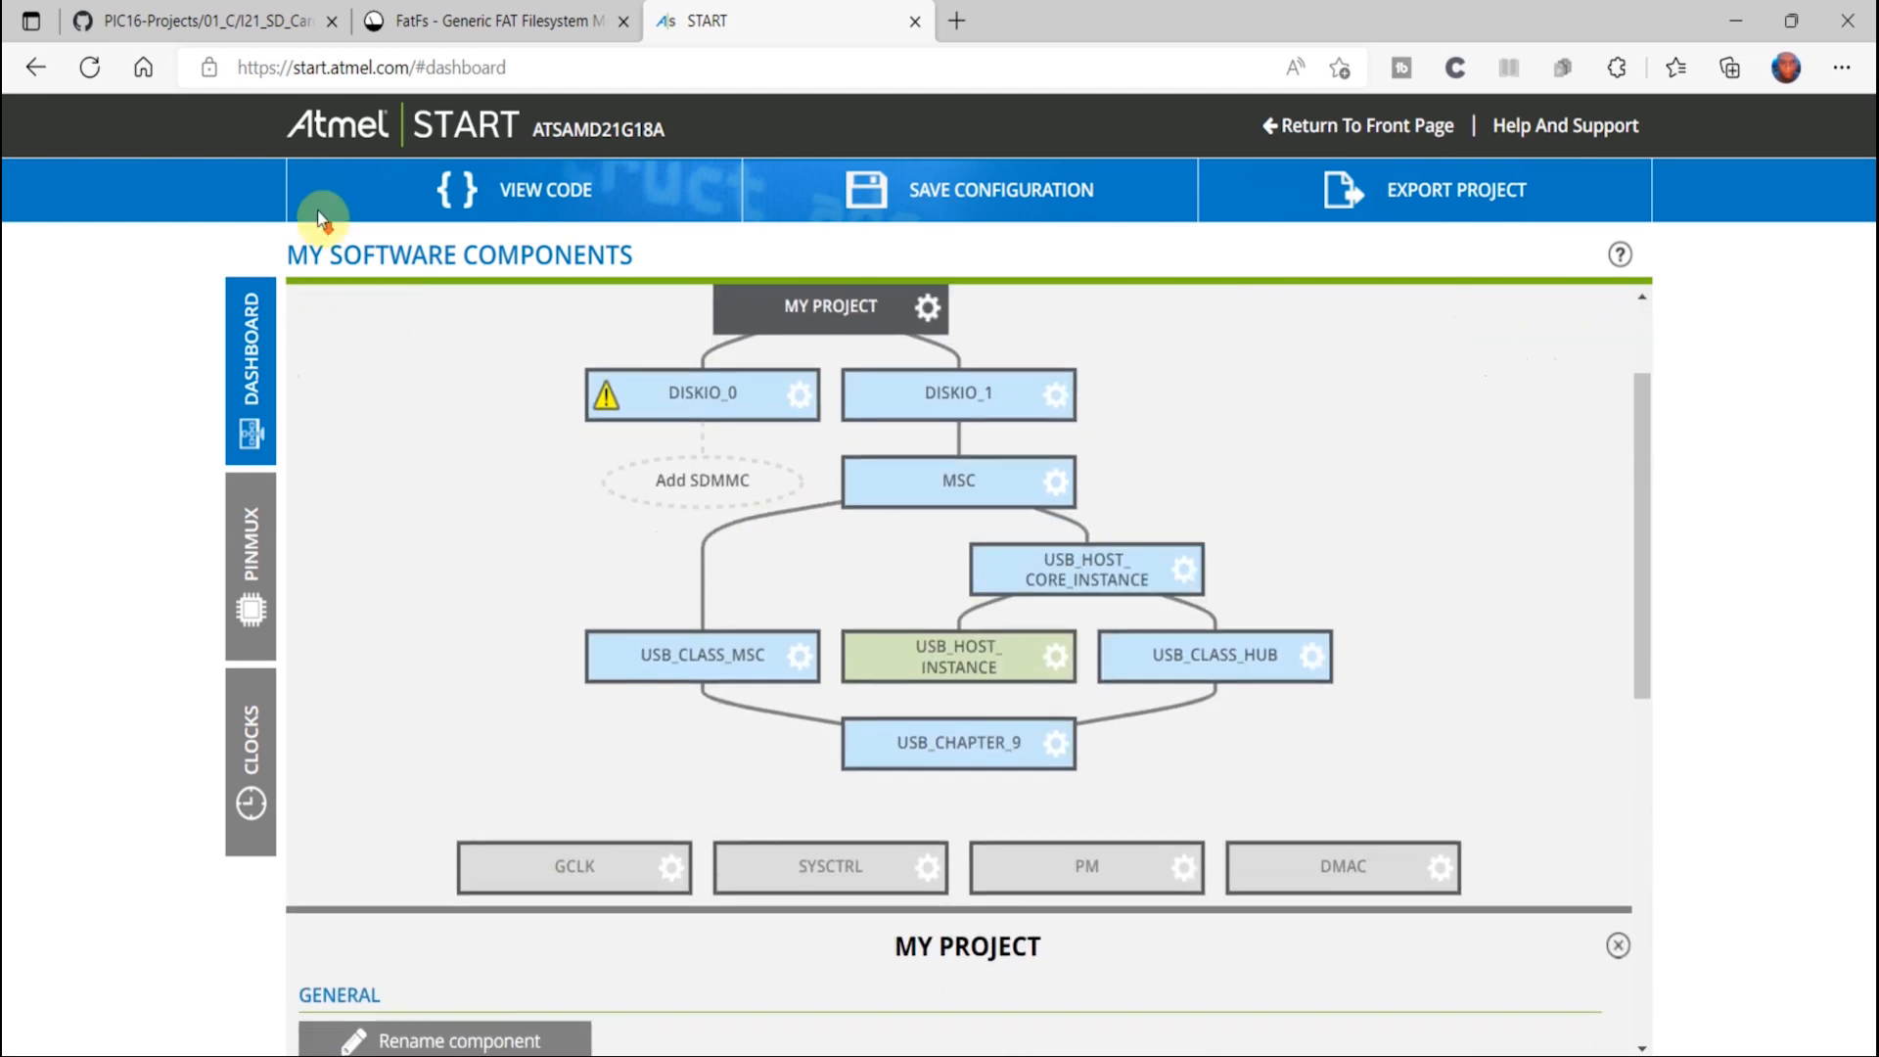
# Browse the I21_SD_Card.X repository files: SPI, diskio, ff and ffconf
pyautogui.click(198, 20)
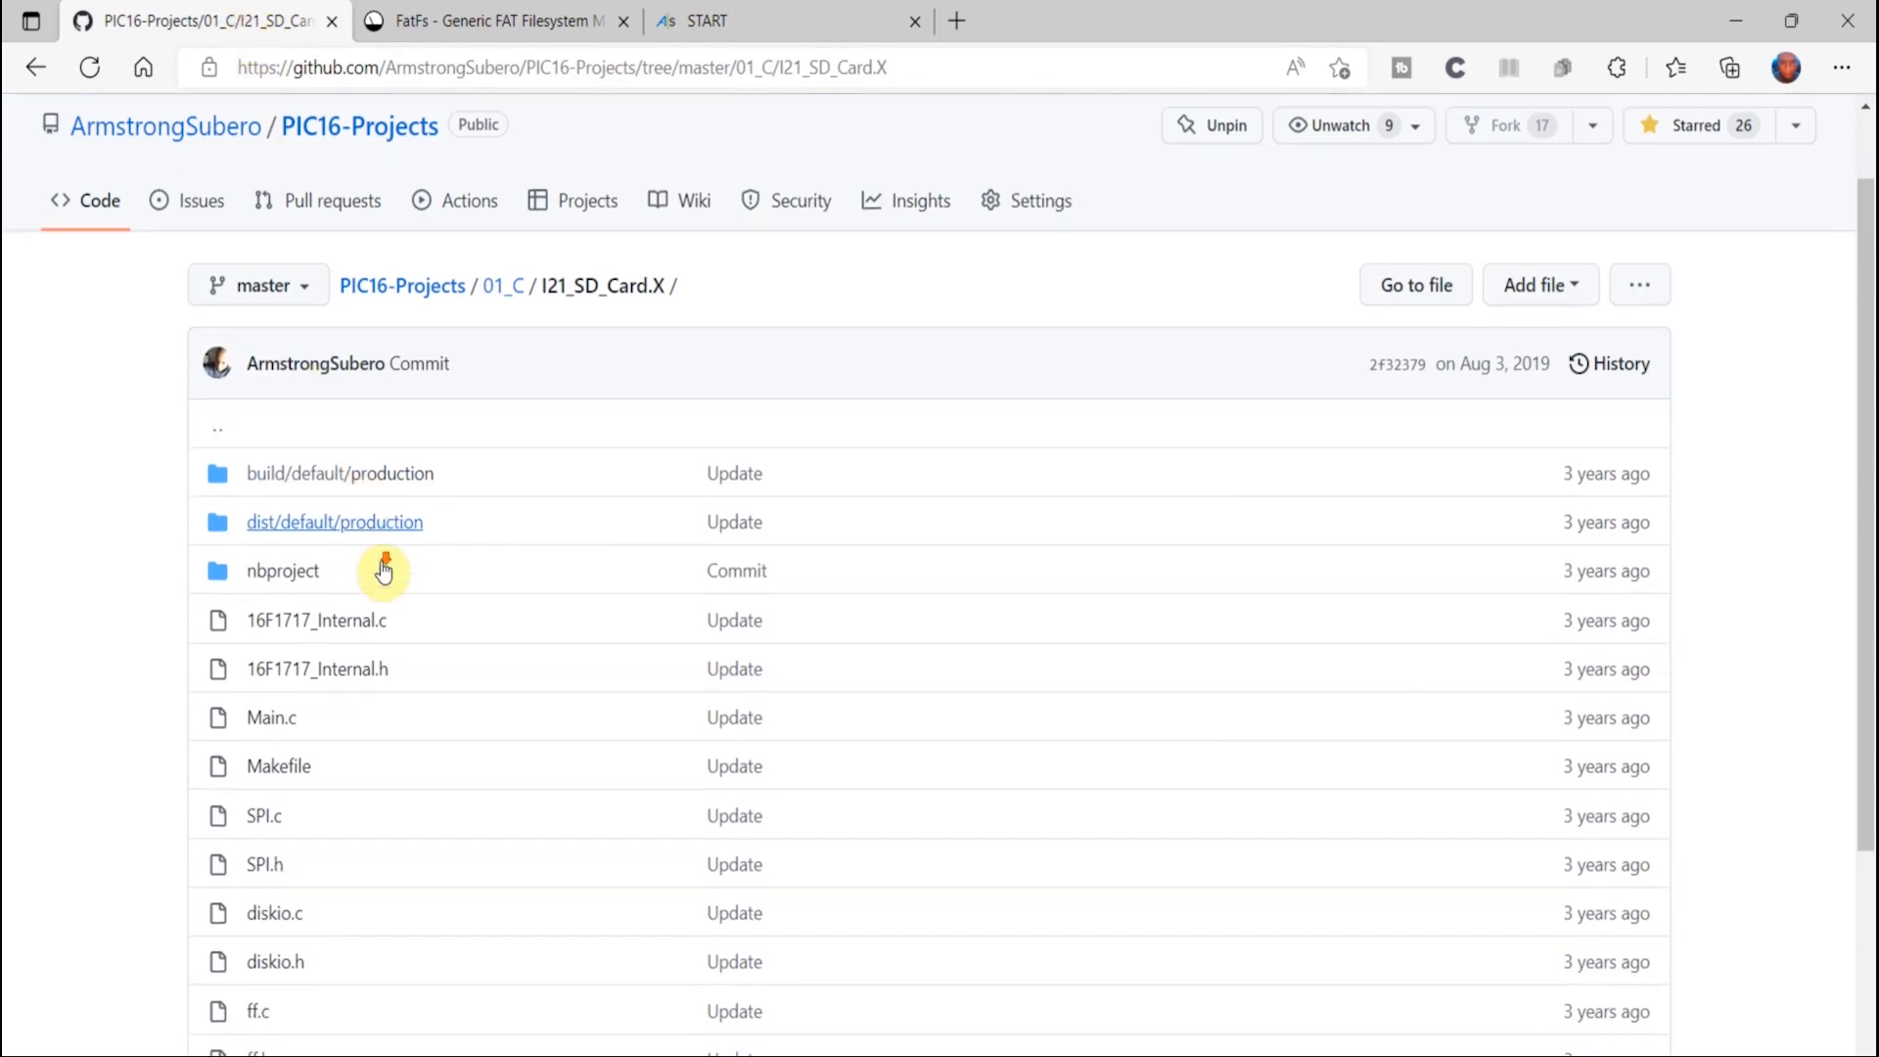
pyautogui.scroll(-3)
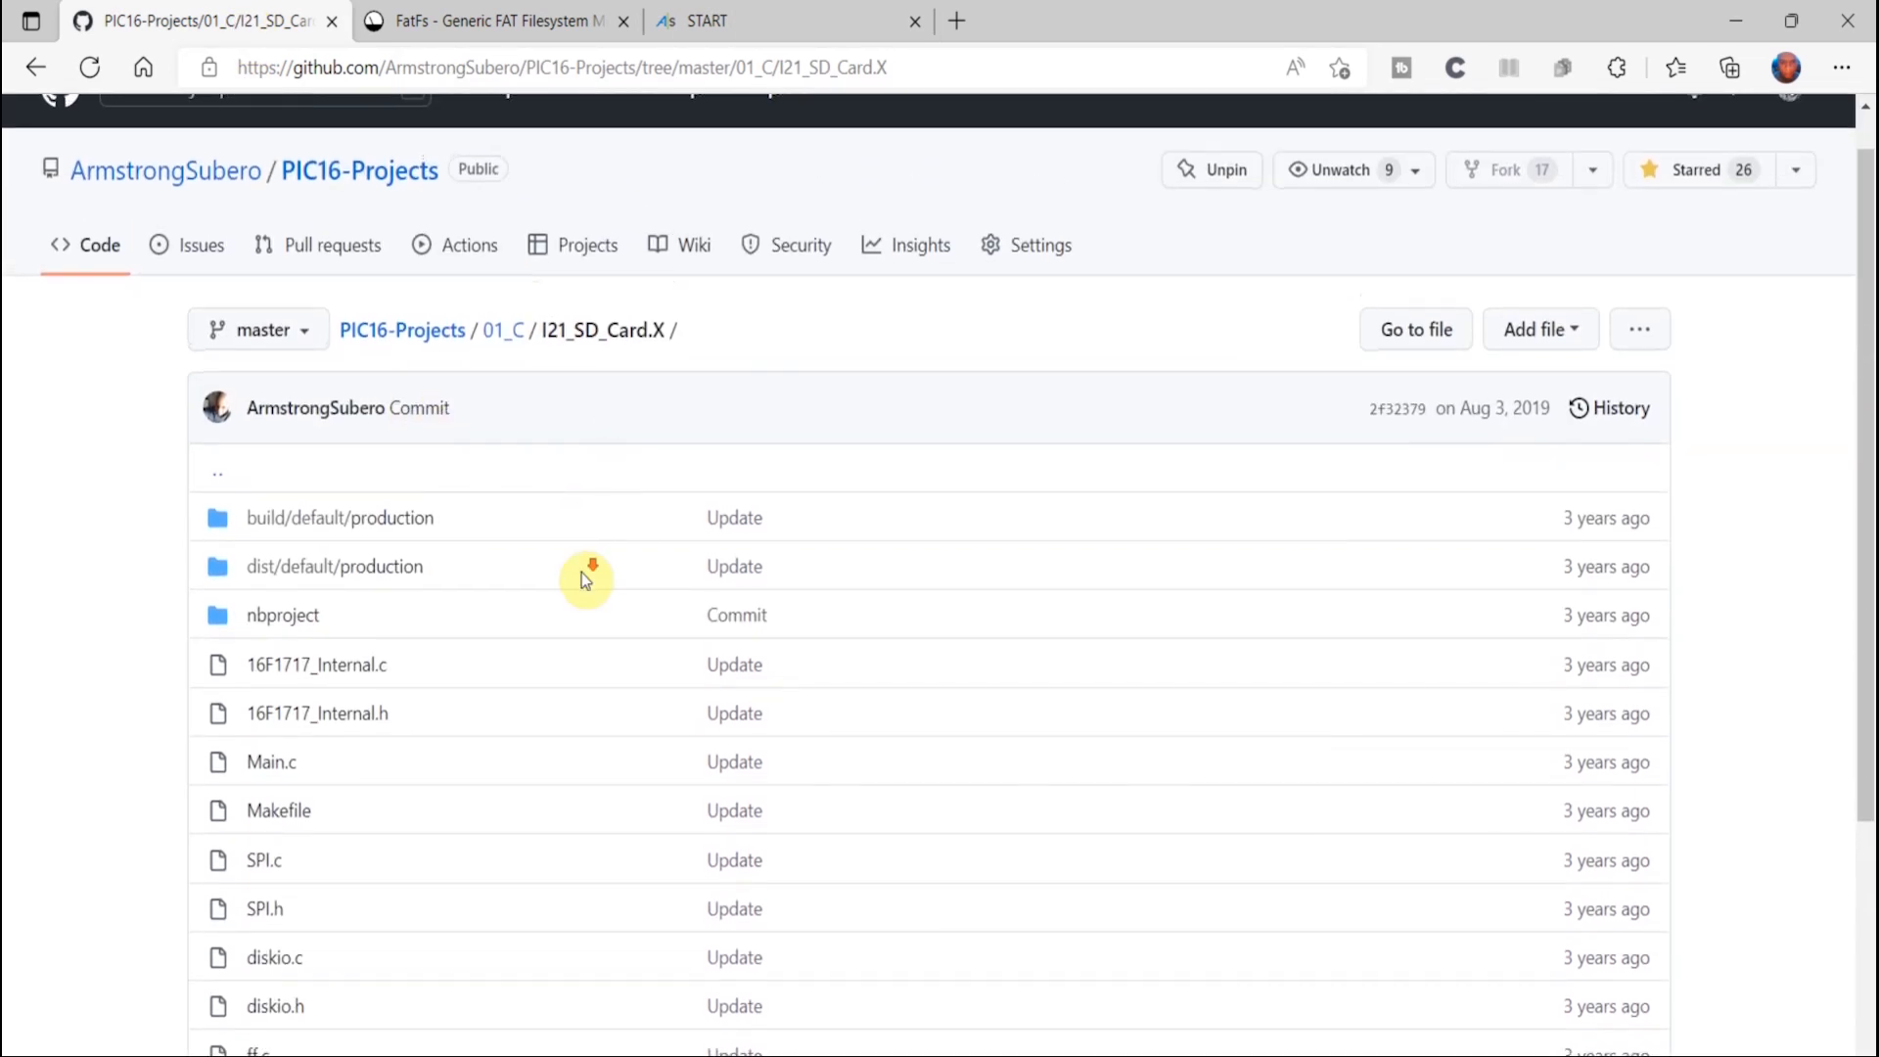
pyautogui.scroll(-3)
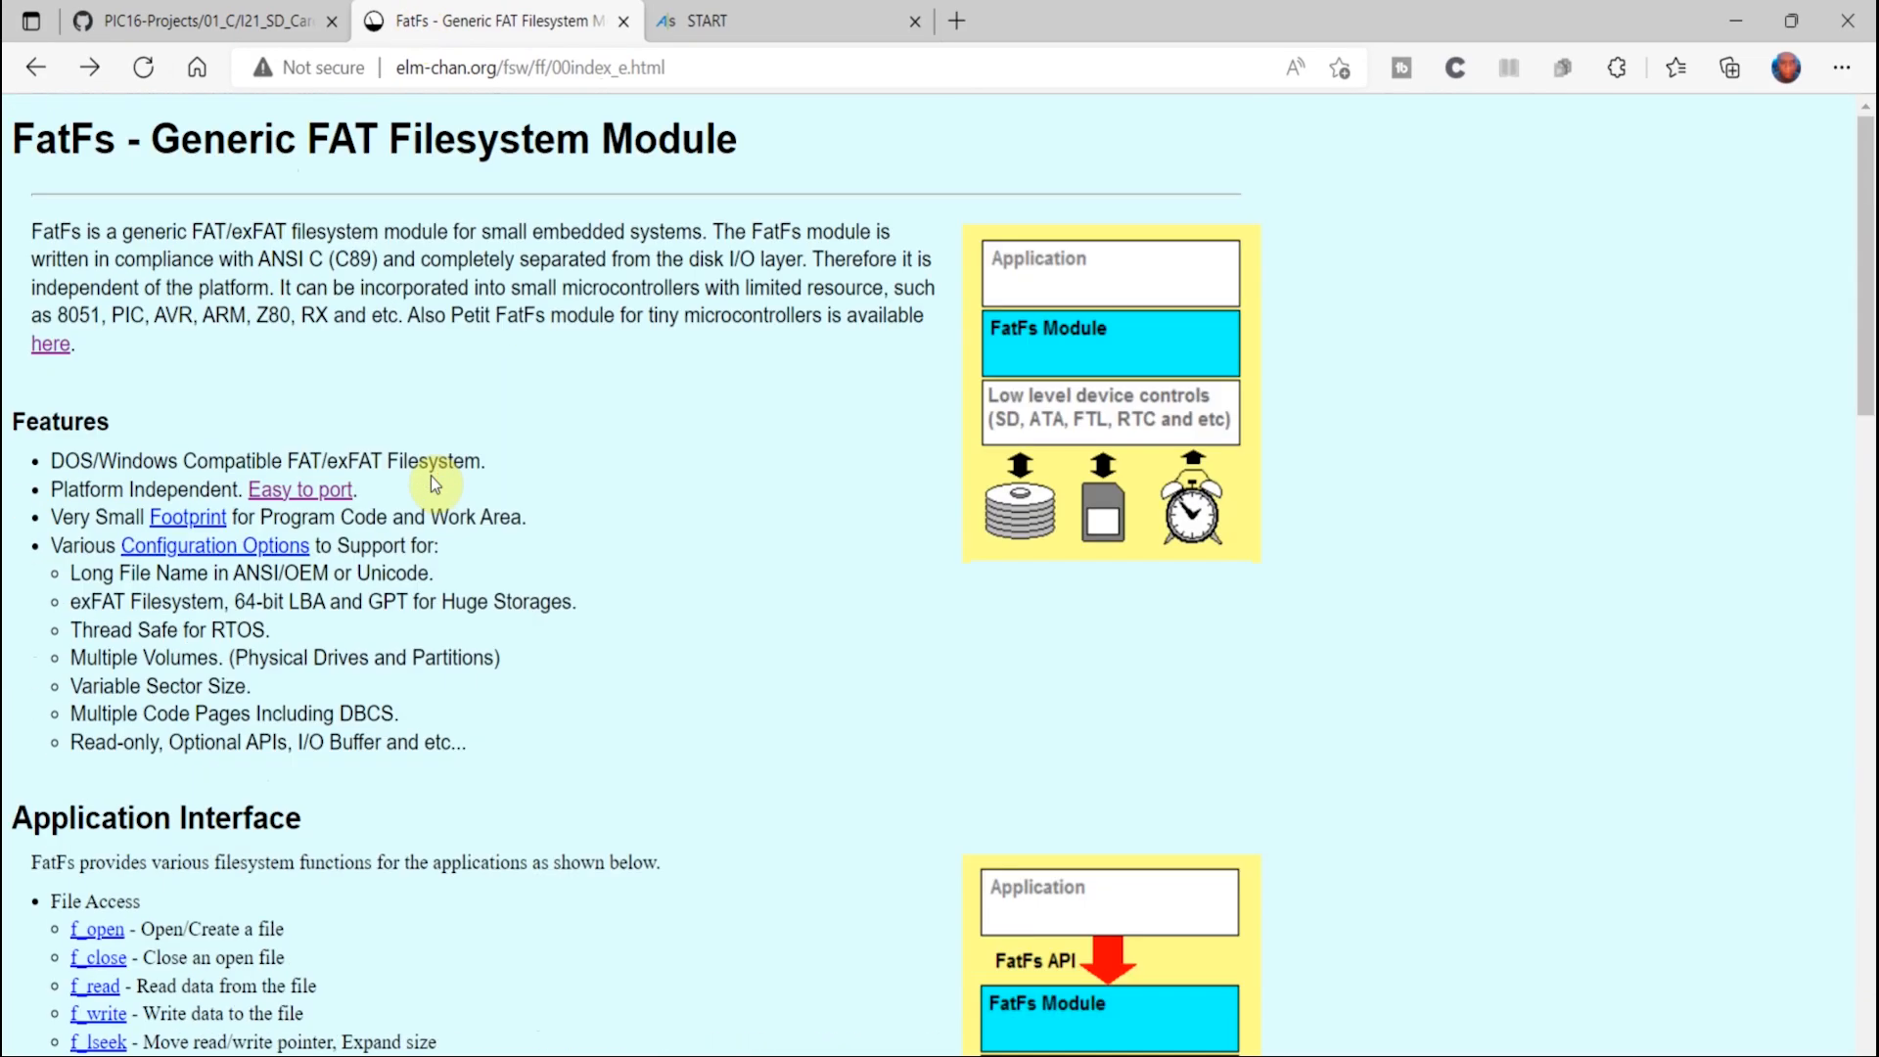
pyautogui.scroll(-3)
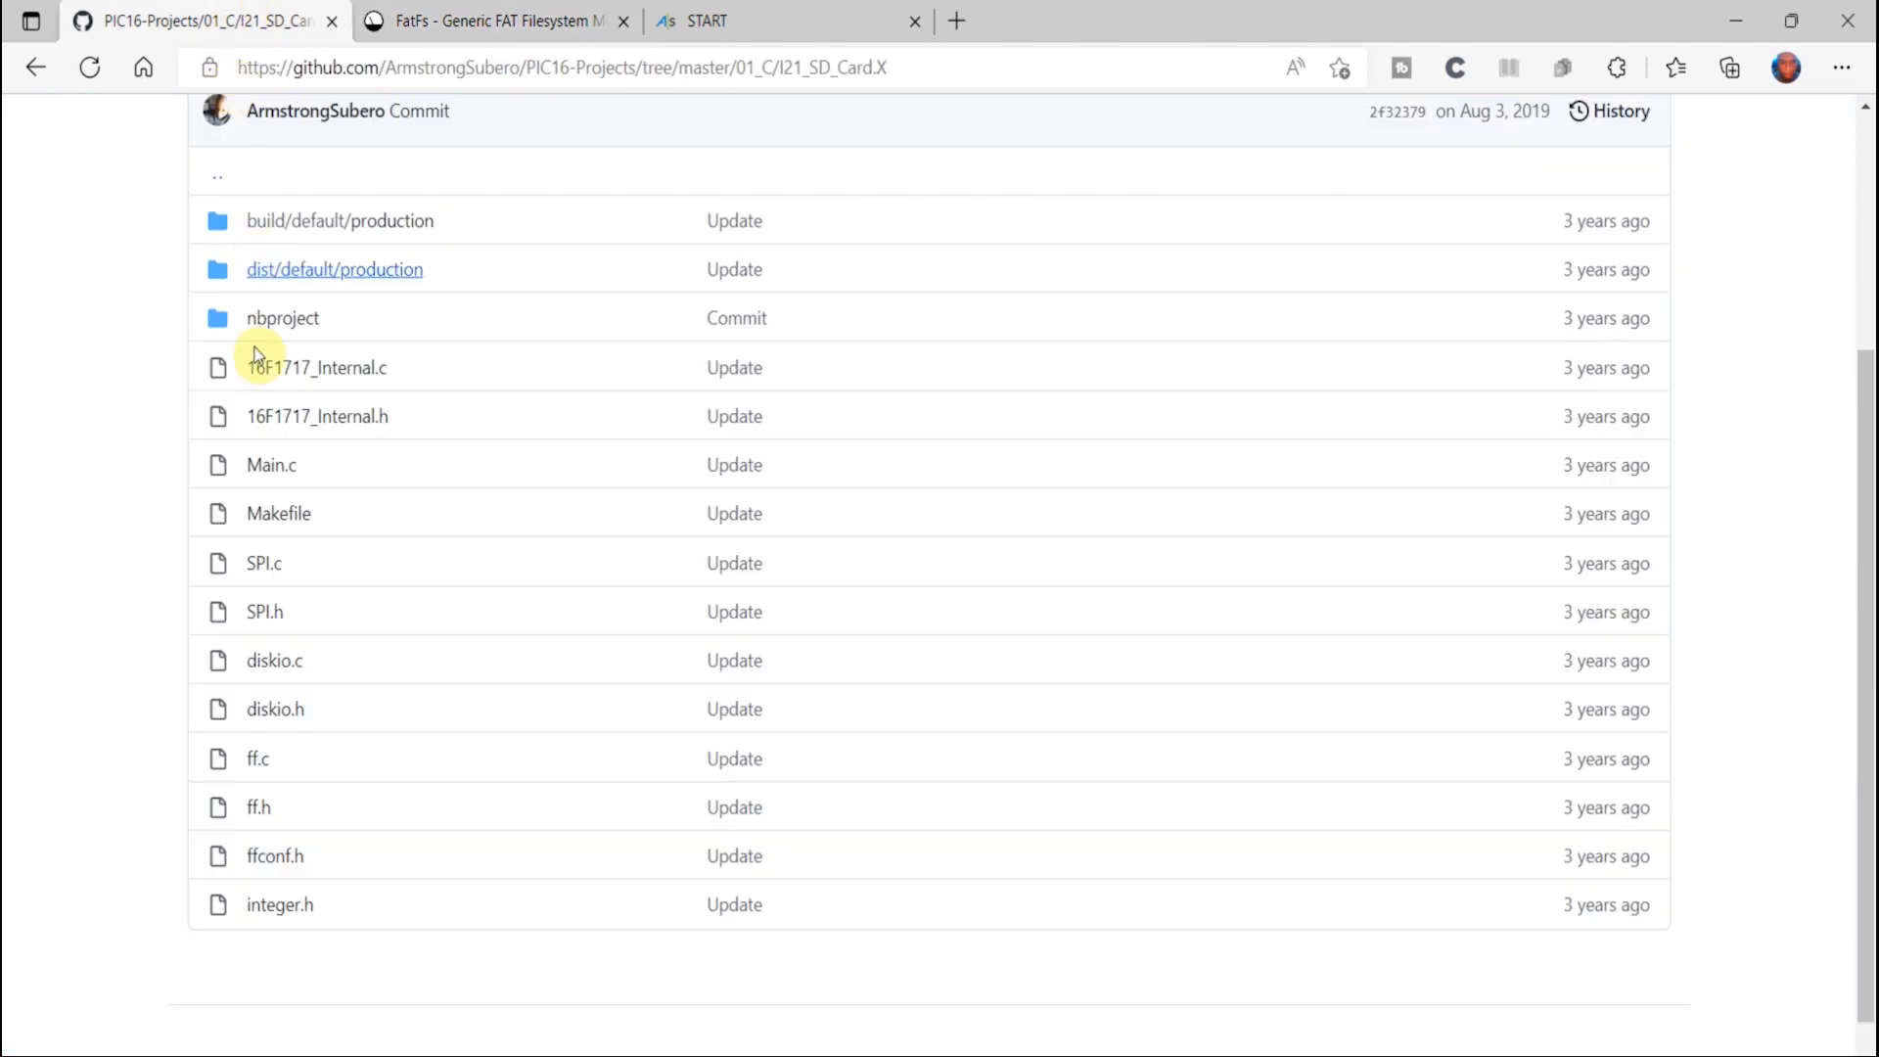
pyautogui.scroll(-3)
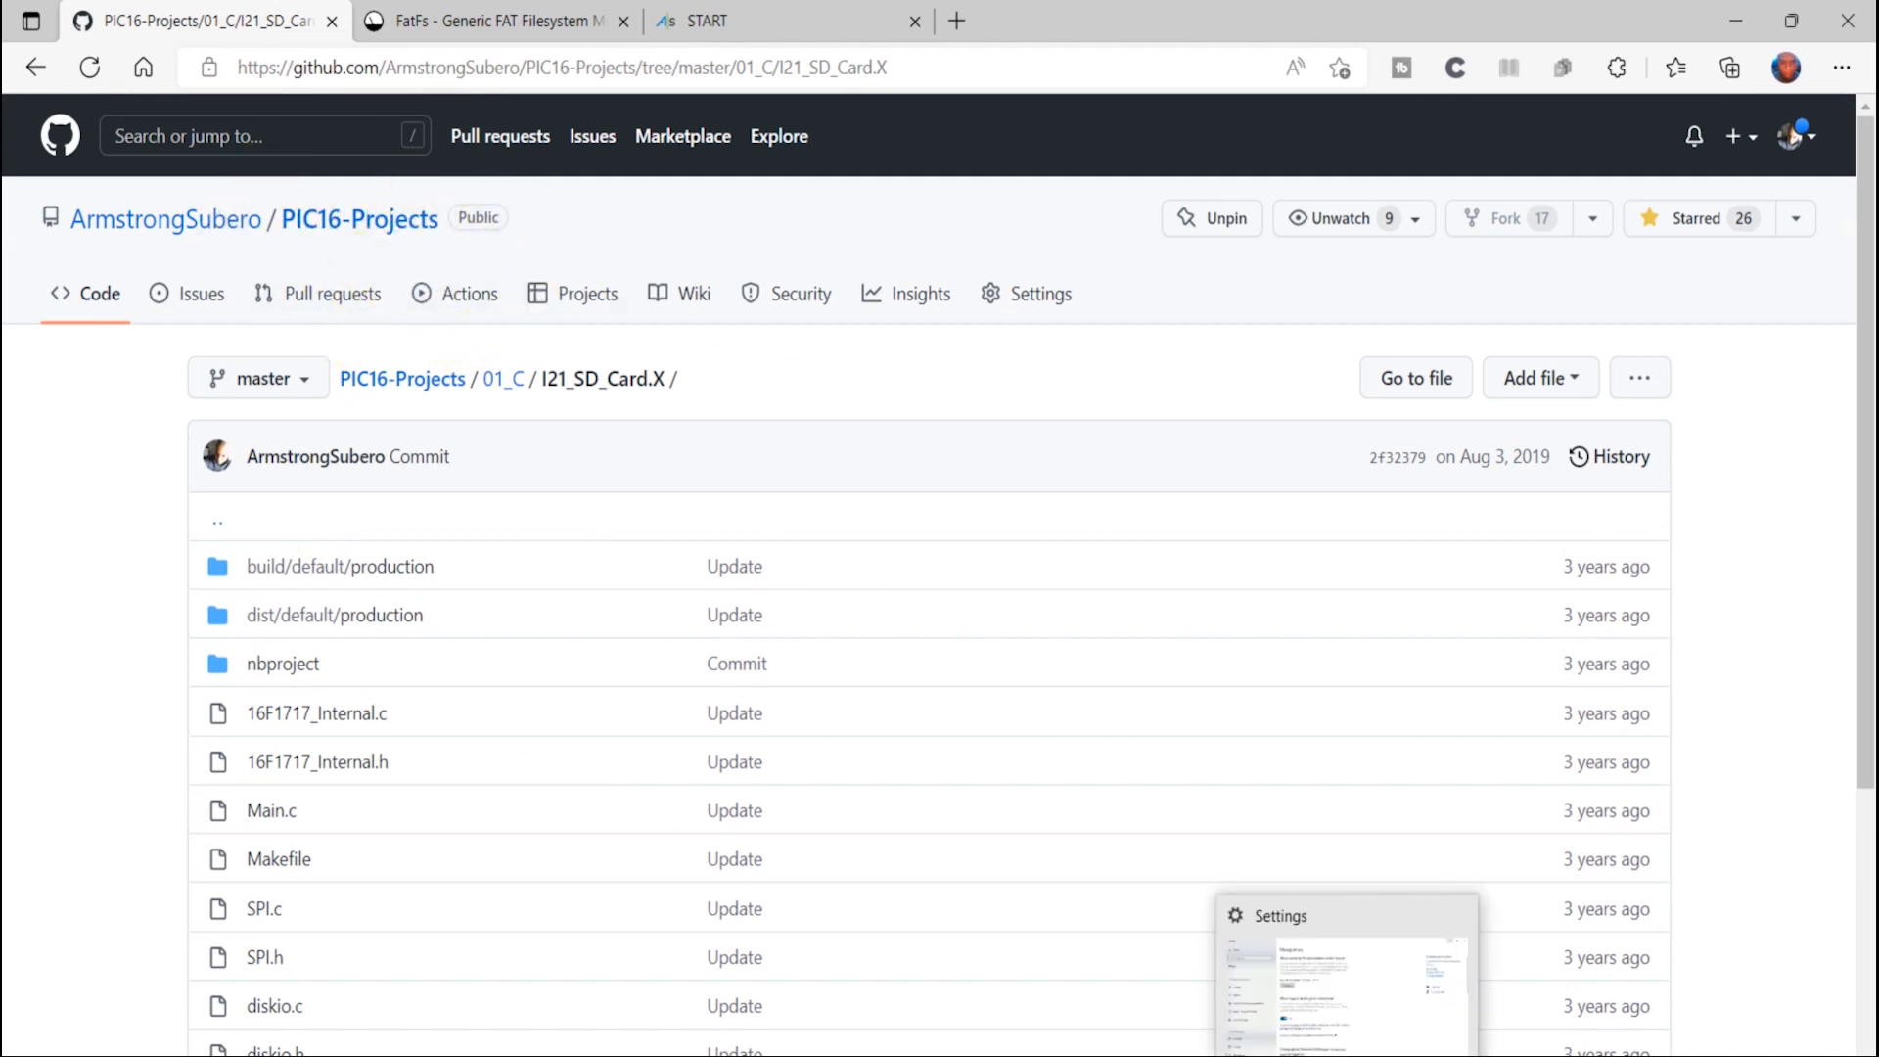
pyautogui.scroll(-3)
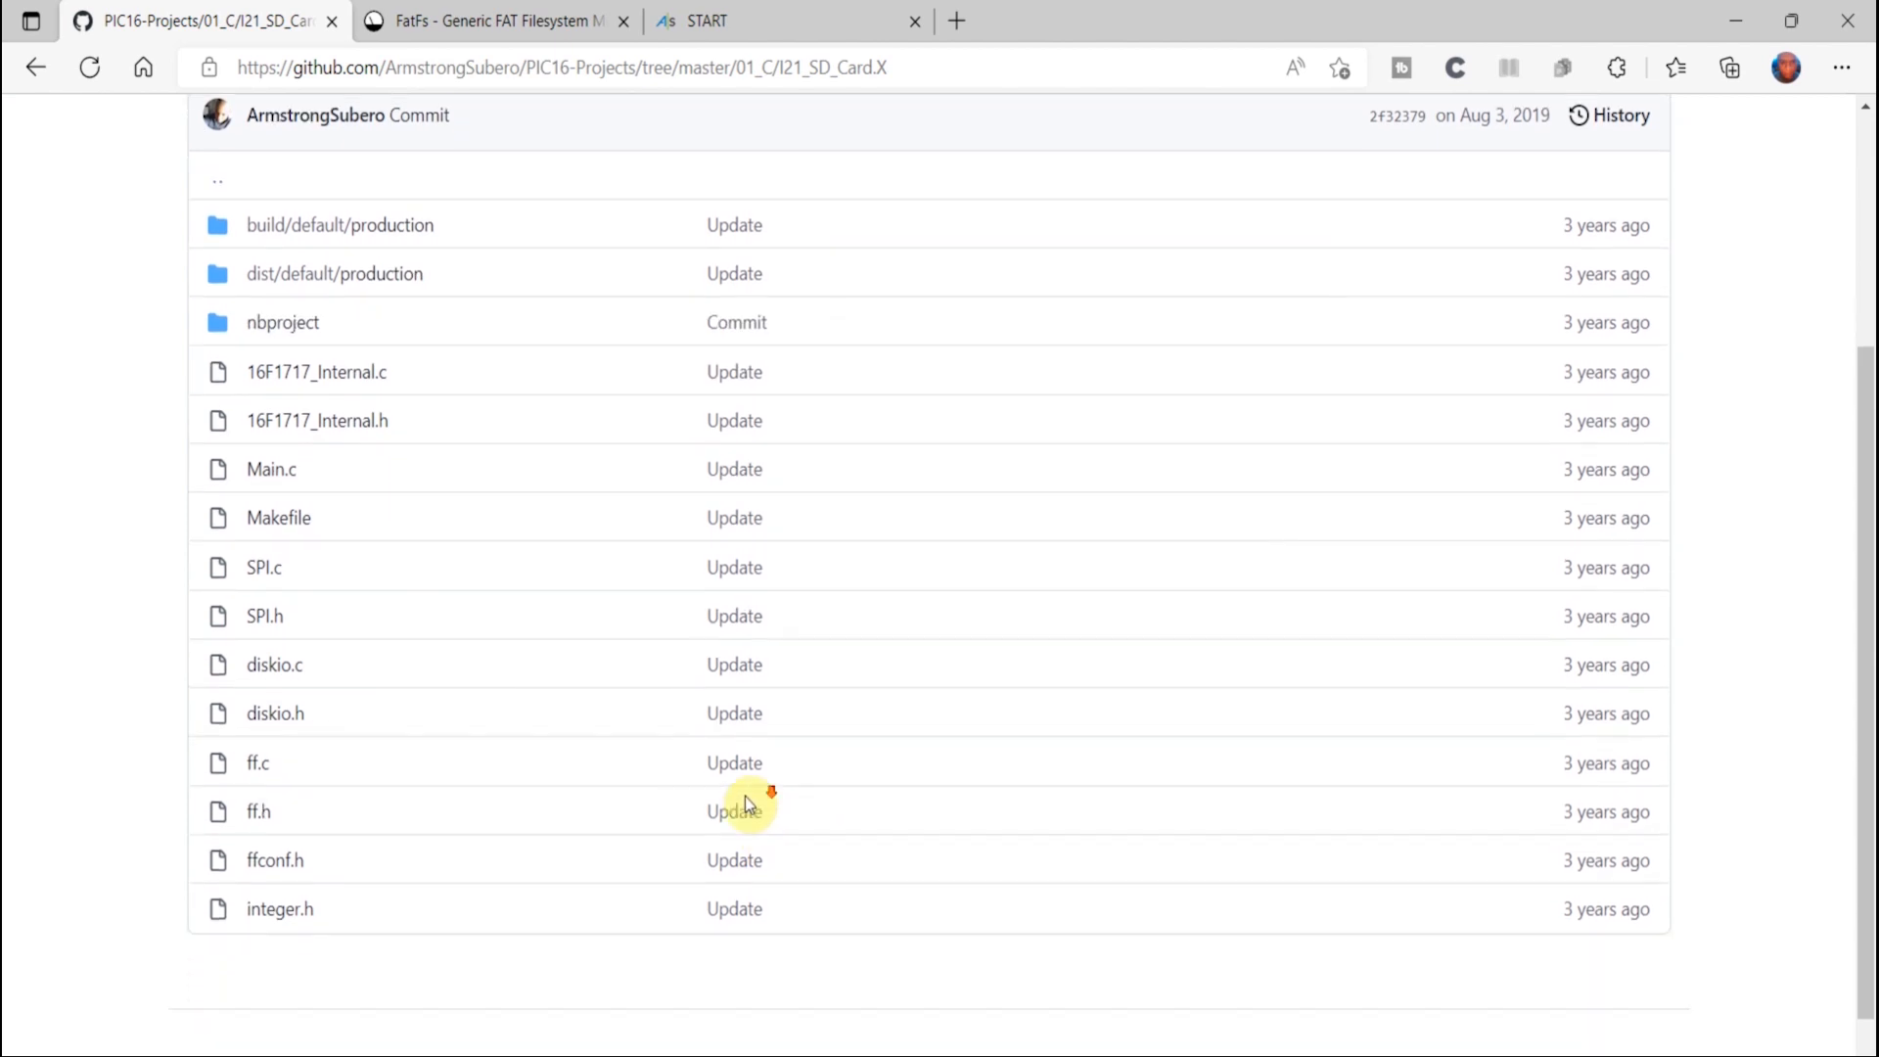
pyautogui.scroll(-3)
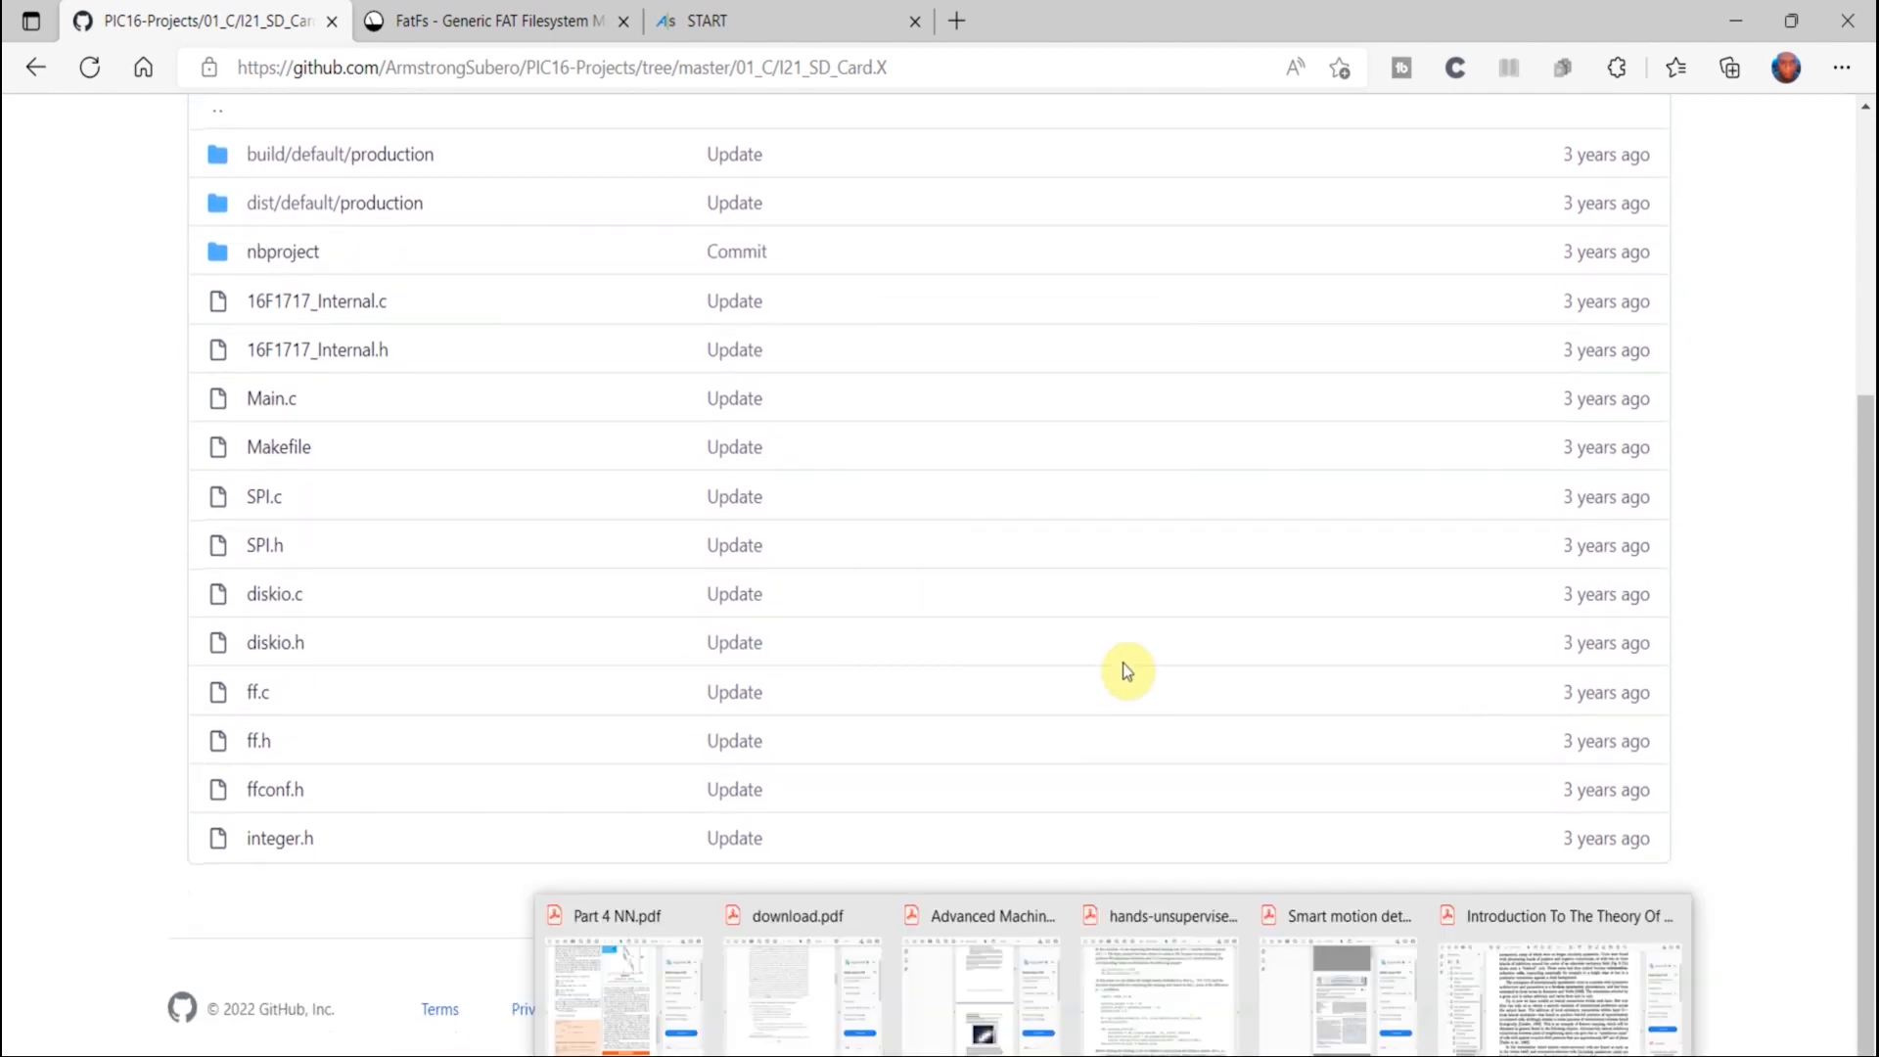
# Open the FatFs Application Note and scroll to its Required Functions table
pyautogui.click(492, 20)
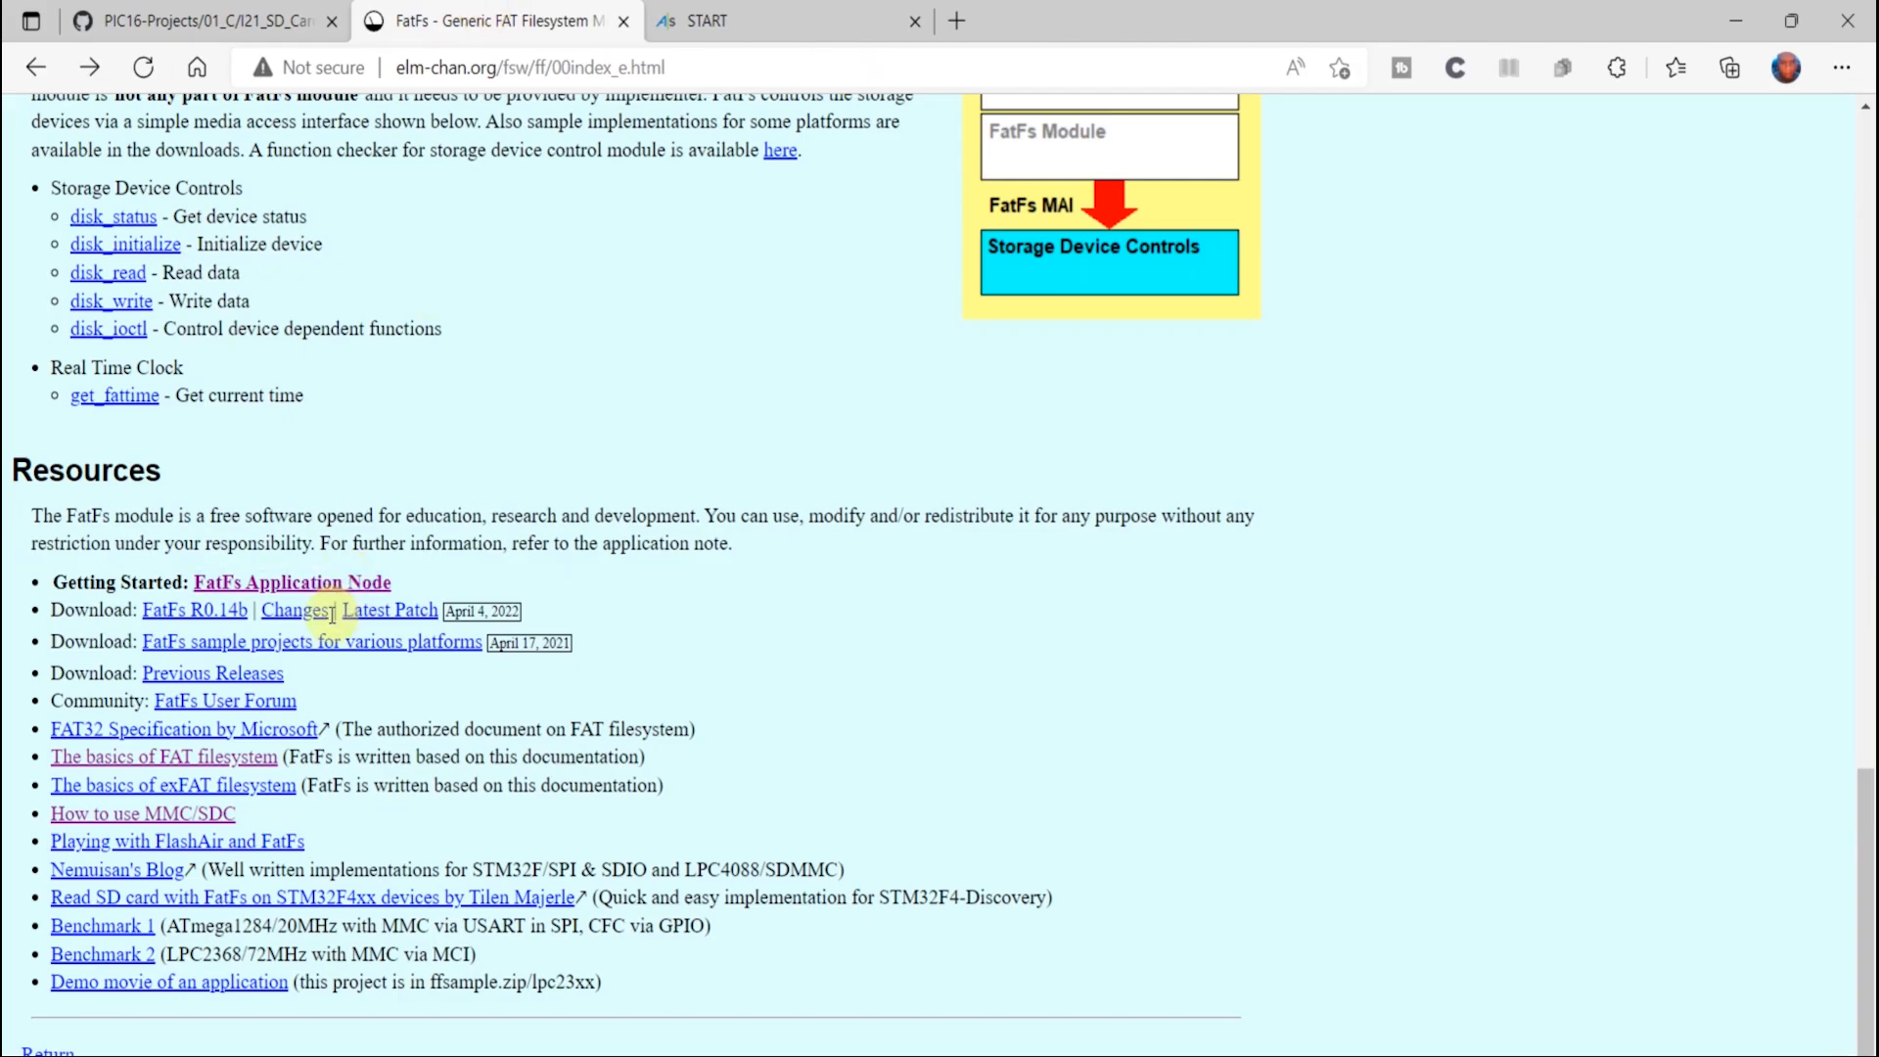
pyautogui.click(291, 581)
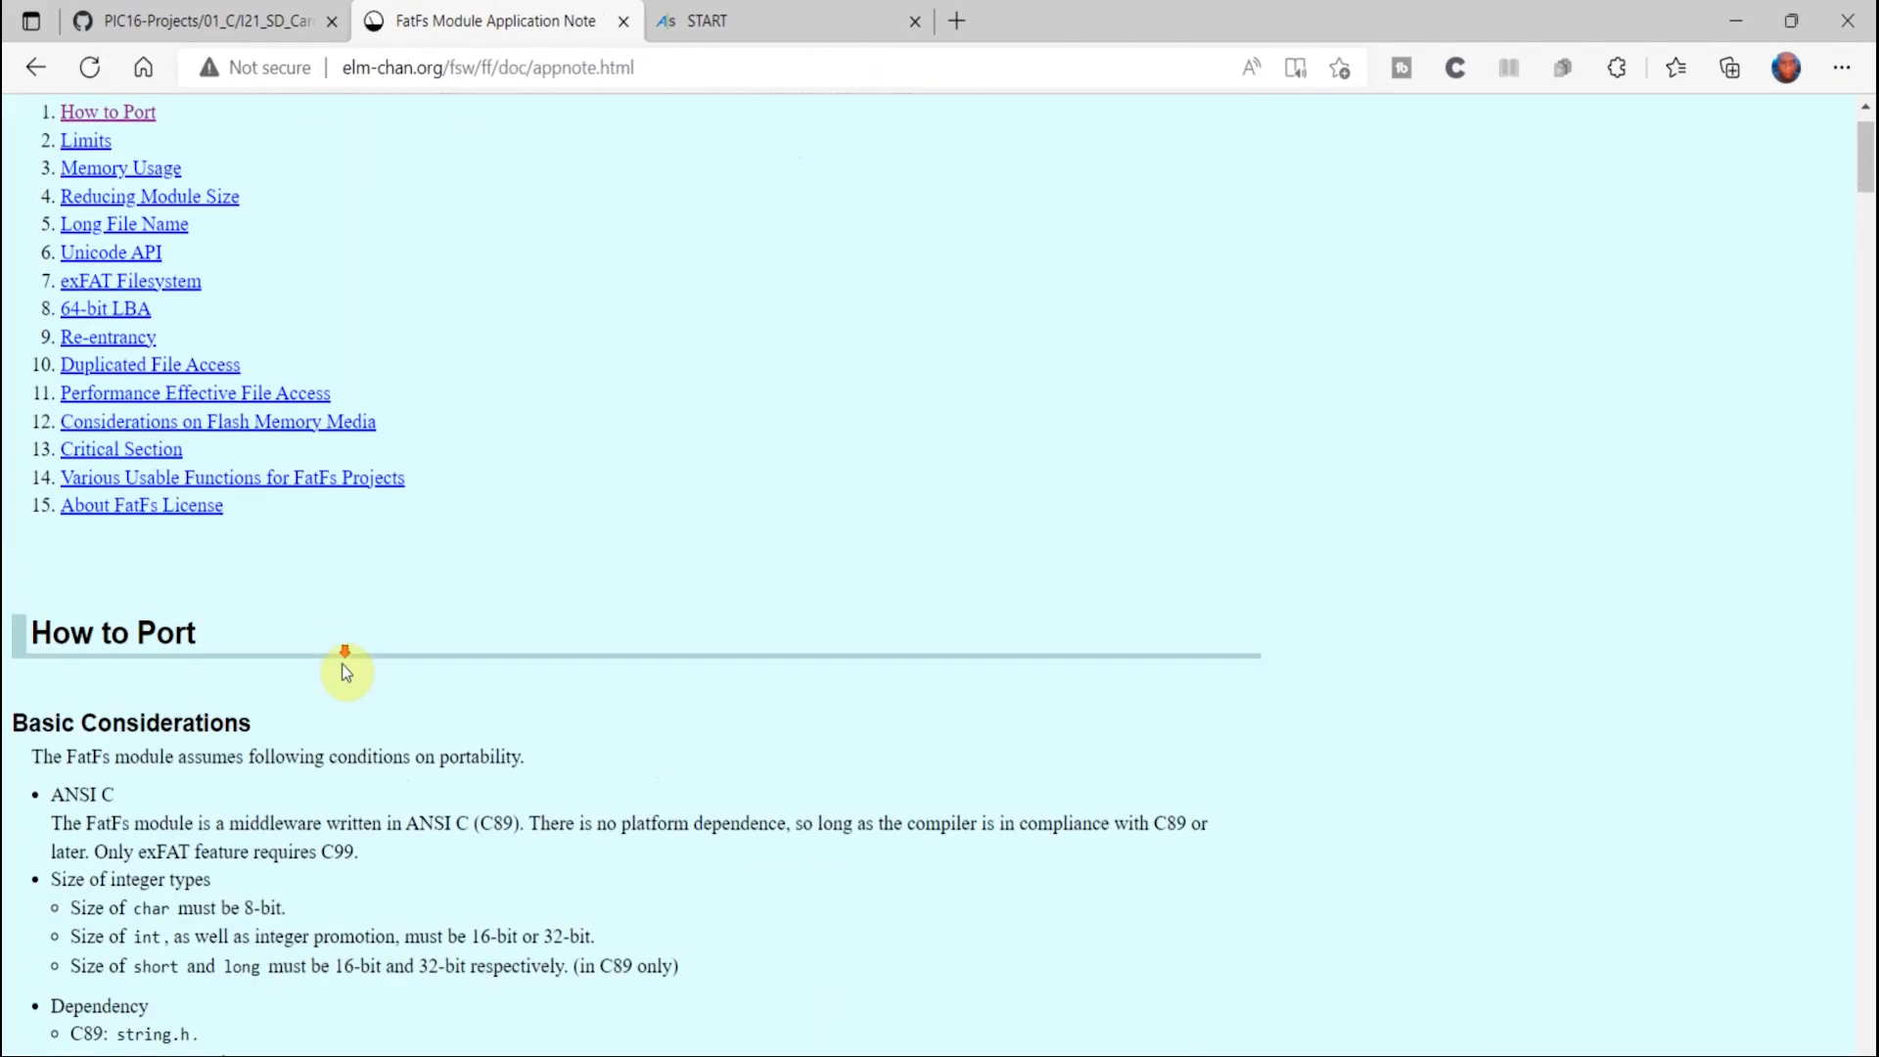
pyautogui.scroll(-3)
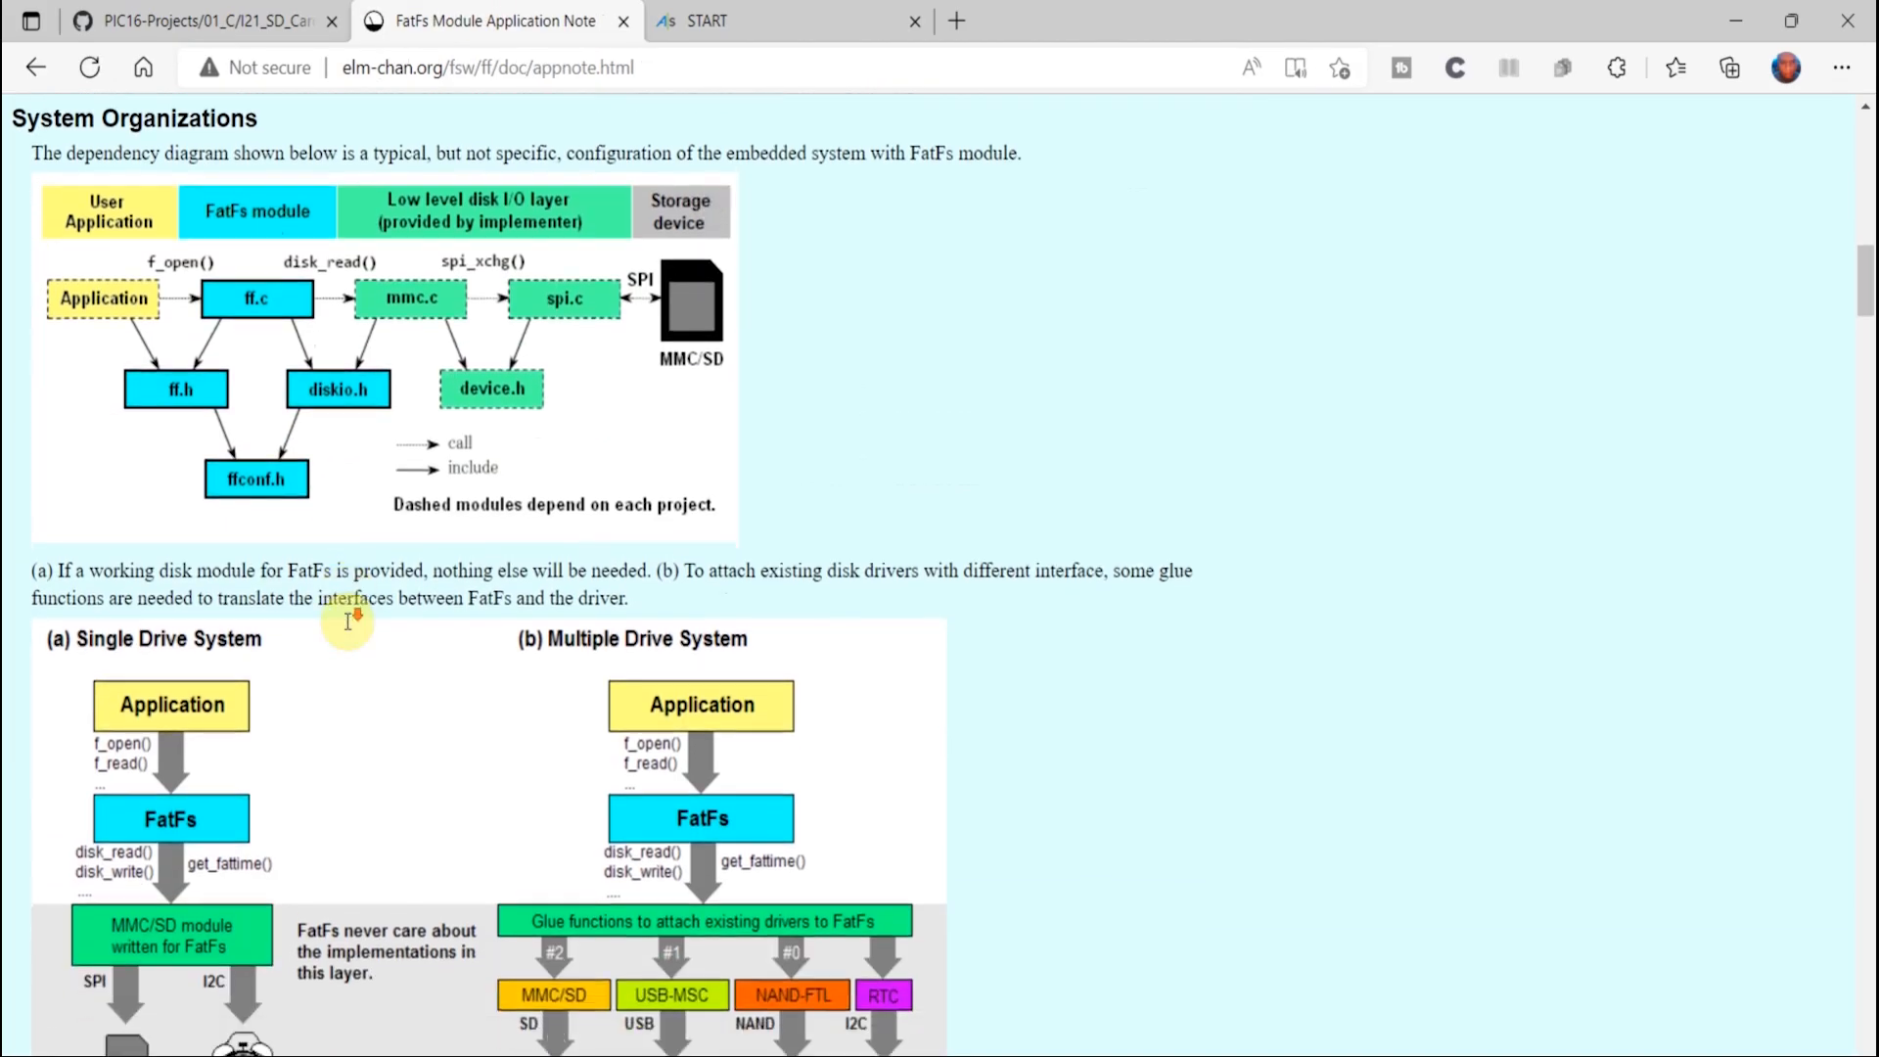
pyautogui.scroll(-3)
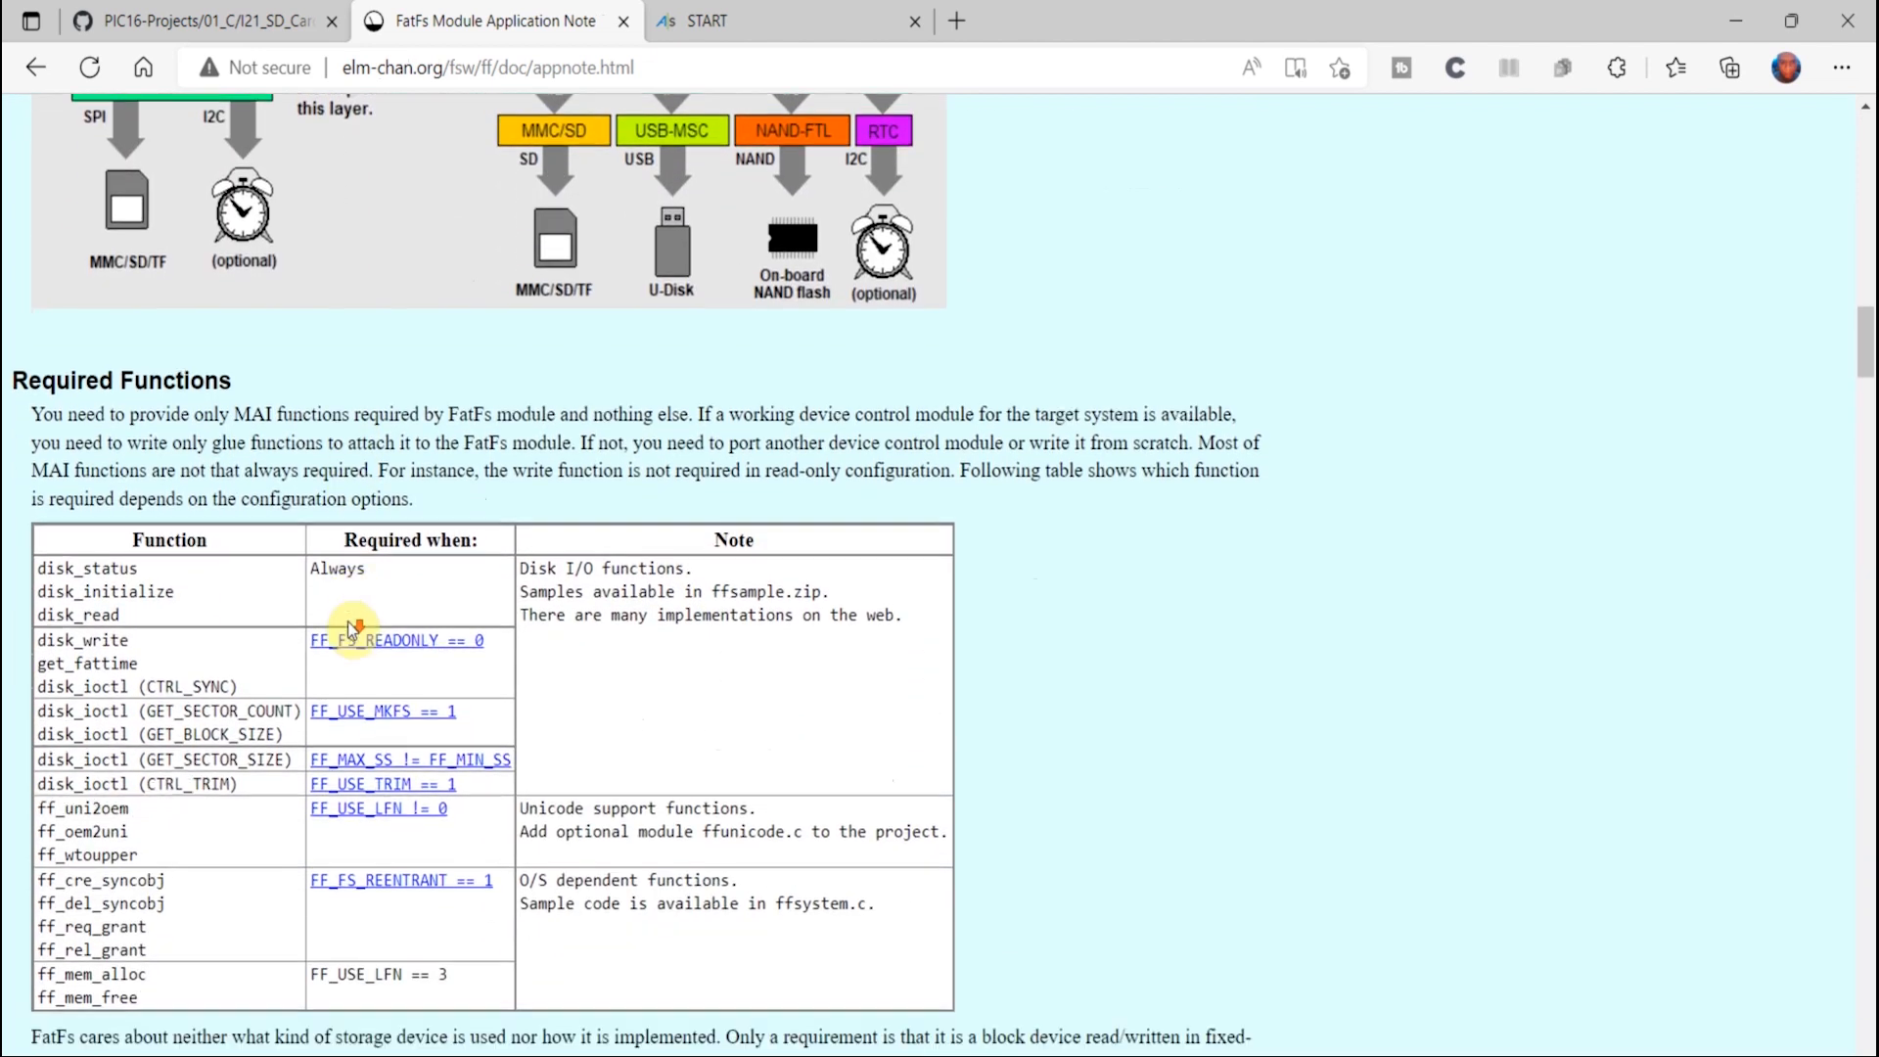
pyautogui.scroll(-3)
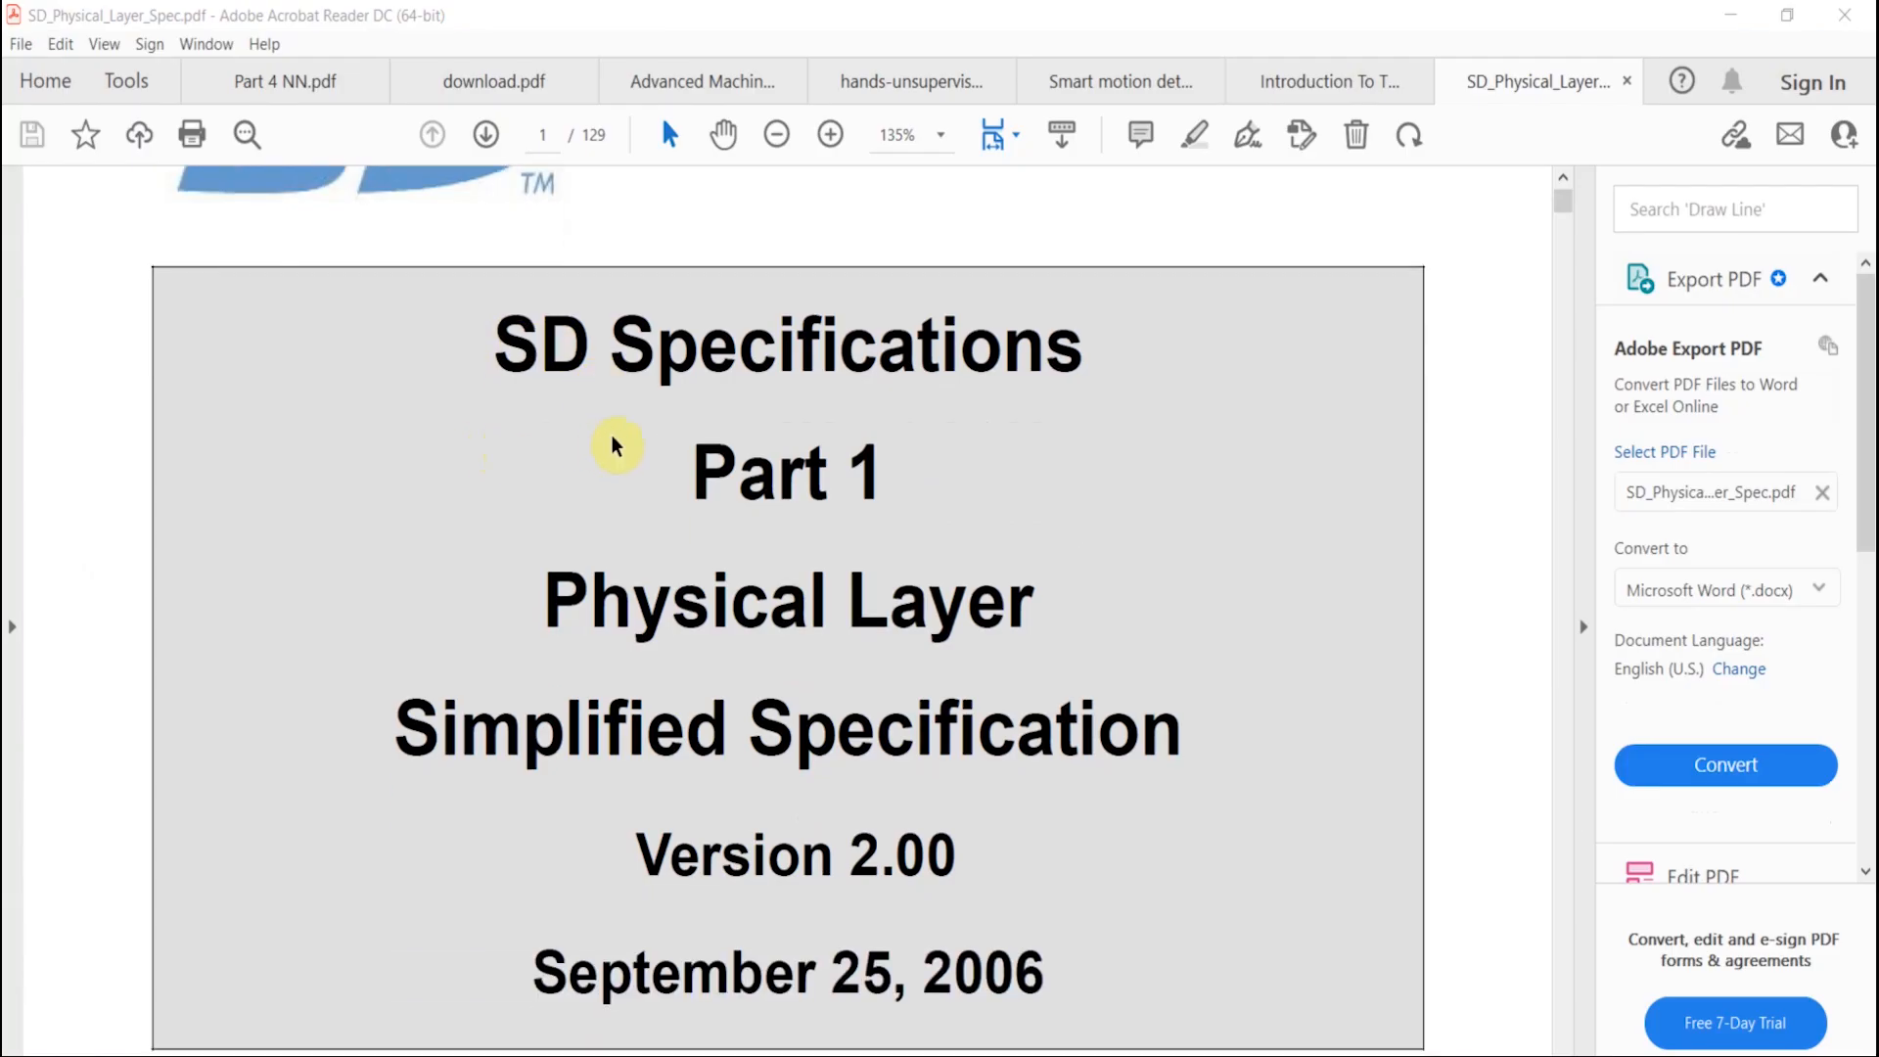
# Read pages 53–55 of the SD Physical Layer spec, from Clock Control to CRC16
pyautogui.scroll(-3)
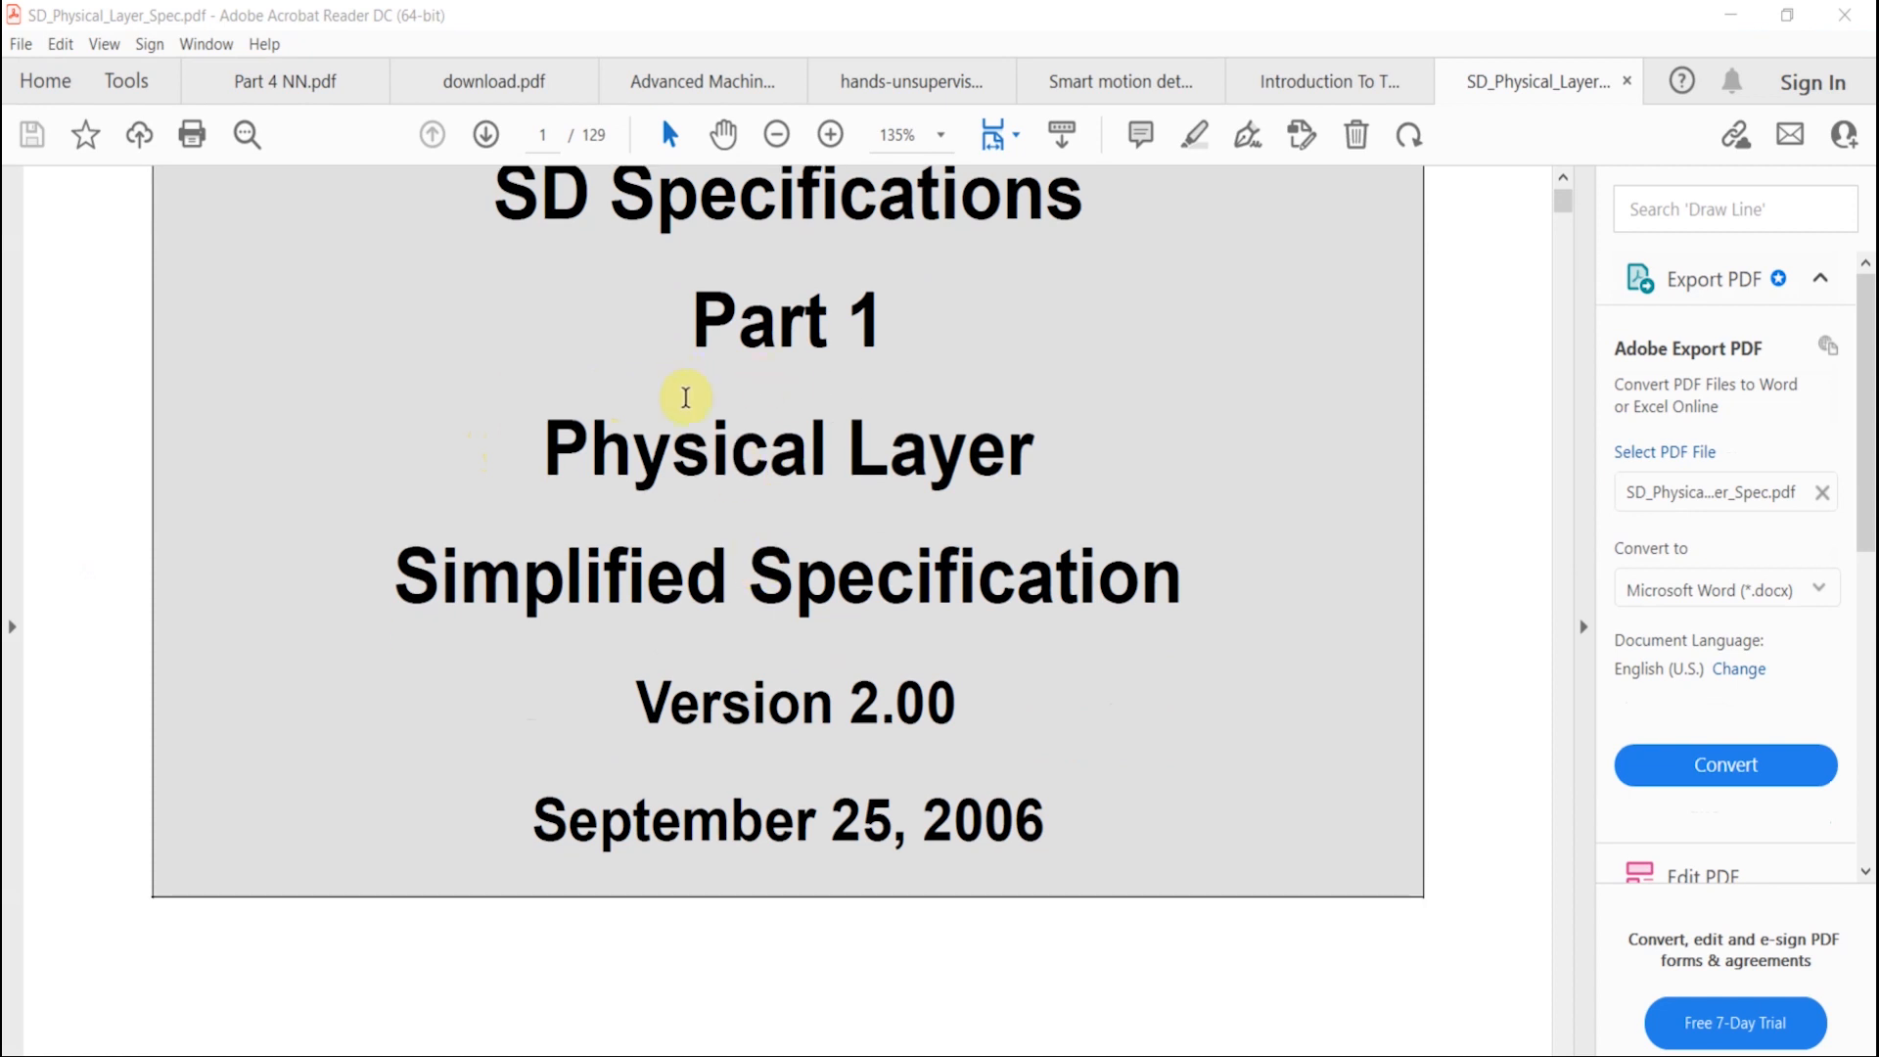
pyautogui.scroll(-3)
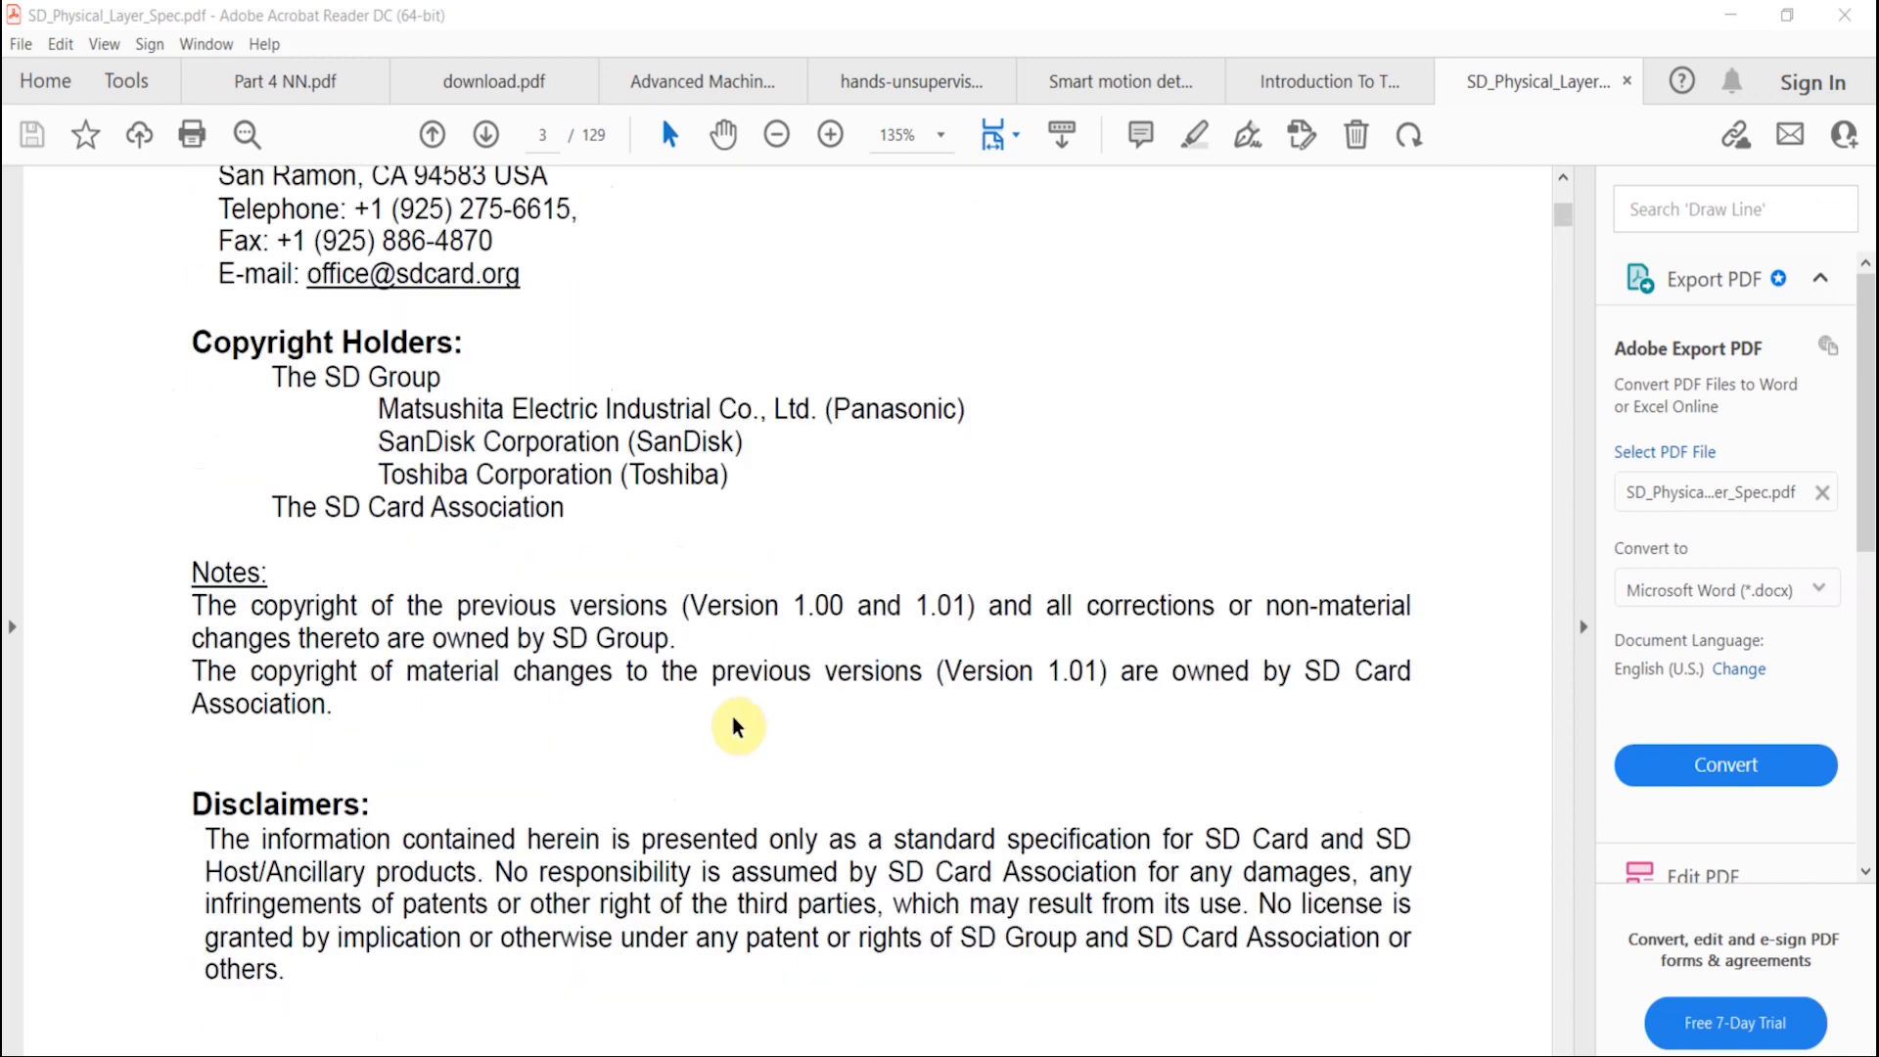
pyautogui.scroll(-3)
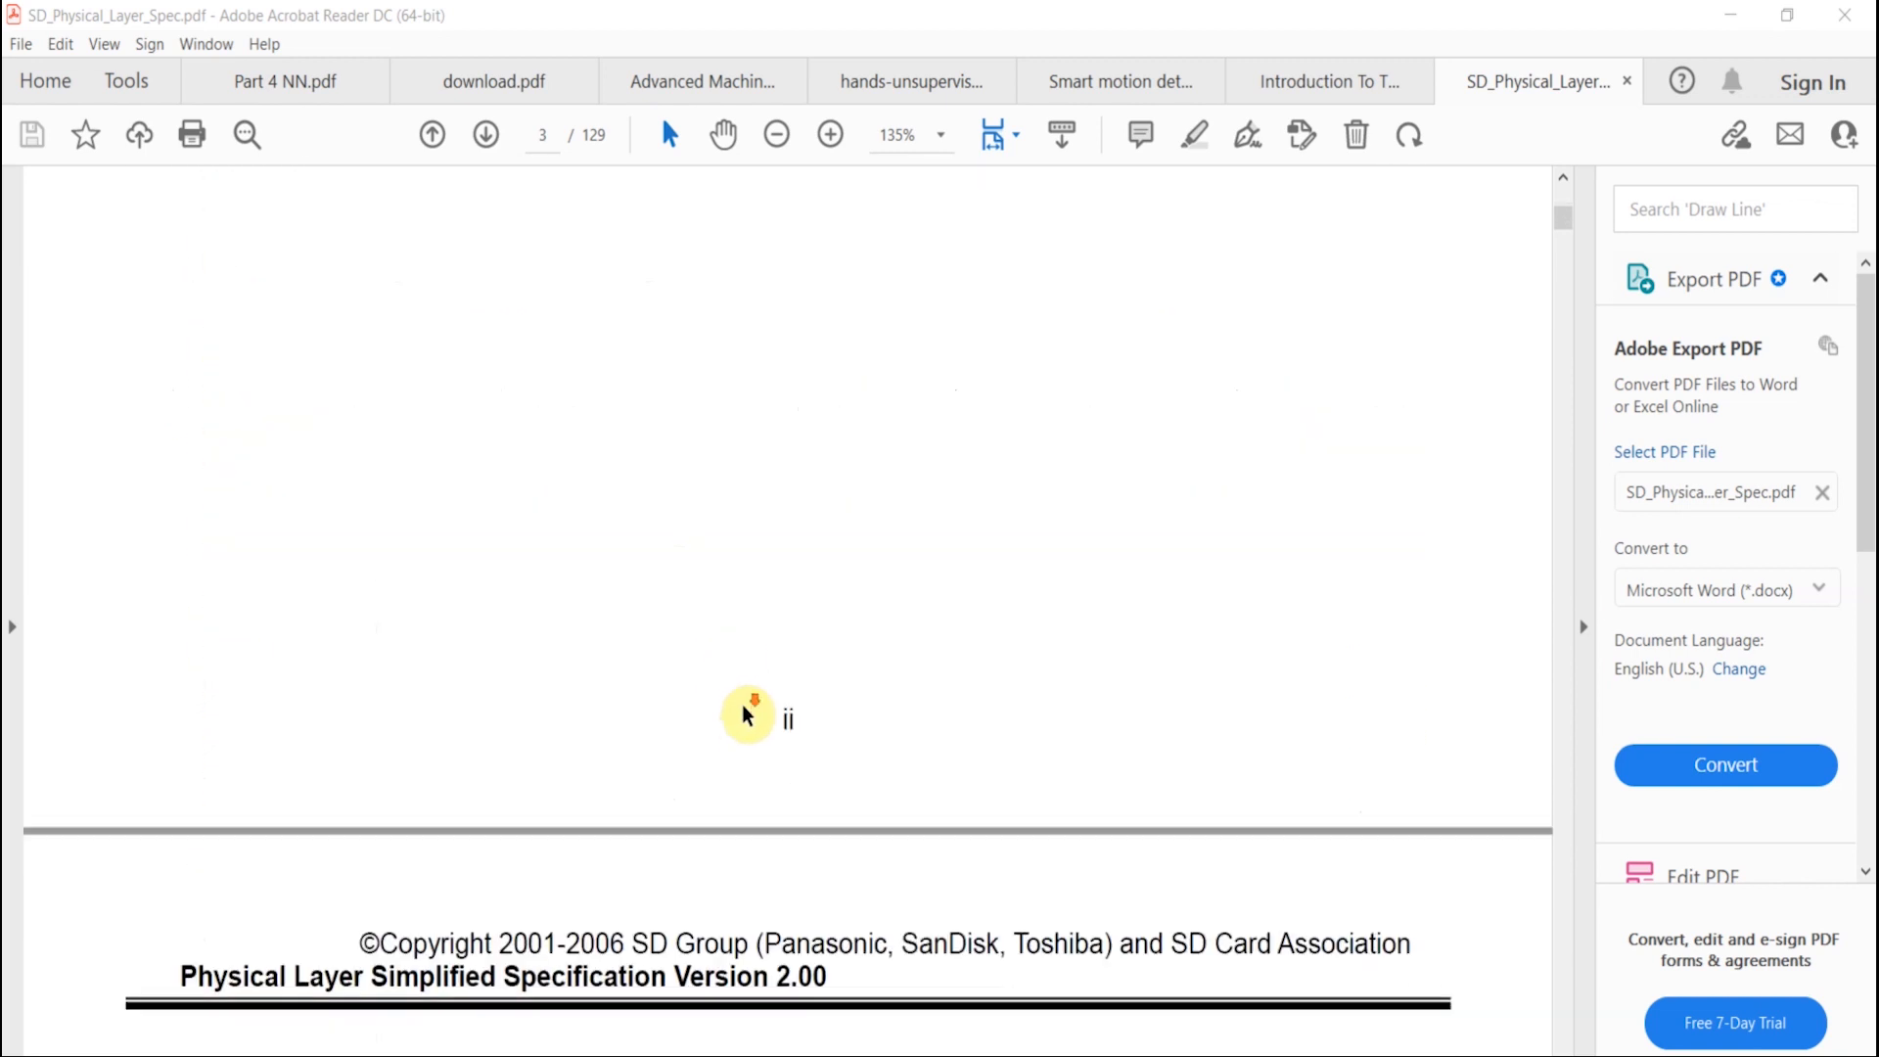
pyautogui.scroll(-3)
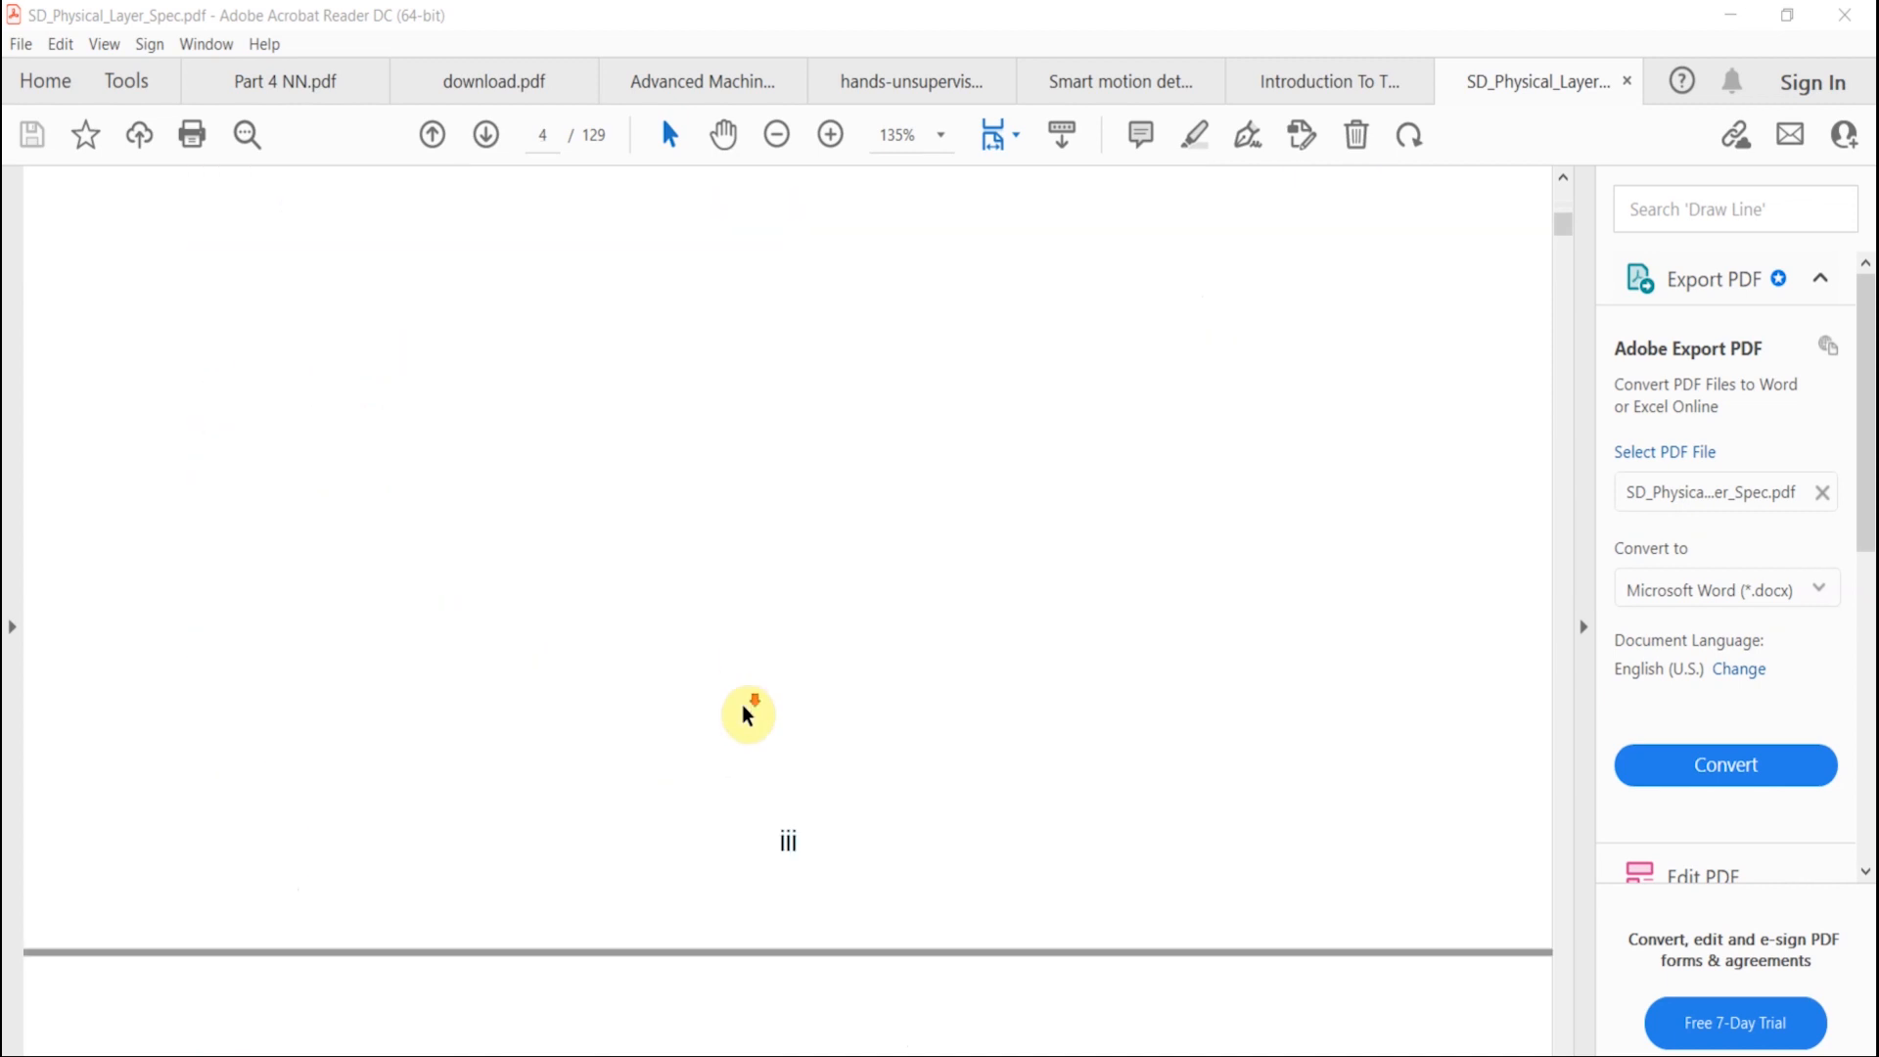
pyautogui.scroll(-3)
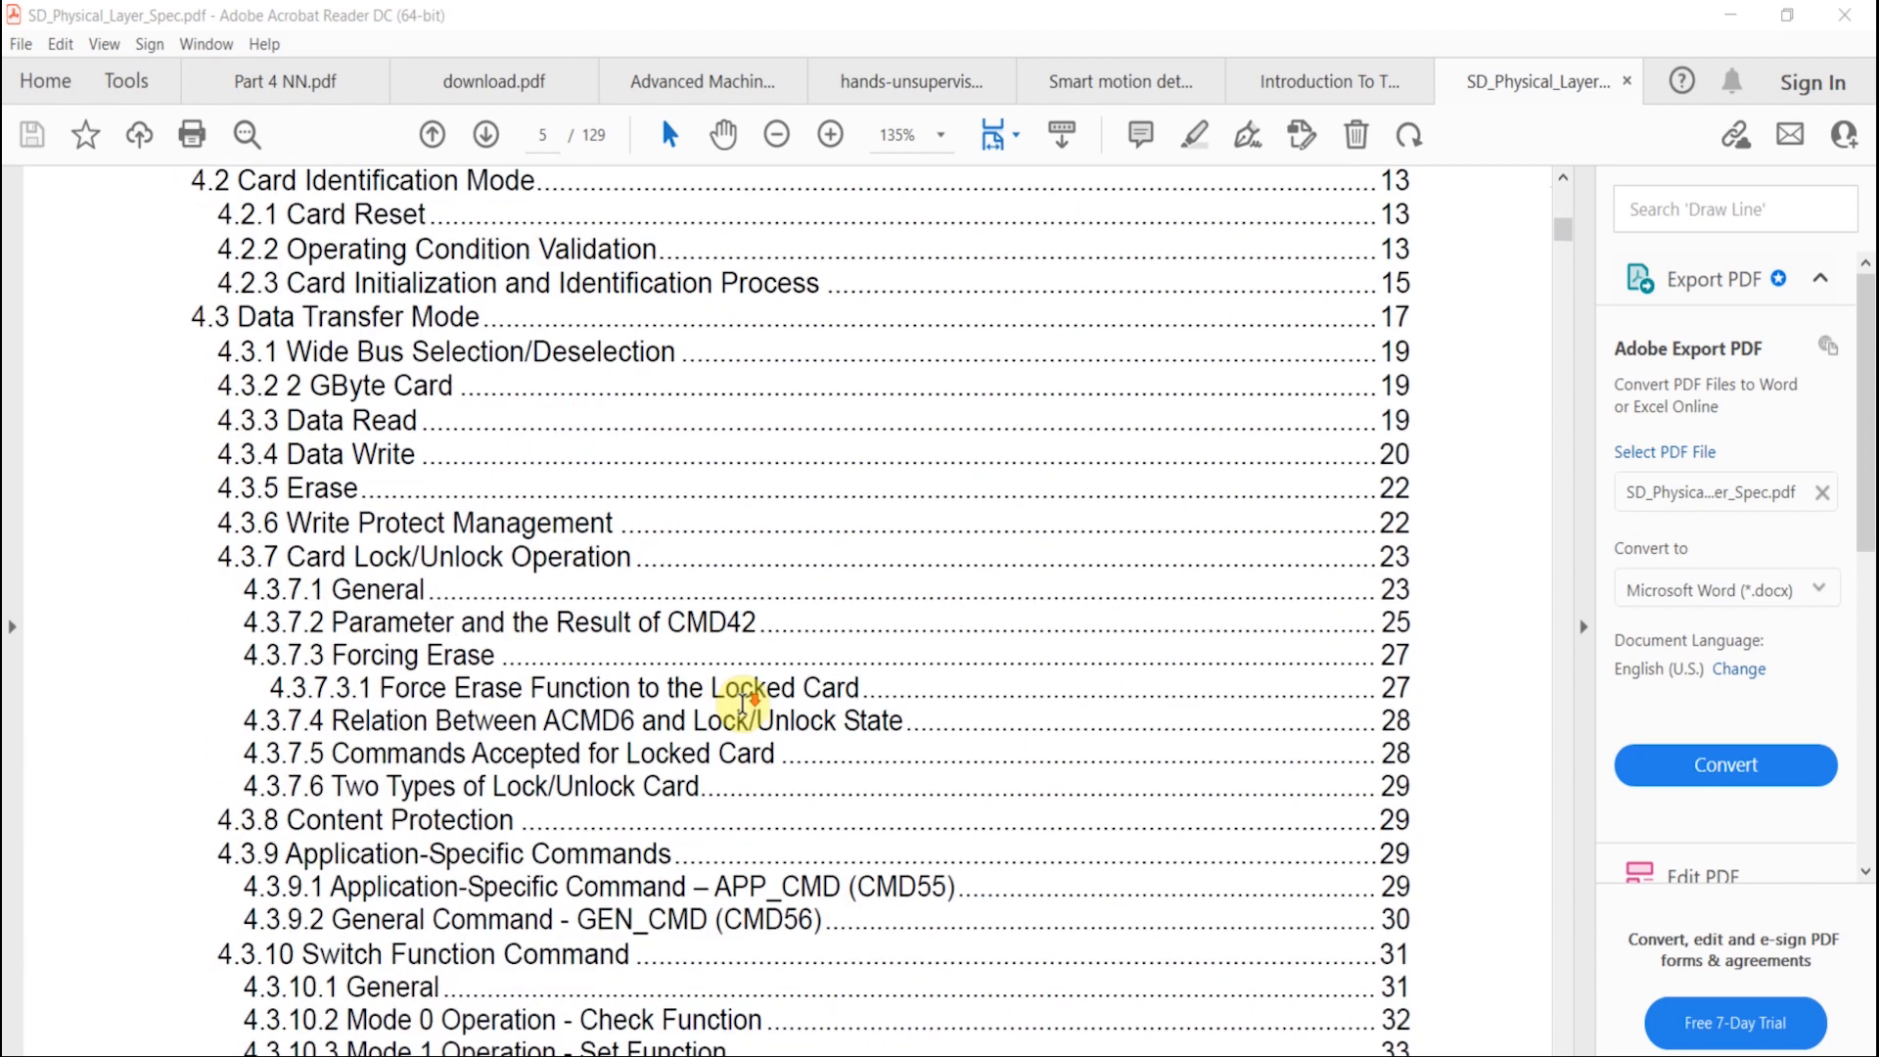
pyautogui.scroll(-3)
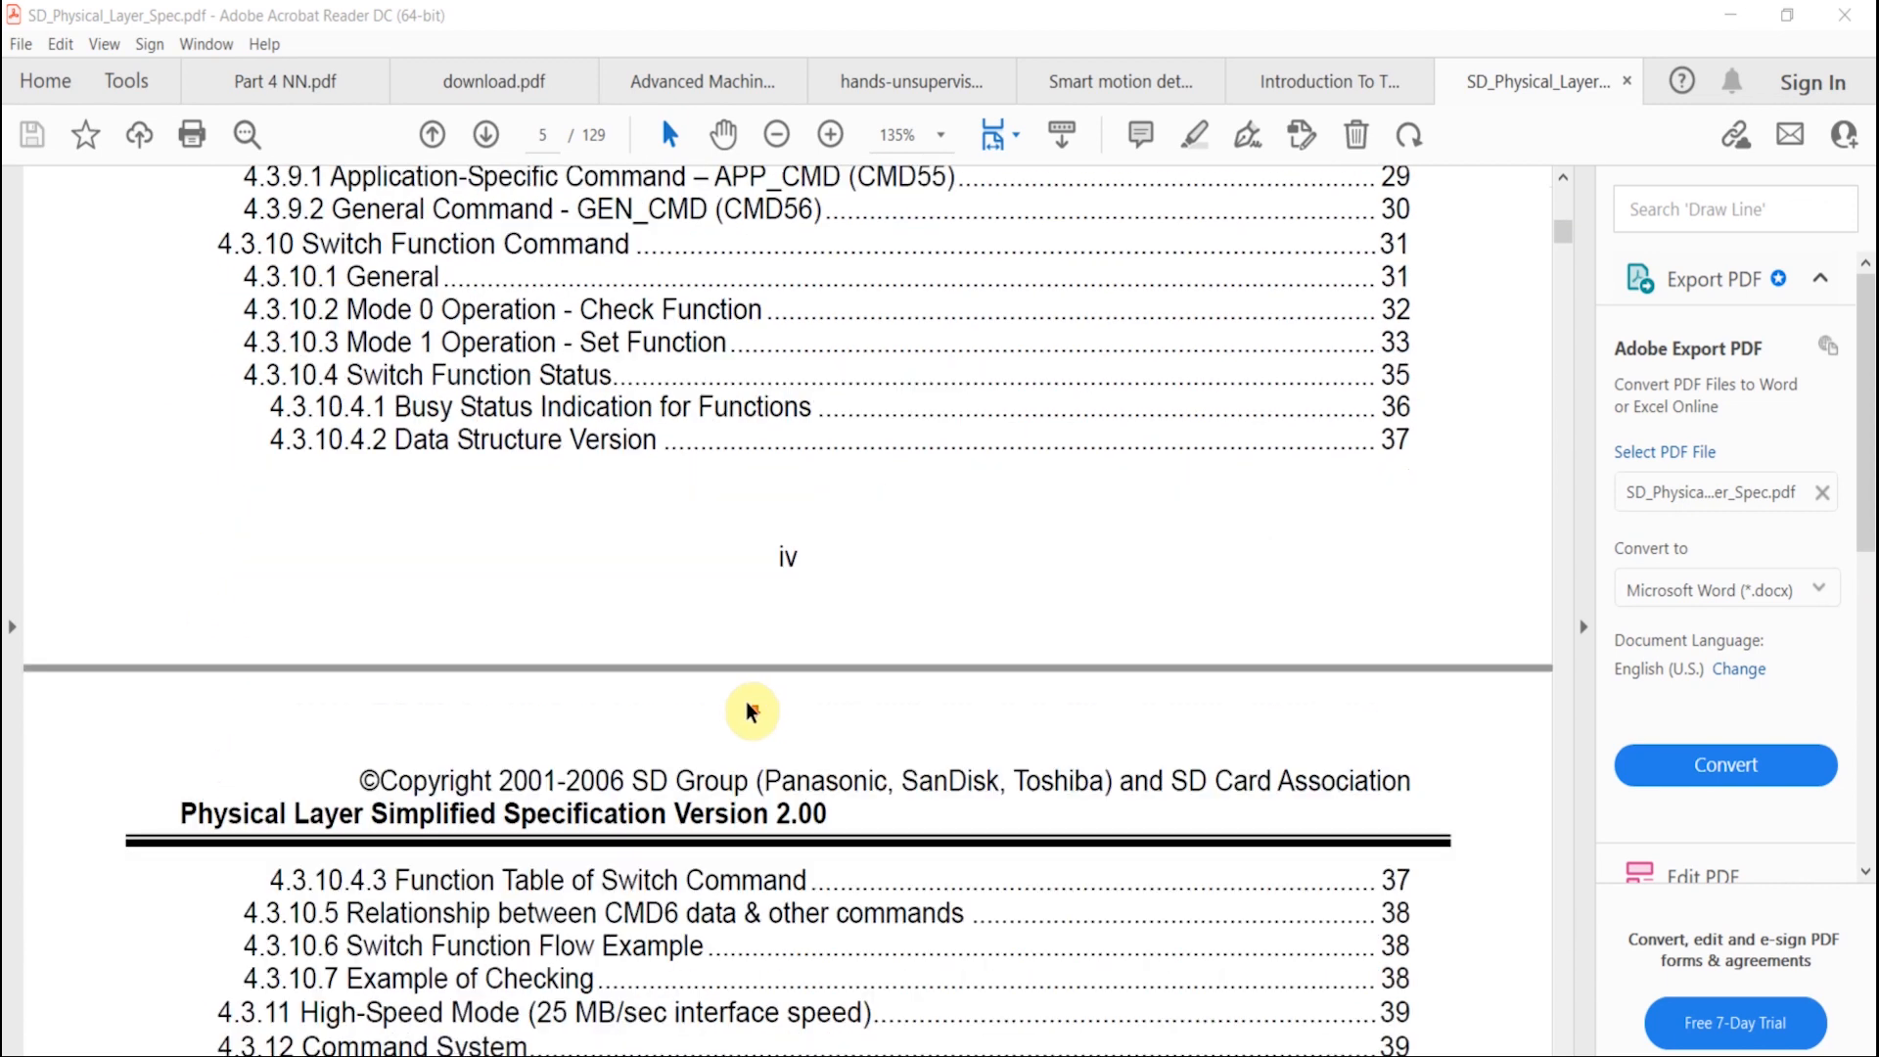
pyautogui.scroll(-3)
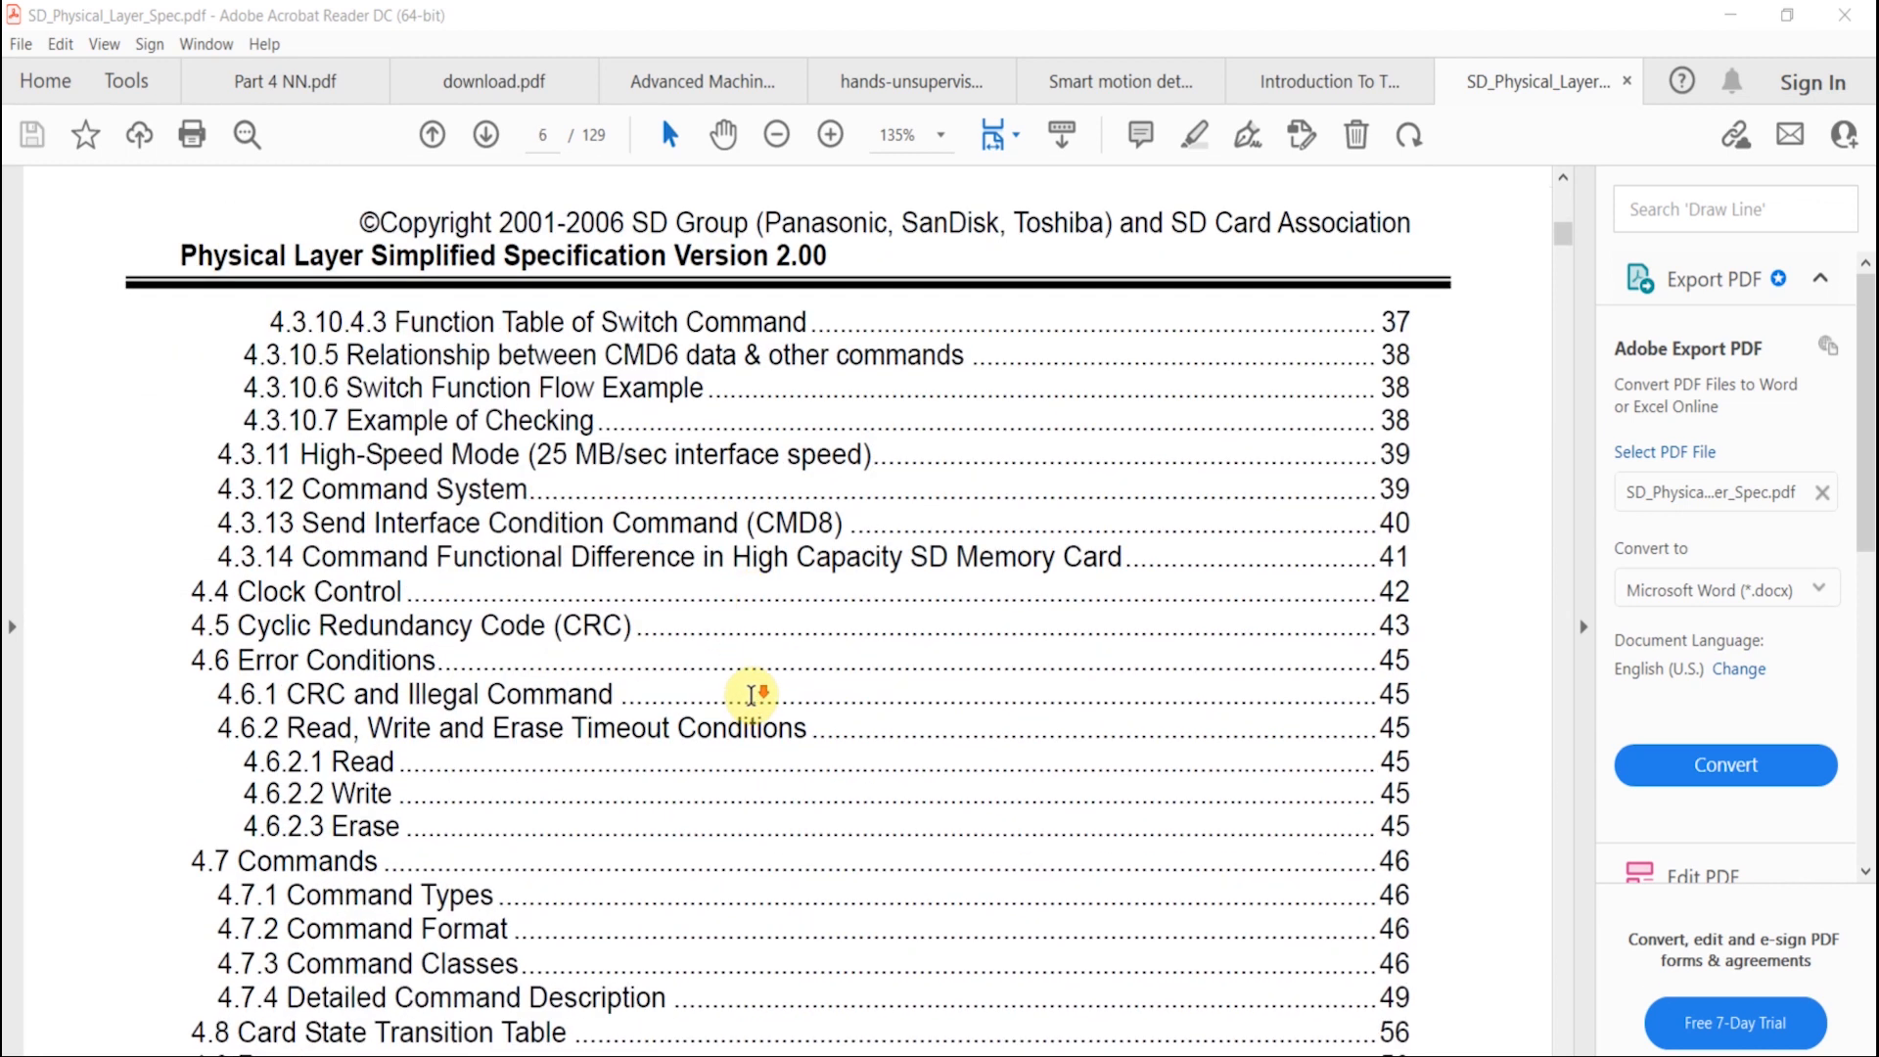
pyautogui.scroll(-3)
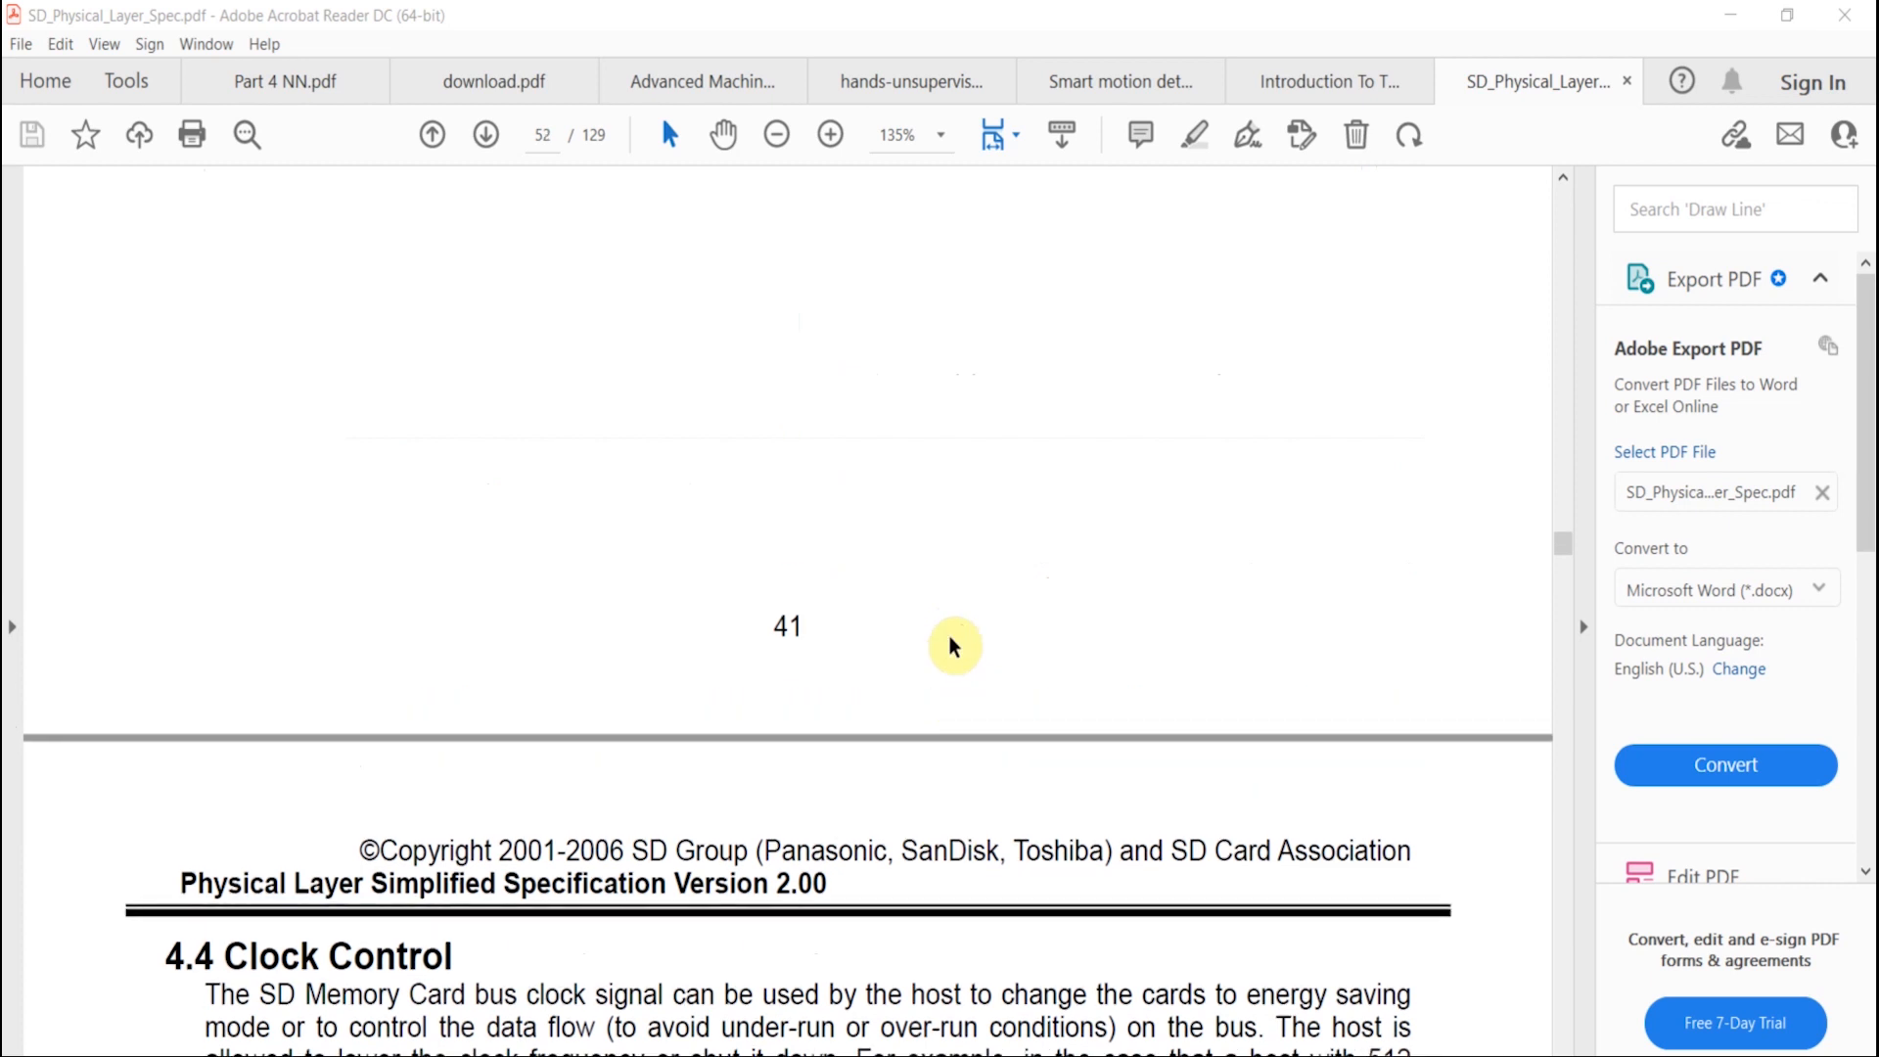
pyautogui.scroll(-3)
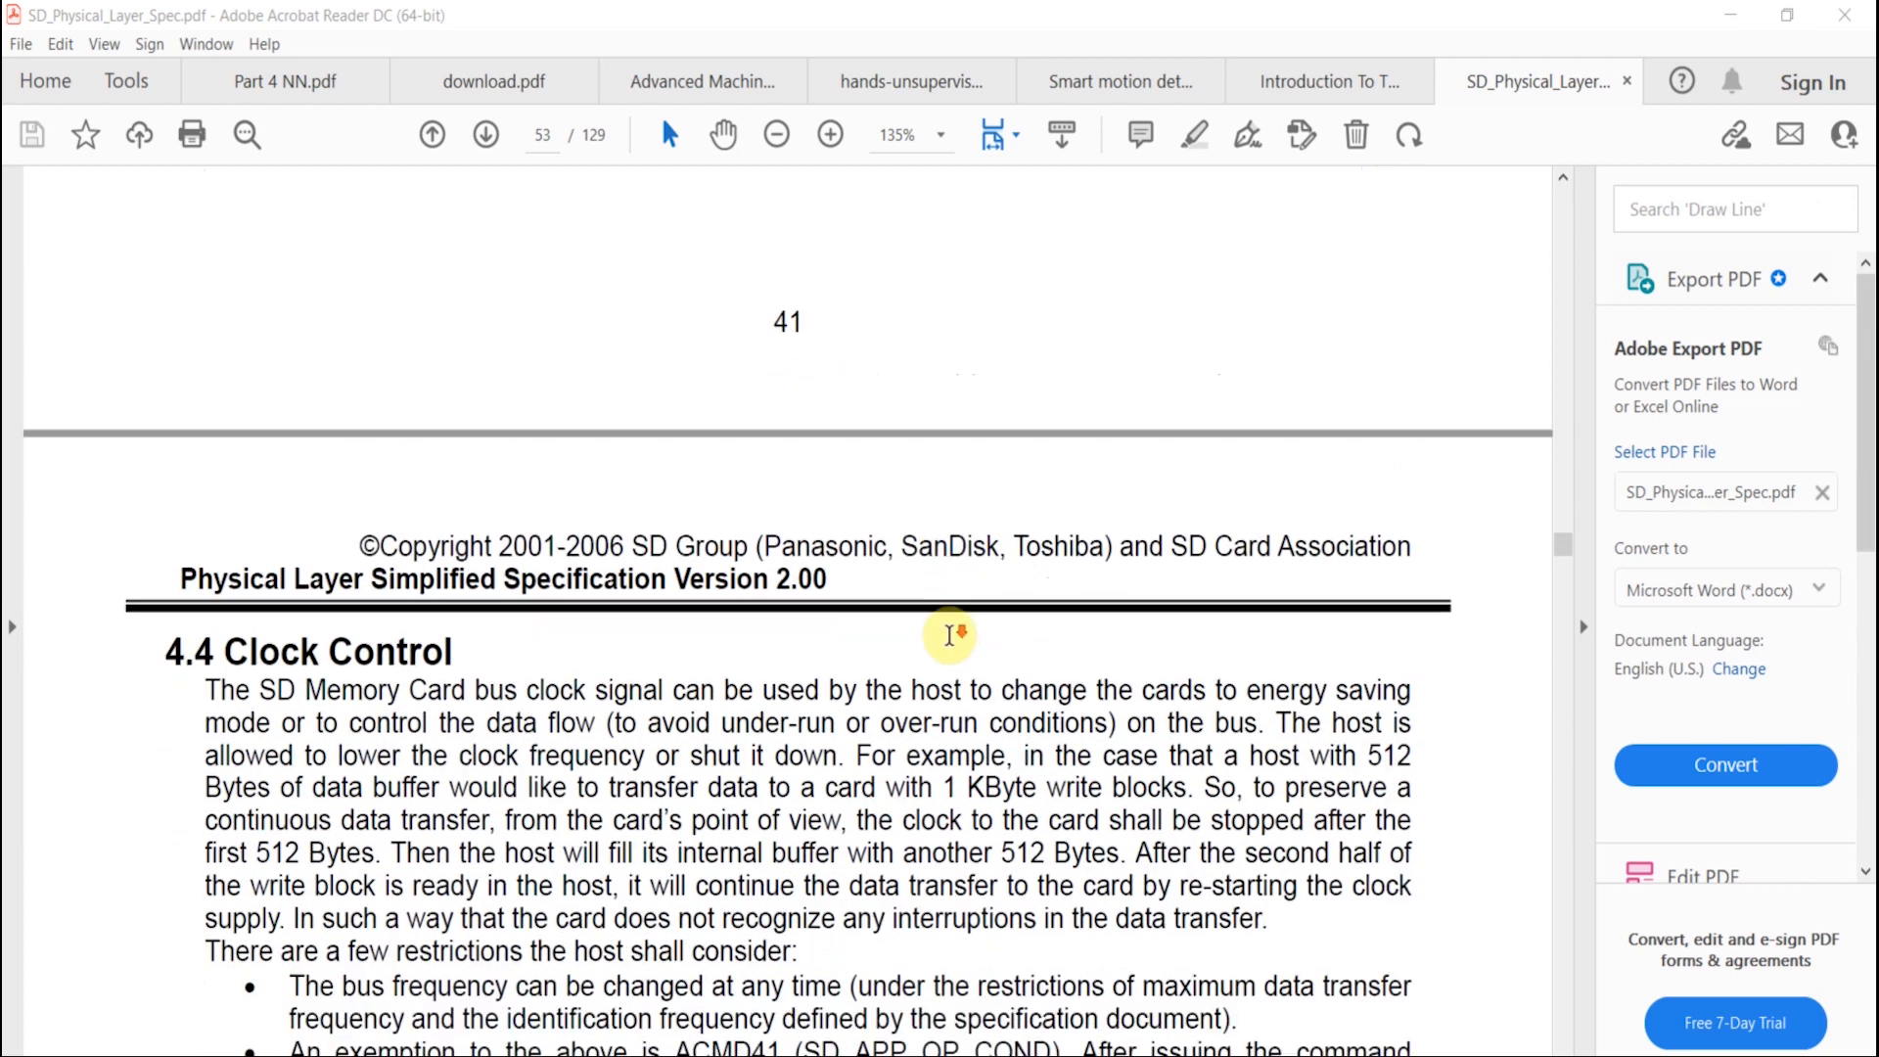
pyautogui.scroll(-3)
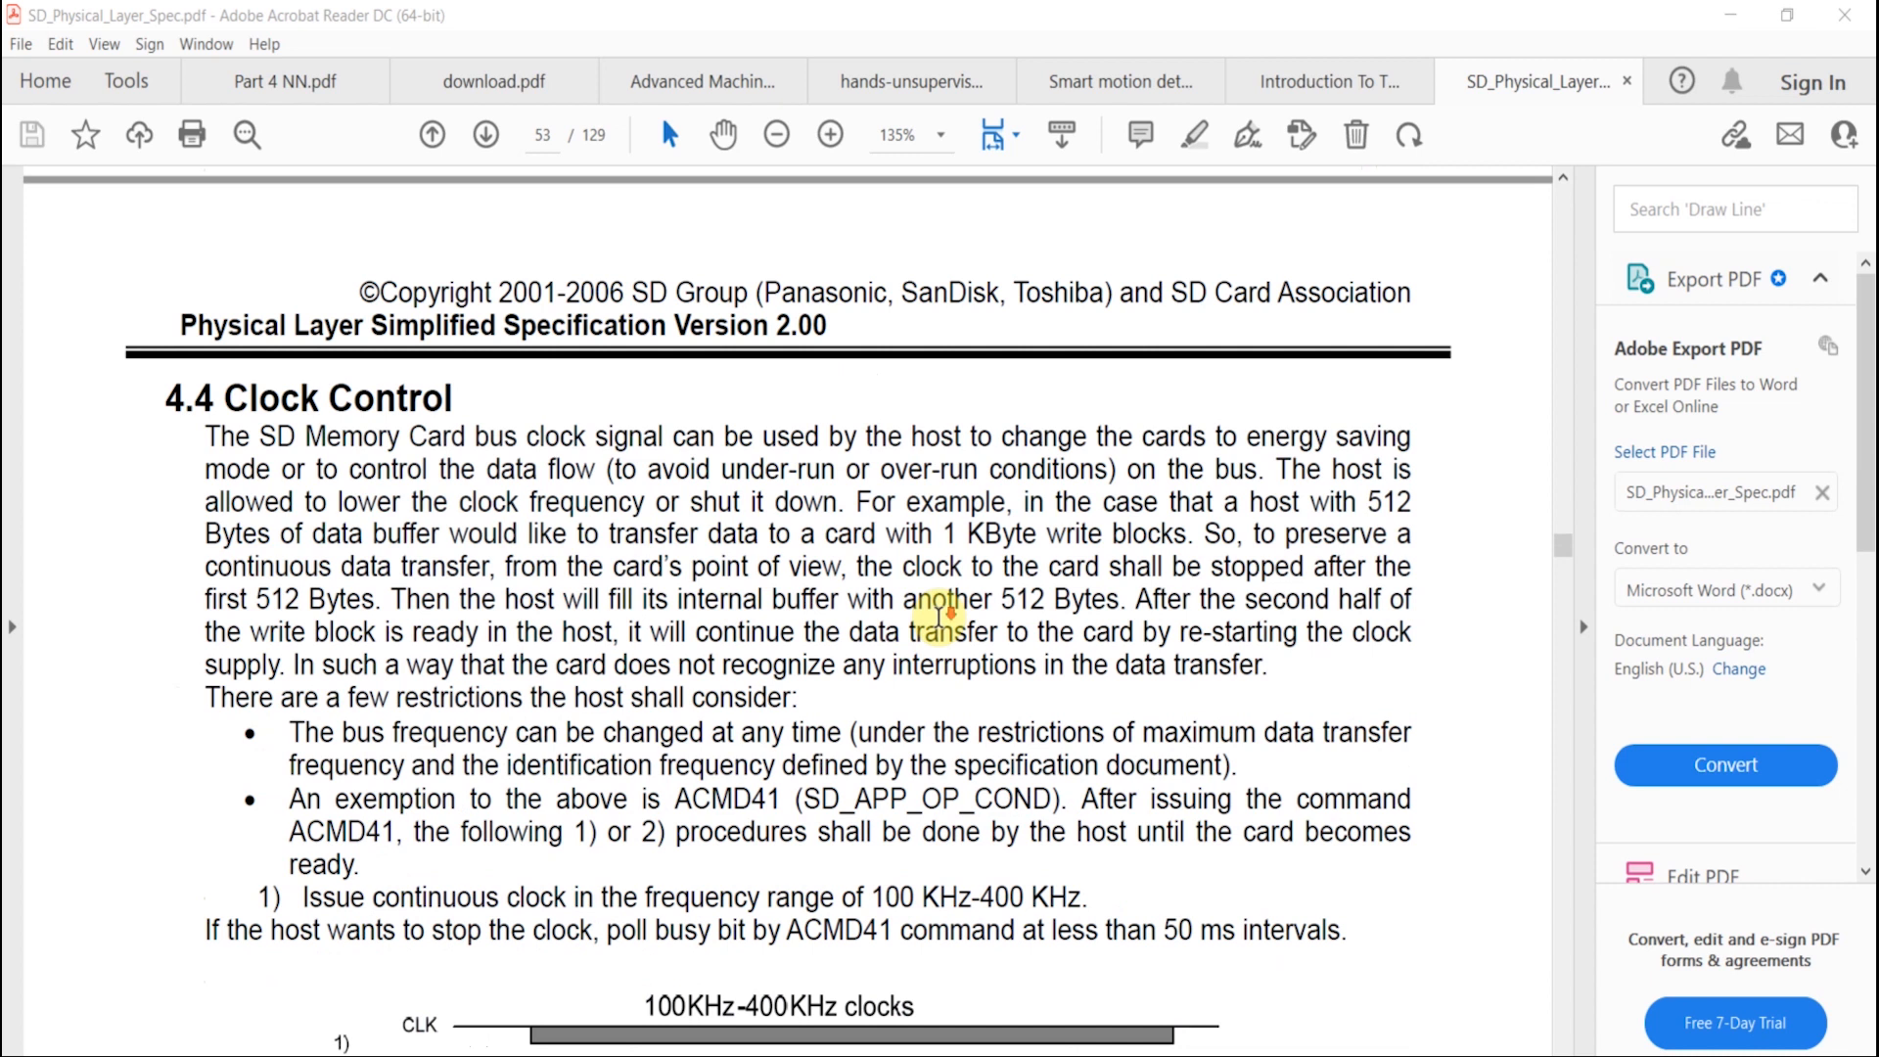
pyautogui.scroll(-3)
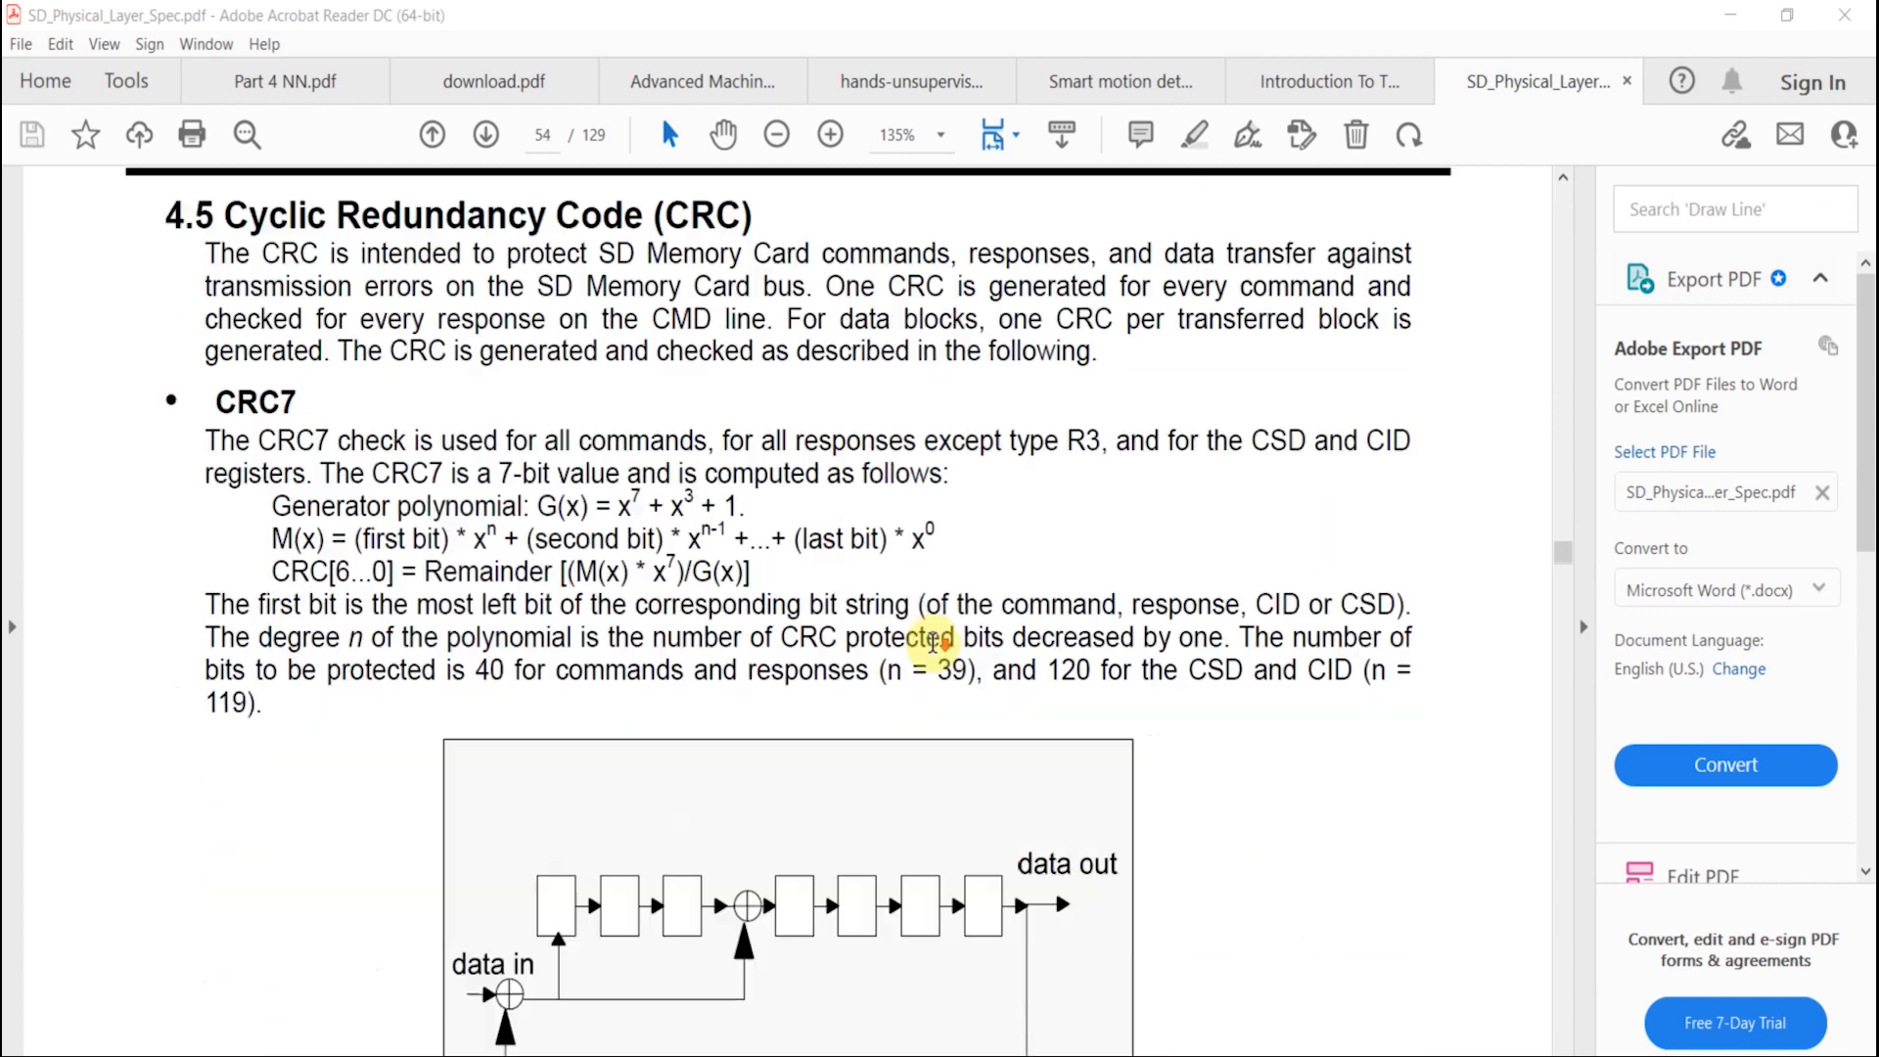
pyautogui.scroll(-3)
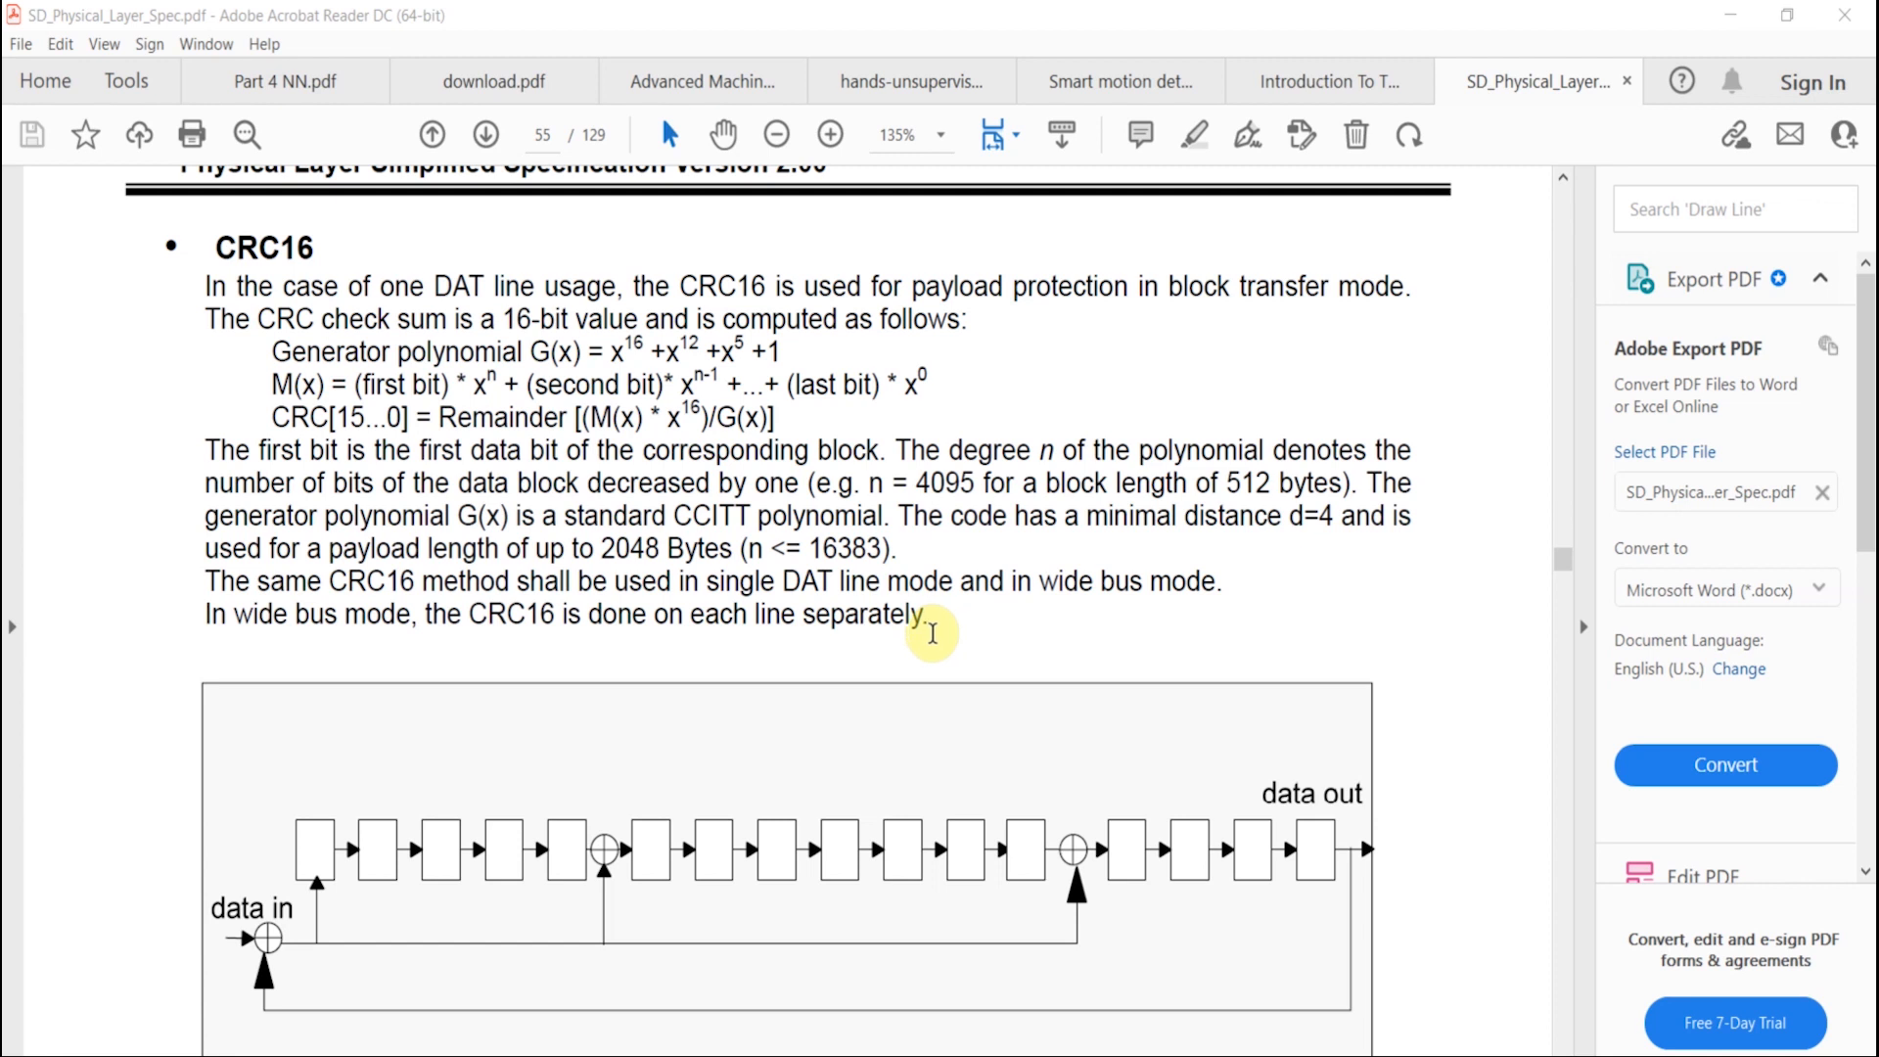
pyautogui.scroll(-3)
pyautogui.write('commands')
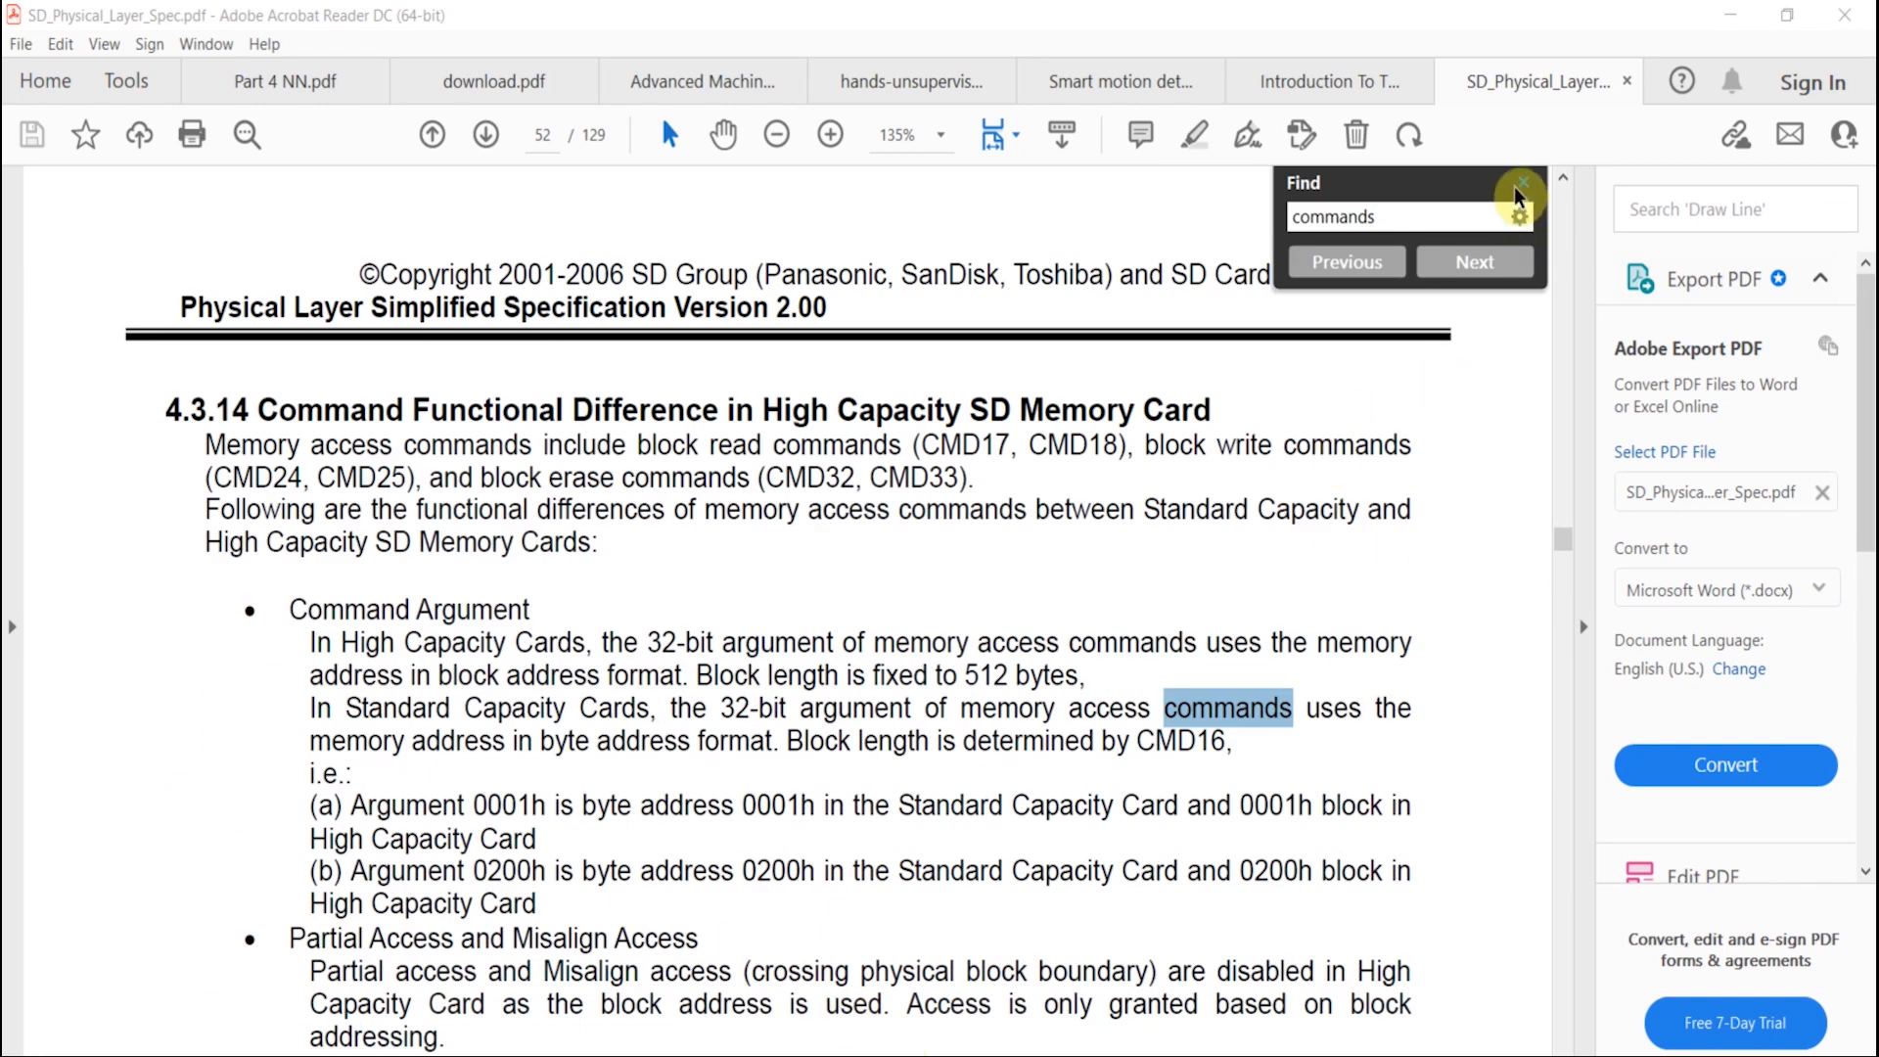
pyautogui.moveTo(619, 386)
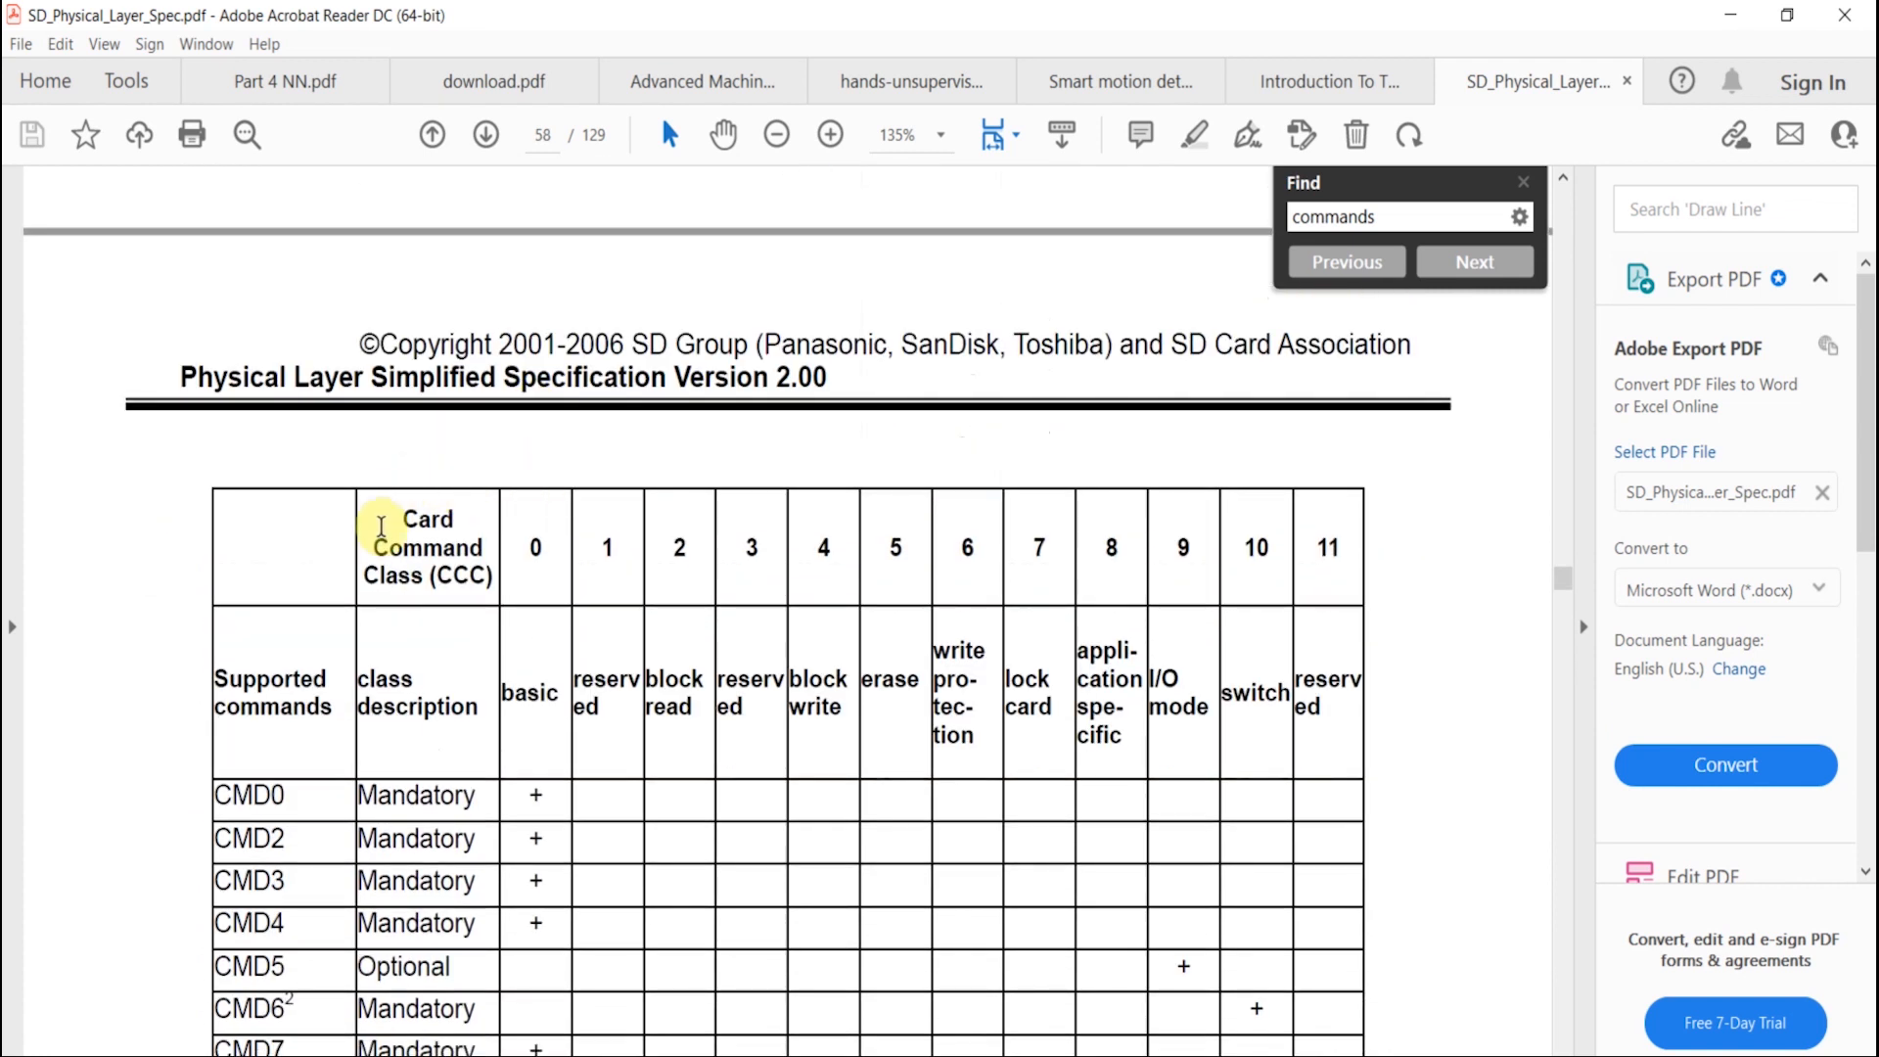
# Read the spec's command class and detailed command tables through CMD18 on page 61
pyautogui.scroll(-3)
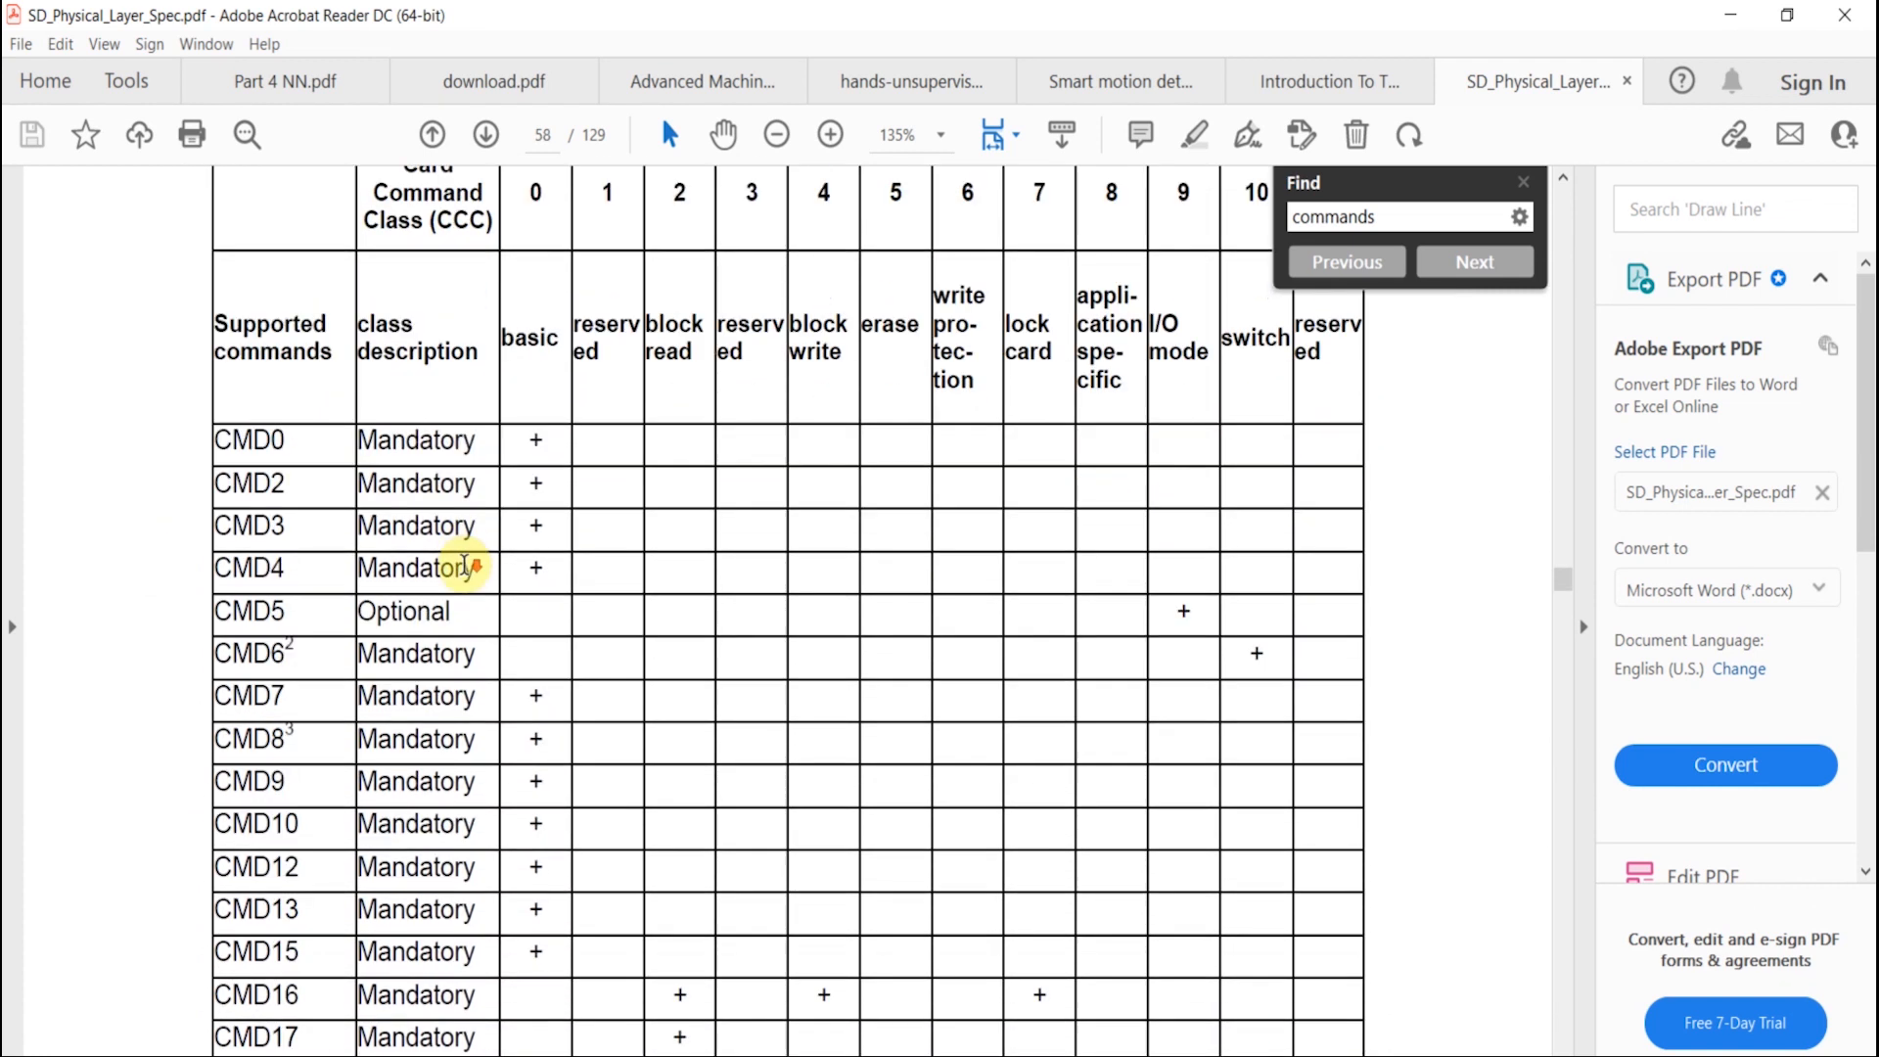
pyautogui.scroll(-3)
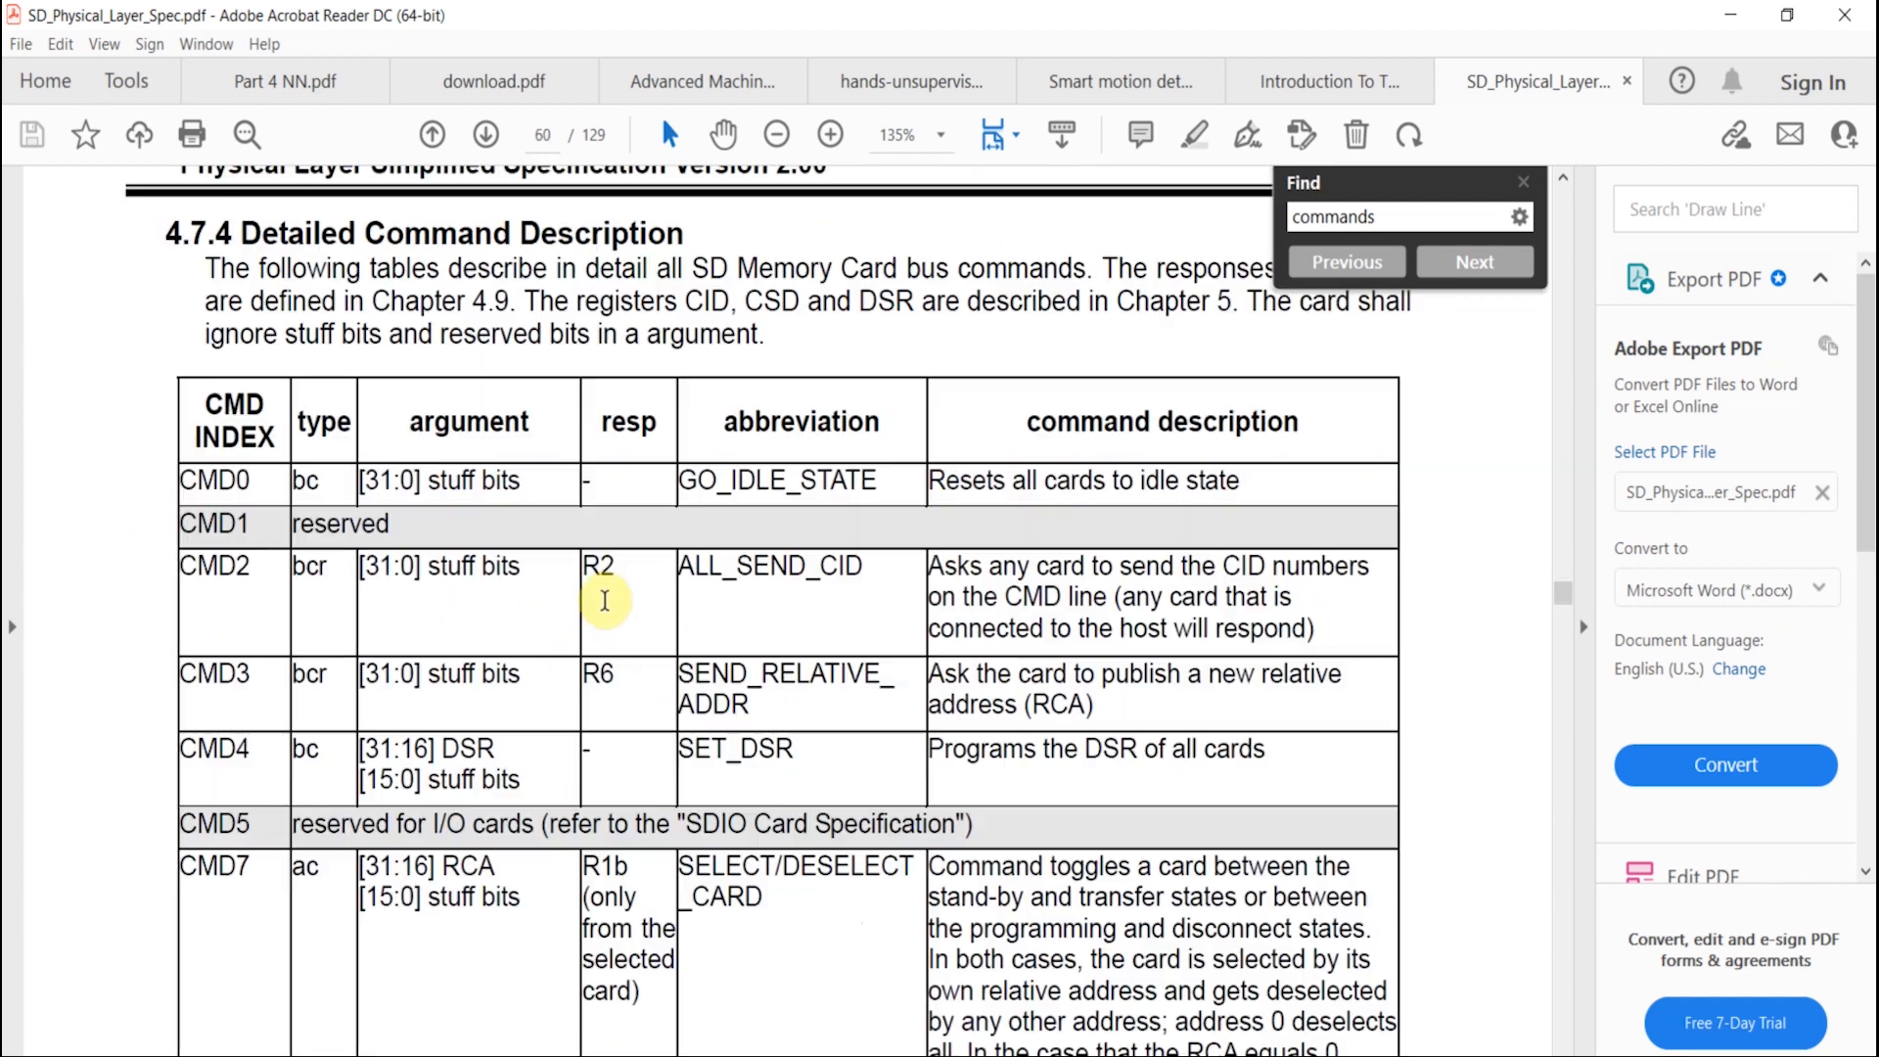
pyautogui.scroll(-3)
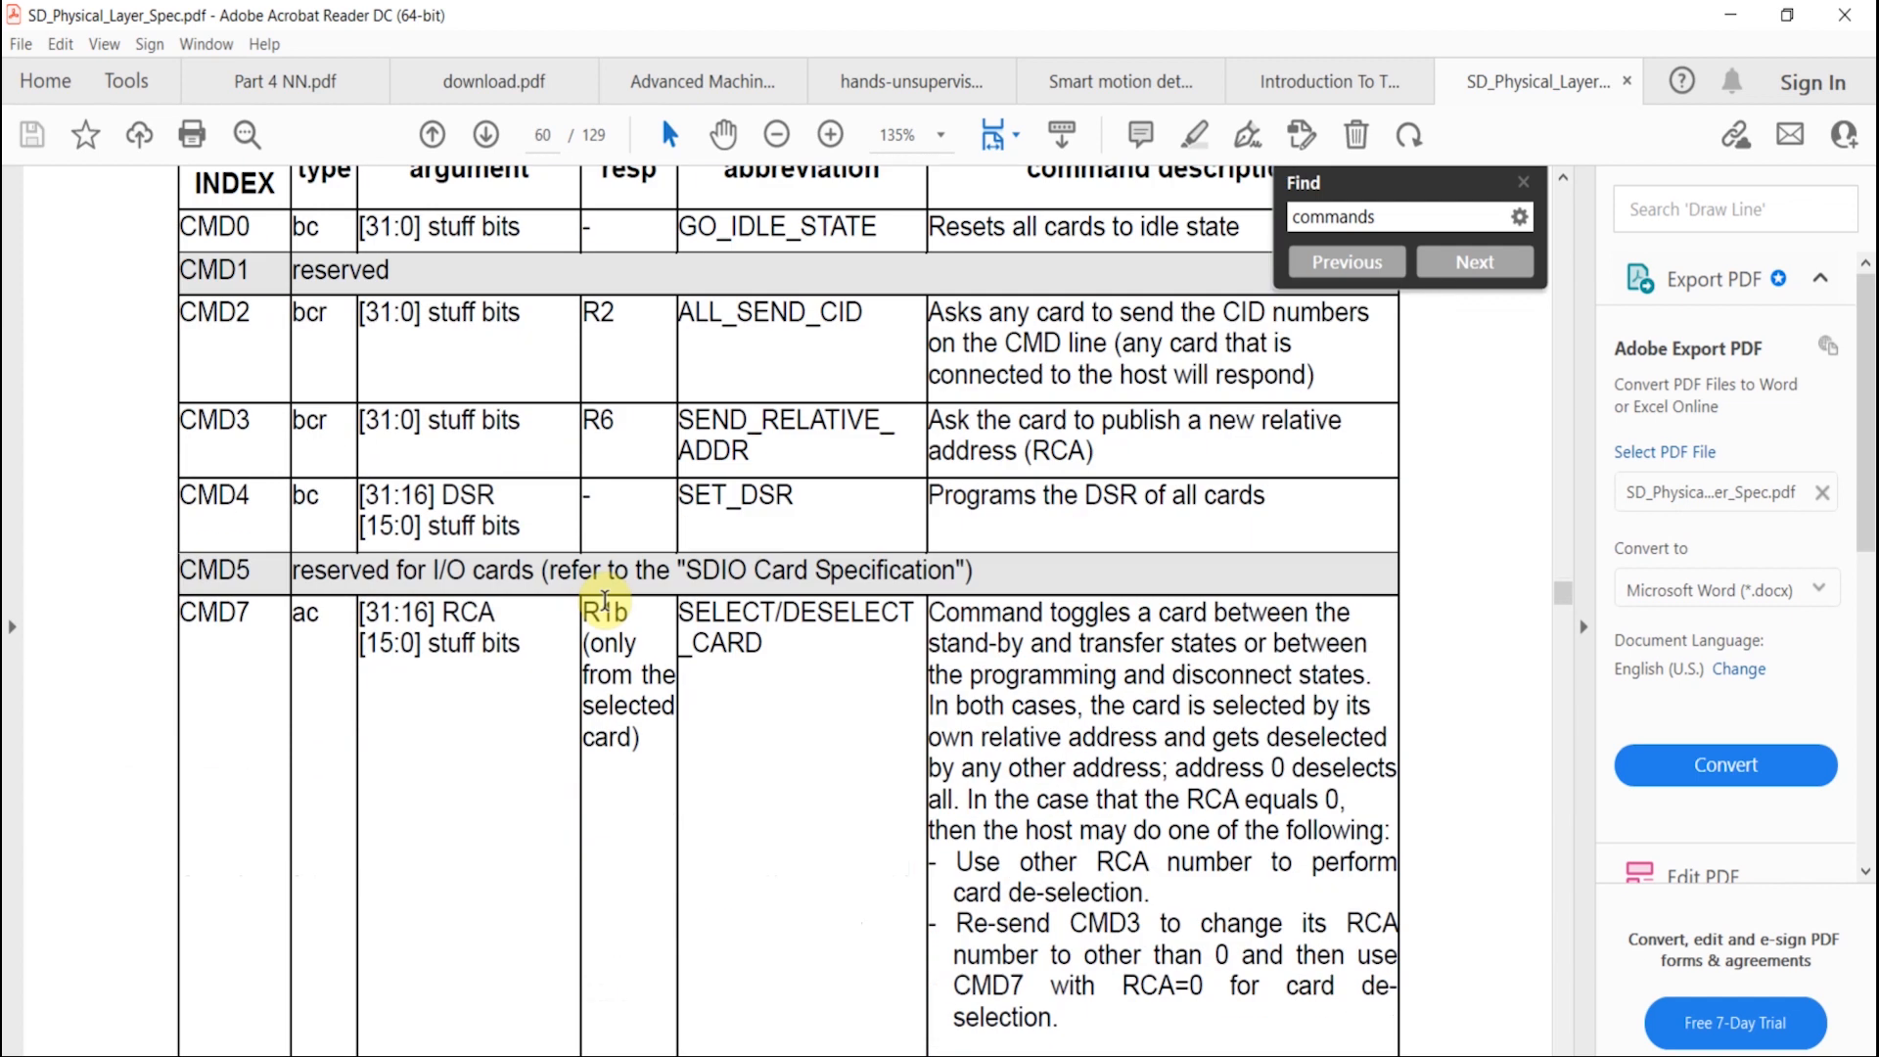
pyautogui.scroll(-3)
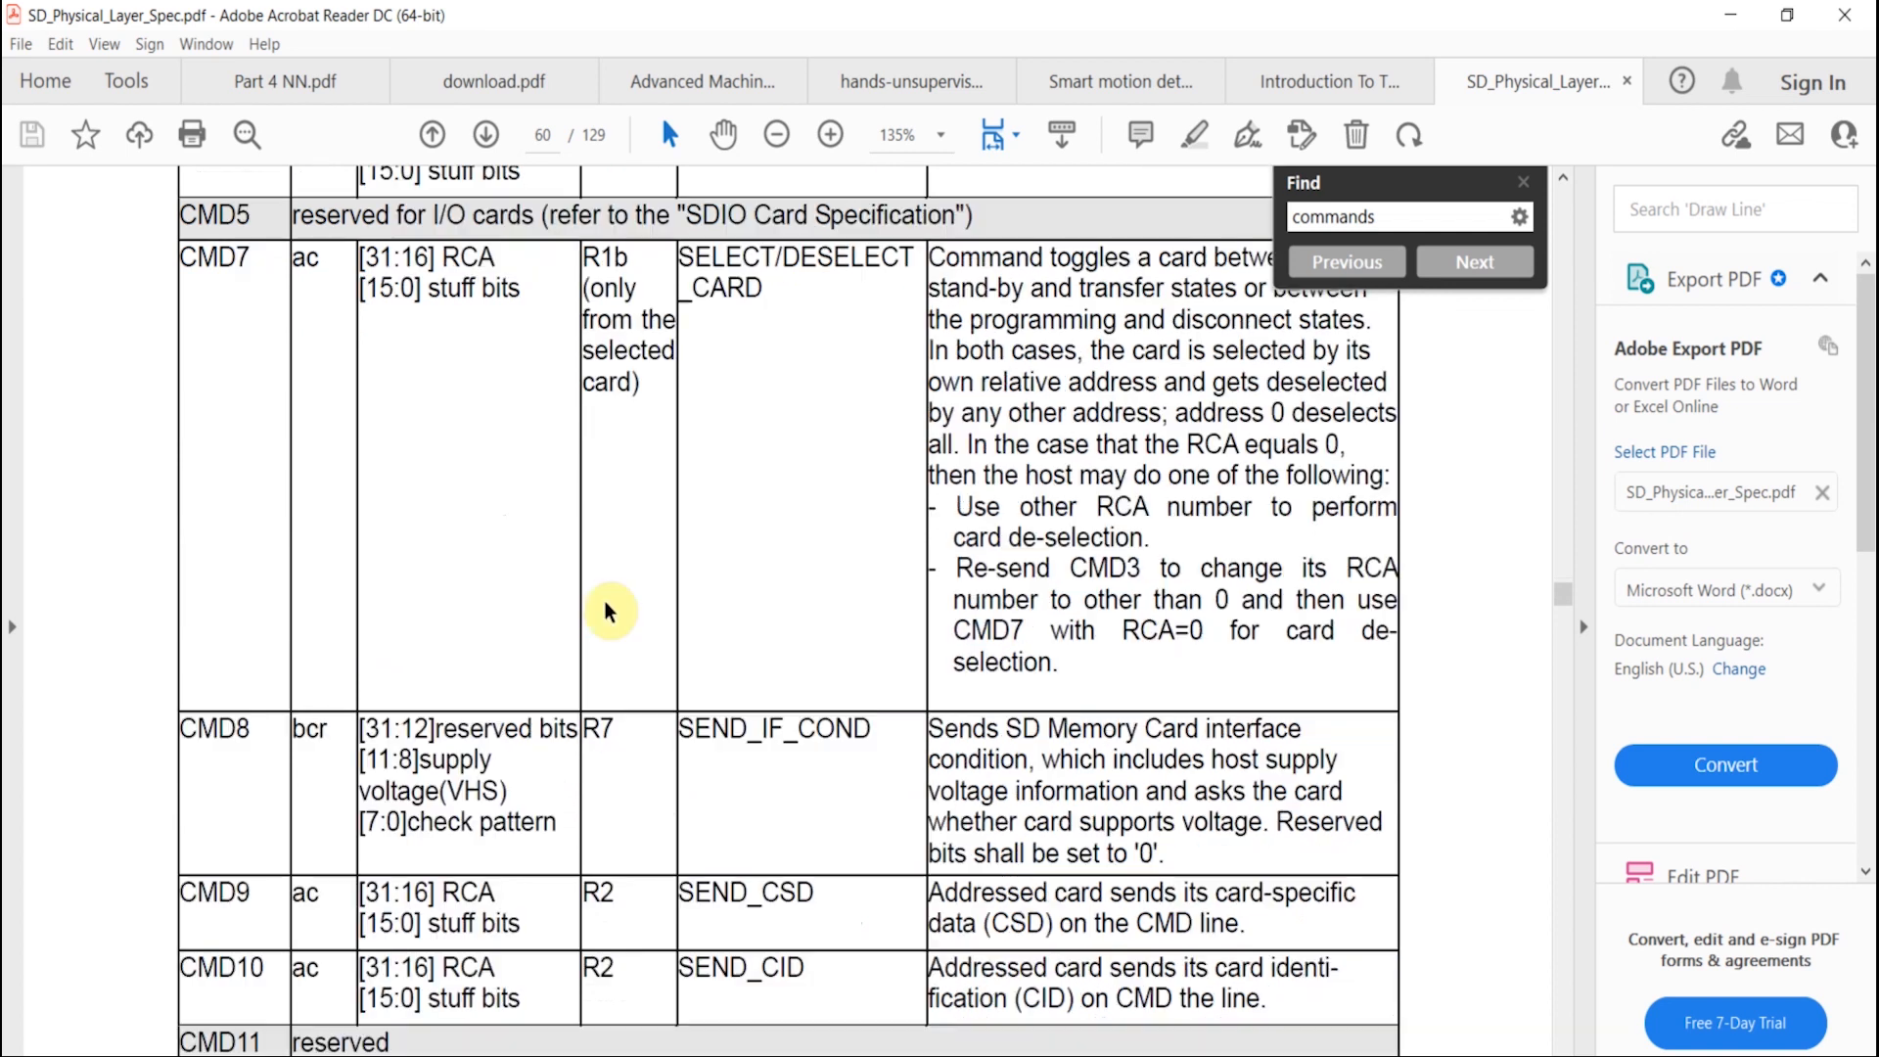
pyautogui.scroll(-3)
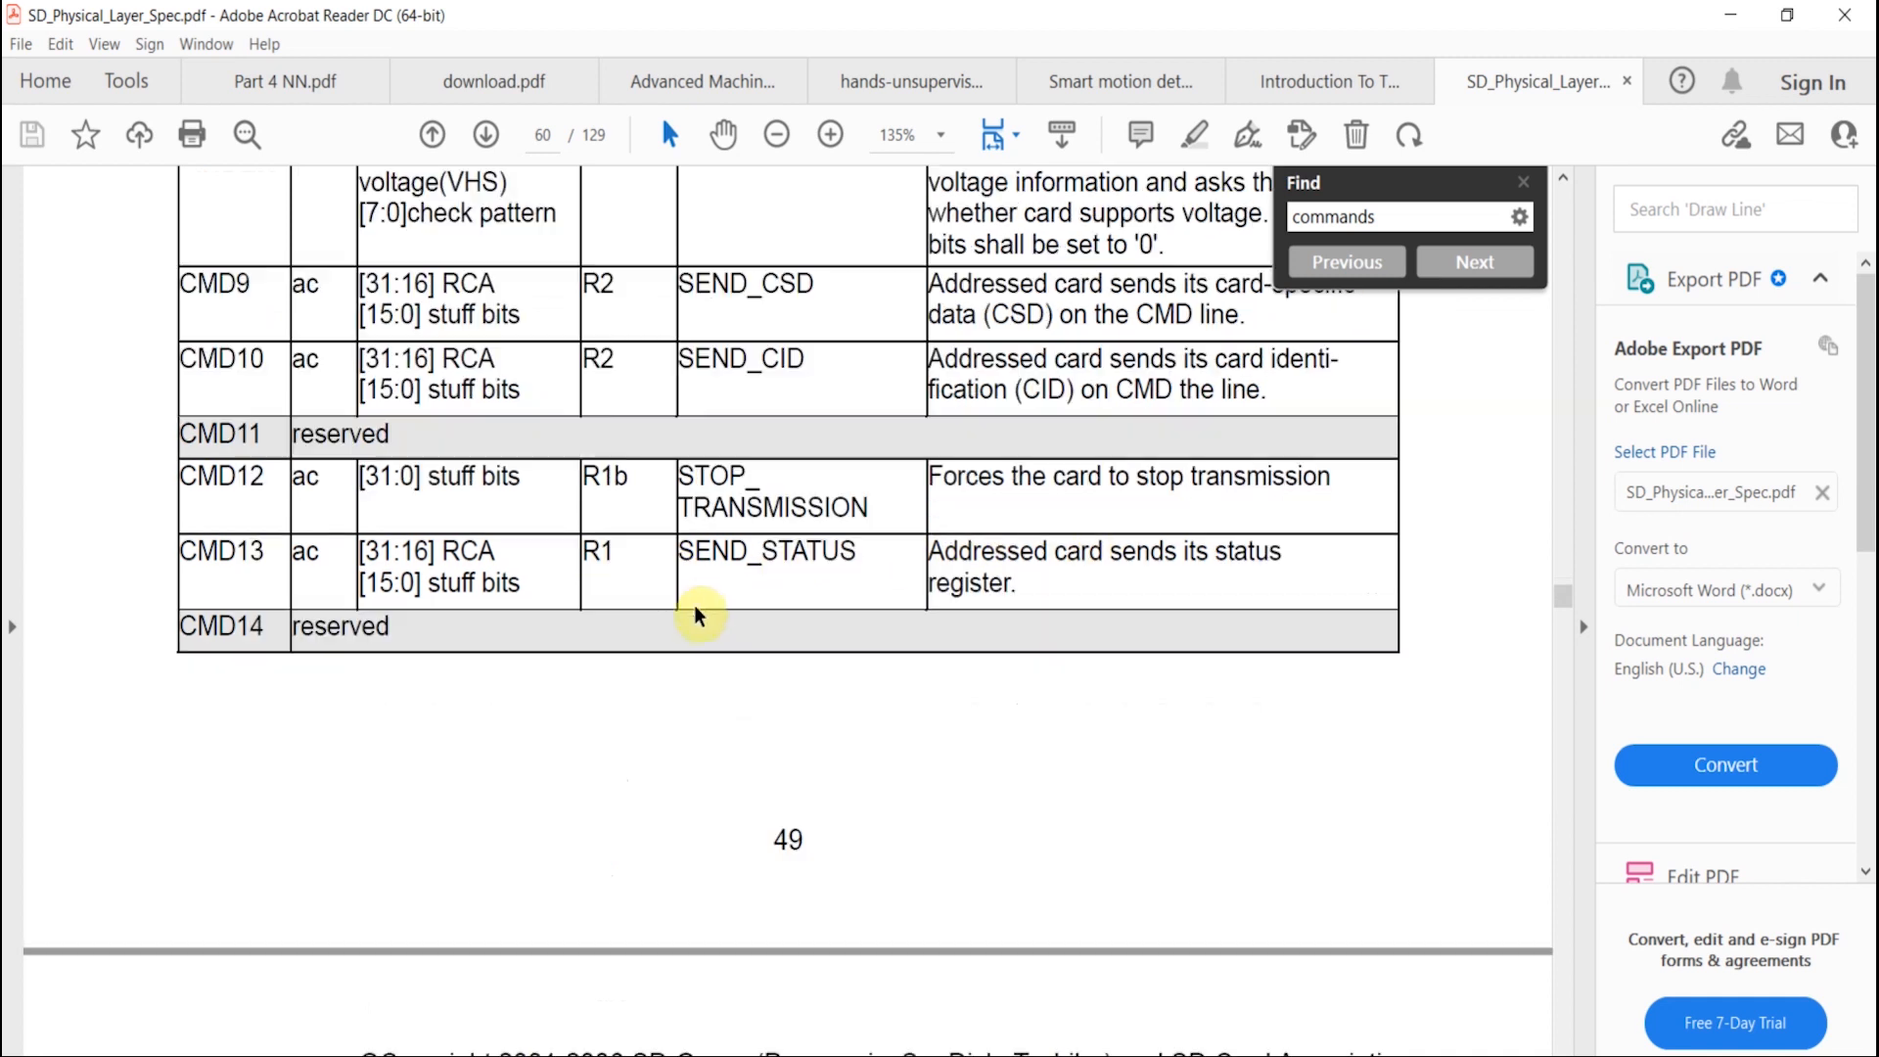
pyautogui.scroll(-3)
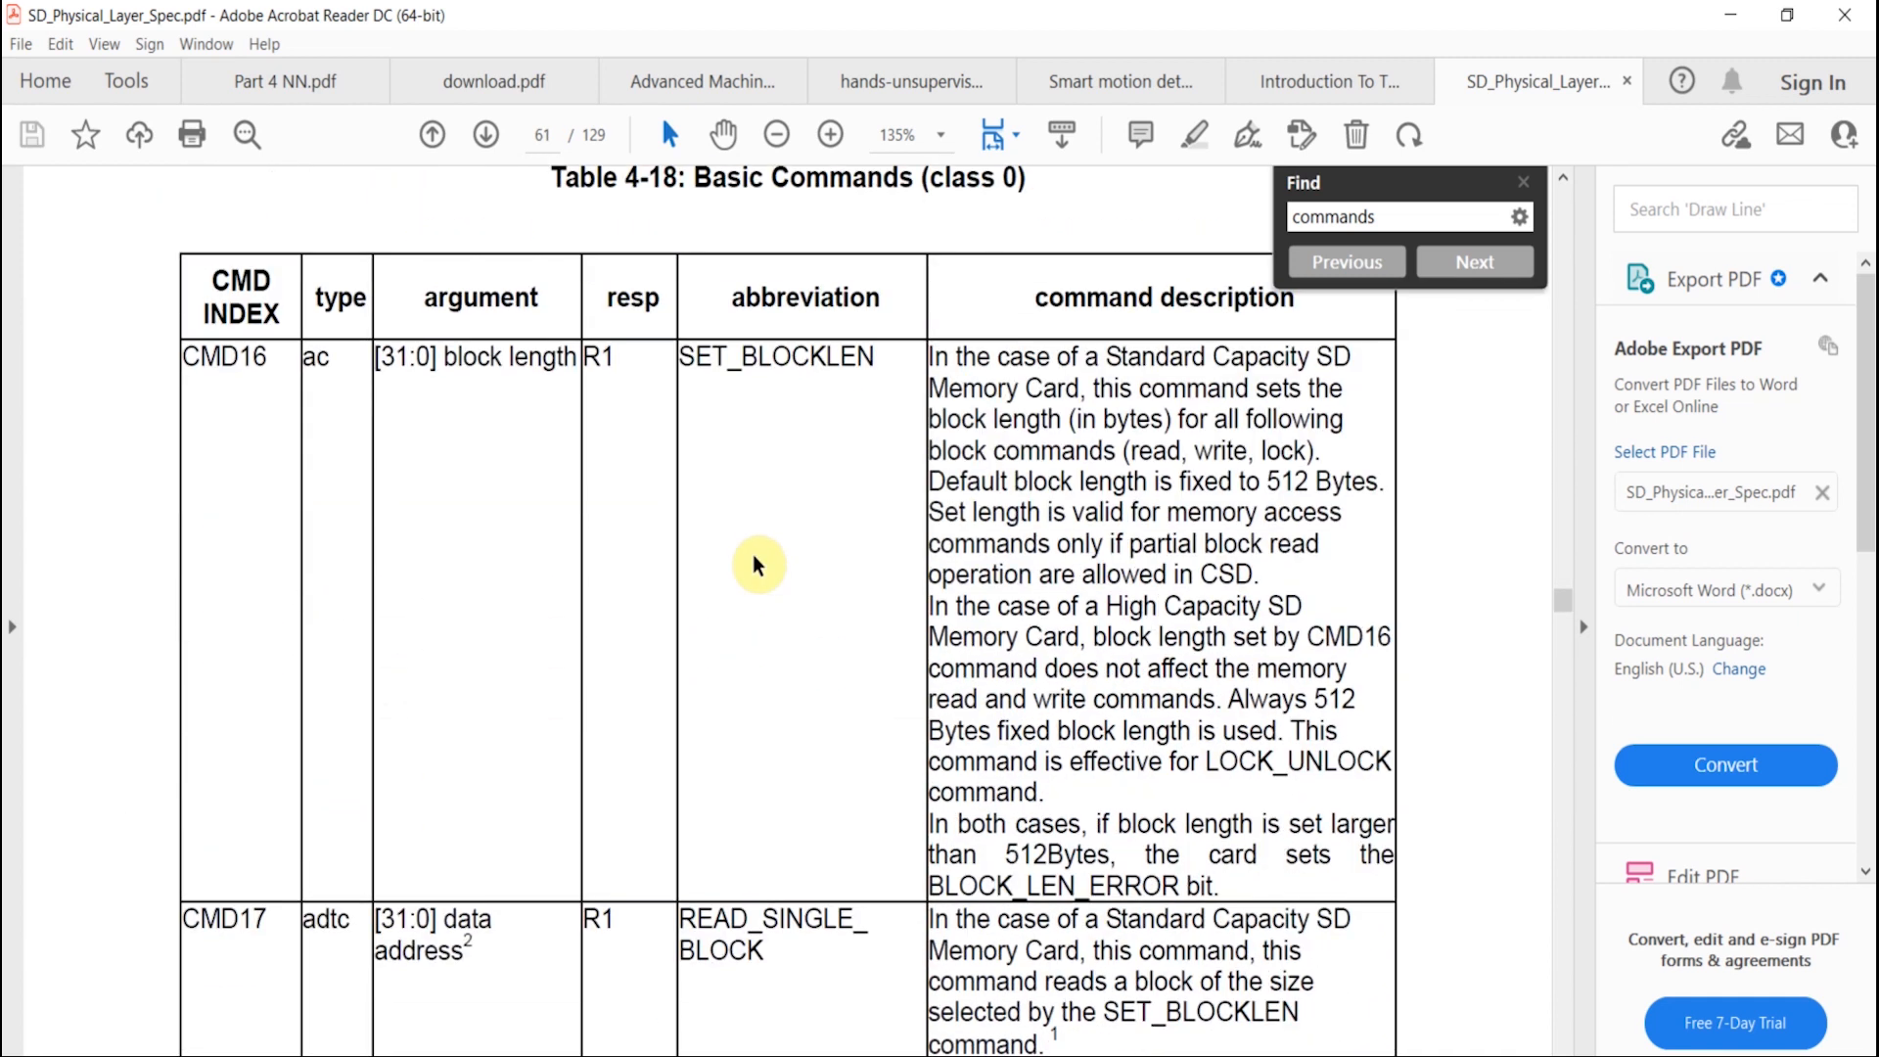
pyautogui.scroll(-3)
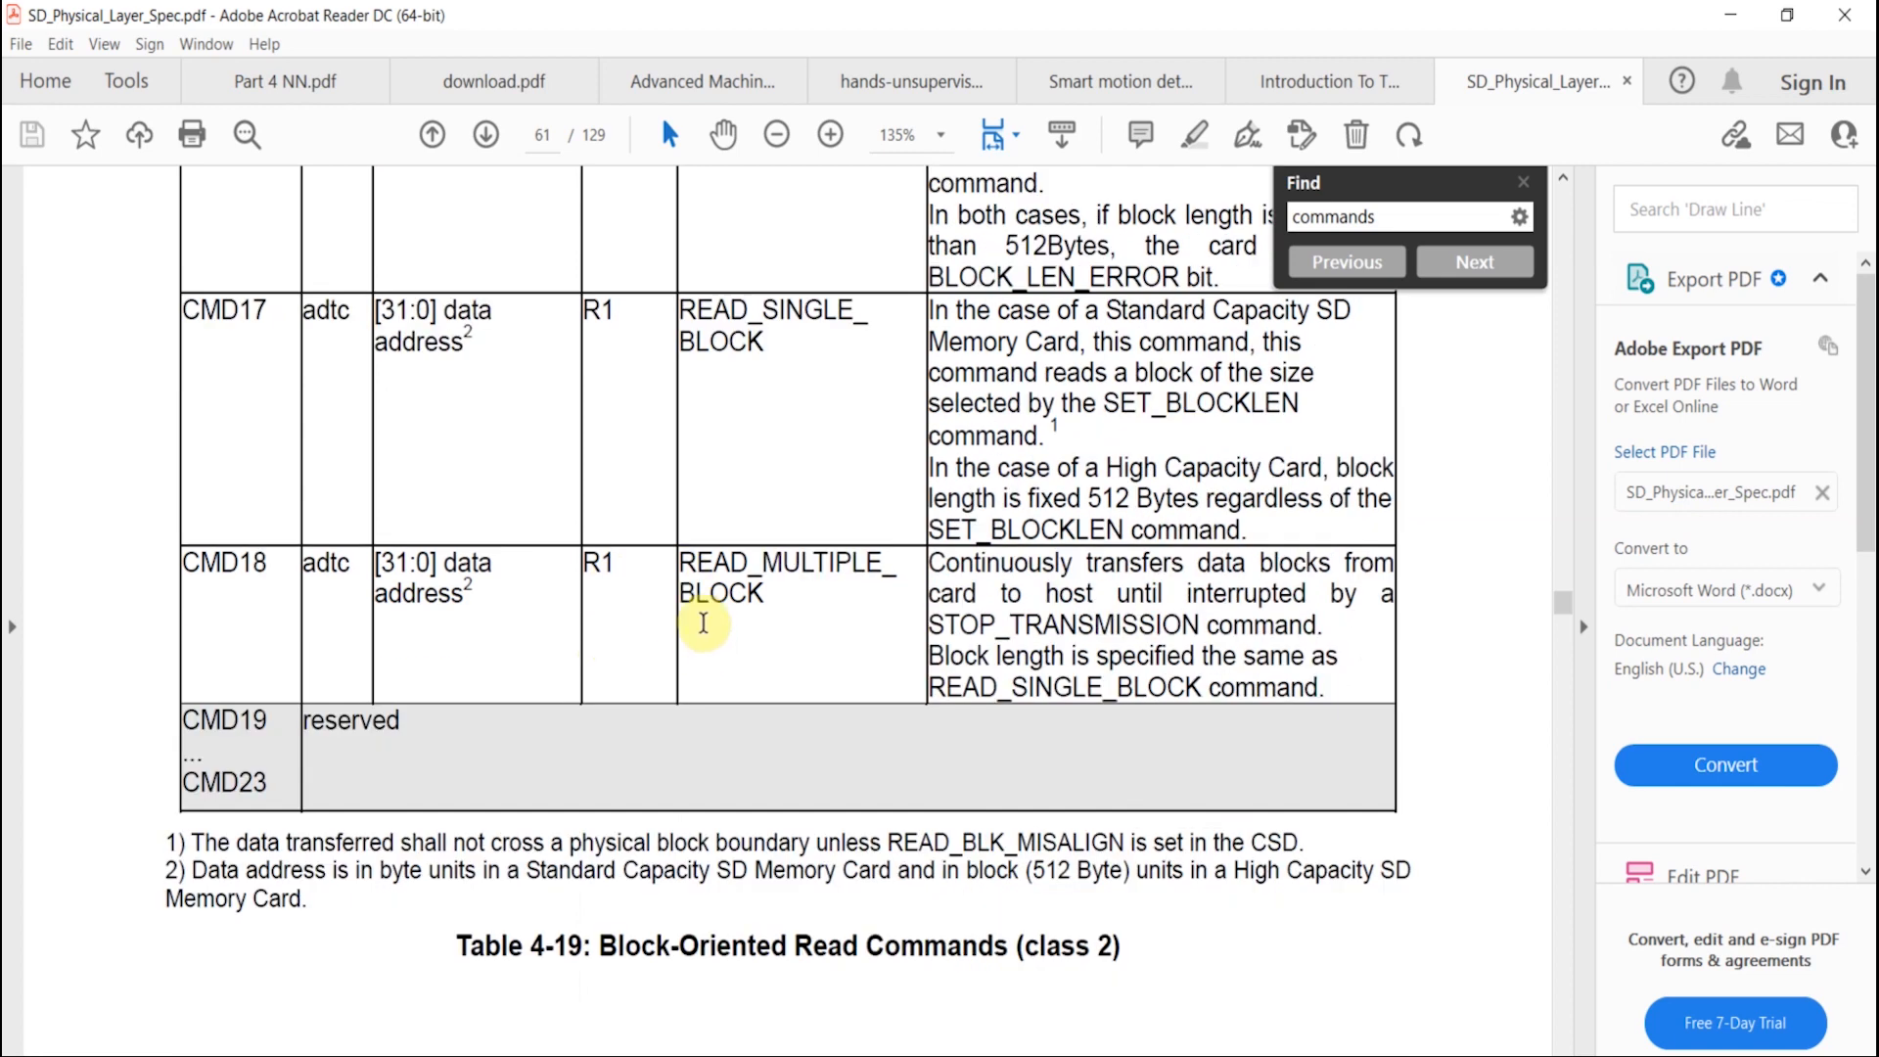
pyautogui.scroll(-3)
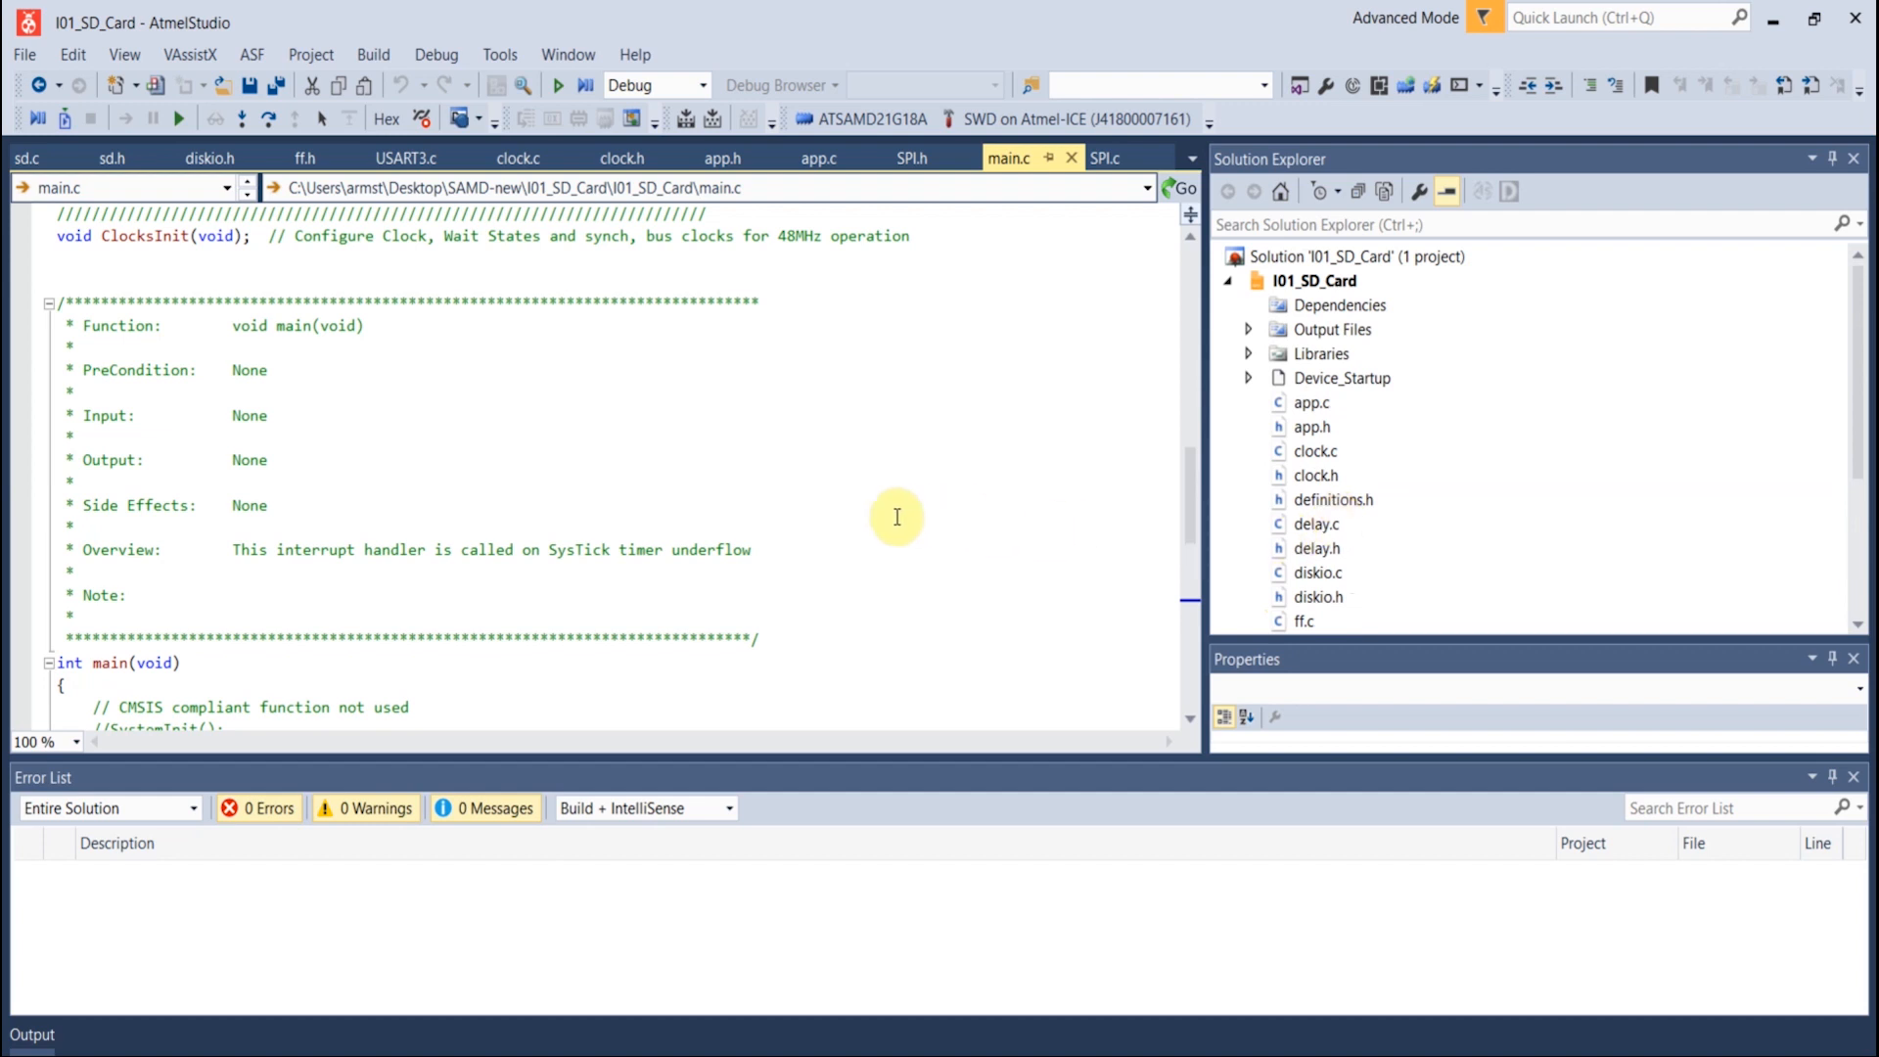
pyautogui.scroll(3)
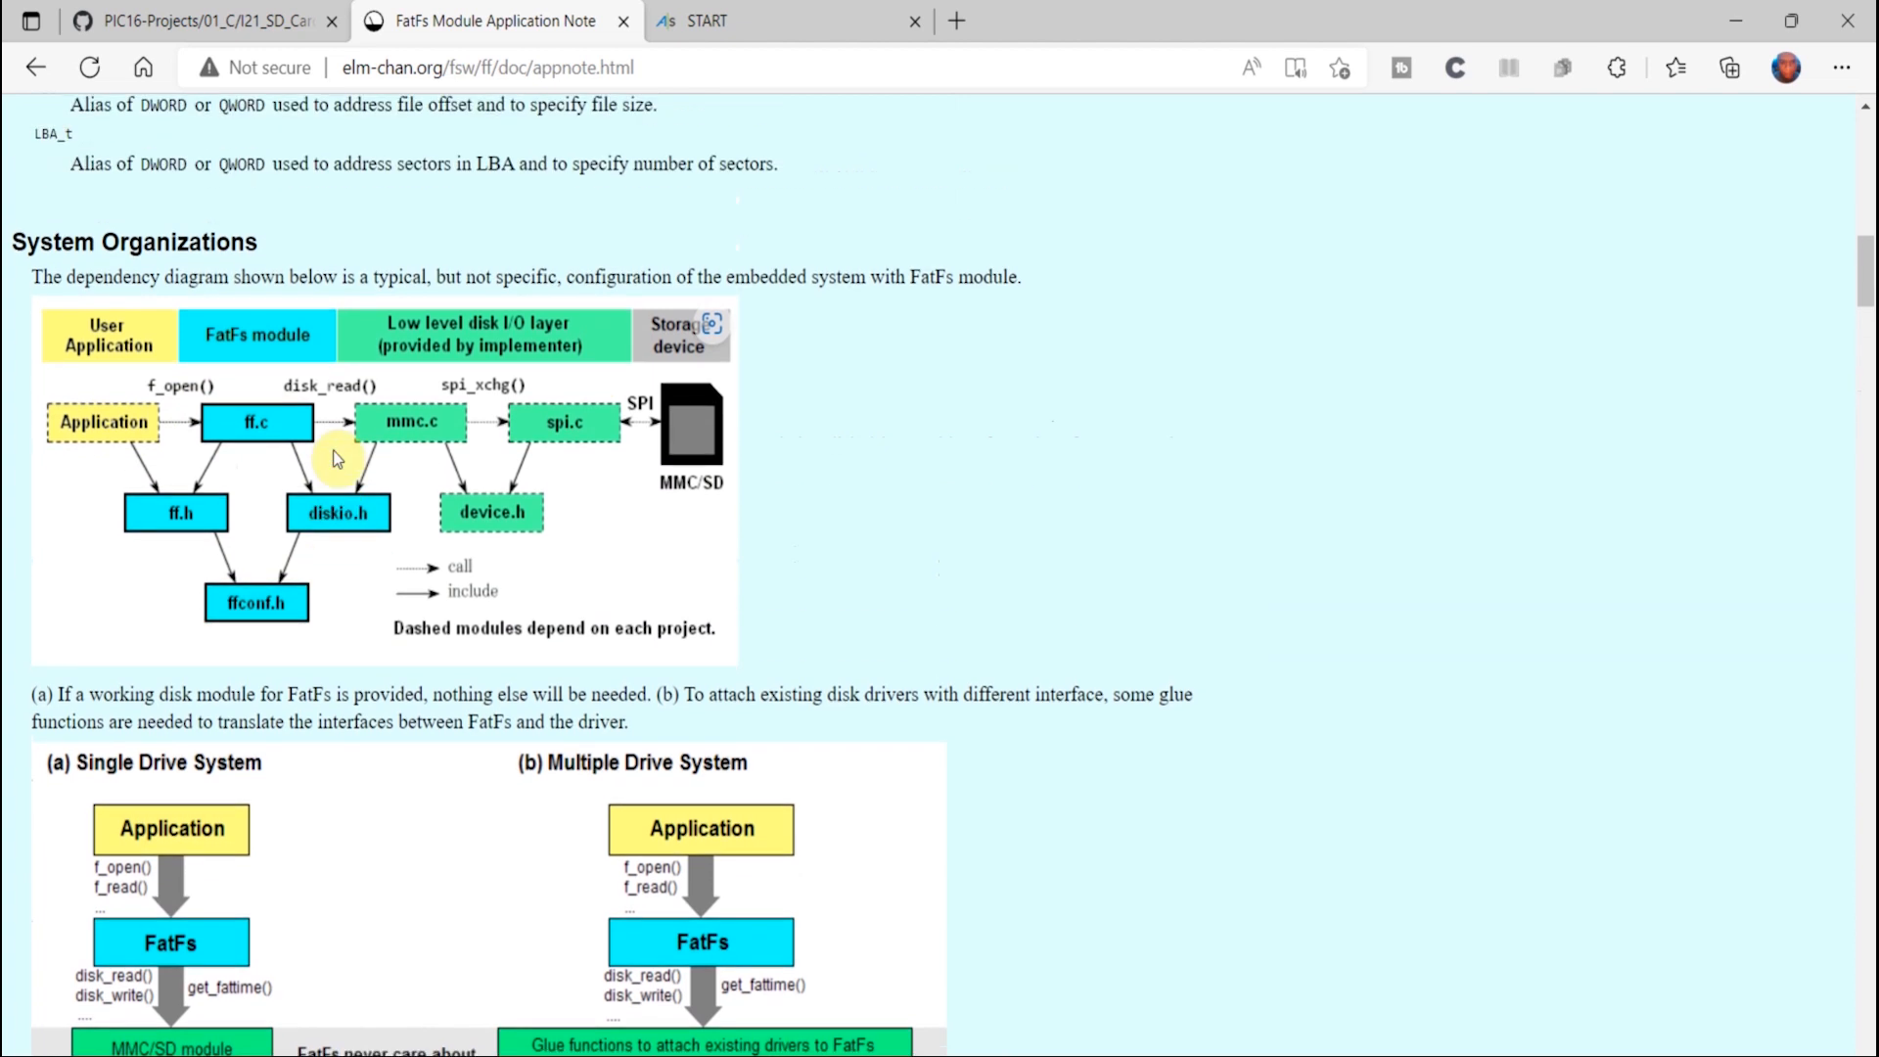
pyautogui.scroll(-3)
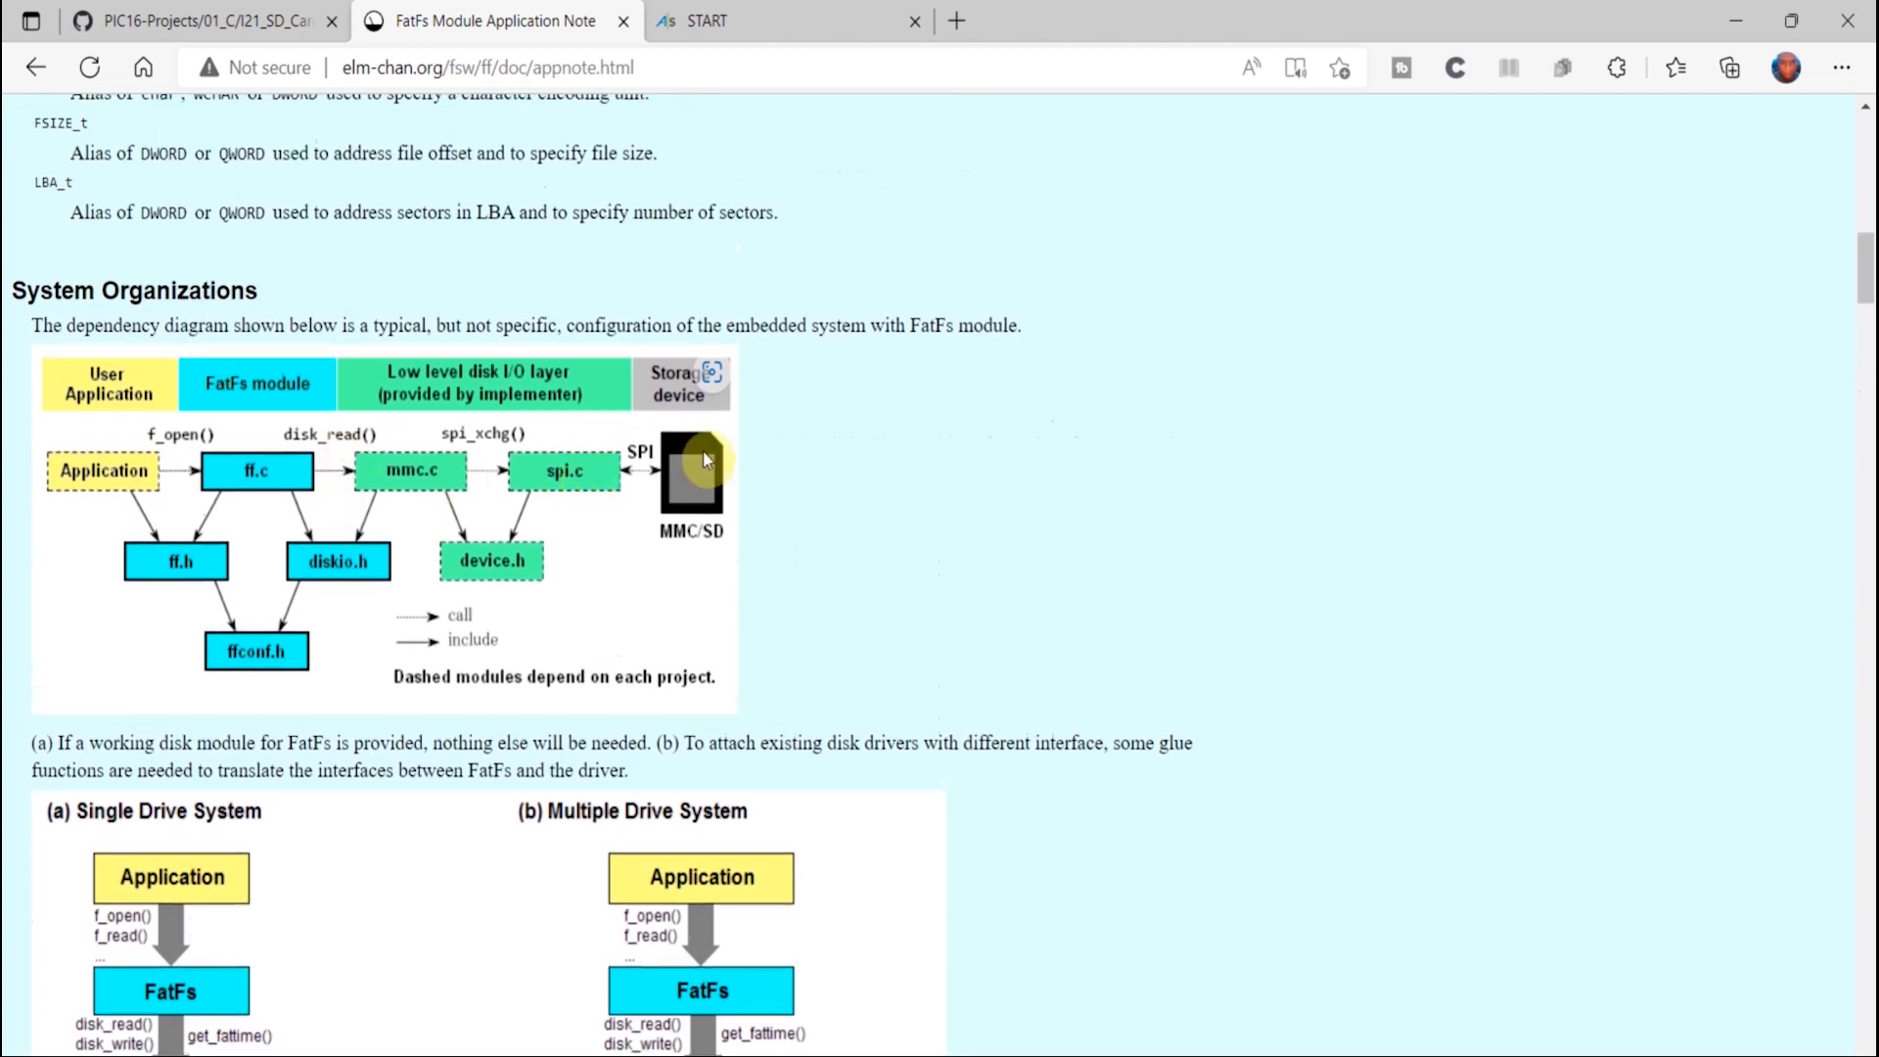
pyautogui.moveTo(587, 520)
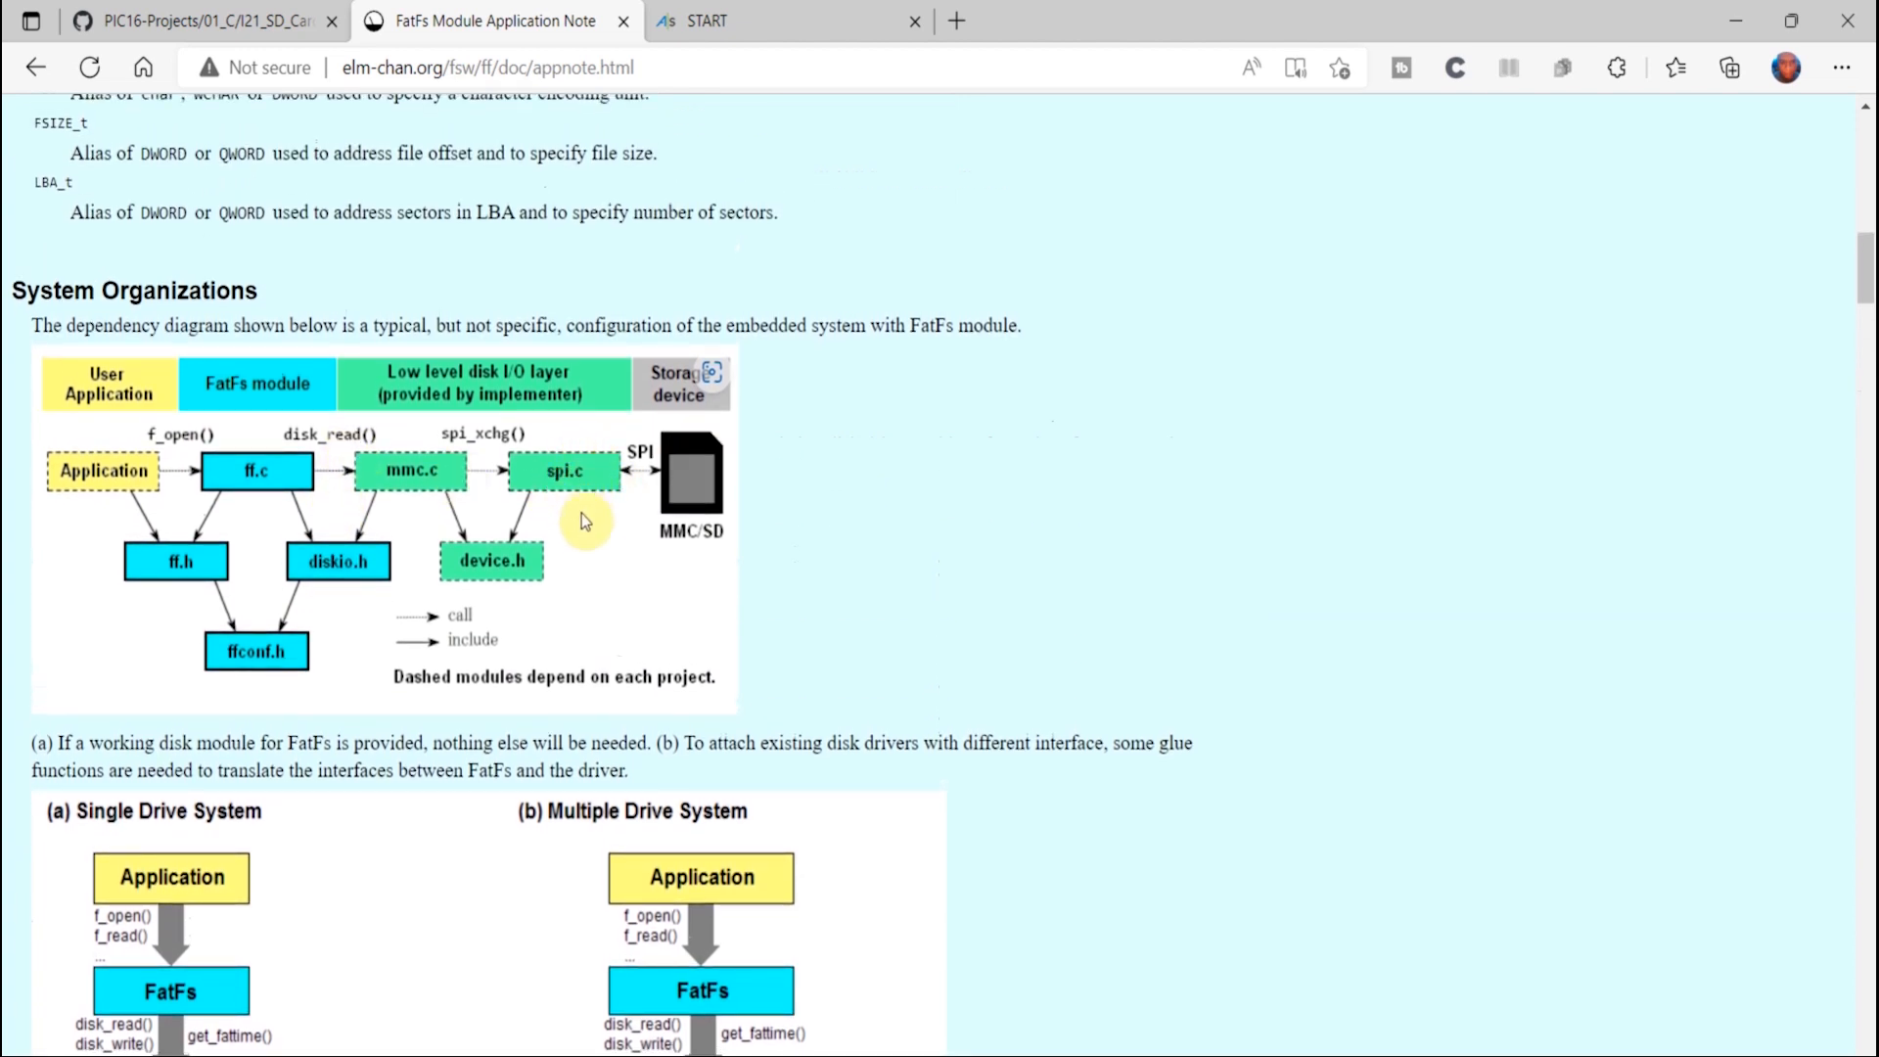
pyautogui.moveTo(359, 465)
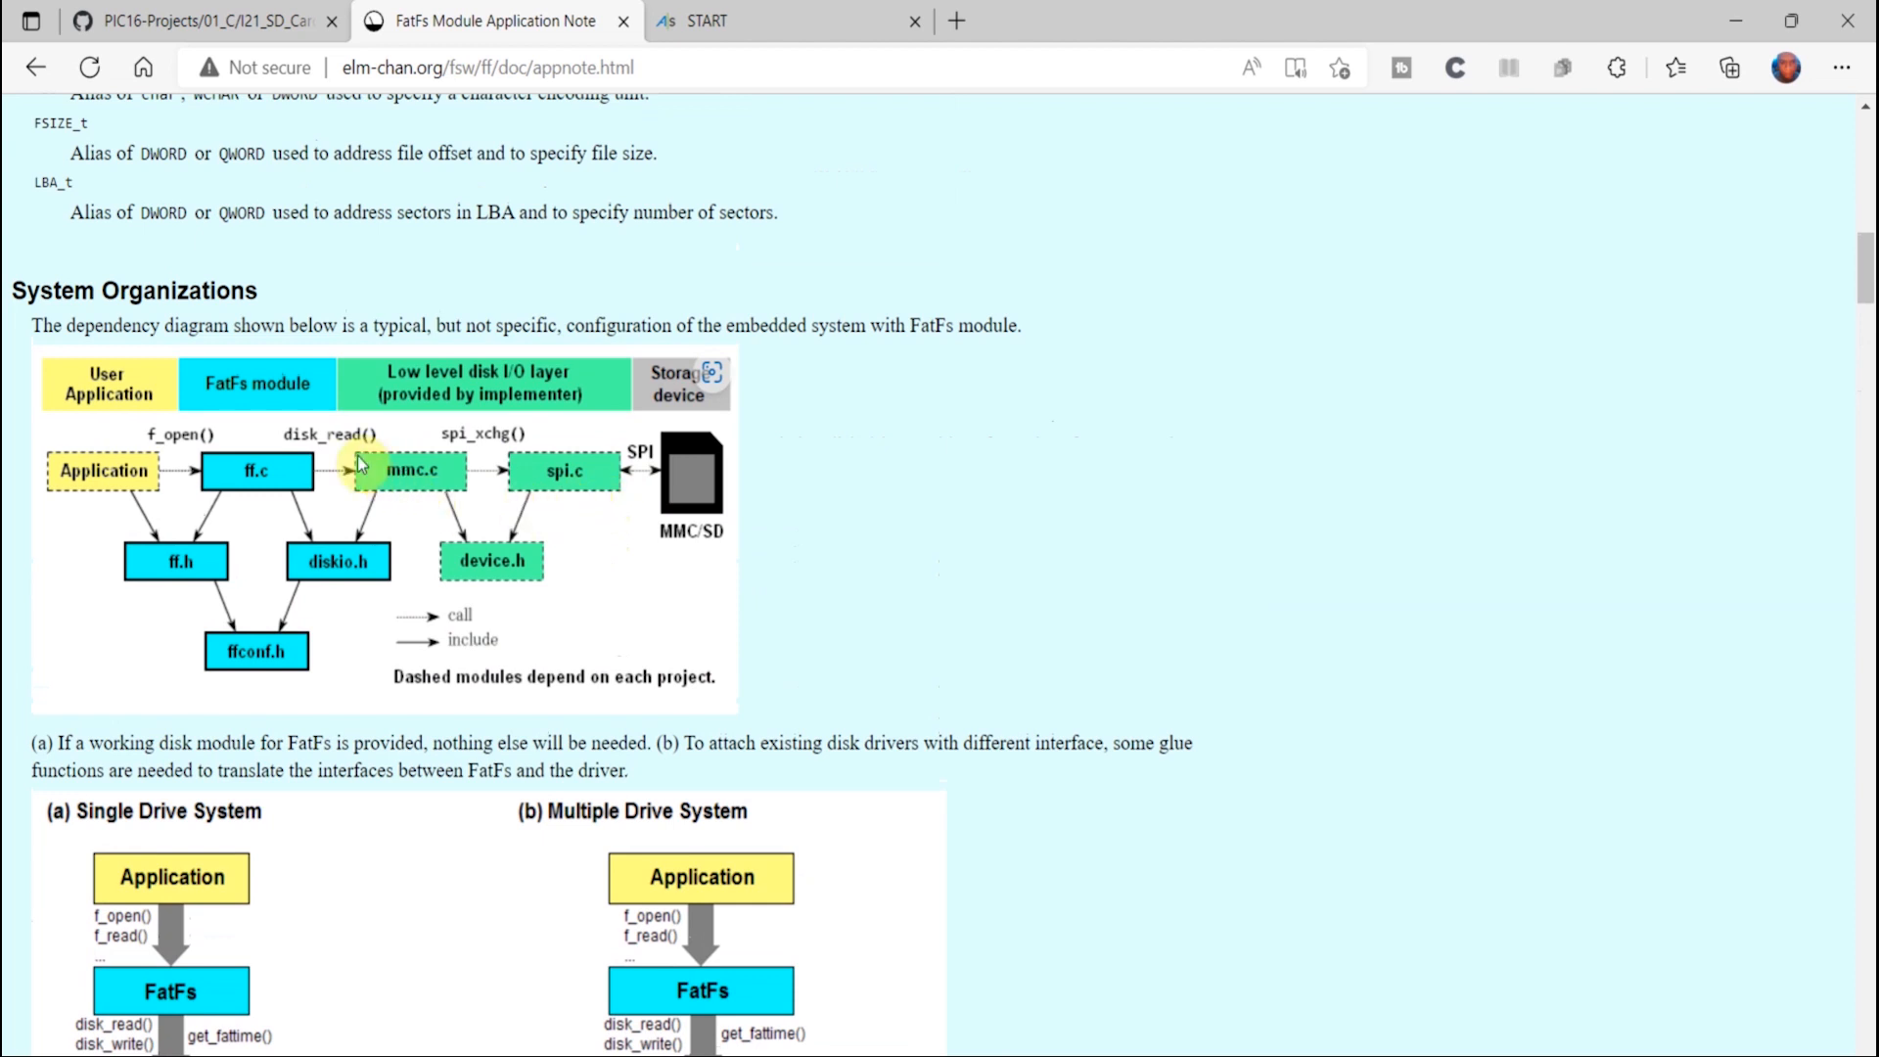
pyautogui.scroll(-3)
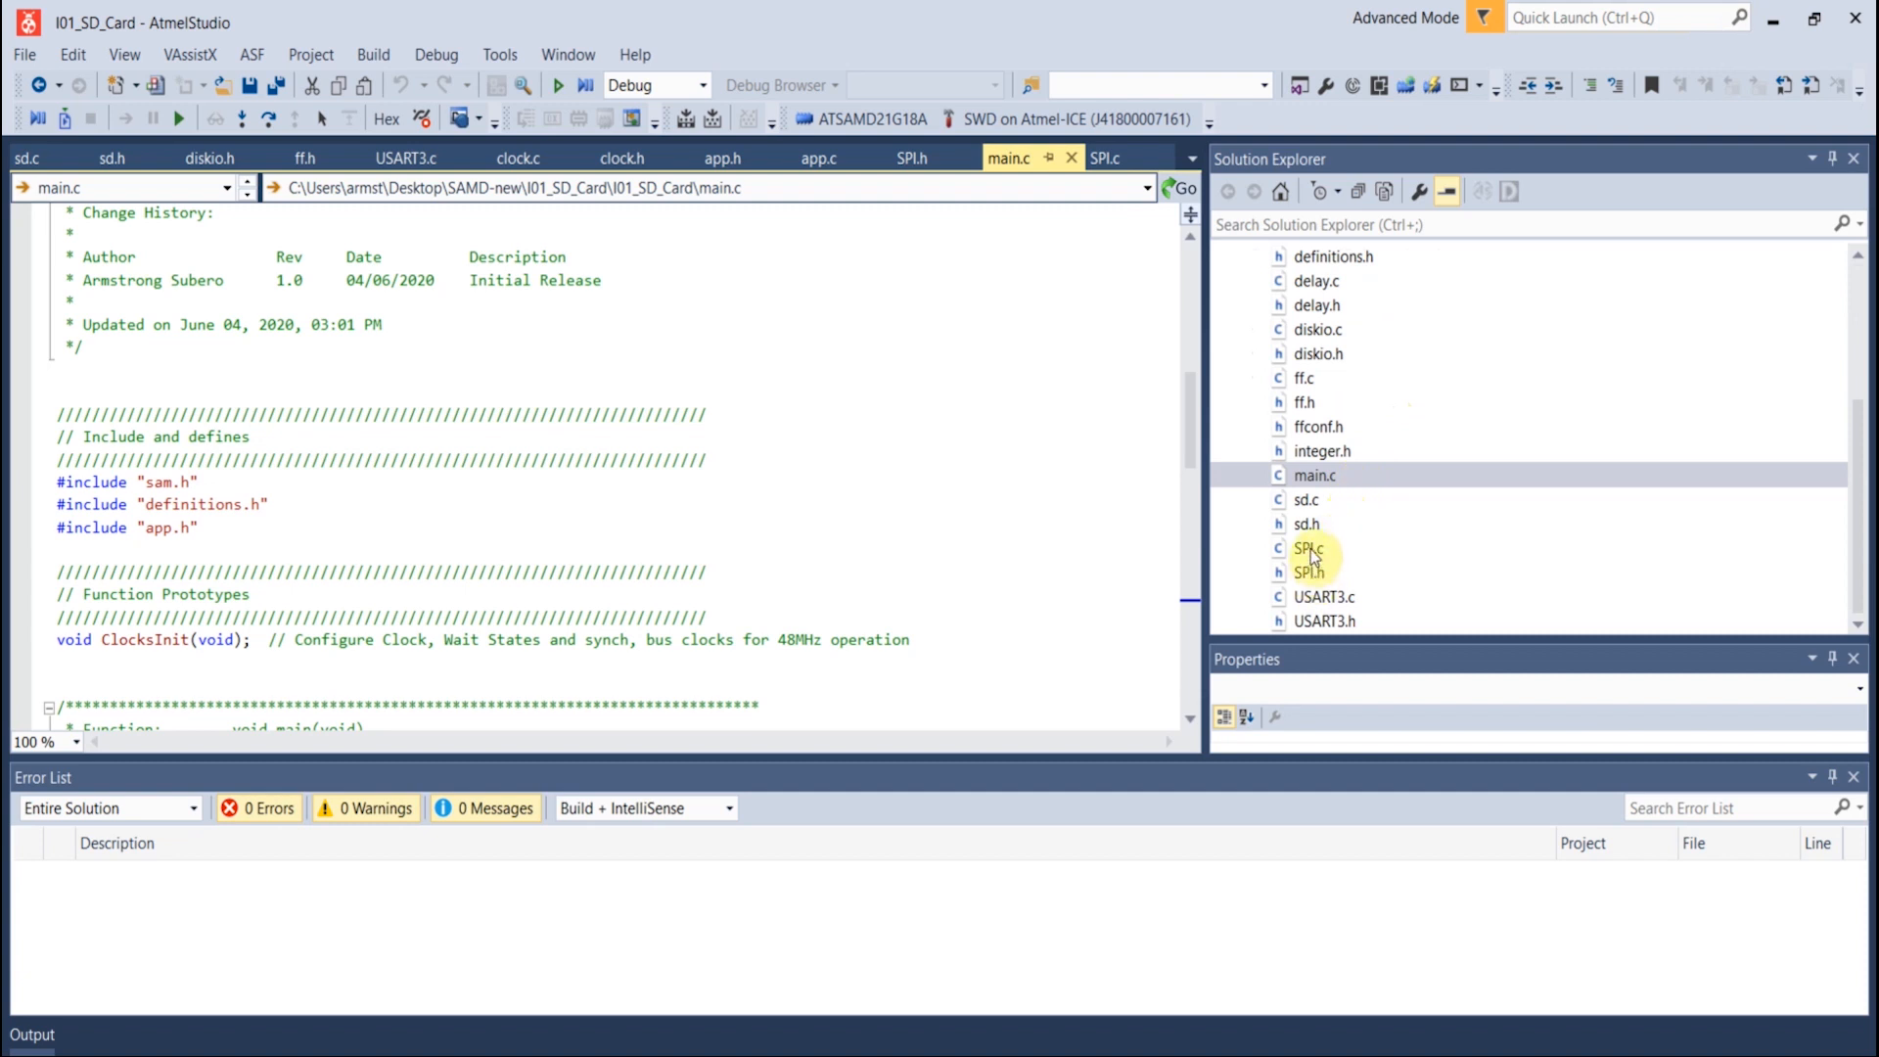
# Open SPI.c and review SPI_Initialize_Slow, SPI_Exchange8bit and the byte send/read functions
pyautogui.doubleClick(1308, 548)
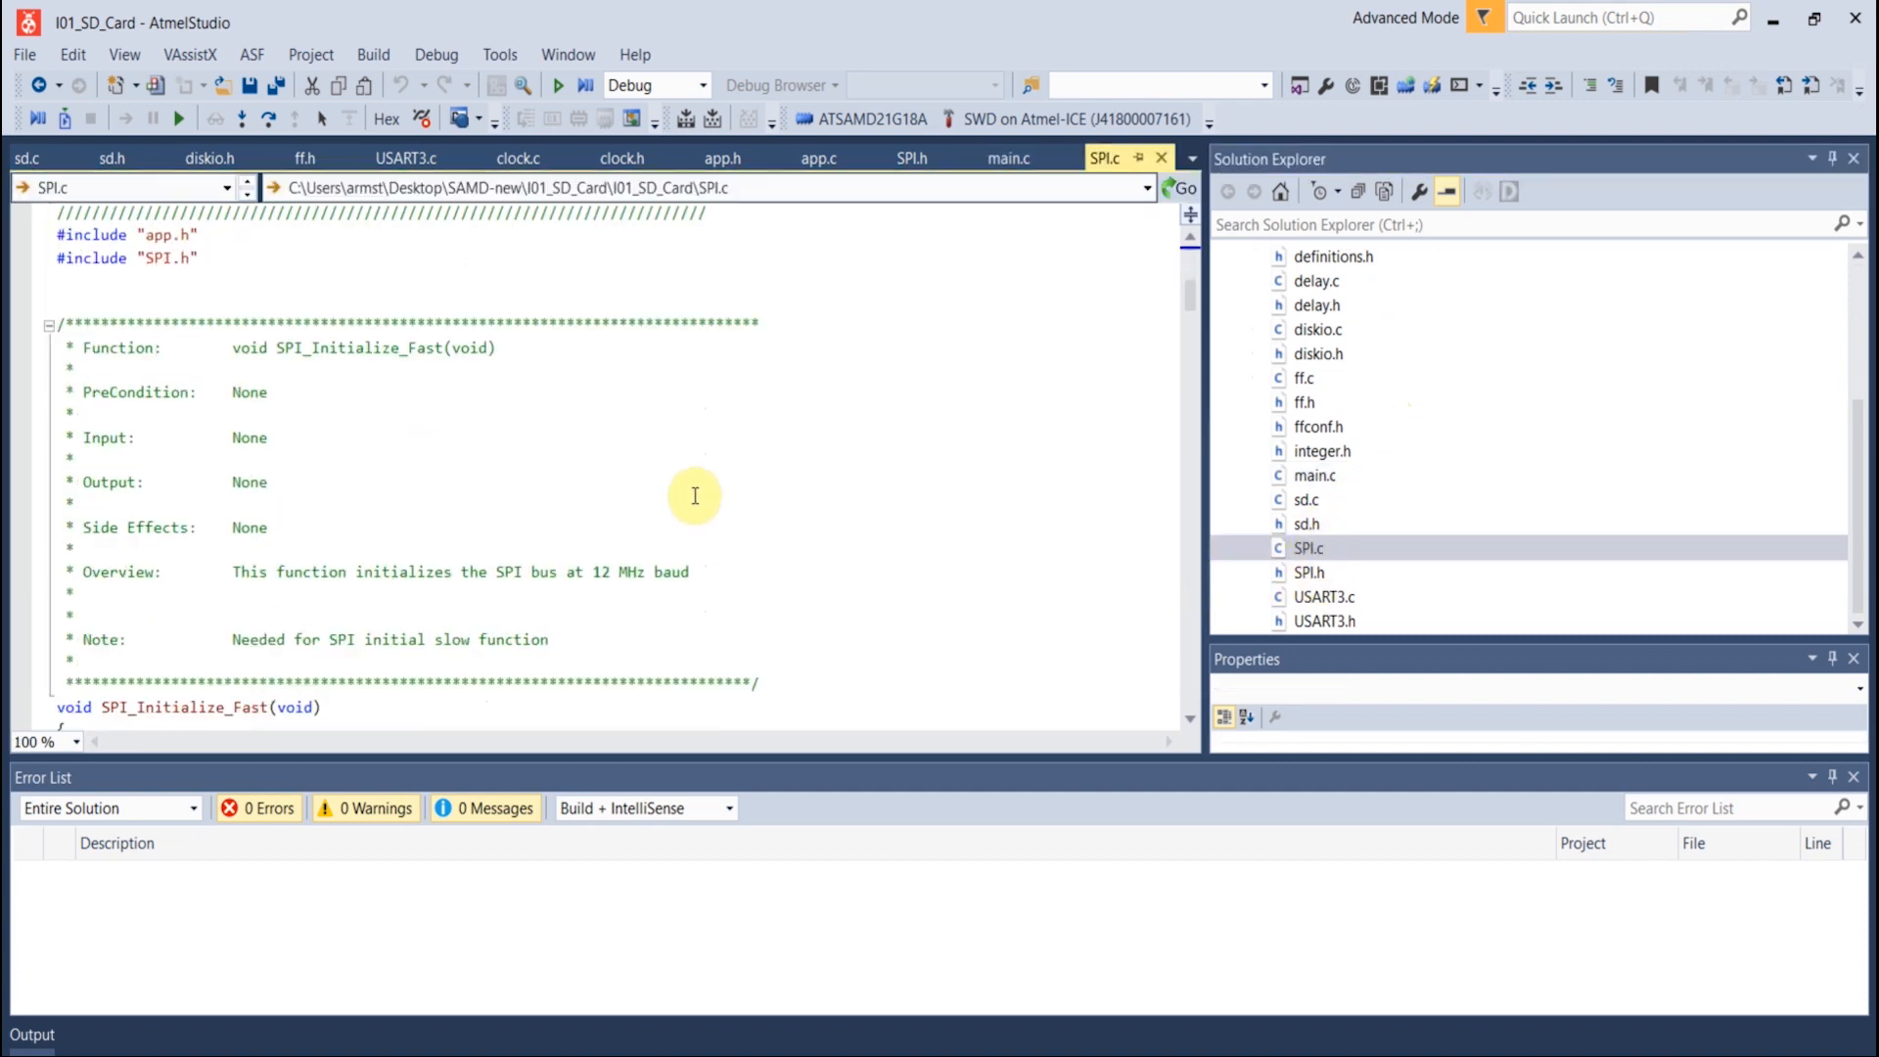
pyautogui.scroll(-3)
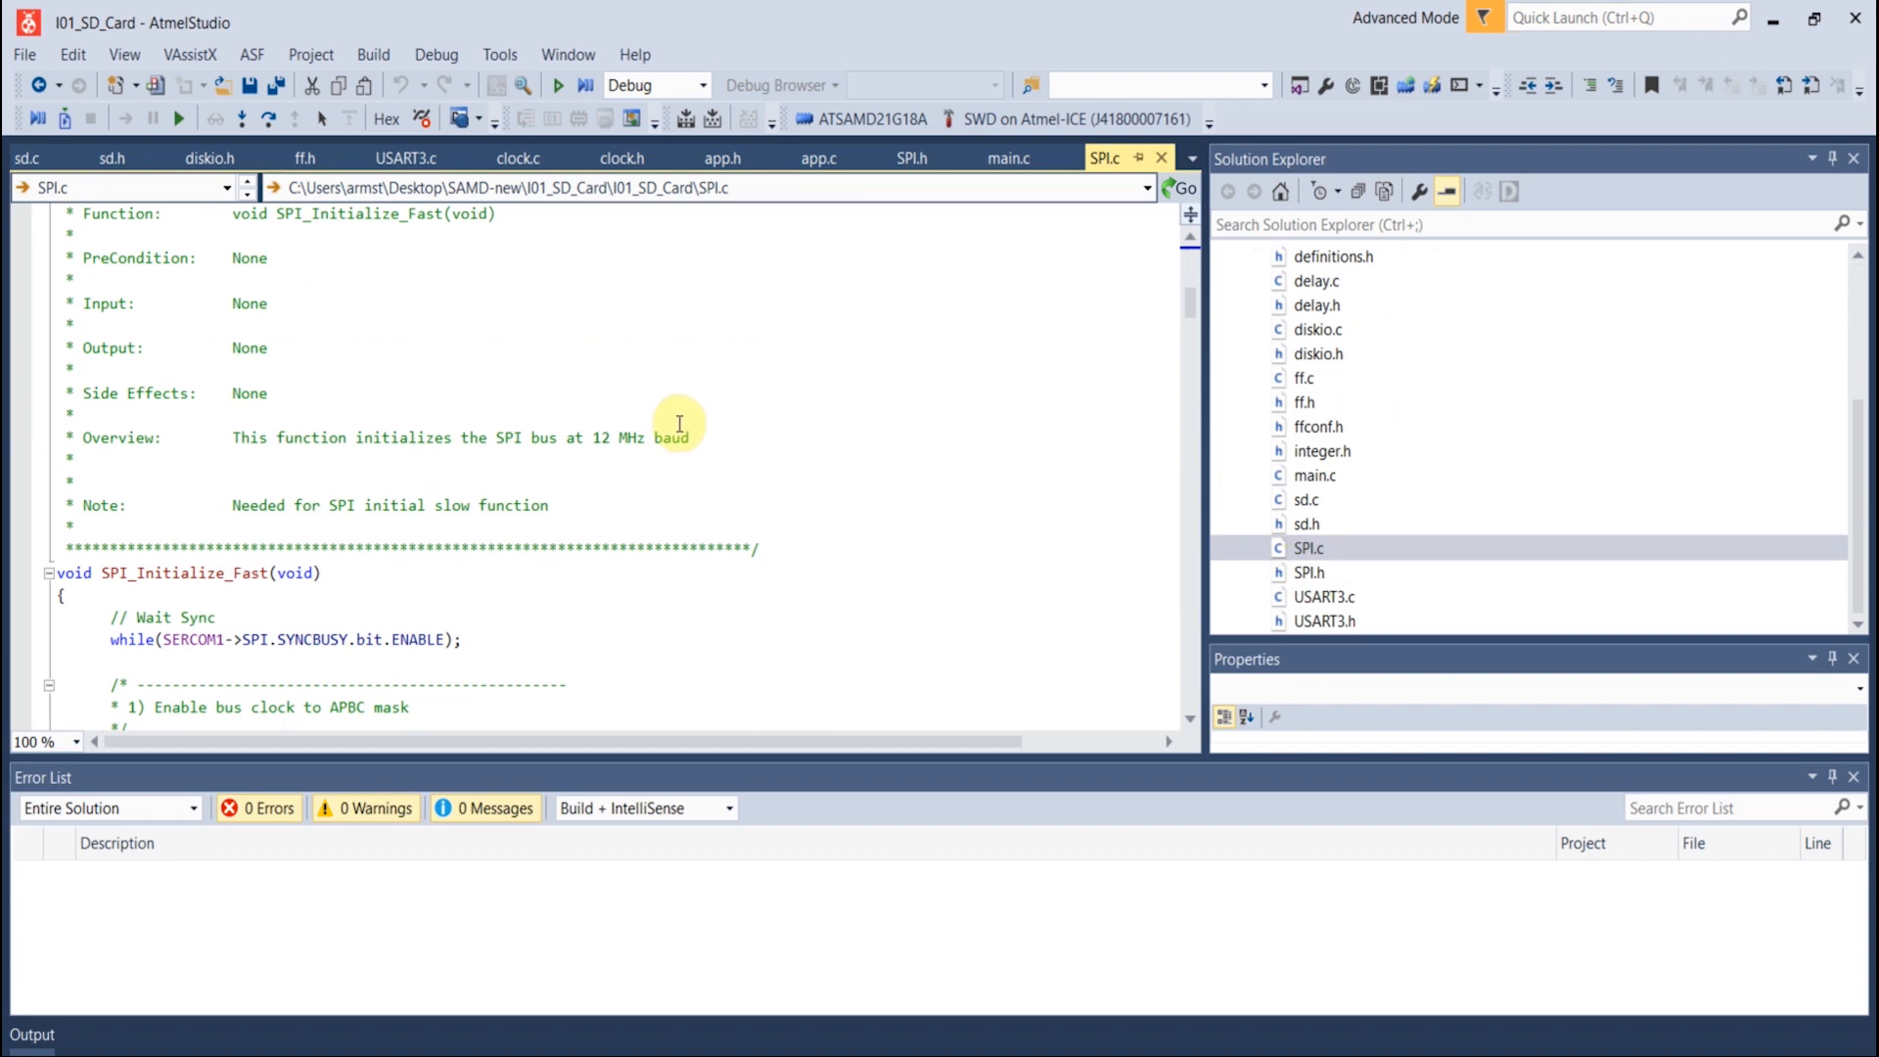
pyautogui.scroll(-3)
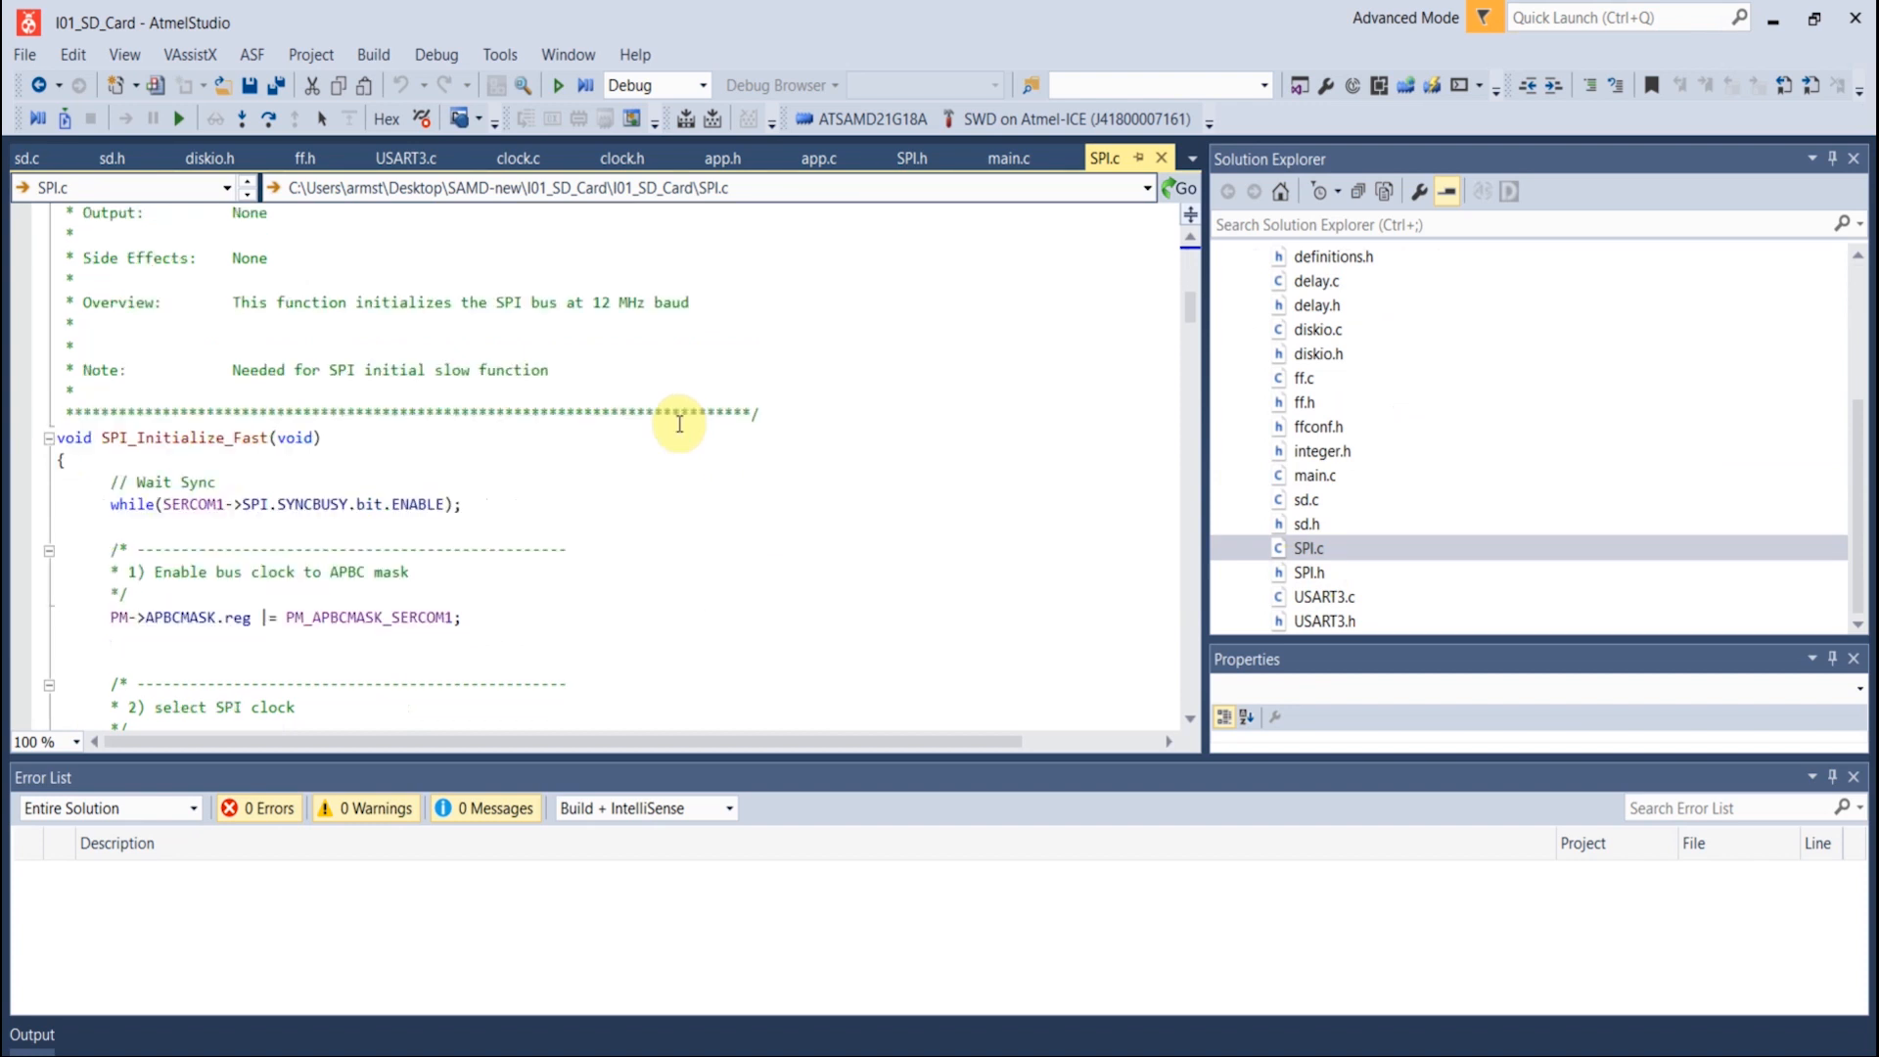
pyautogui.scroll(-3)
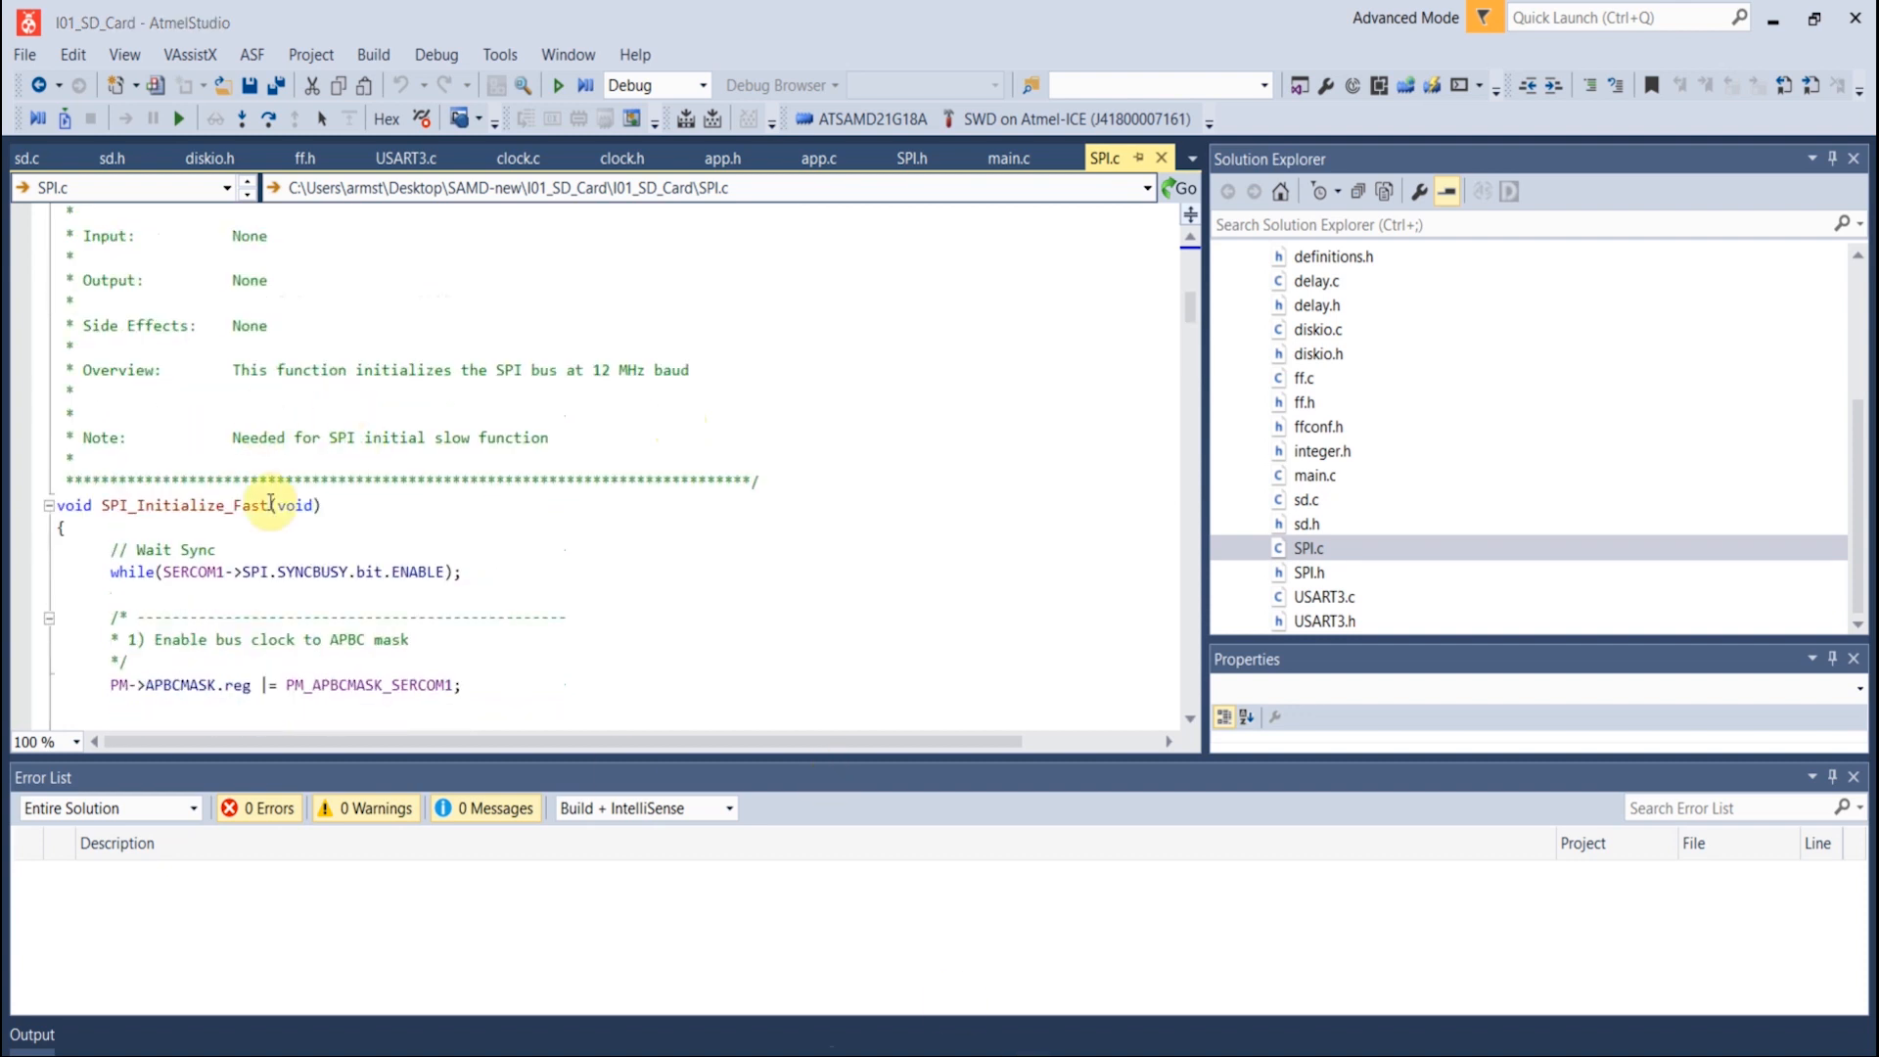
pyautogui.scroll(-3)
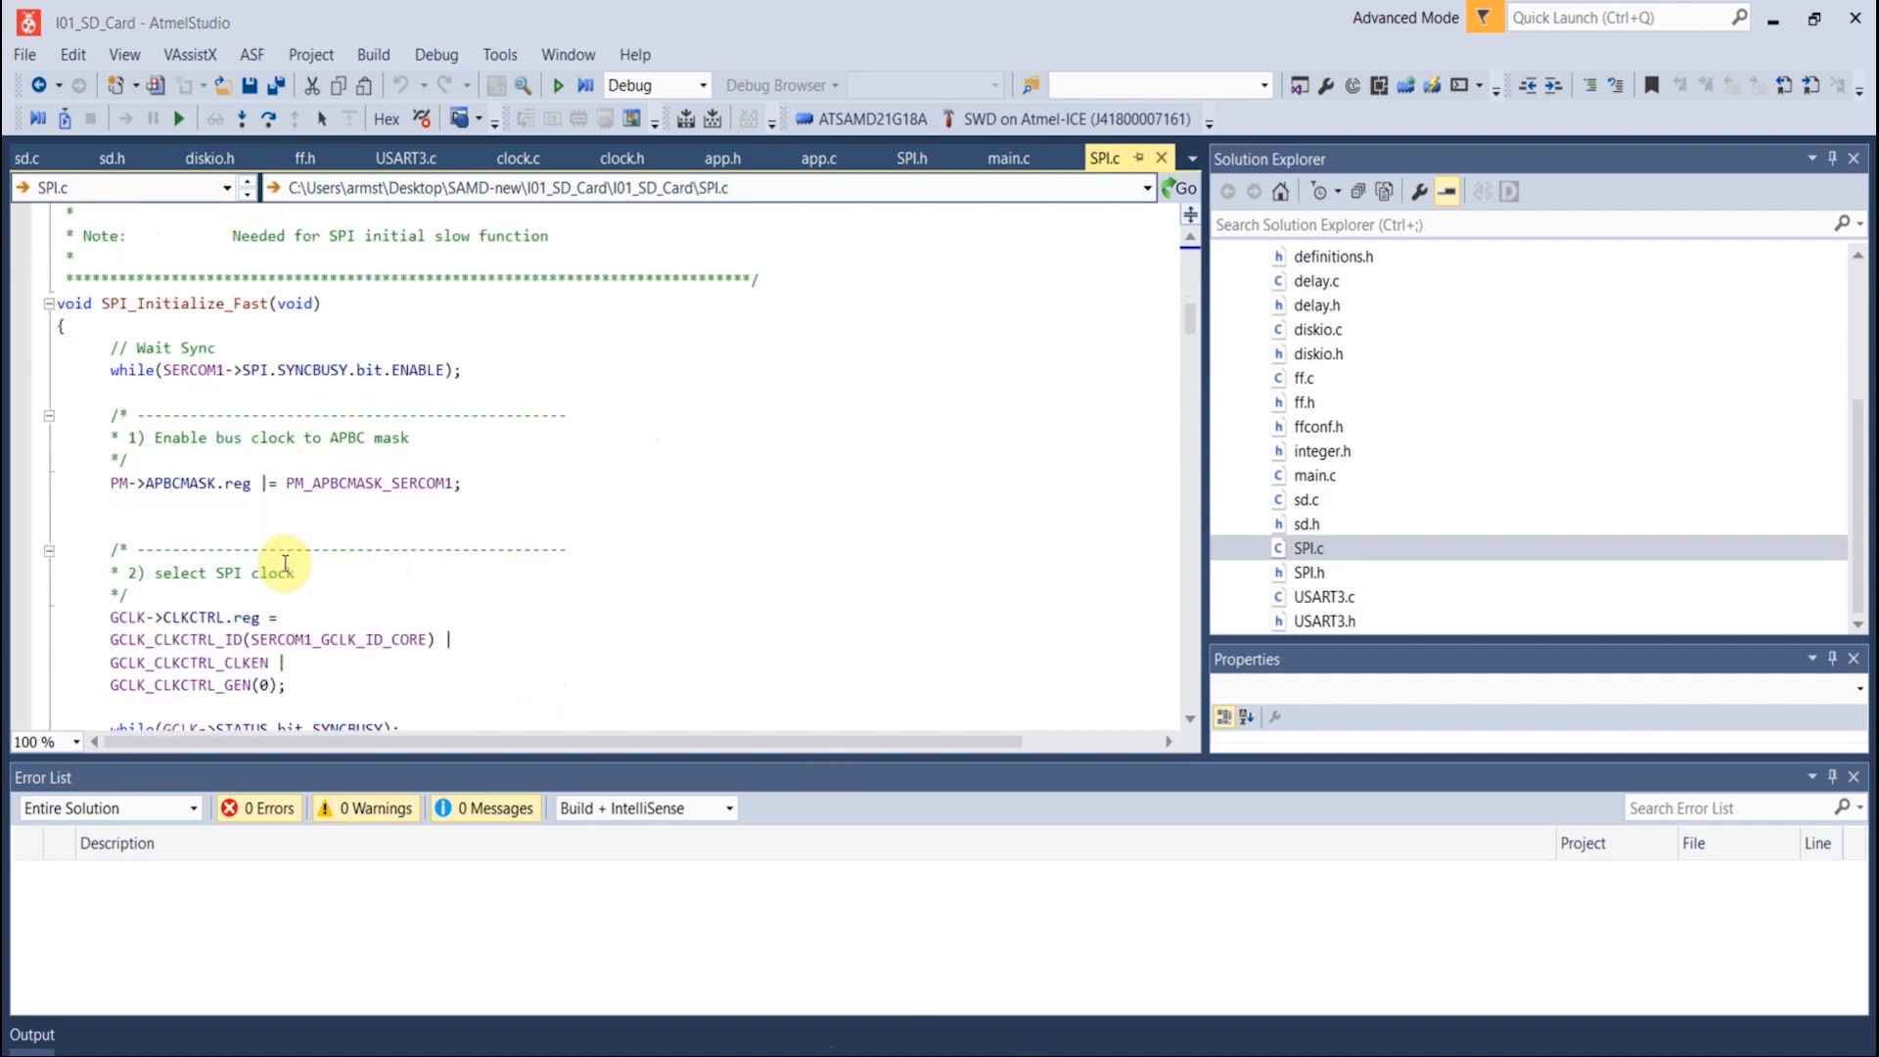
pyautogui.scroll(-3)
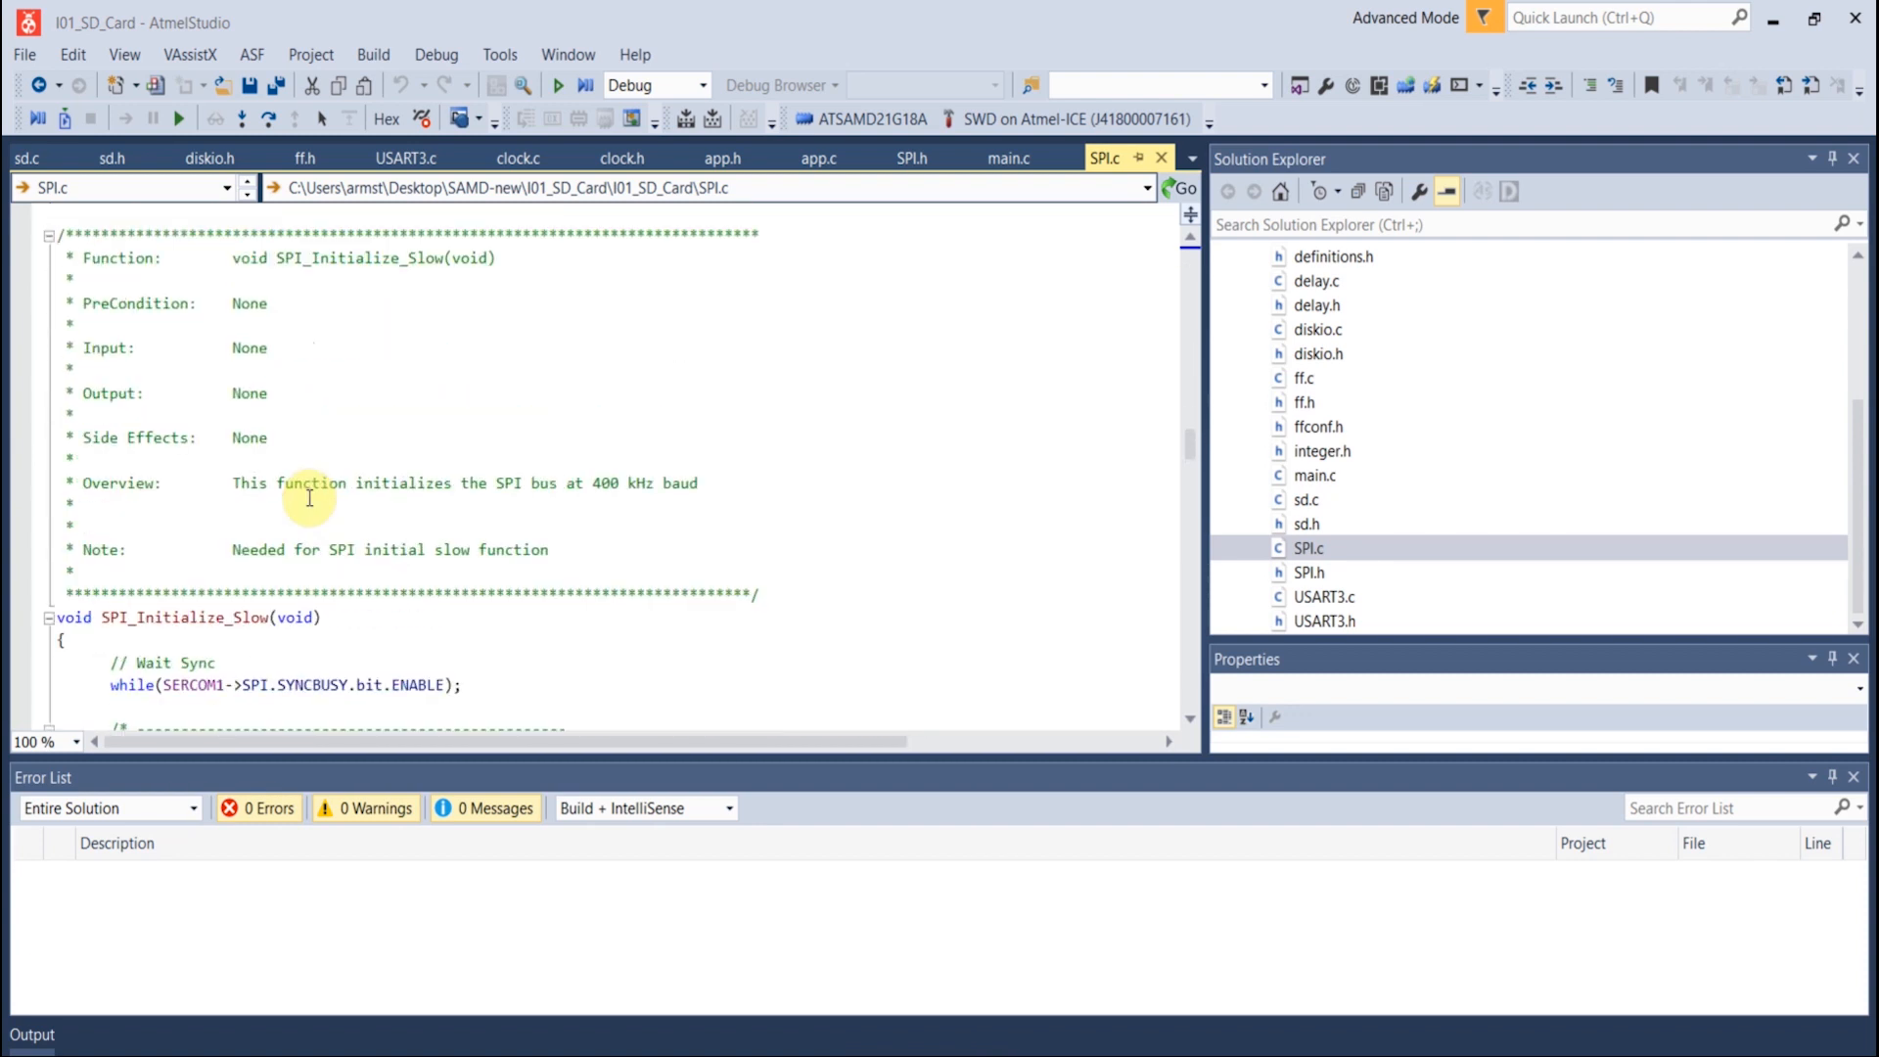
pyautogui.scroll(-3)
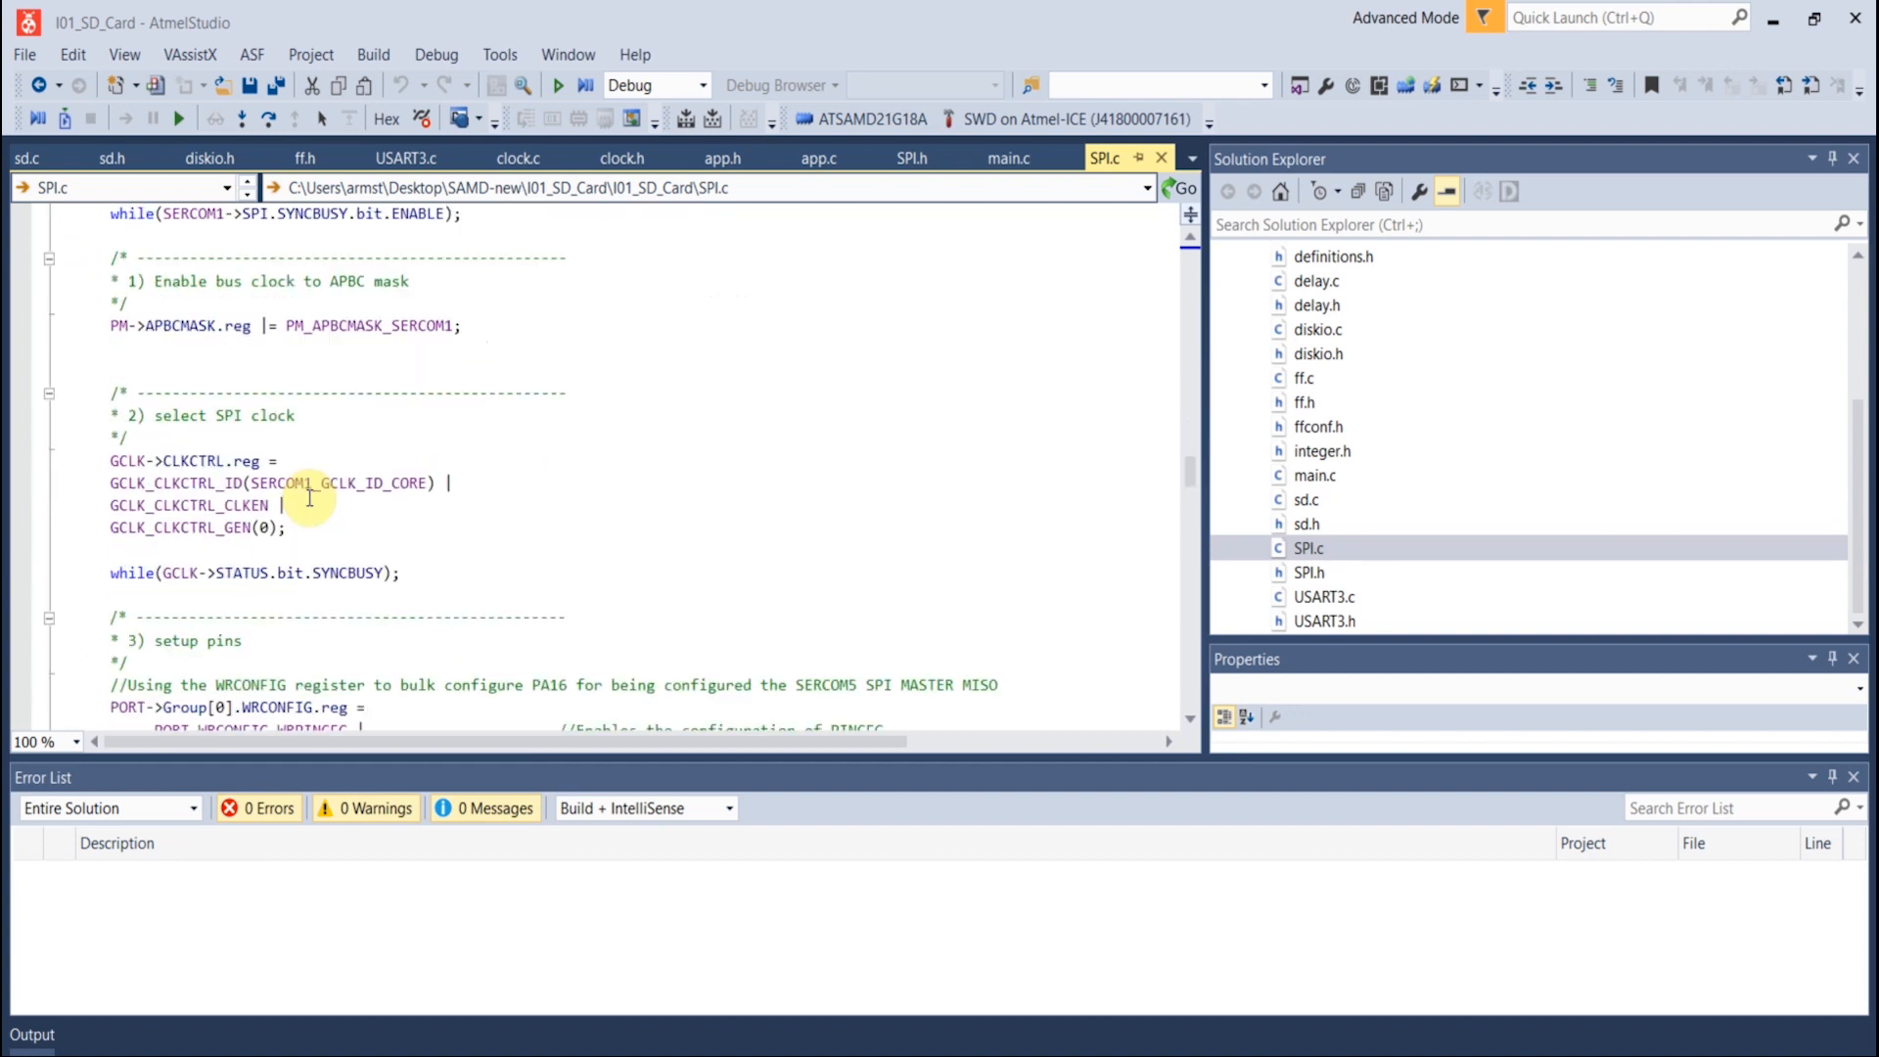
pyautogui.scroll(-3)
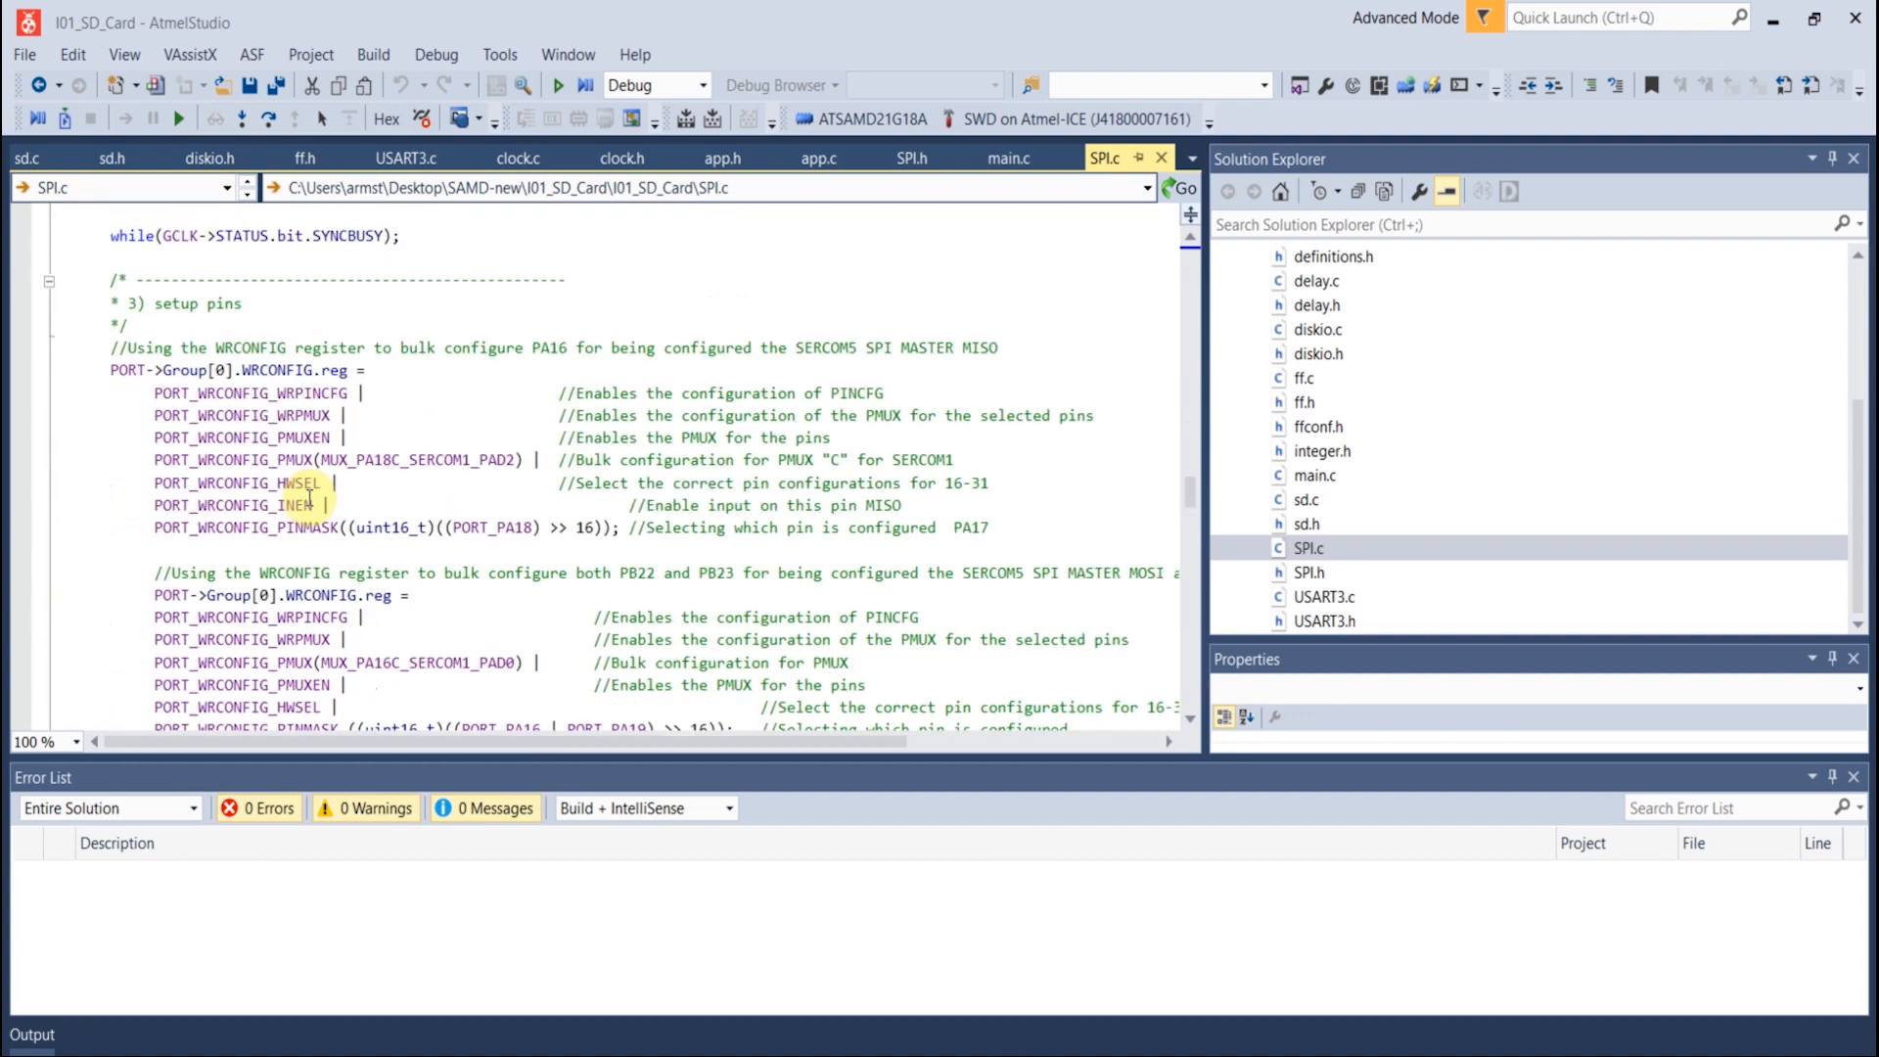
pyautogui.scroll(3)
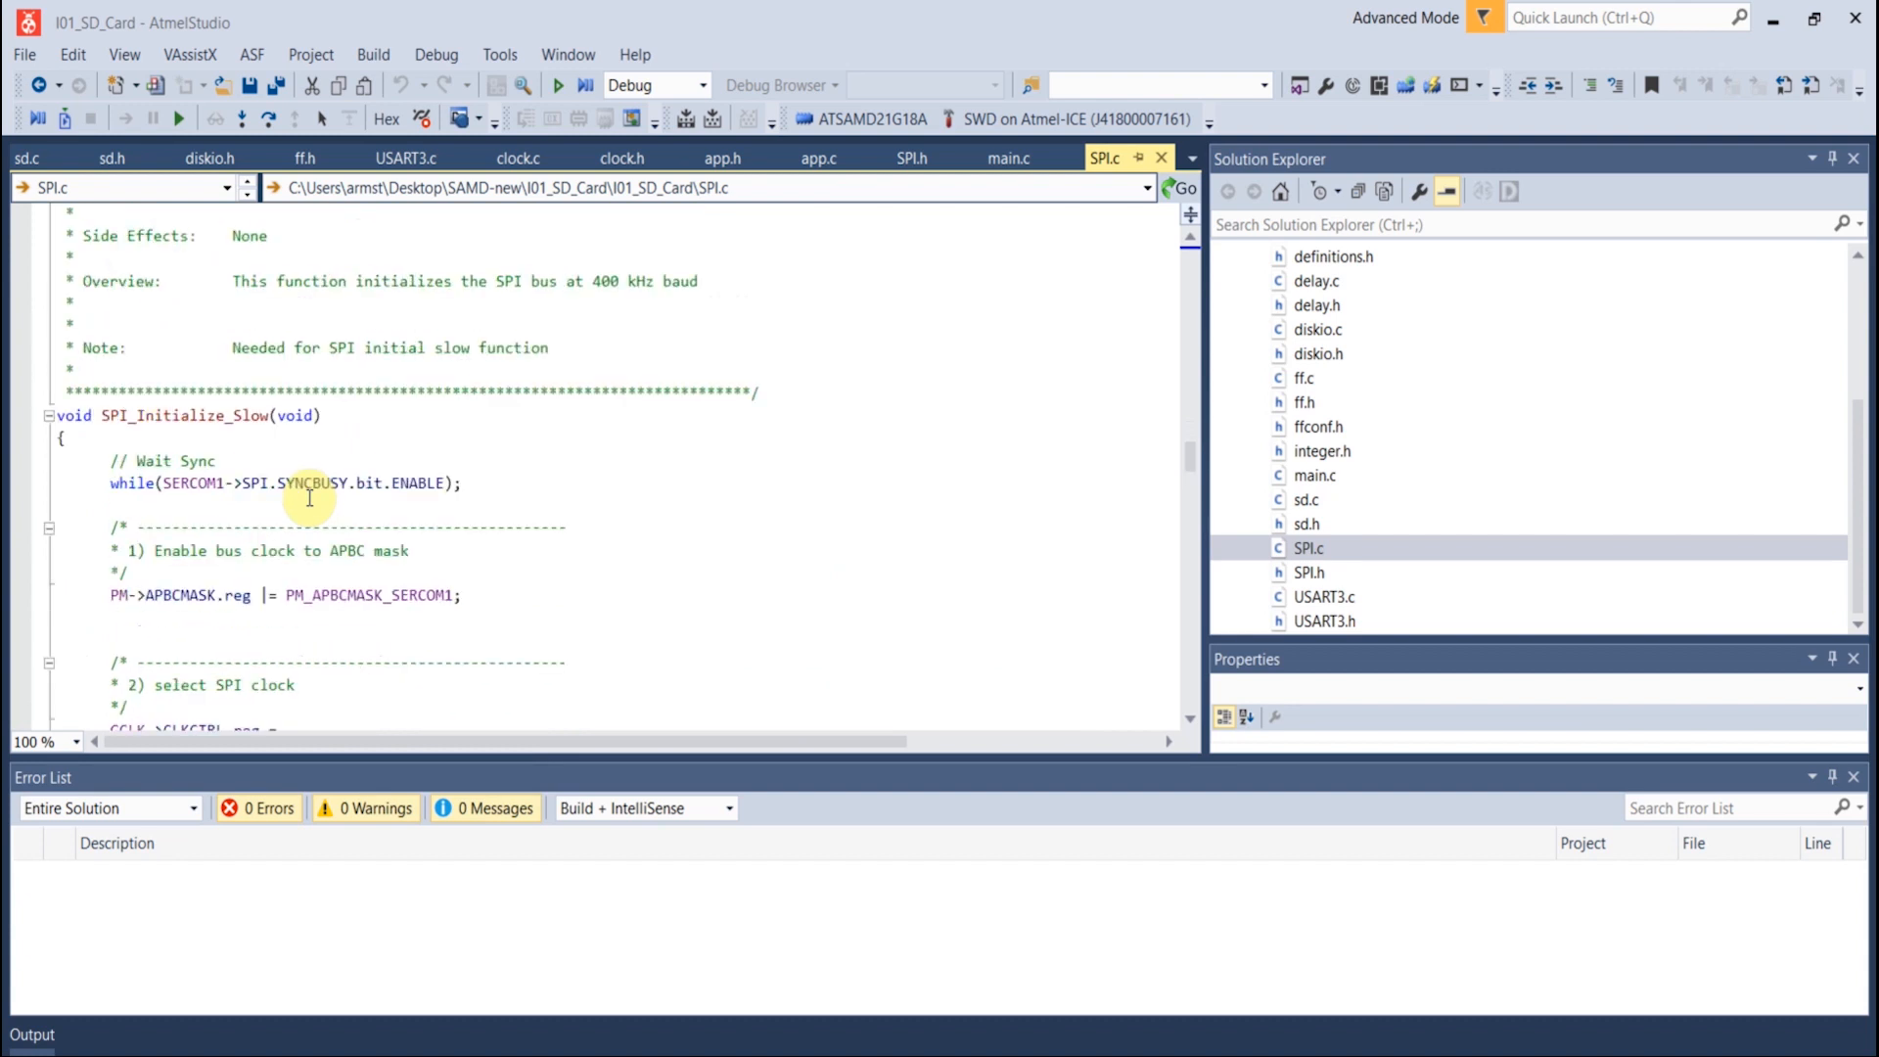
pyautogui.moveTo(644, 310)
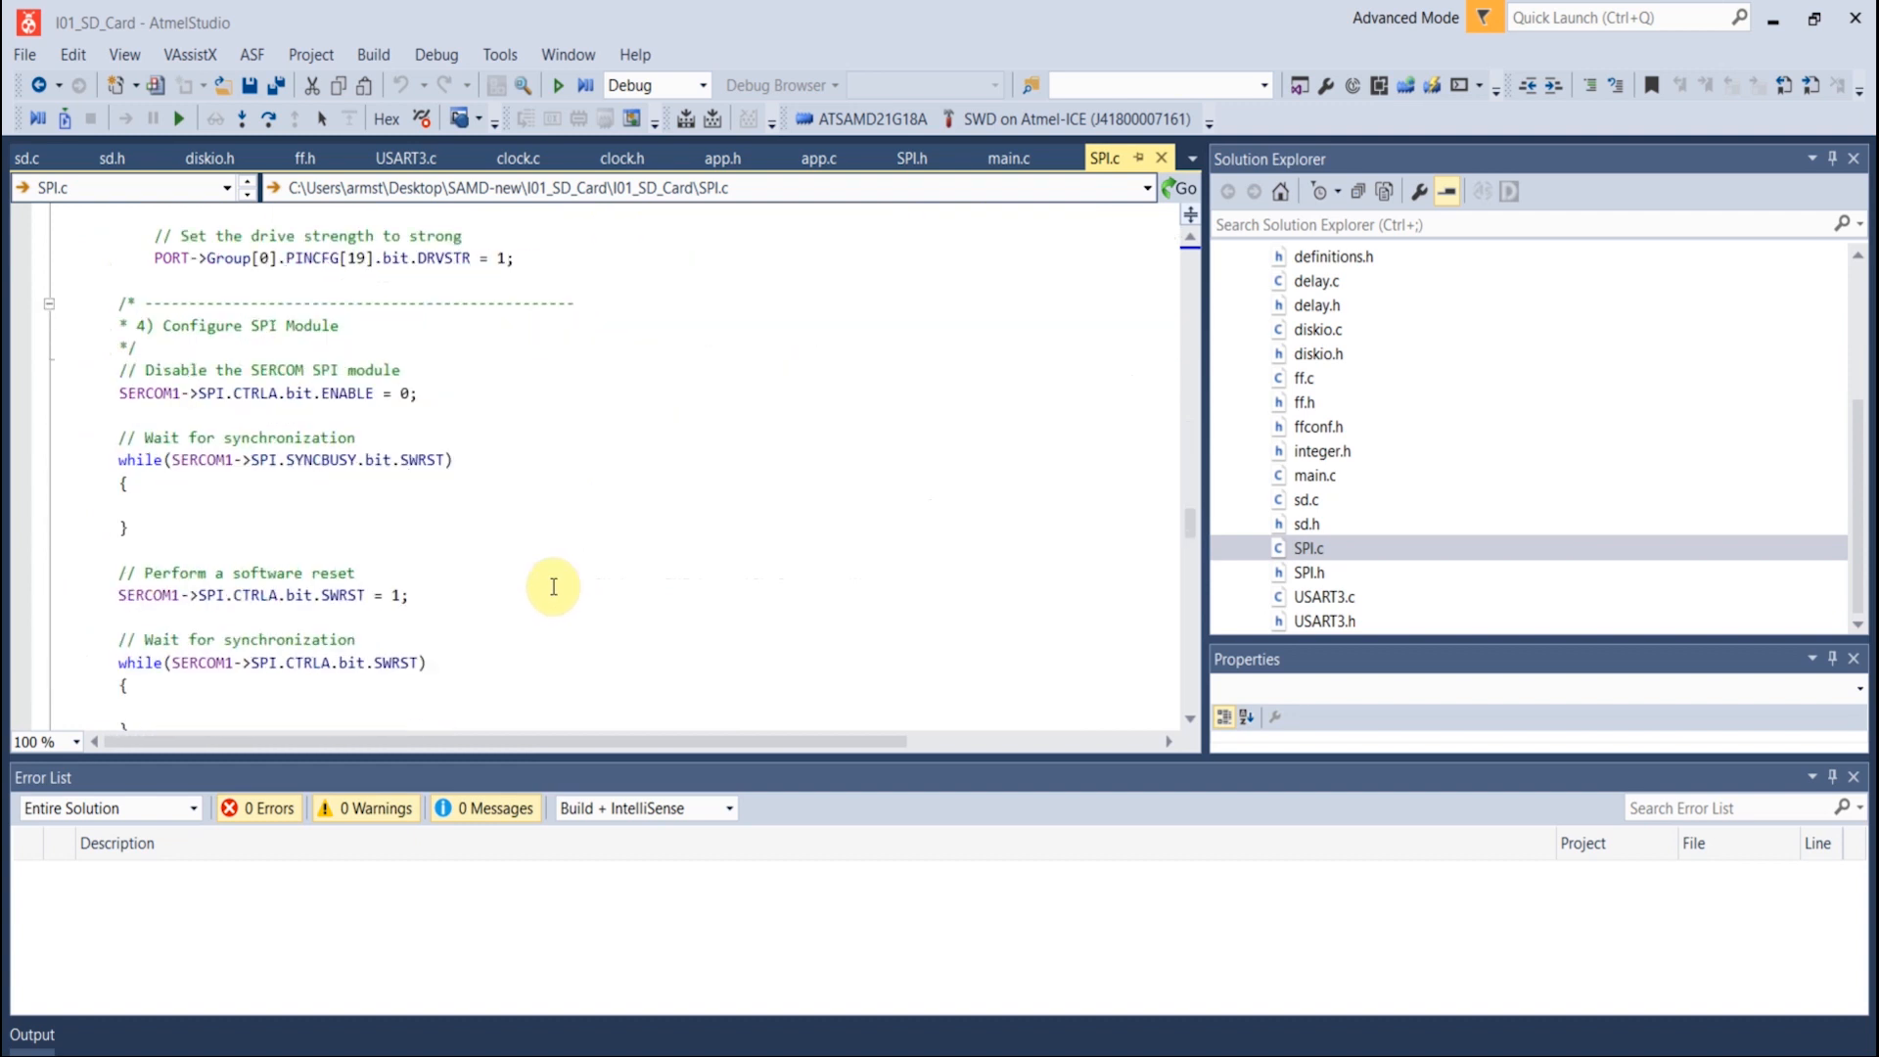
pyautogui.scroll(-3)
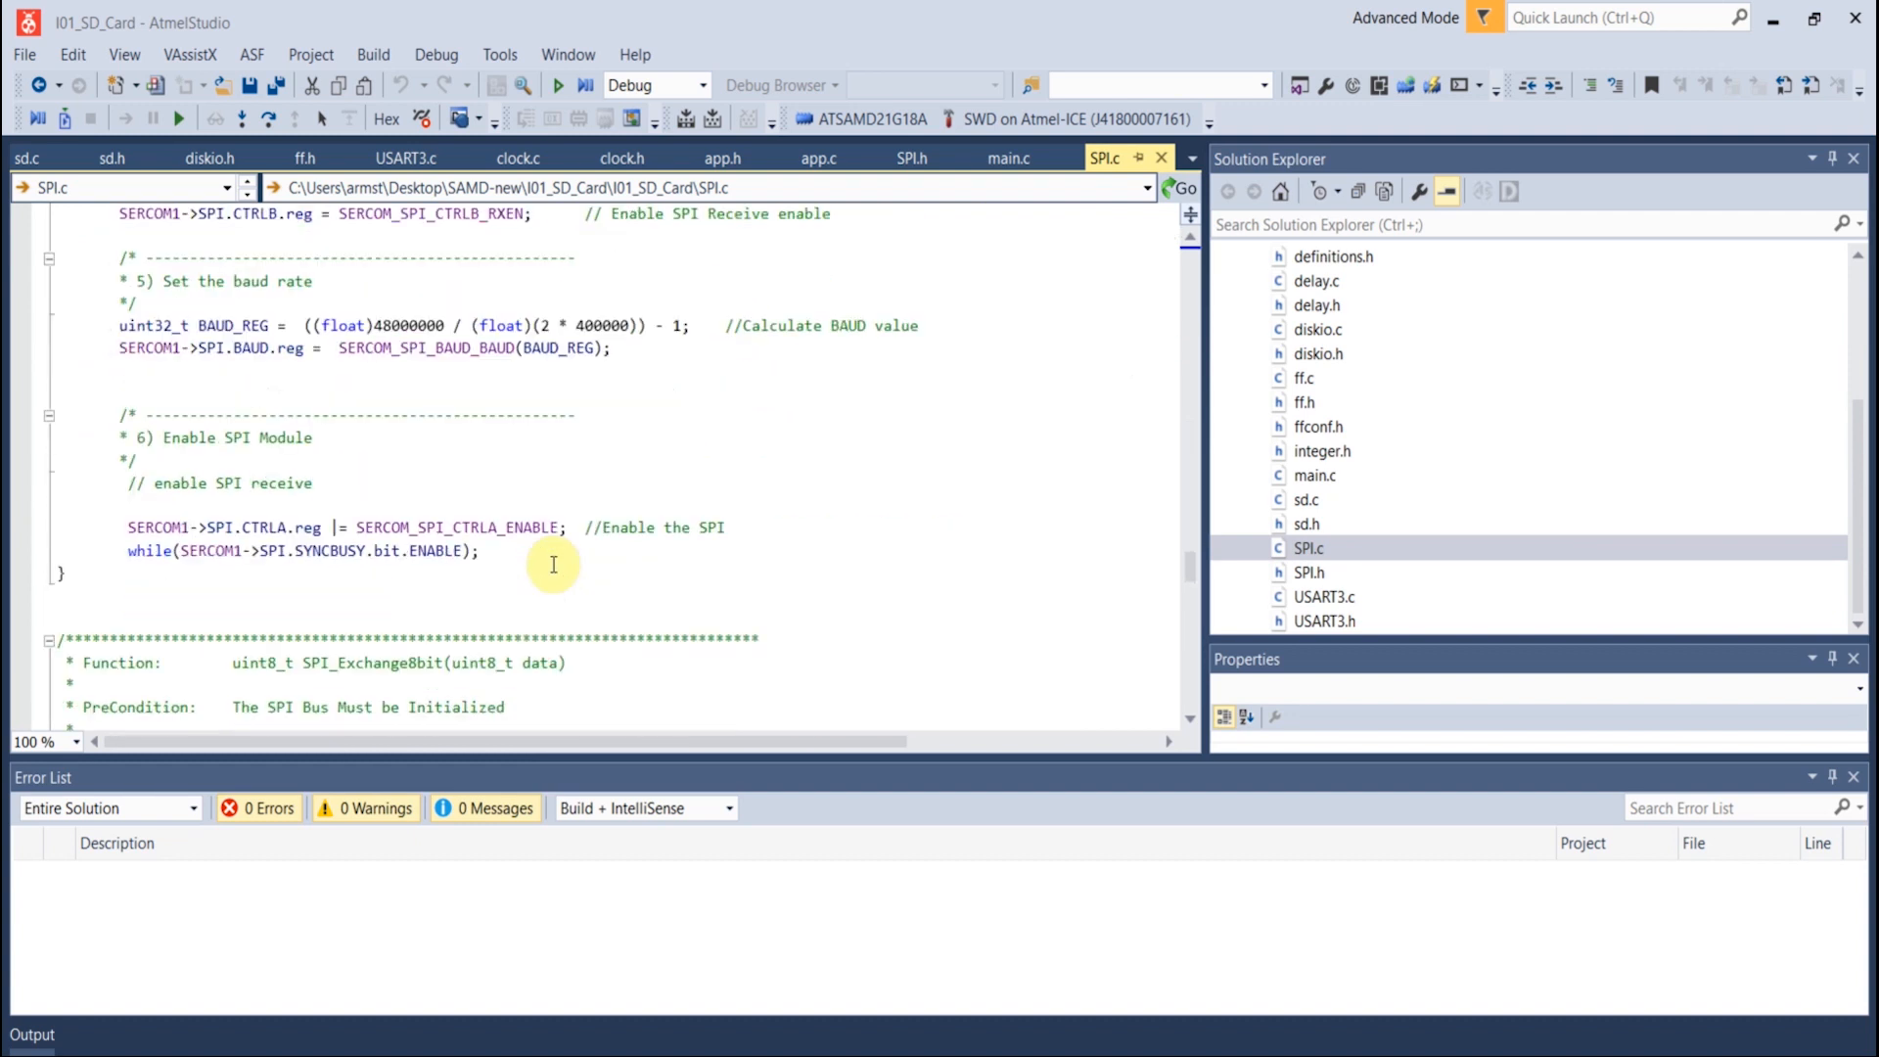
pyautogui.scroll(-3)
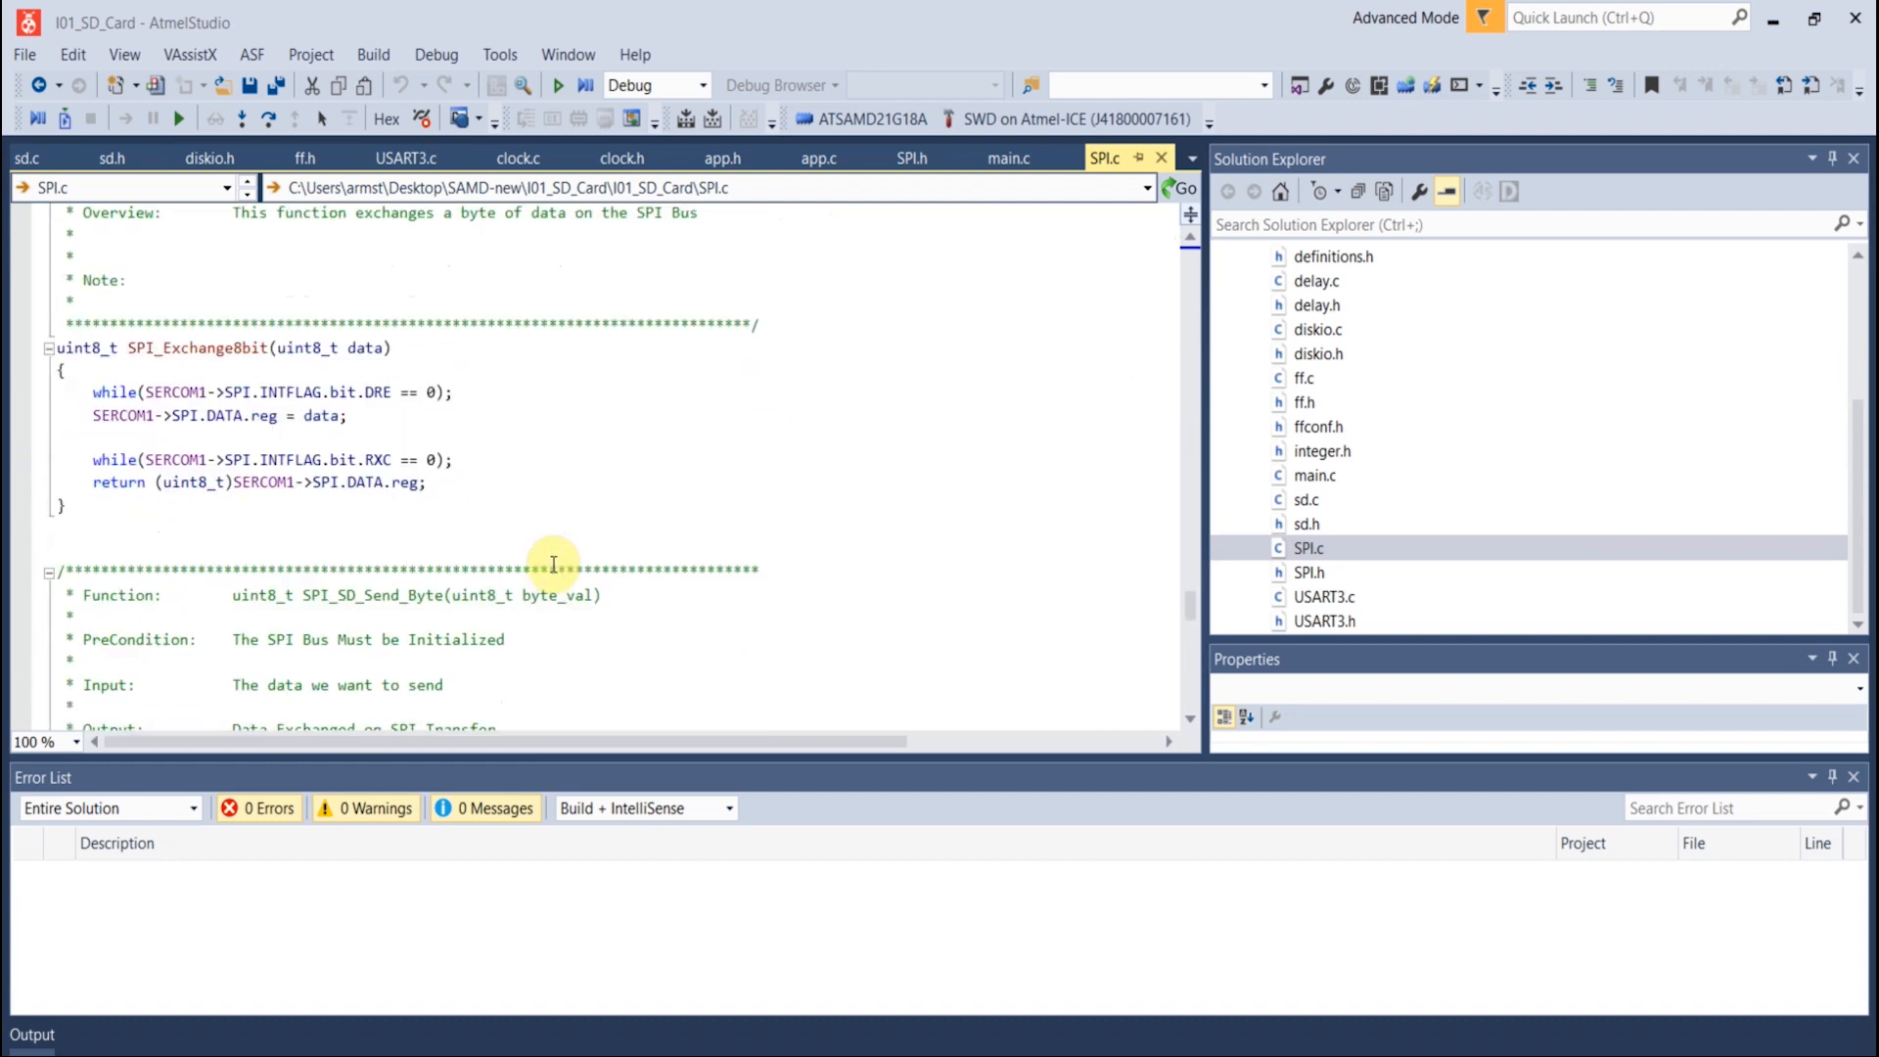
pyautogui.moveTo(168, 324)
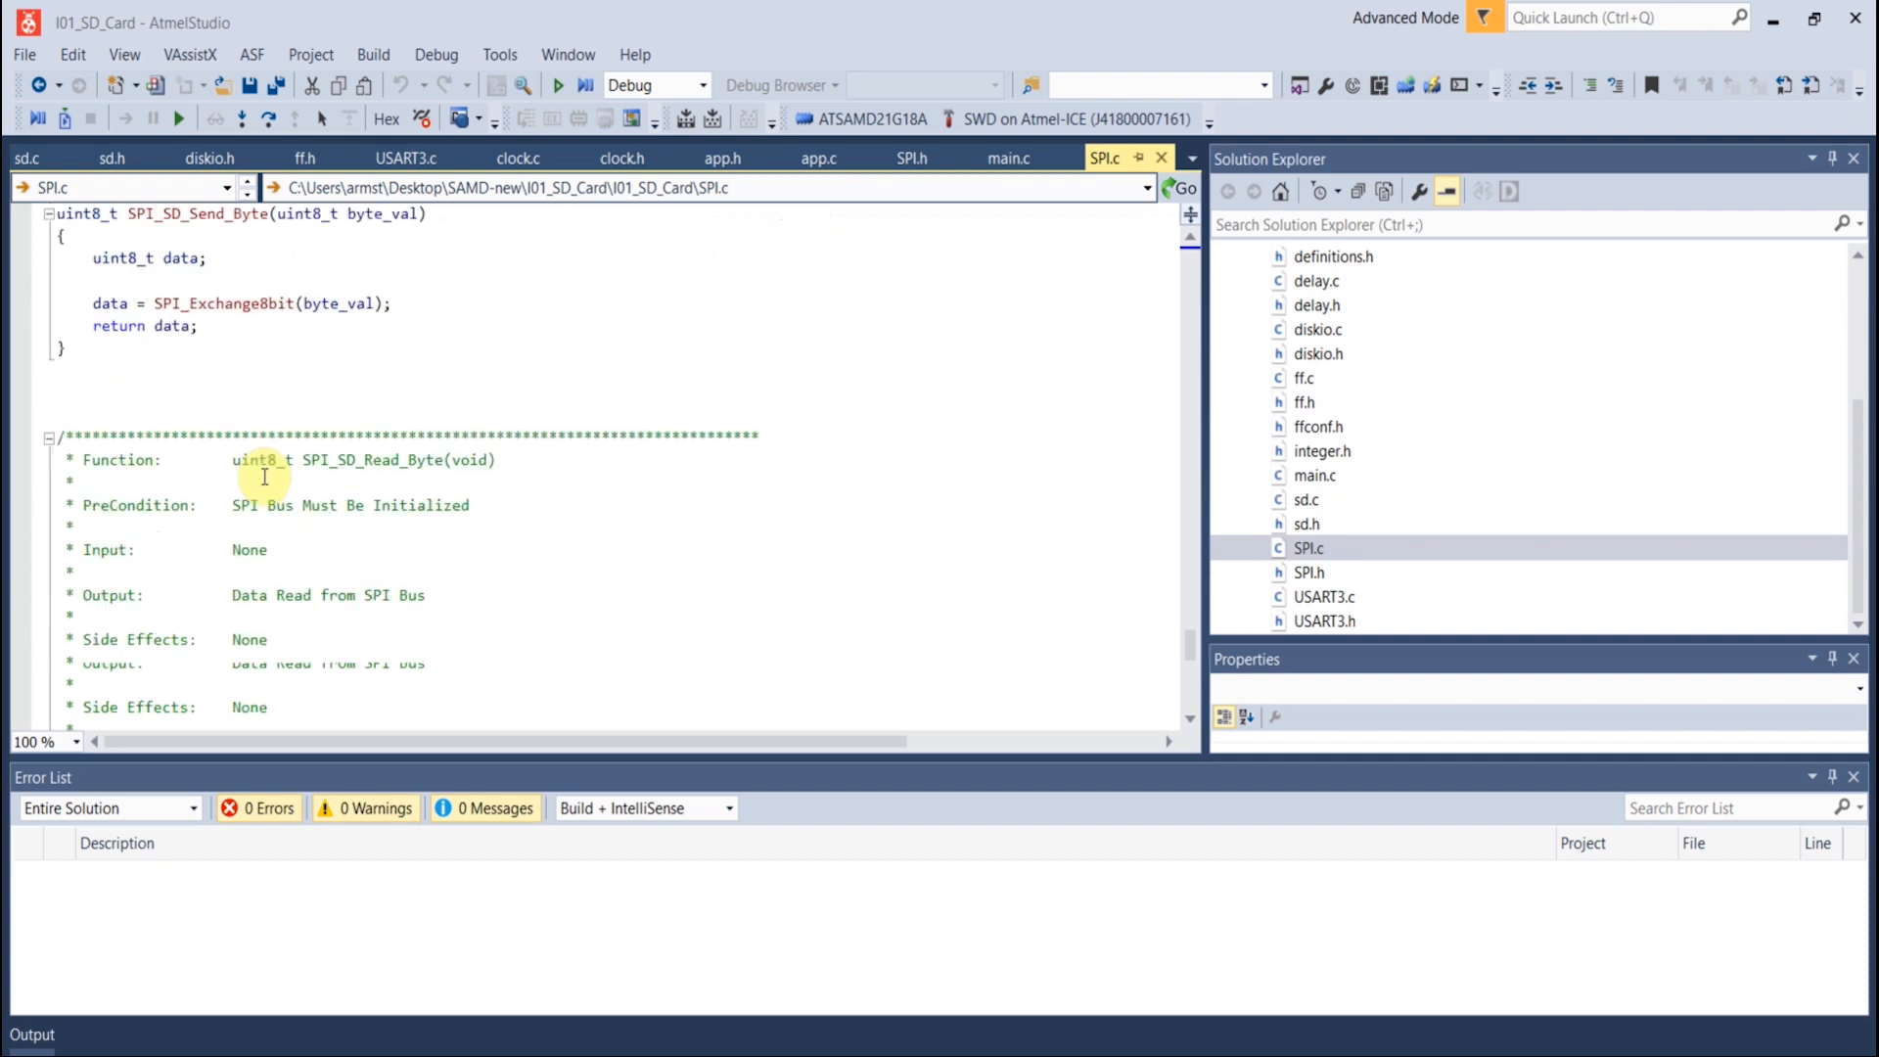
pyautogui.scroll(-3)
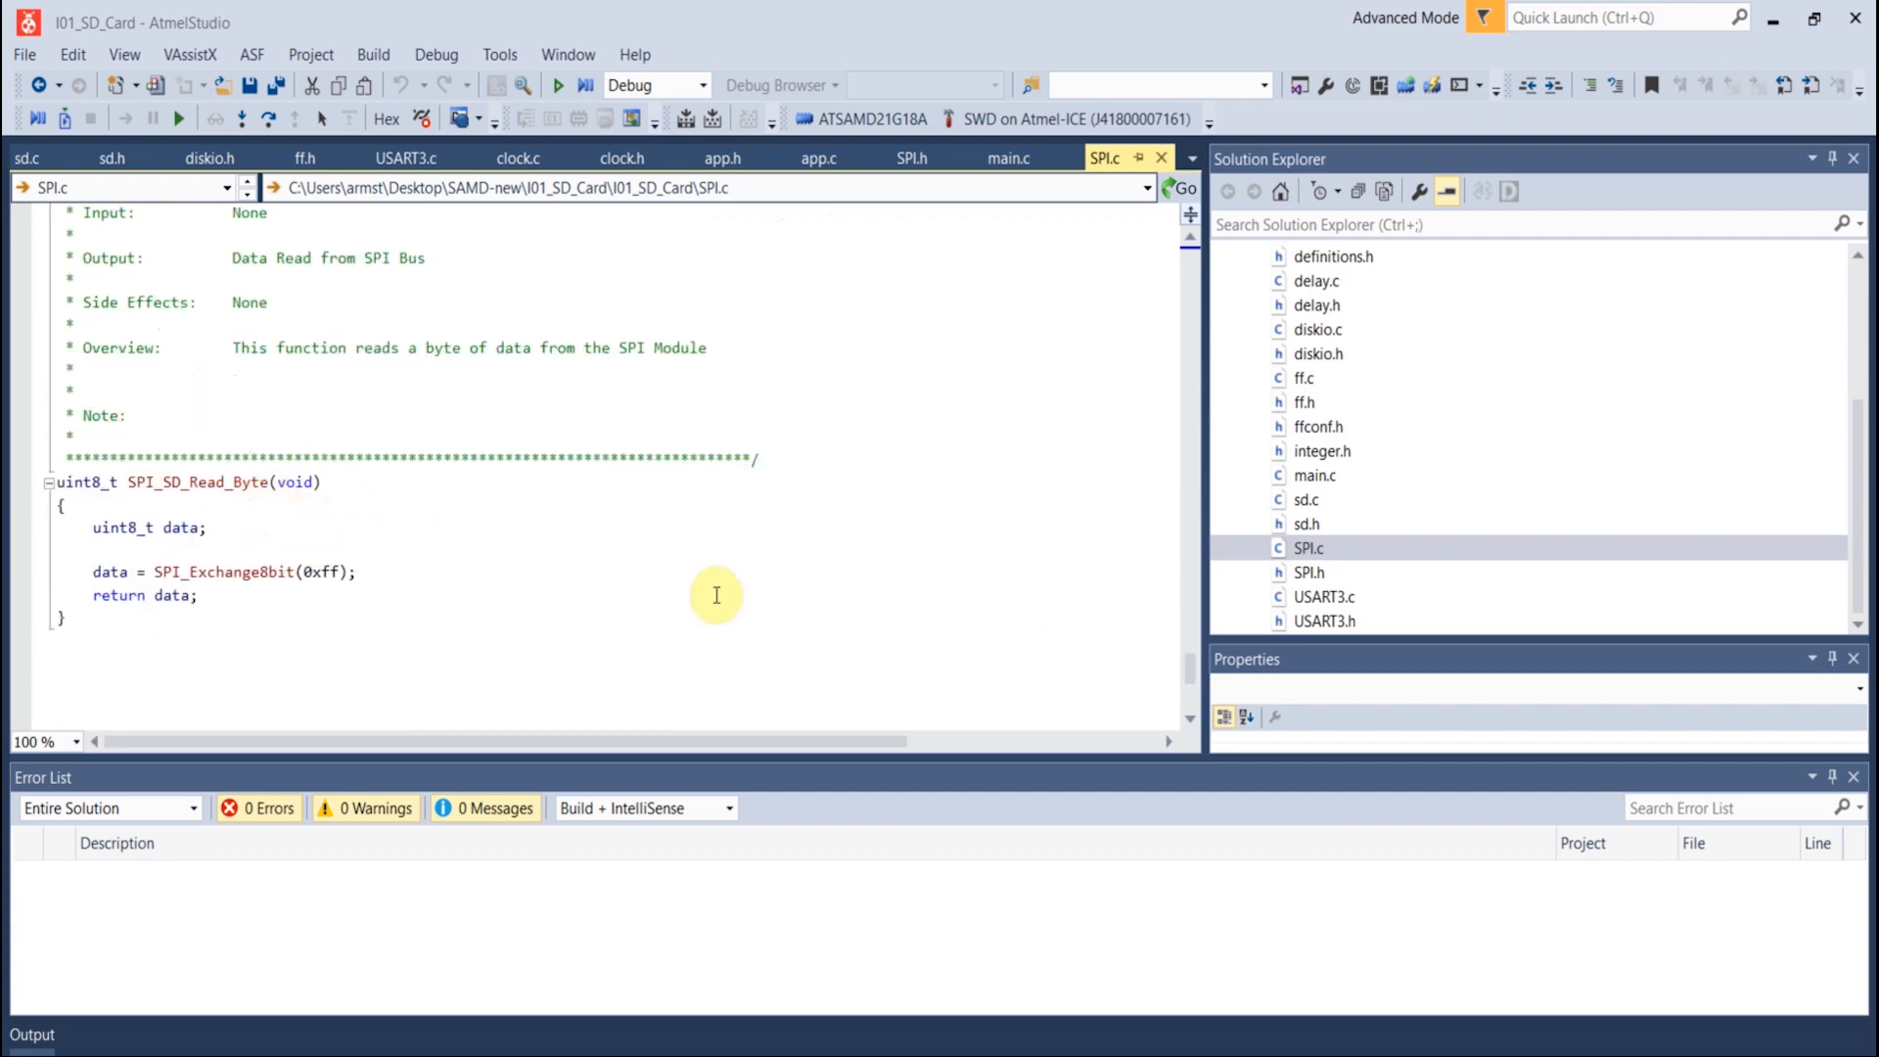
pyautogui.moveTo(1325, 548)
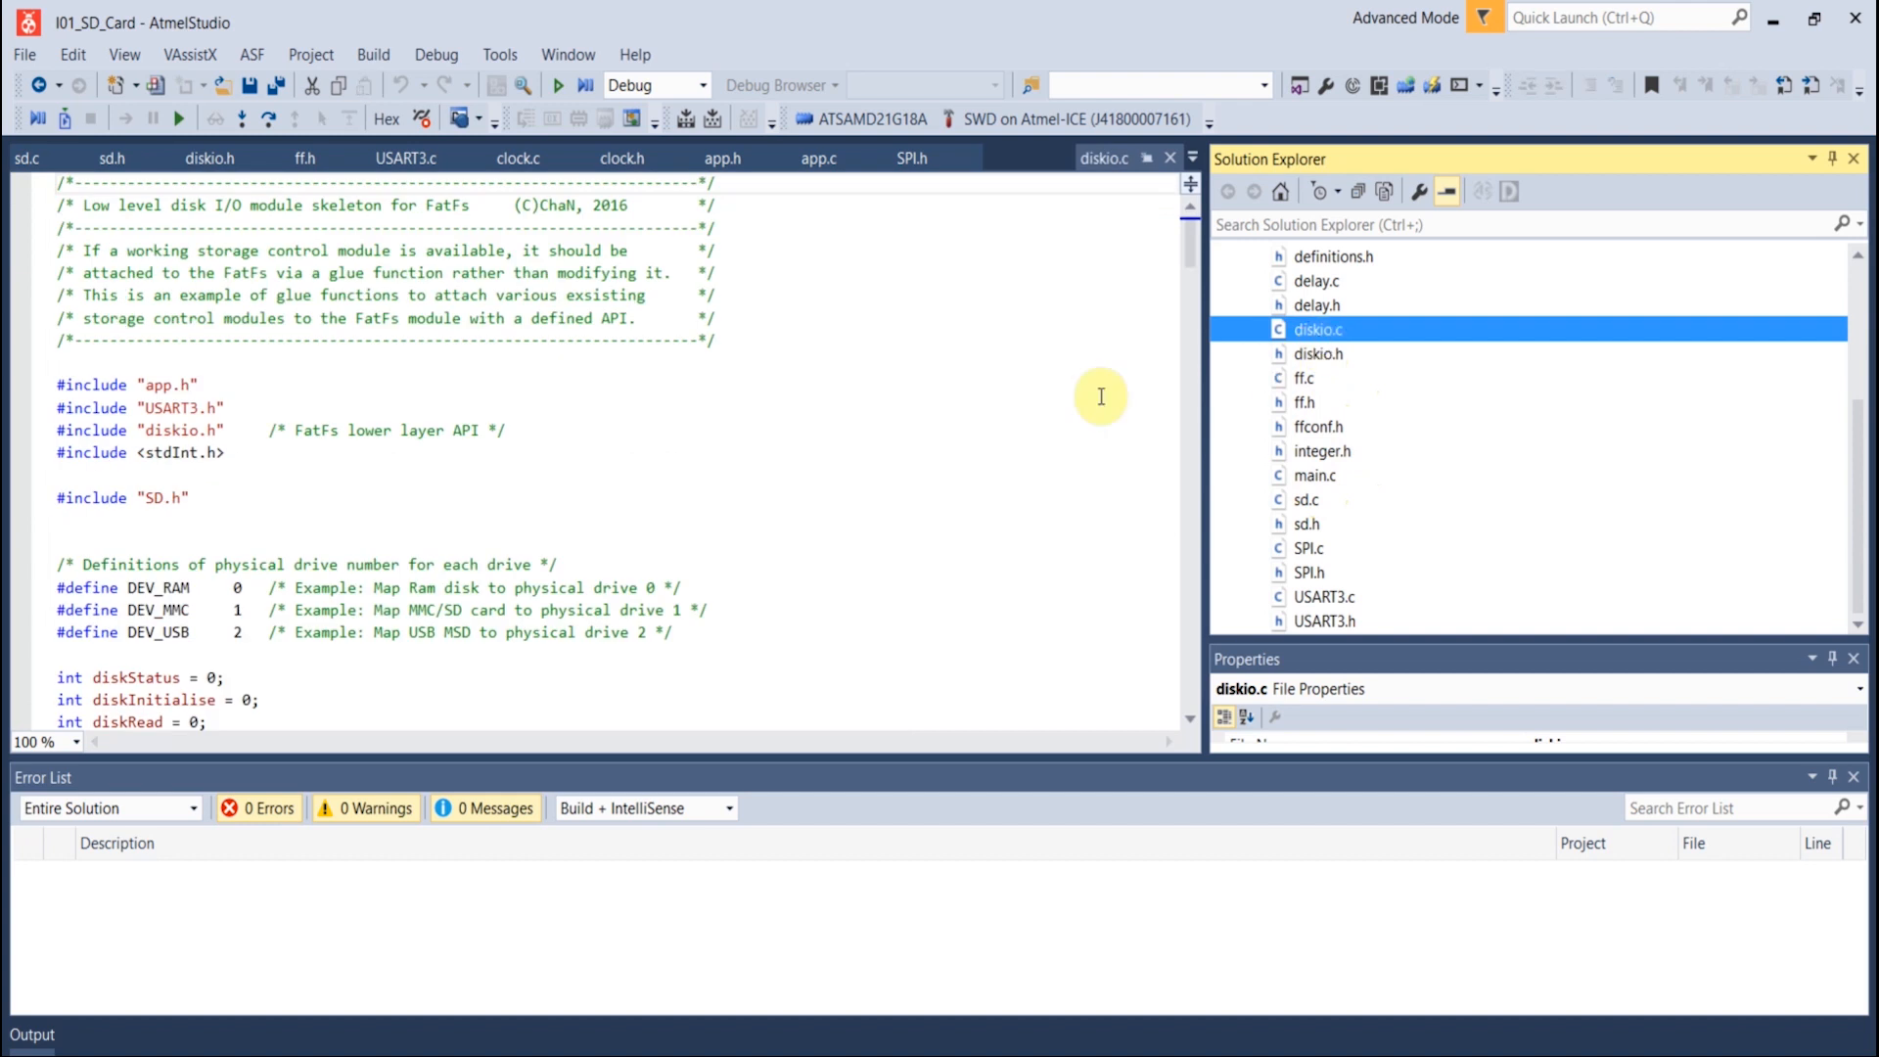
pyautogui.moveTo(767, 524)
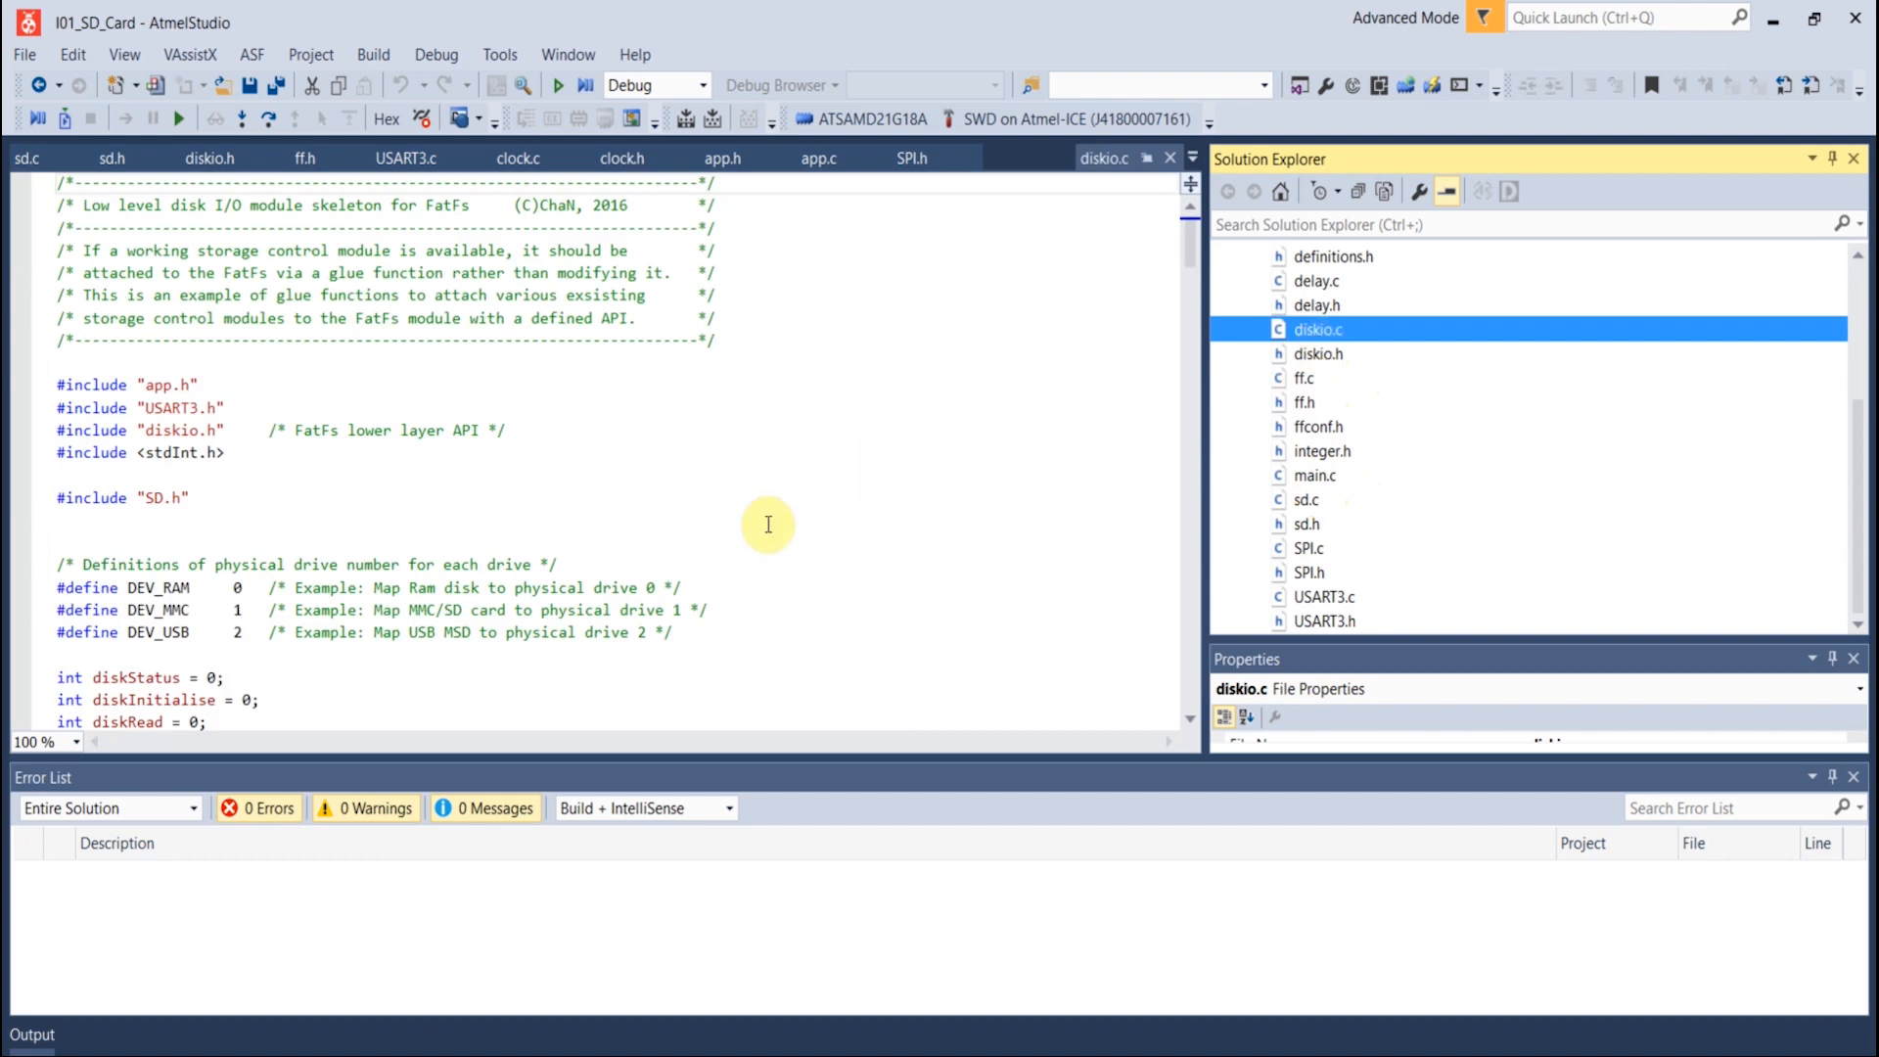
pyautogui.moveTo(1308, 555)
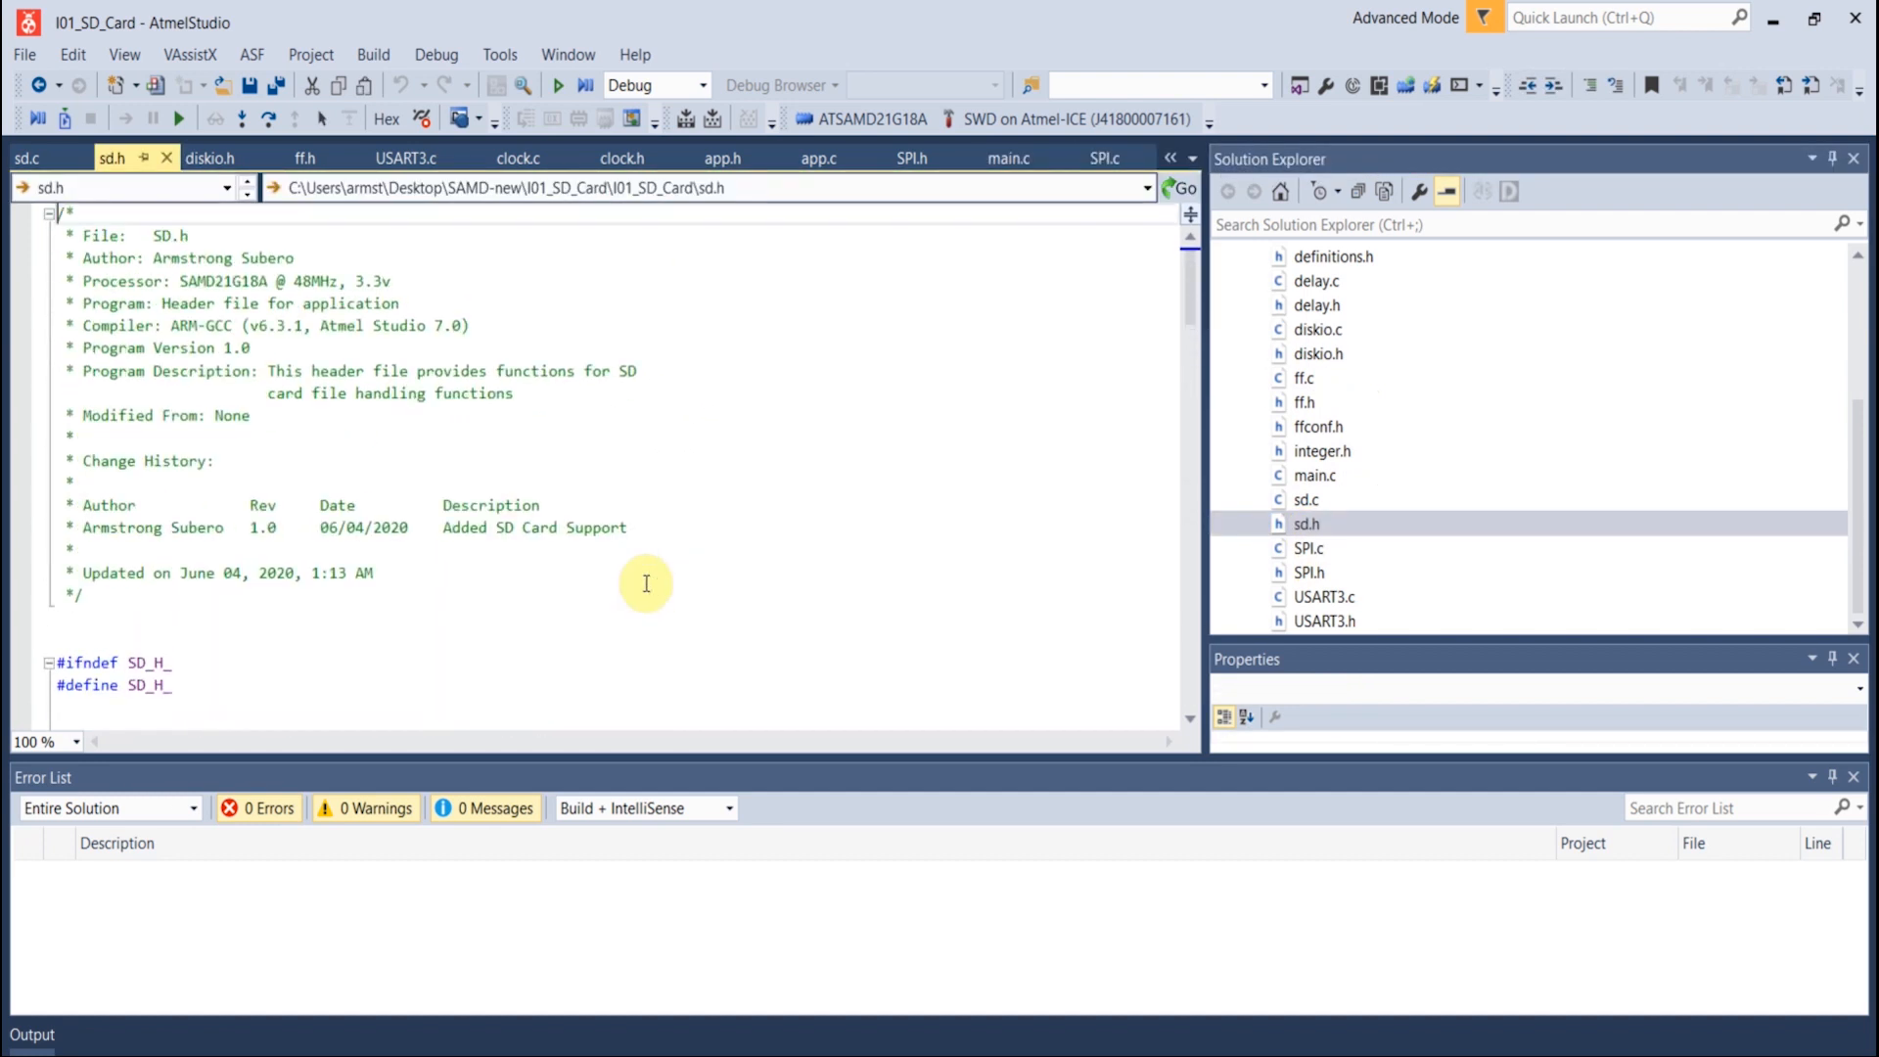
# Review sd.h's CMD defines and SDCard prototypes down to SDCard_CardID
pyautogui.scroll(-3)
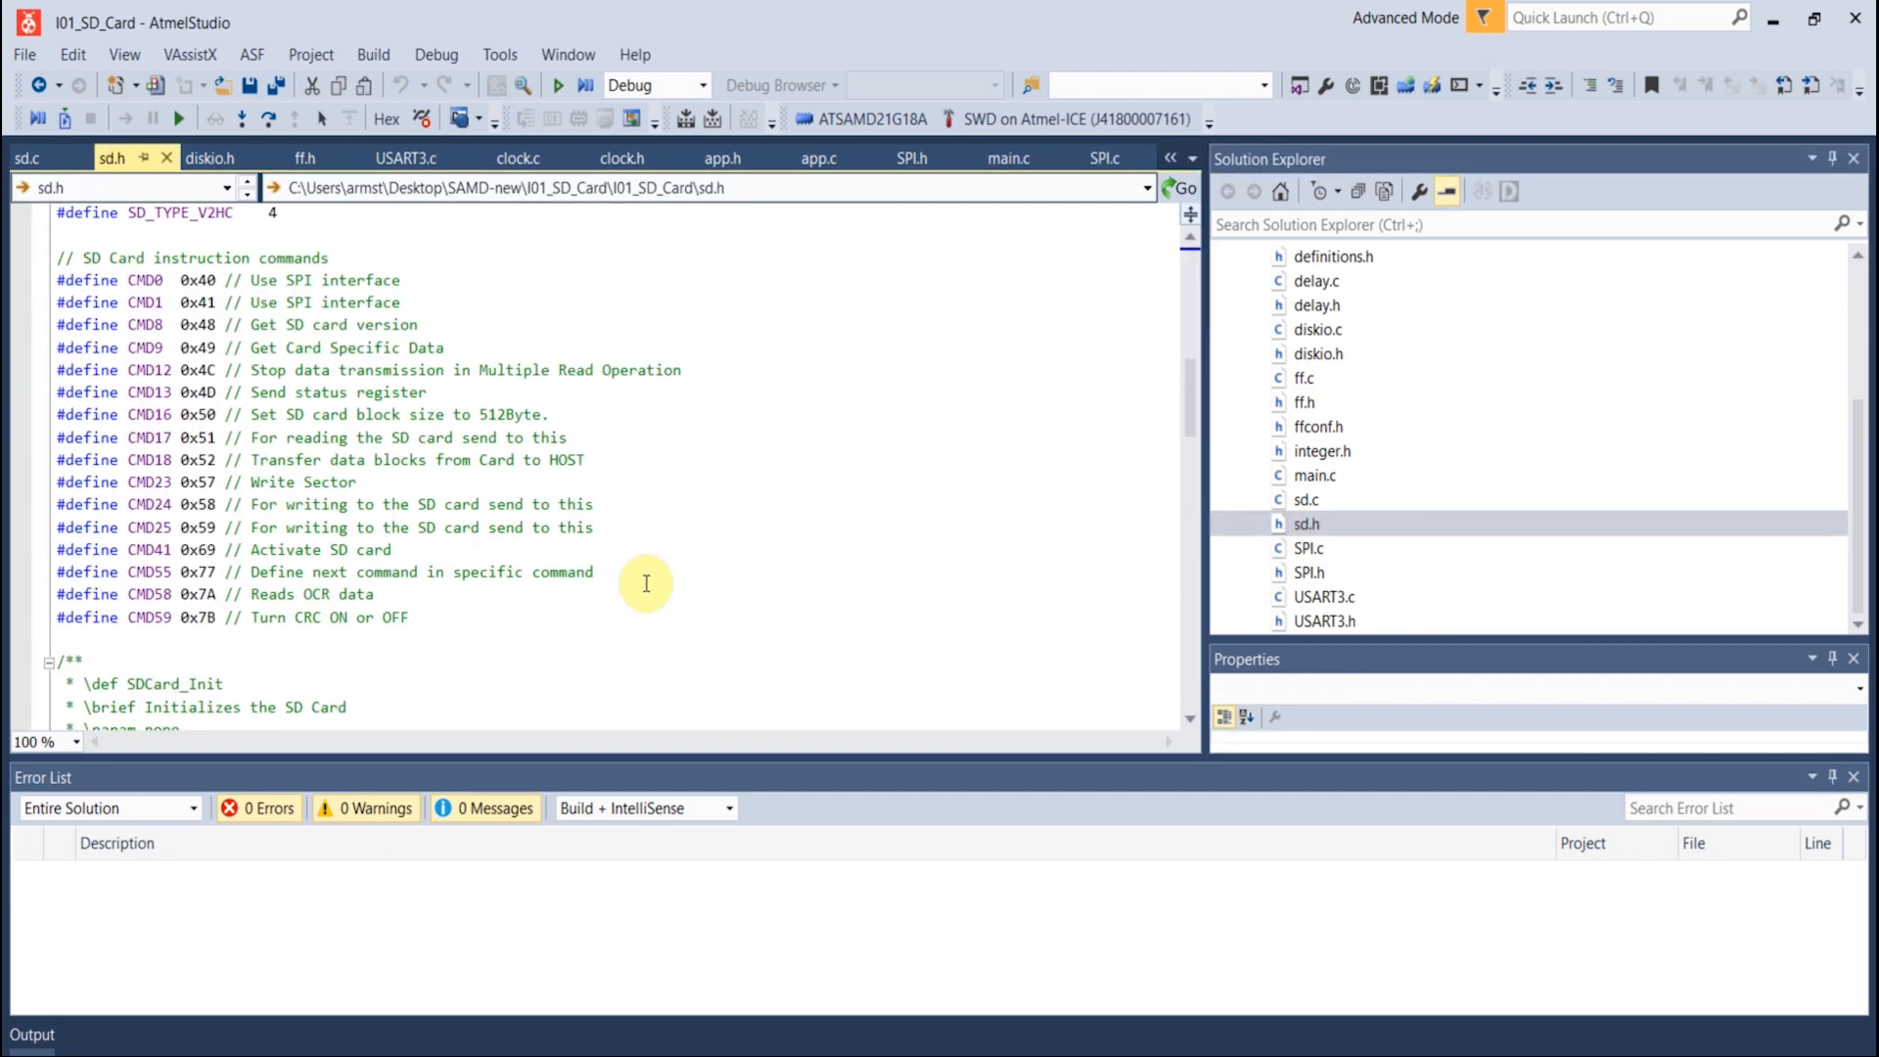
pyautogui.moveTo(156, 279)
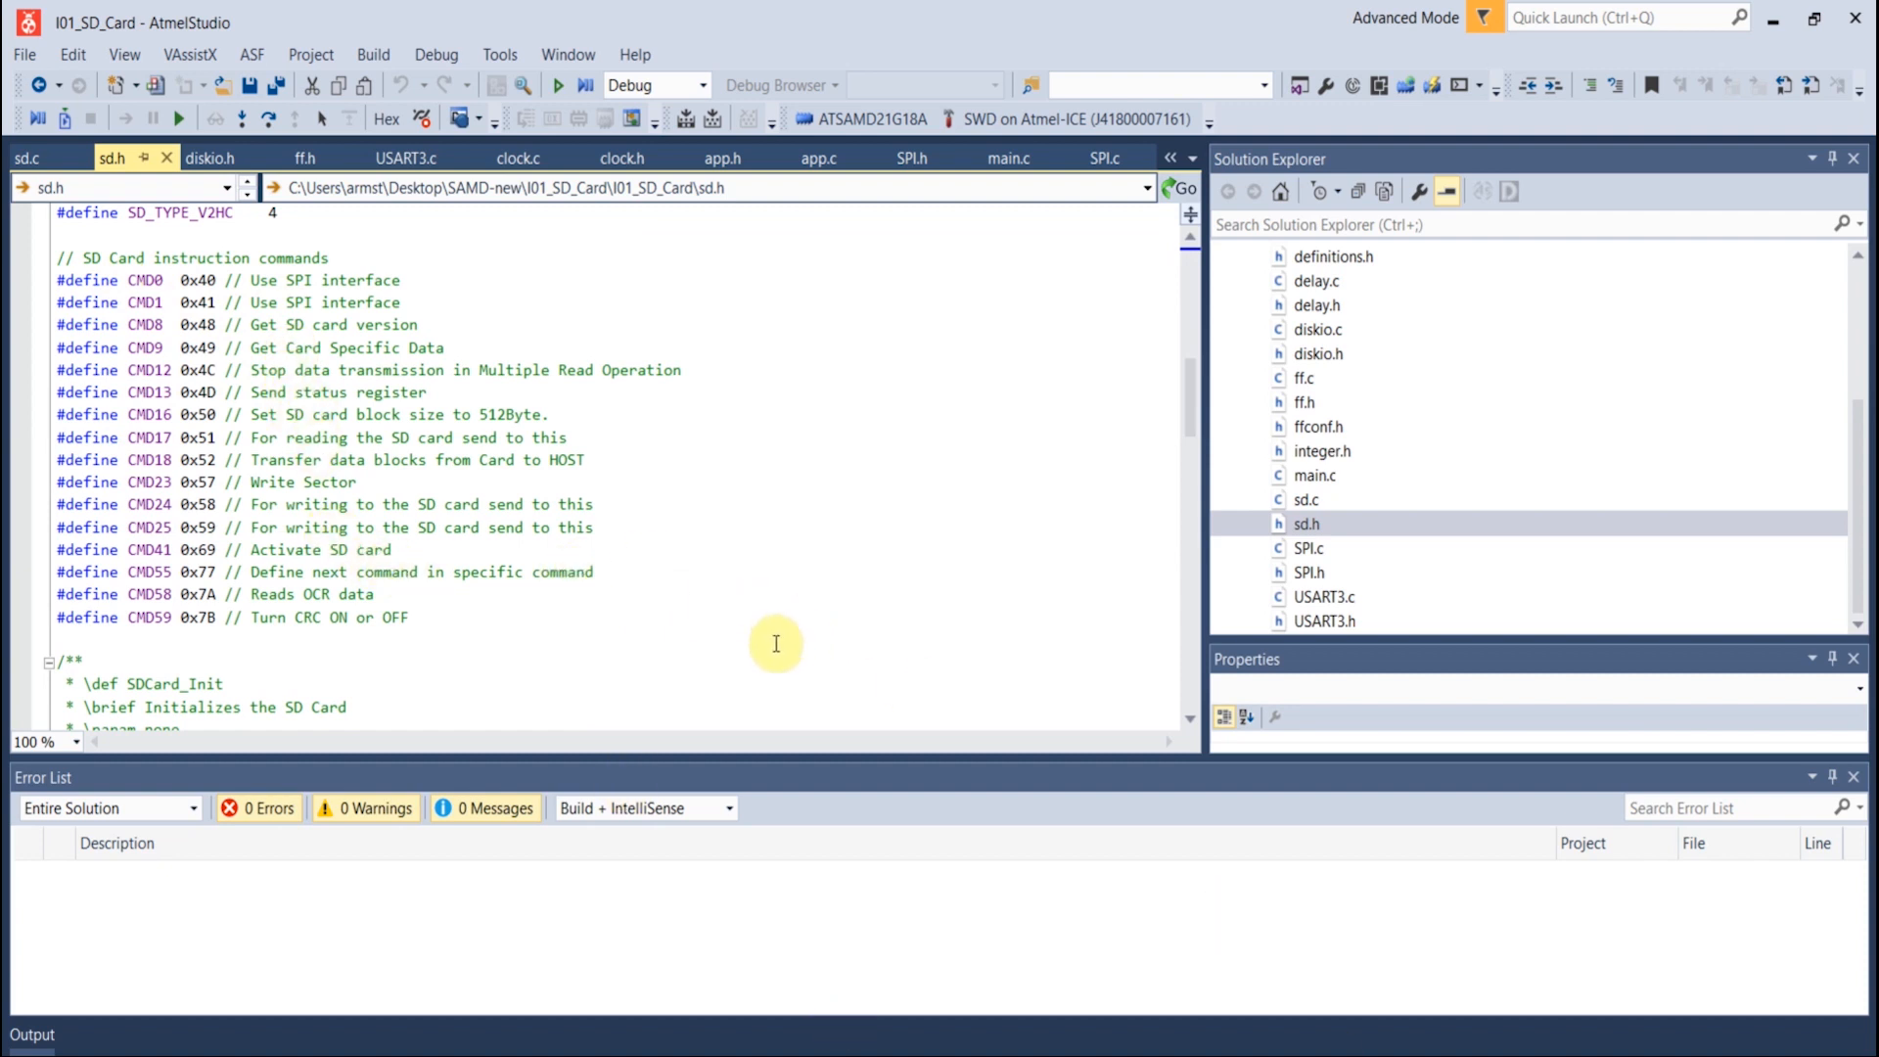
pyautogui.scroll(-3)
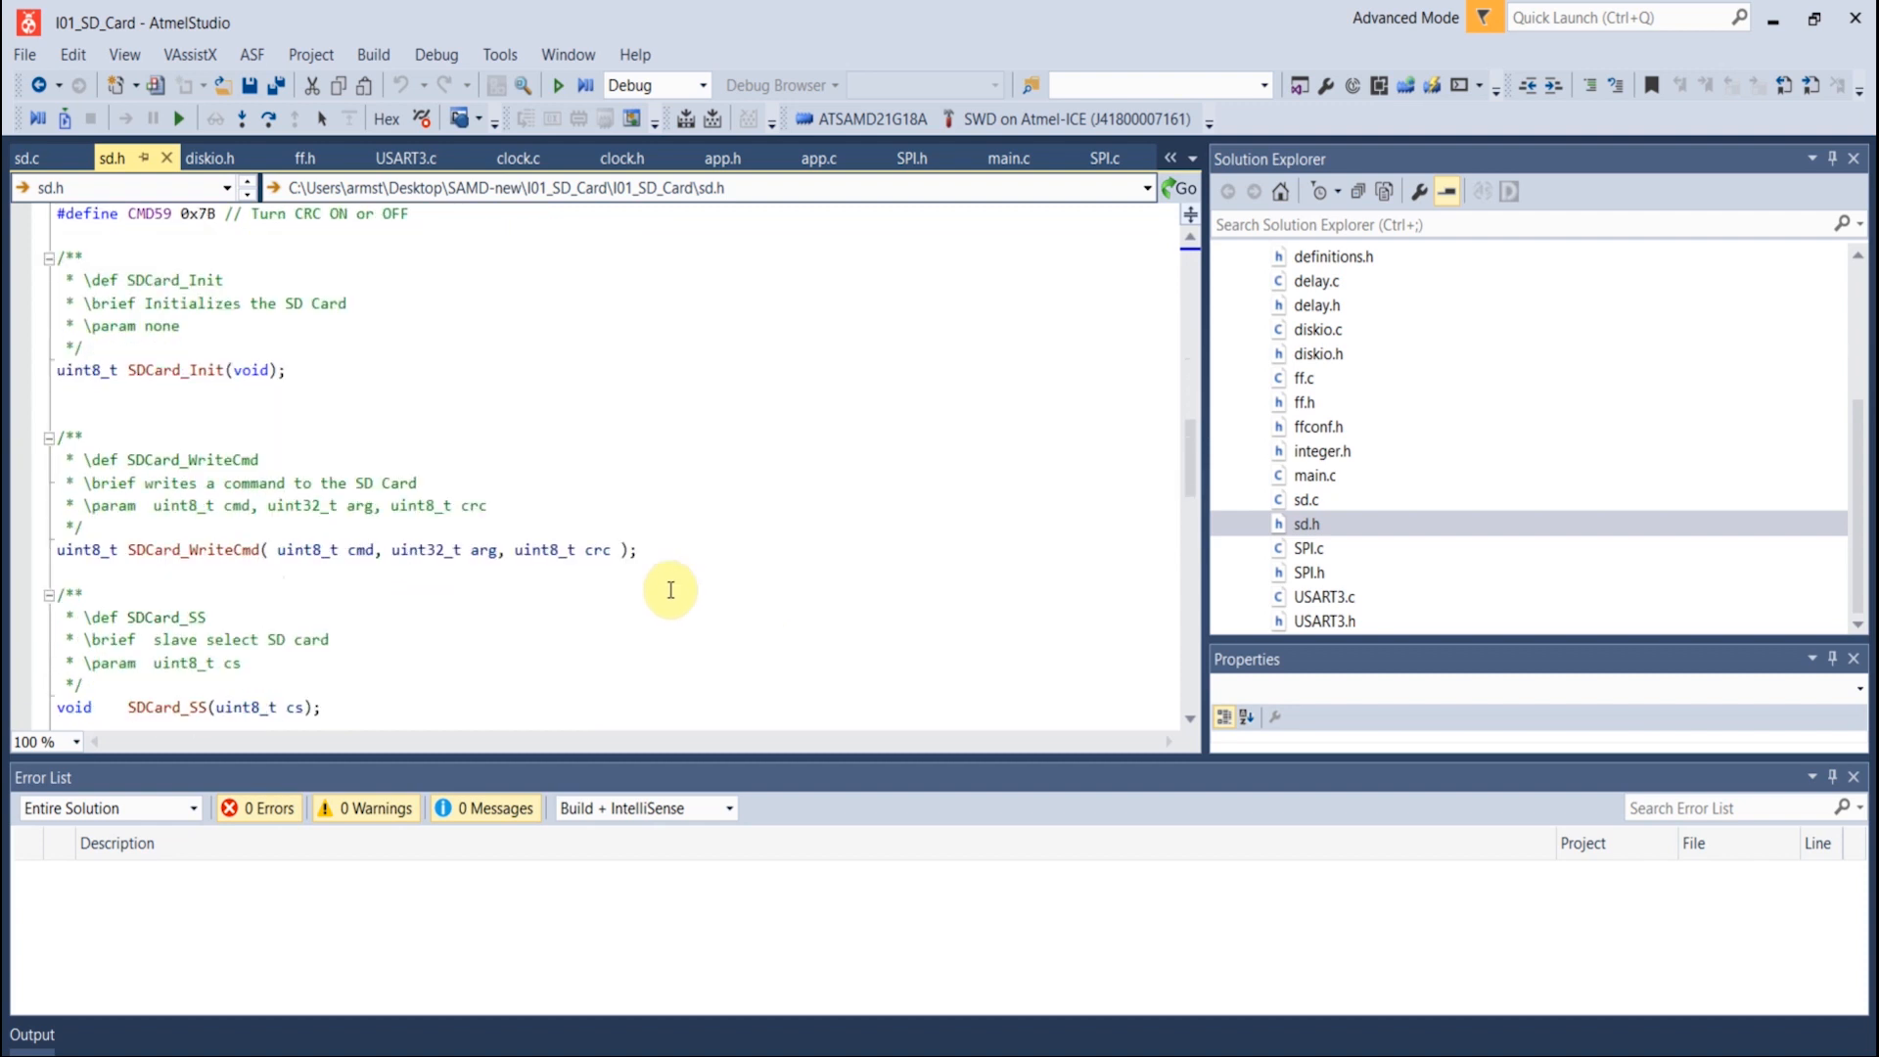
pyautogui.scroll(-3)
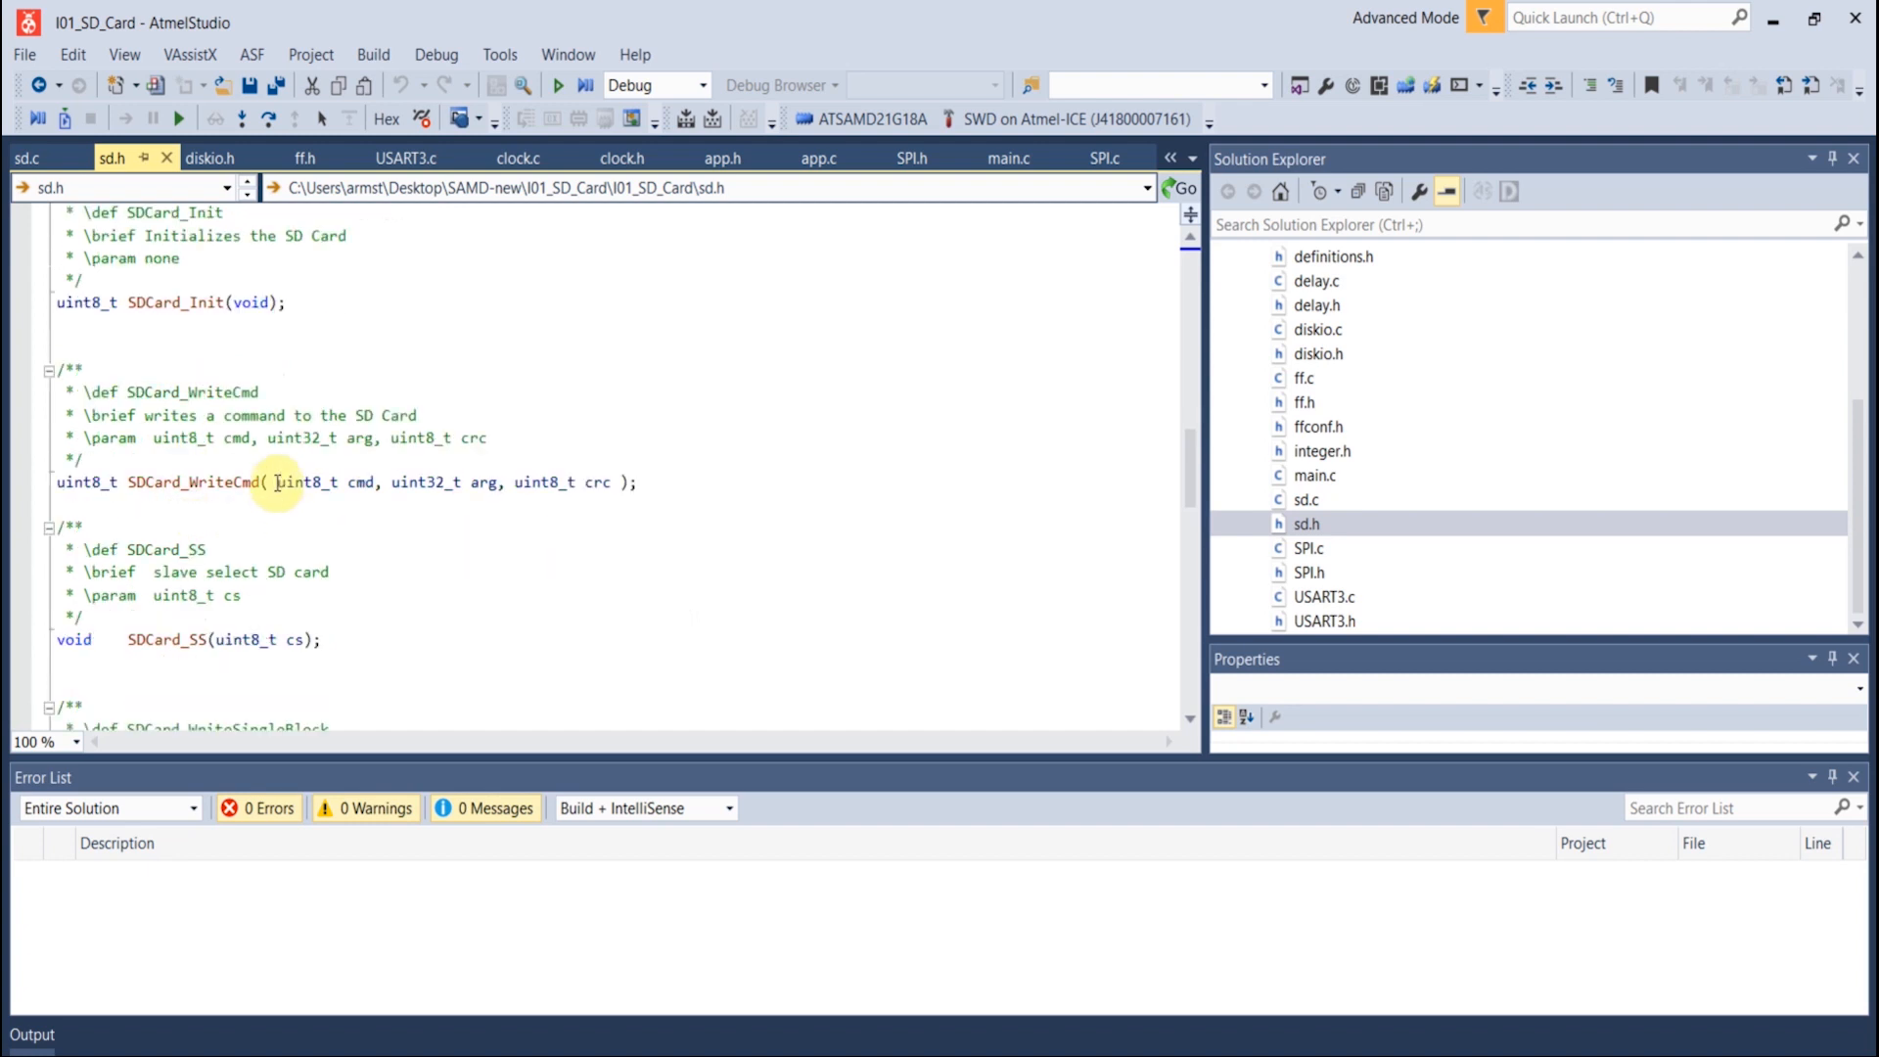
pyautogui.scroll(-3)
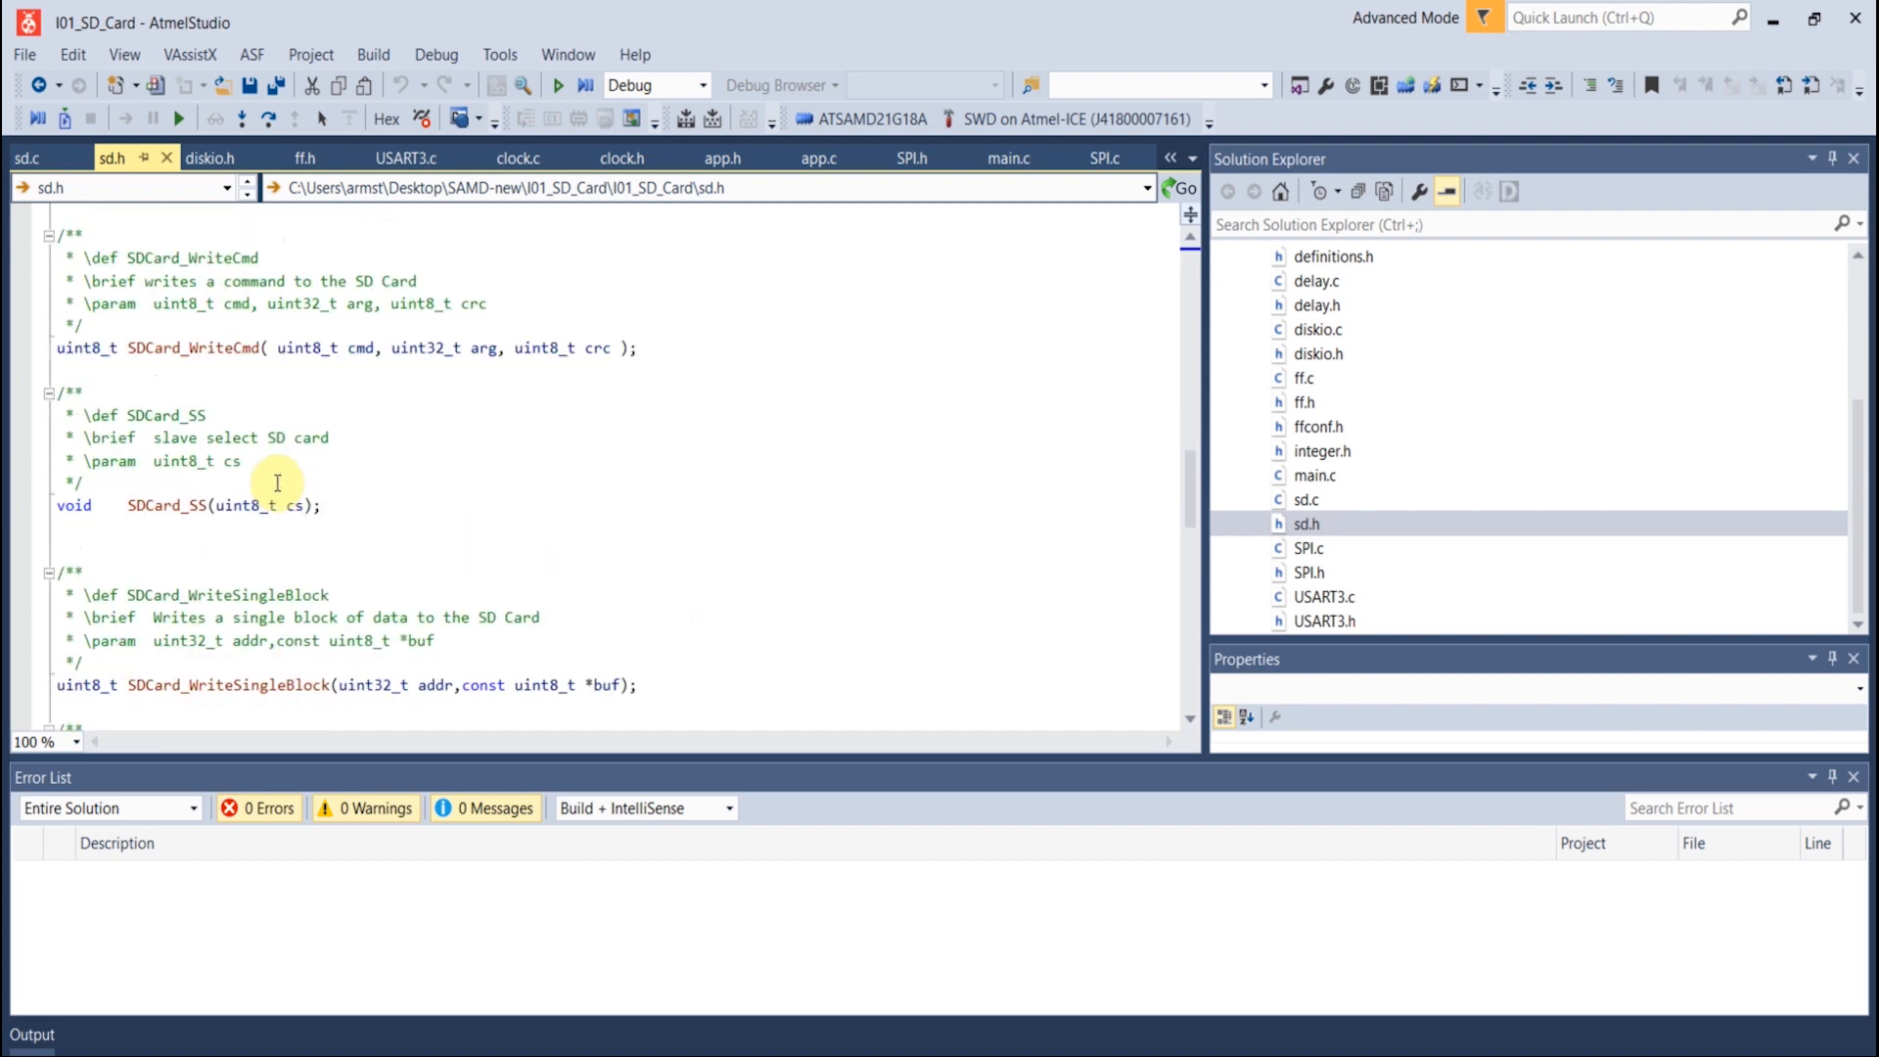
pyautogui.scroll(-3)
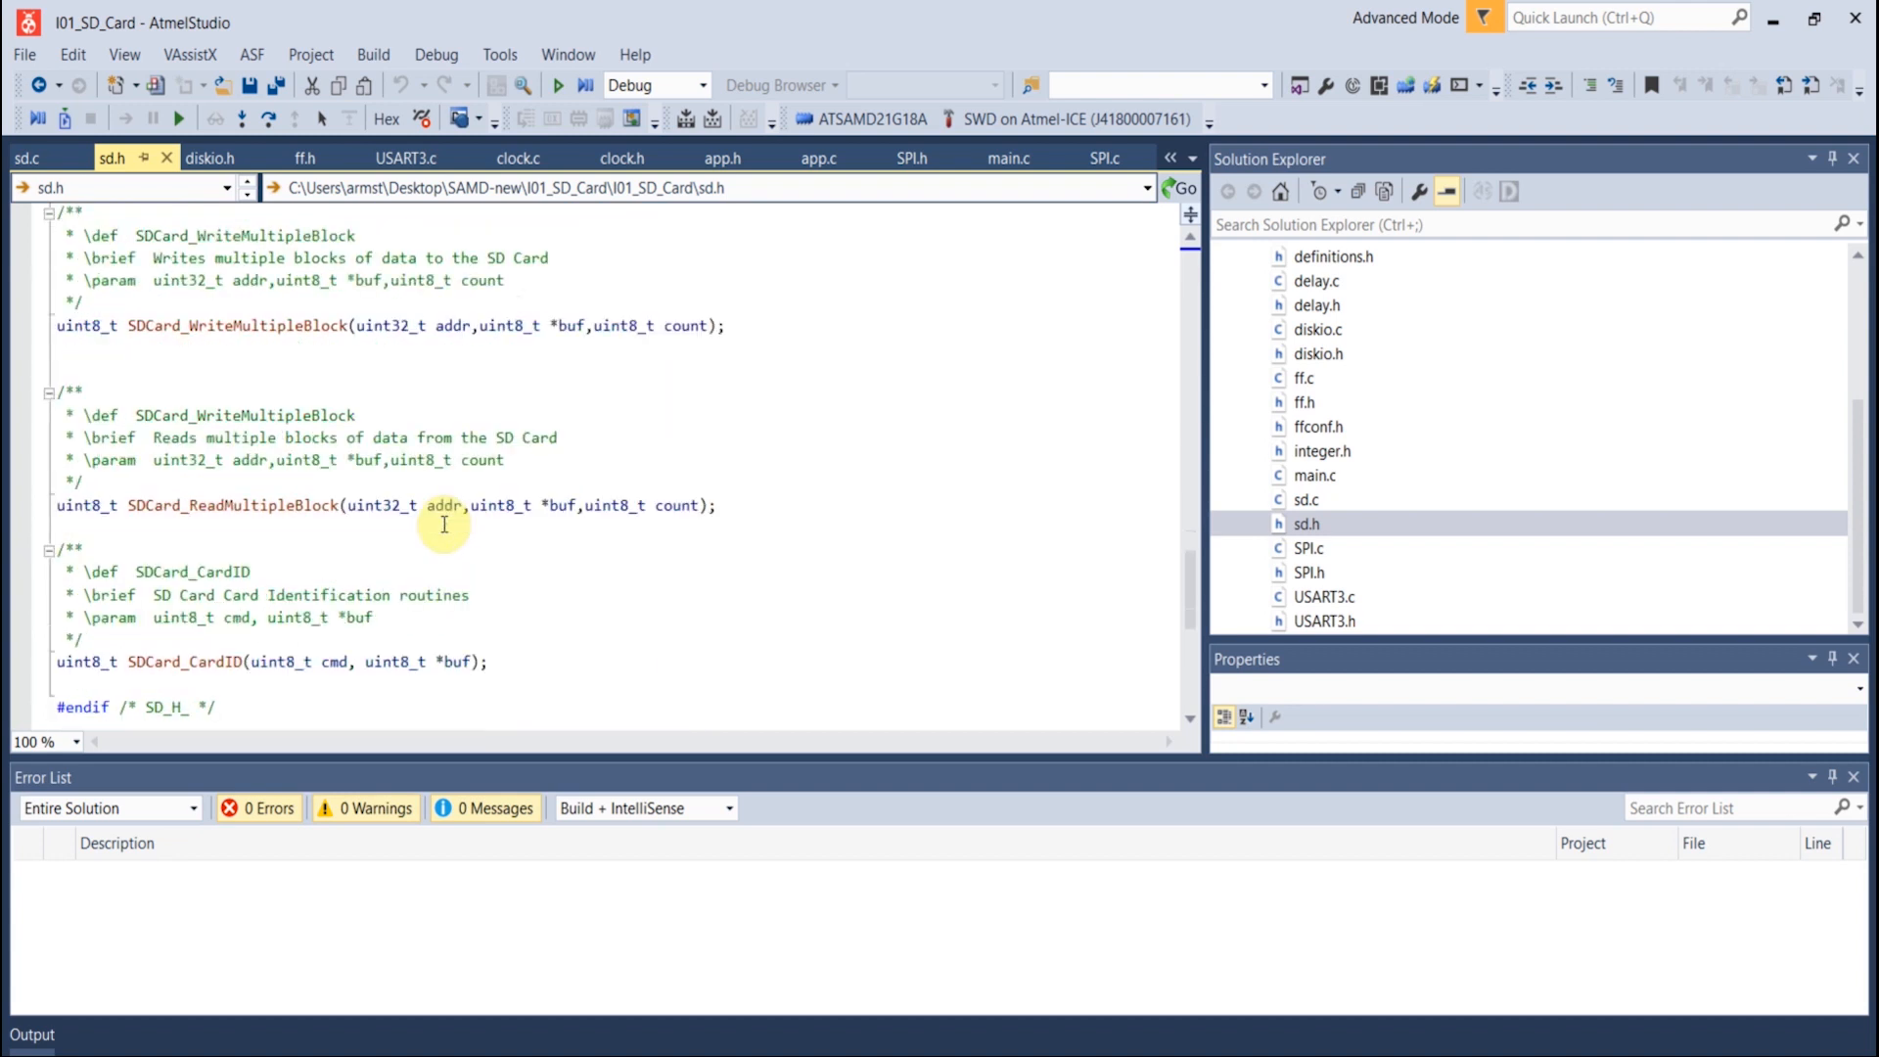
pyautogui.scroll(-3)
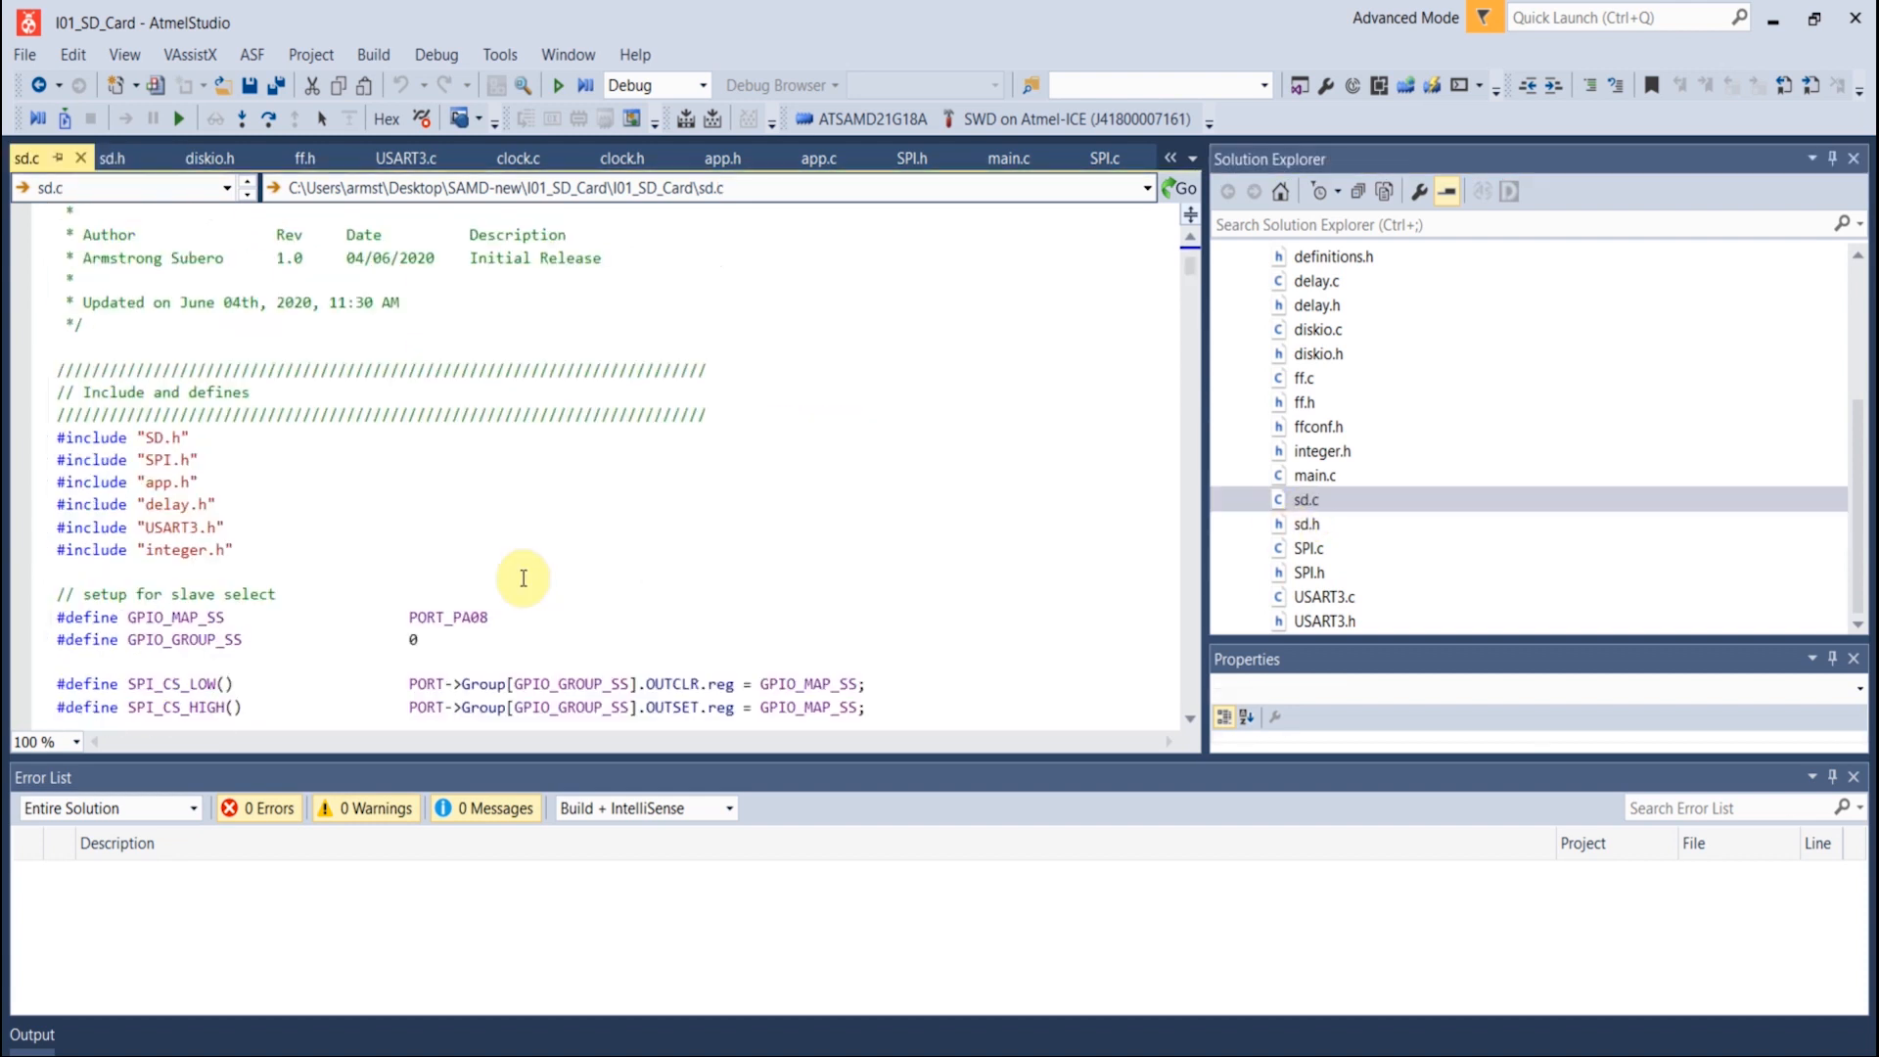
# Review sd.c's SDCard_InitSpeed, SDCard_Init and SDCard_WriteMultipleBlock functions
pyautogui.scroll(-3)
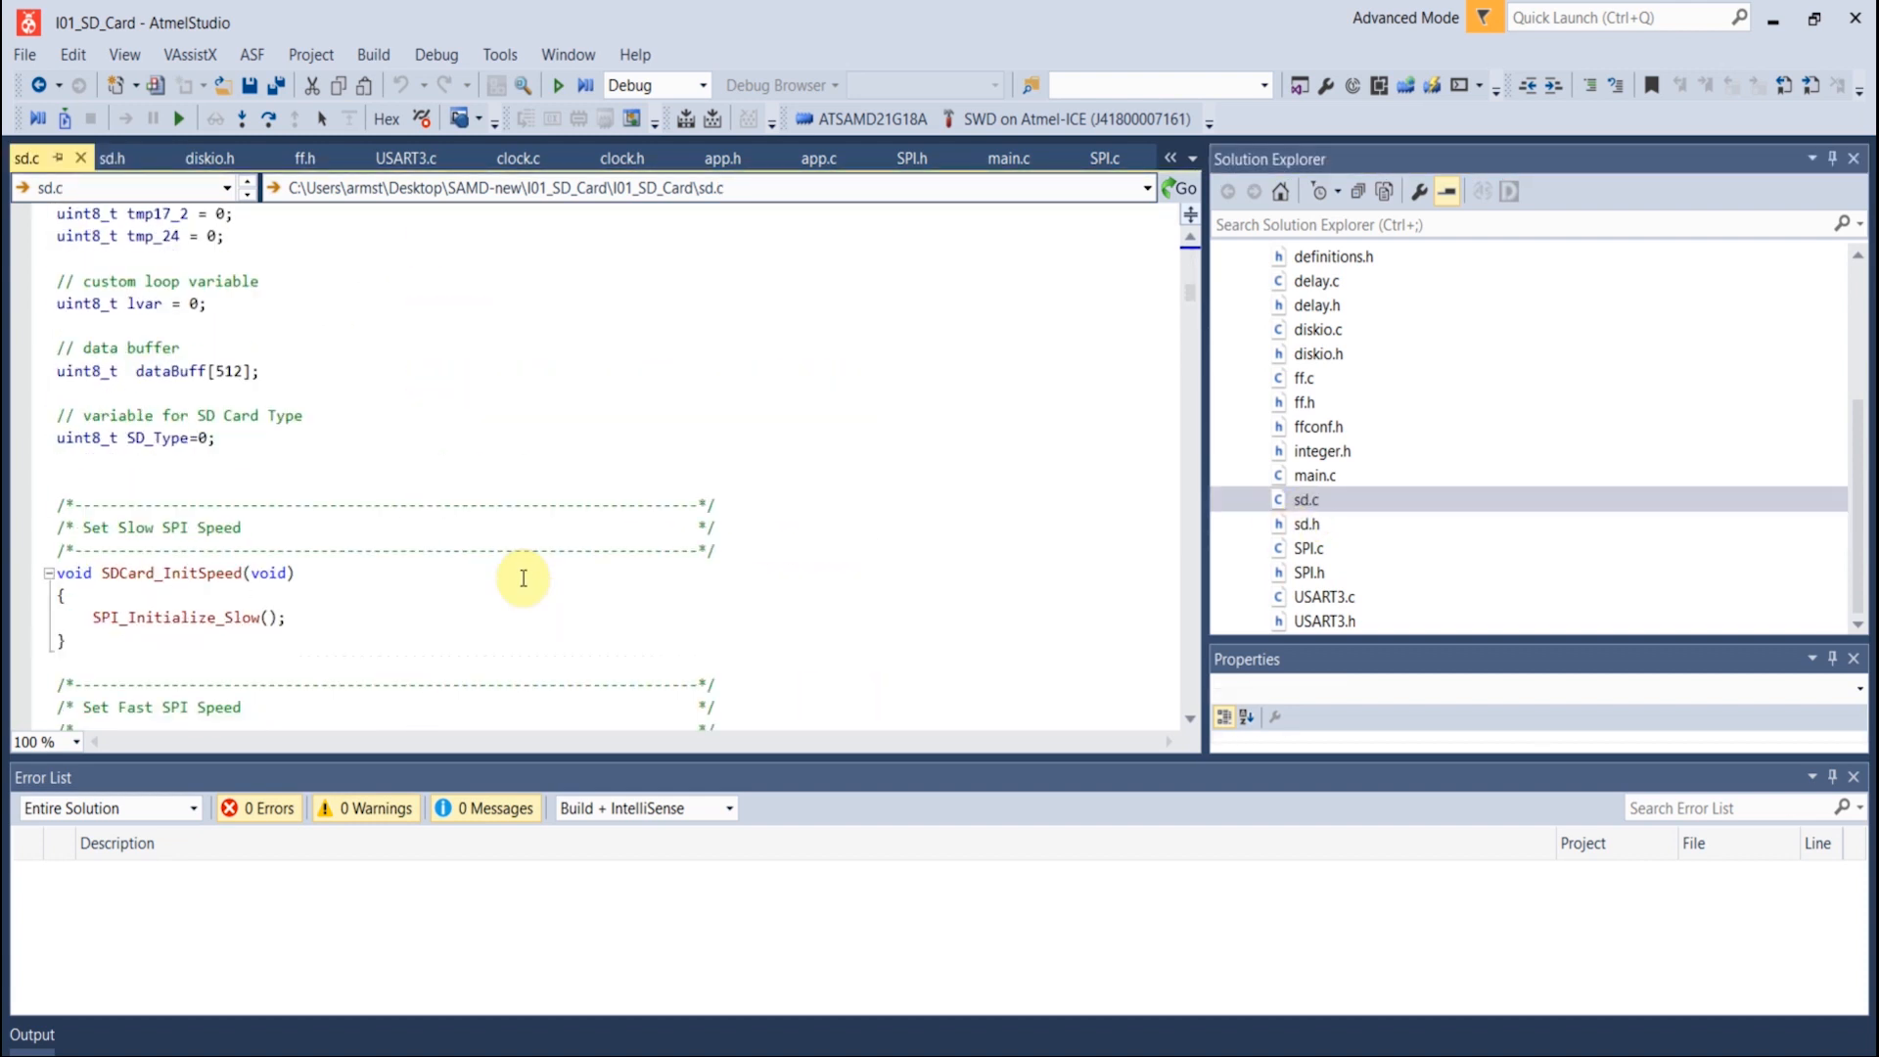
pyautogui.scroll(-3)
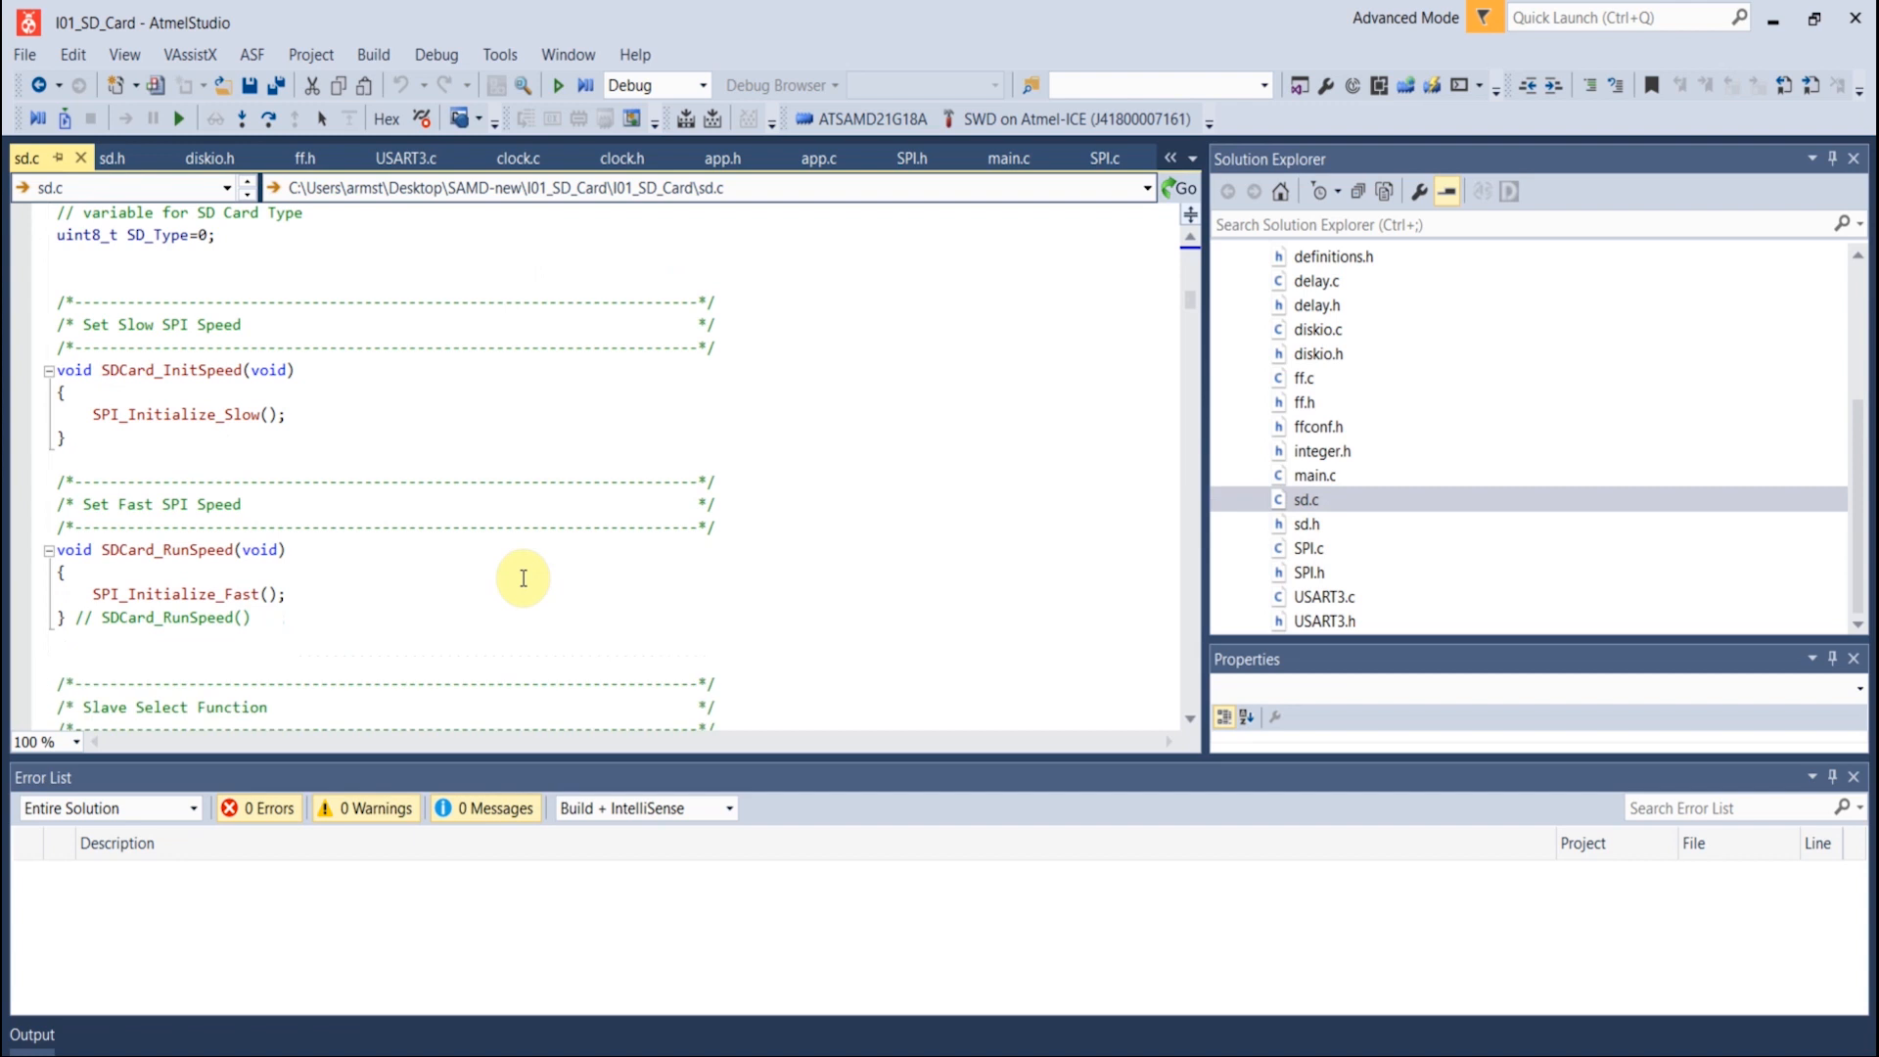
pyautogui.moveTo(356, 506)
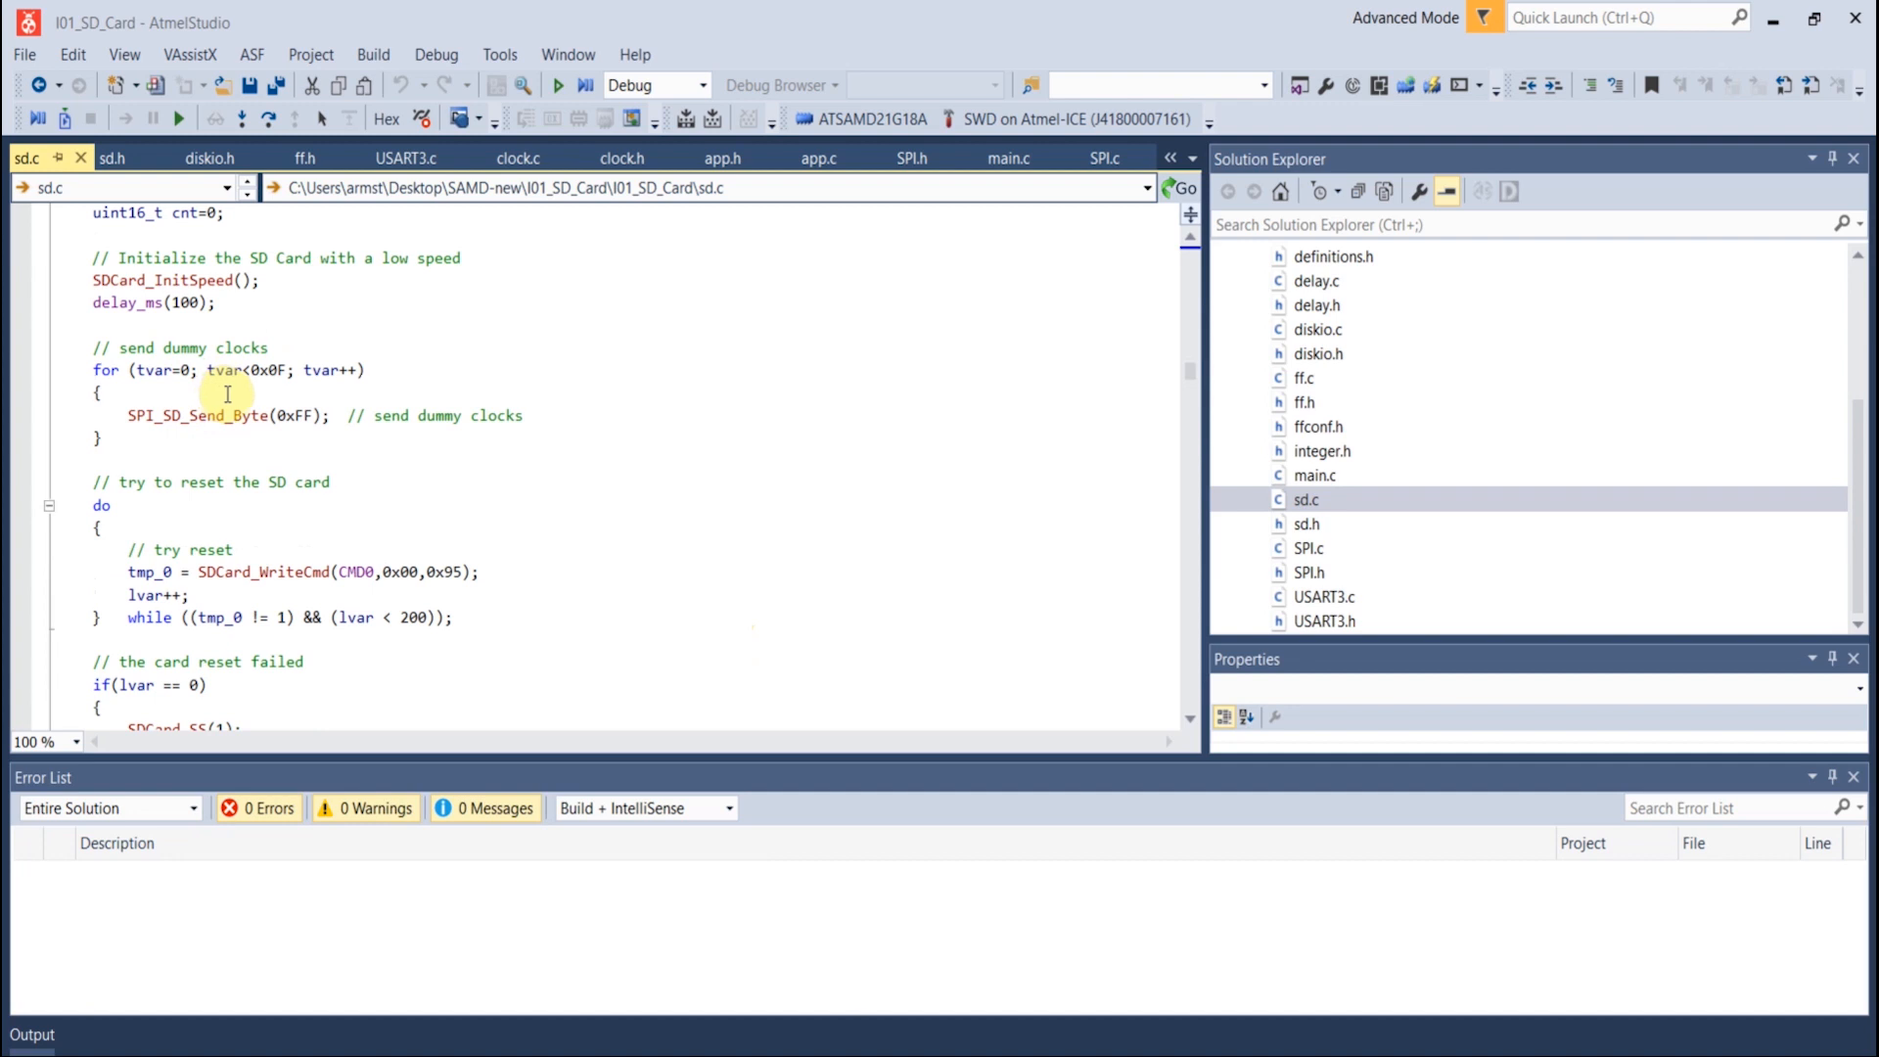
pyautogui.scroll(-3)
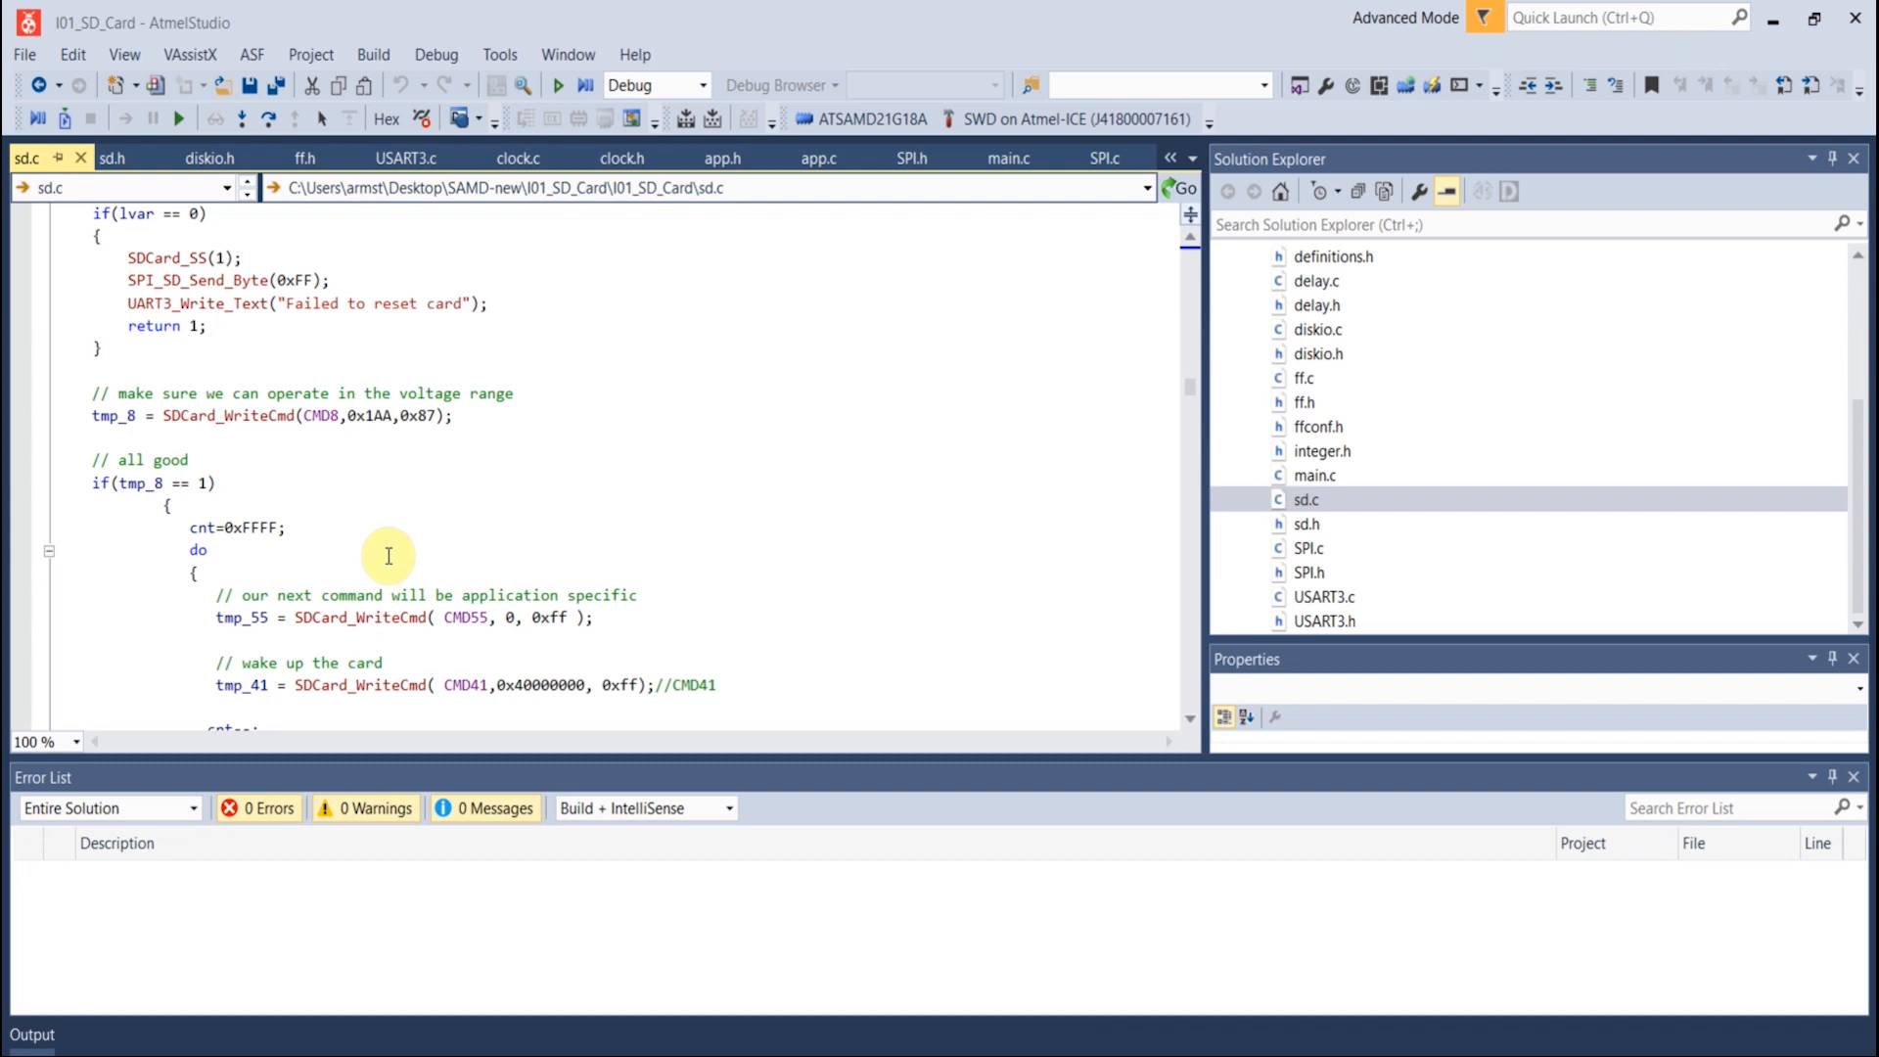
pyautogui.scroll(-3)
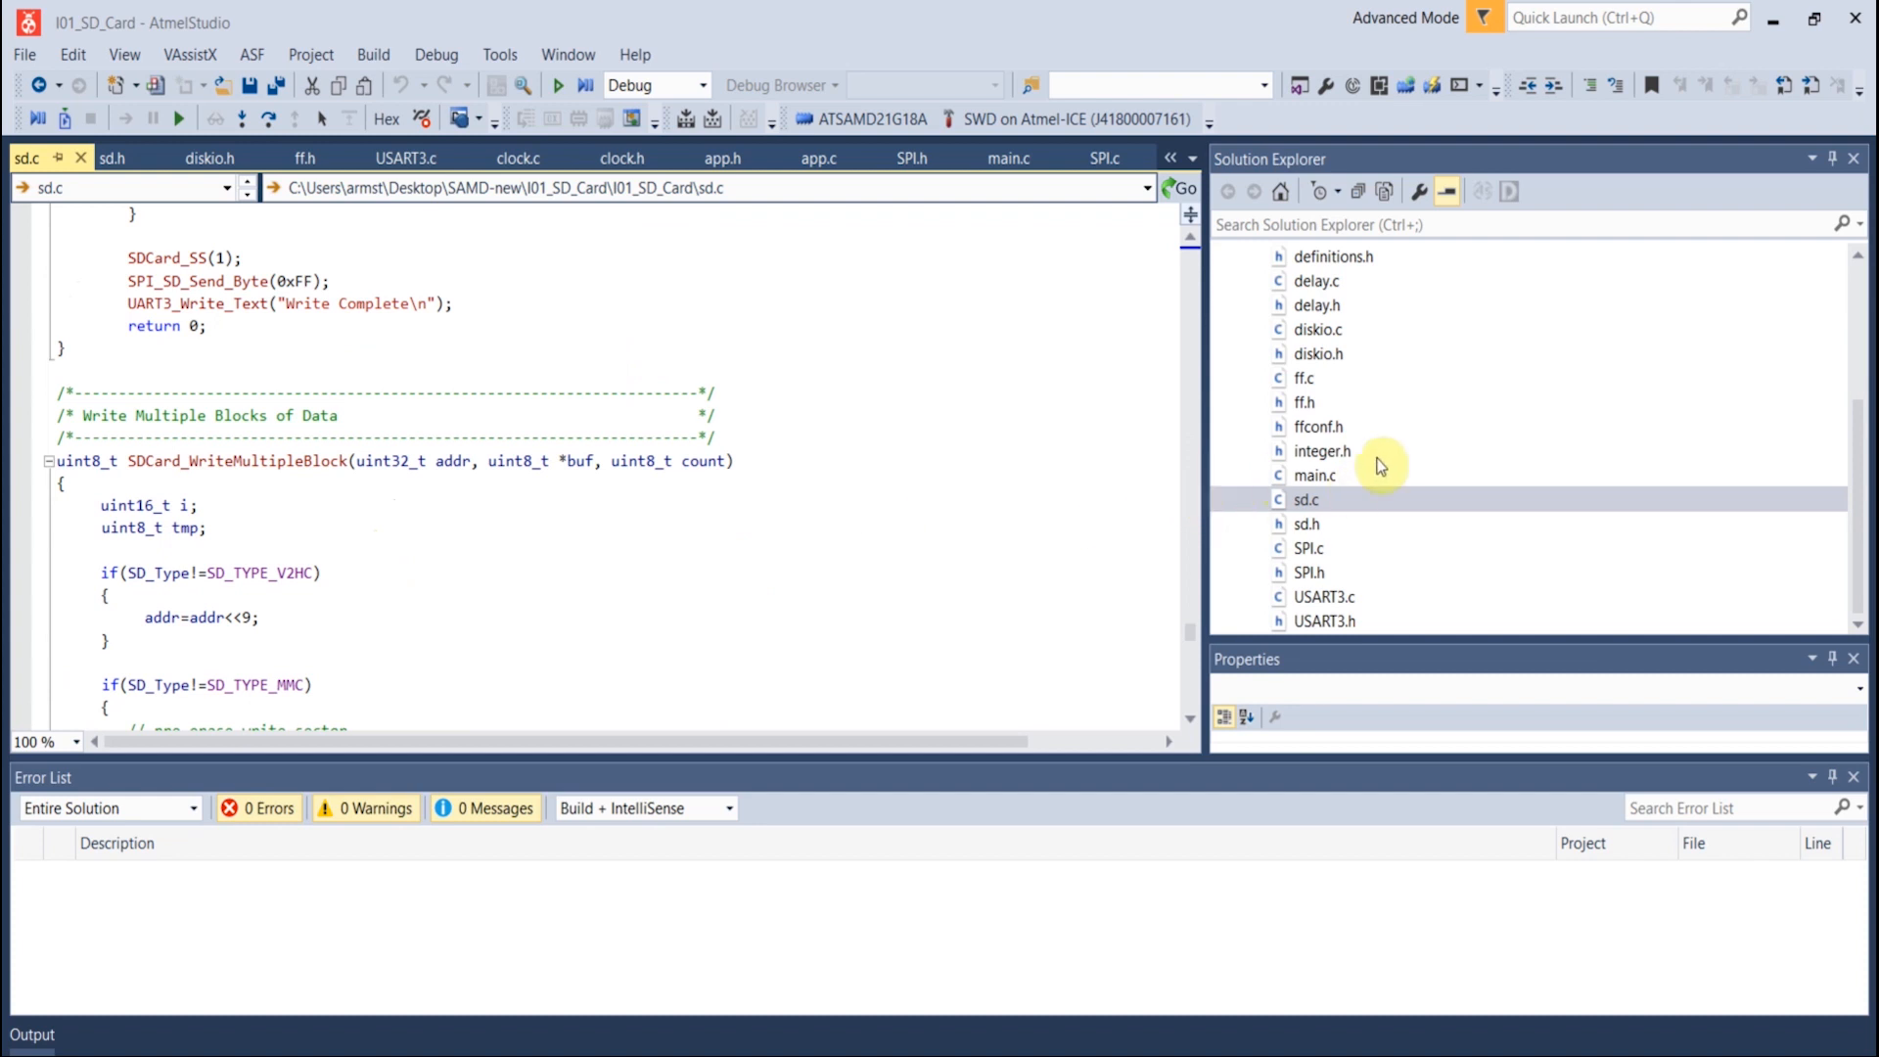
pyautogui.moveTo(1345, 537)
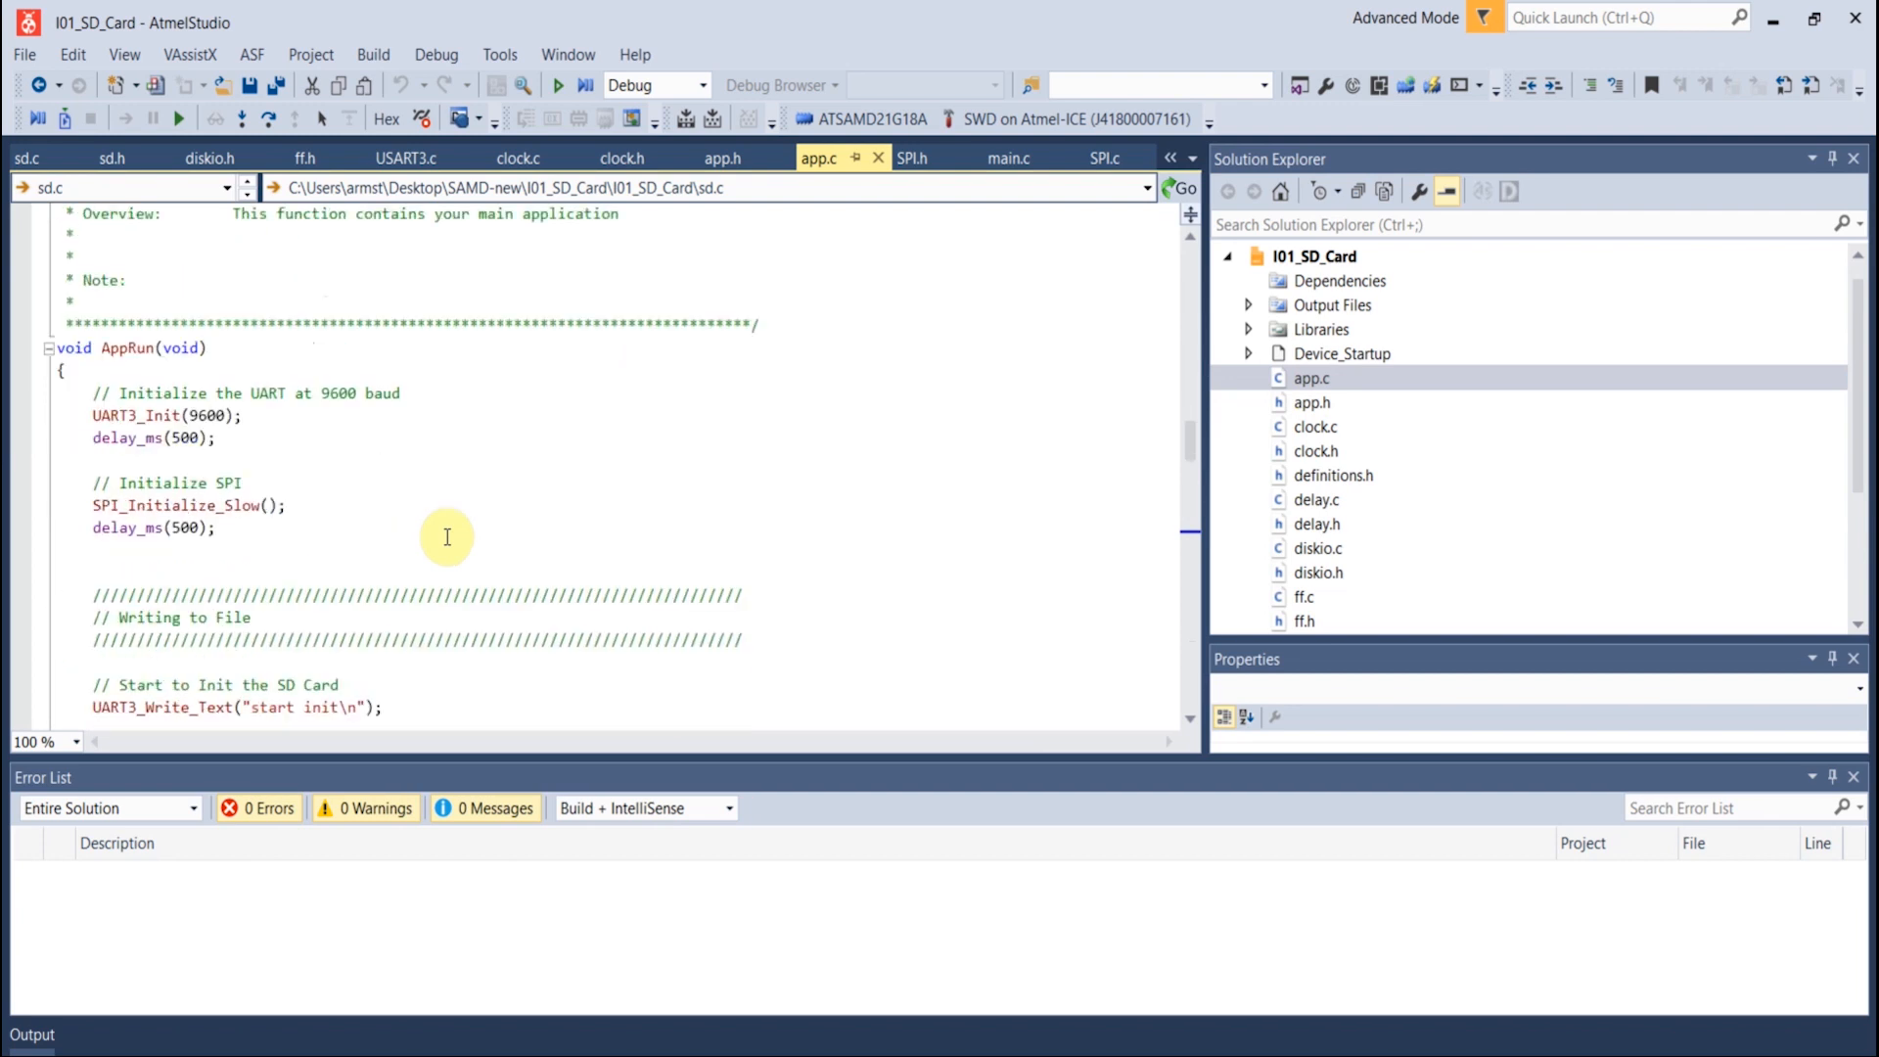
pyautogui.moveTo(253, 342)
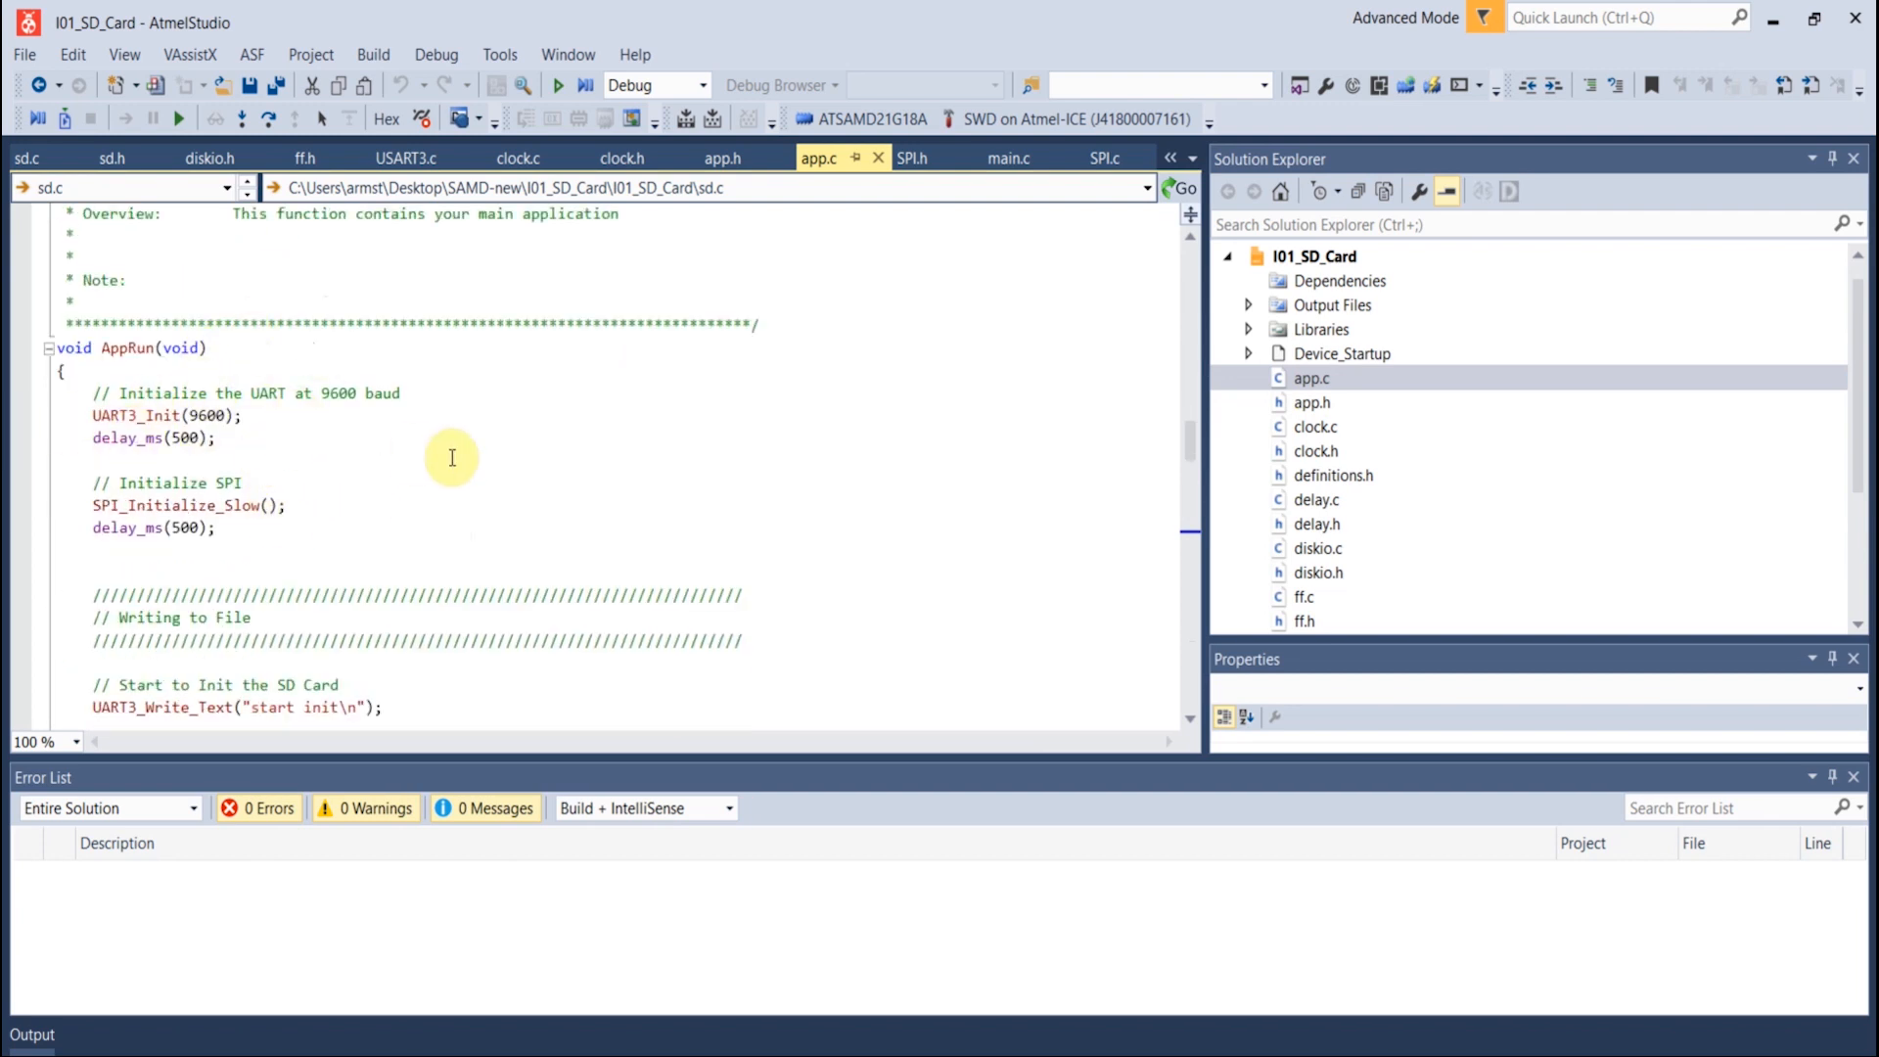
# Scroll through app.c's AppRun file write/read sequence and AppInit, then back to the header
pyautogui.scroll(-3)
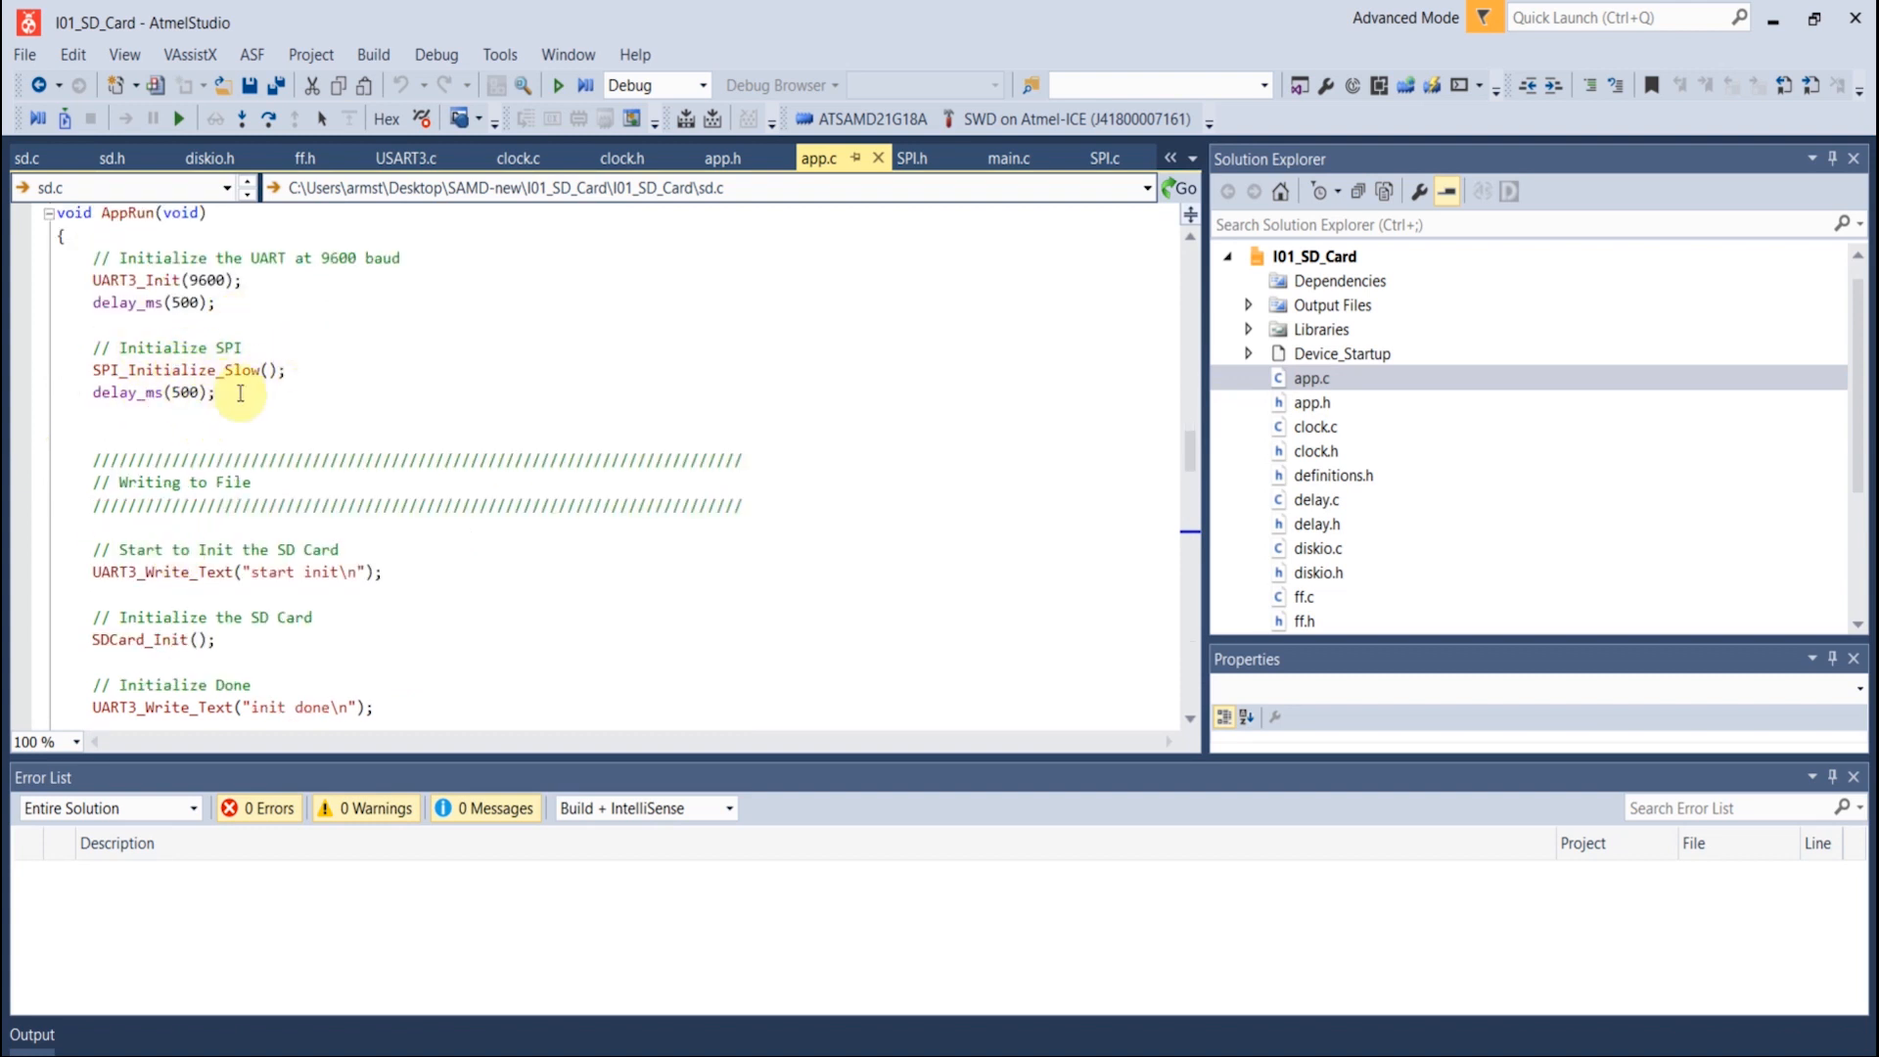
pyautogui.scroll(-3)
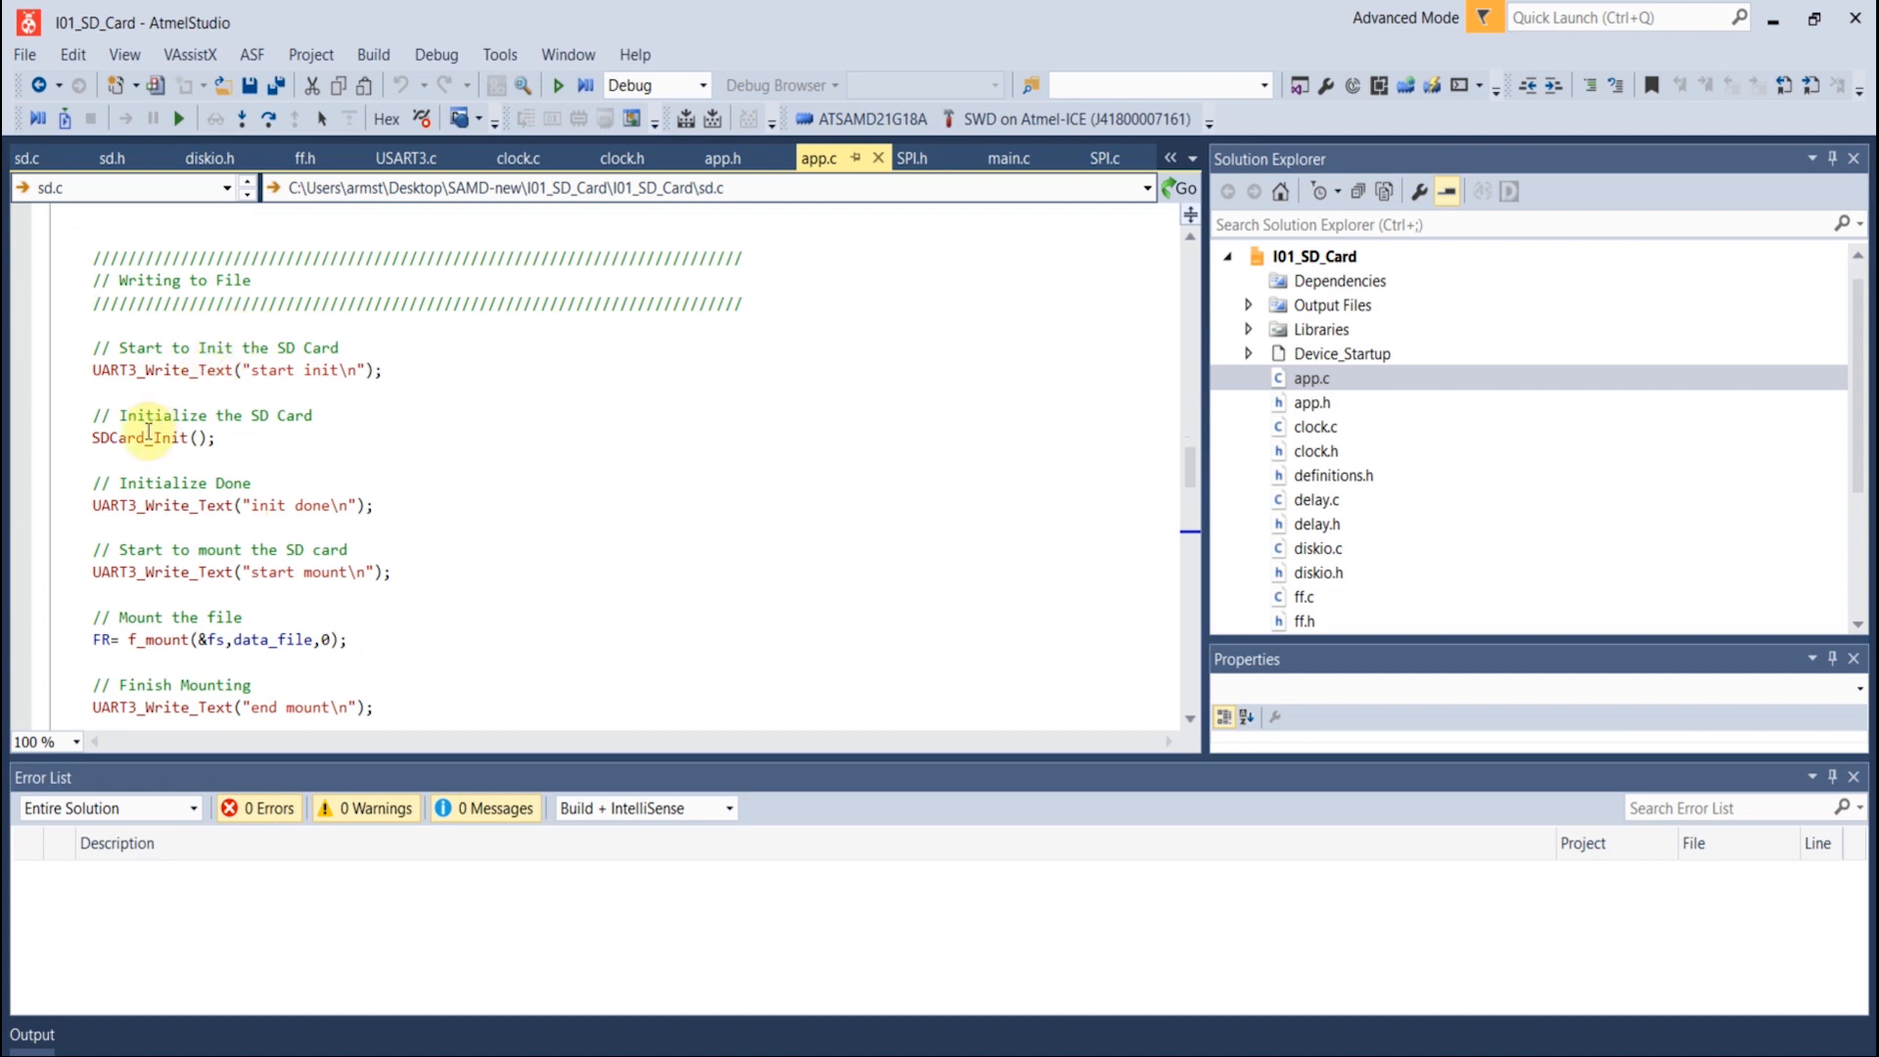
pyautogui.scroll(-3)
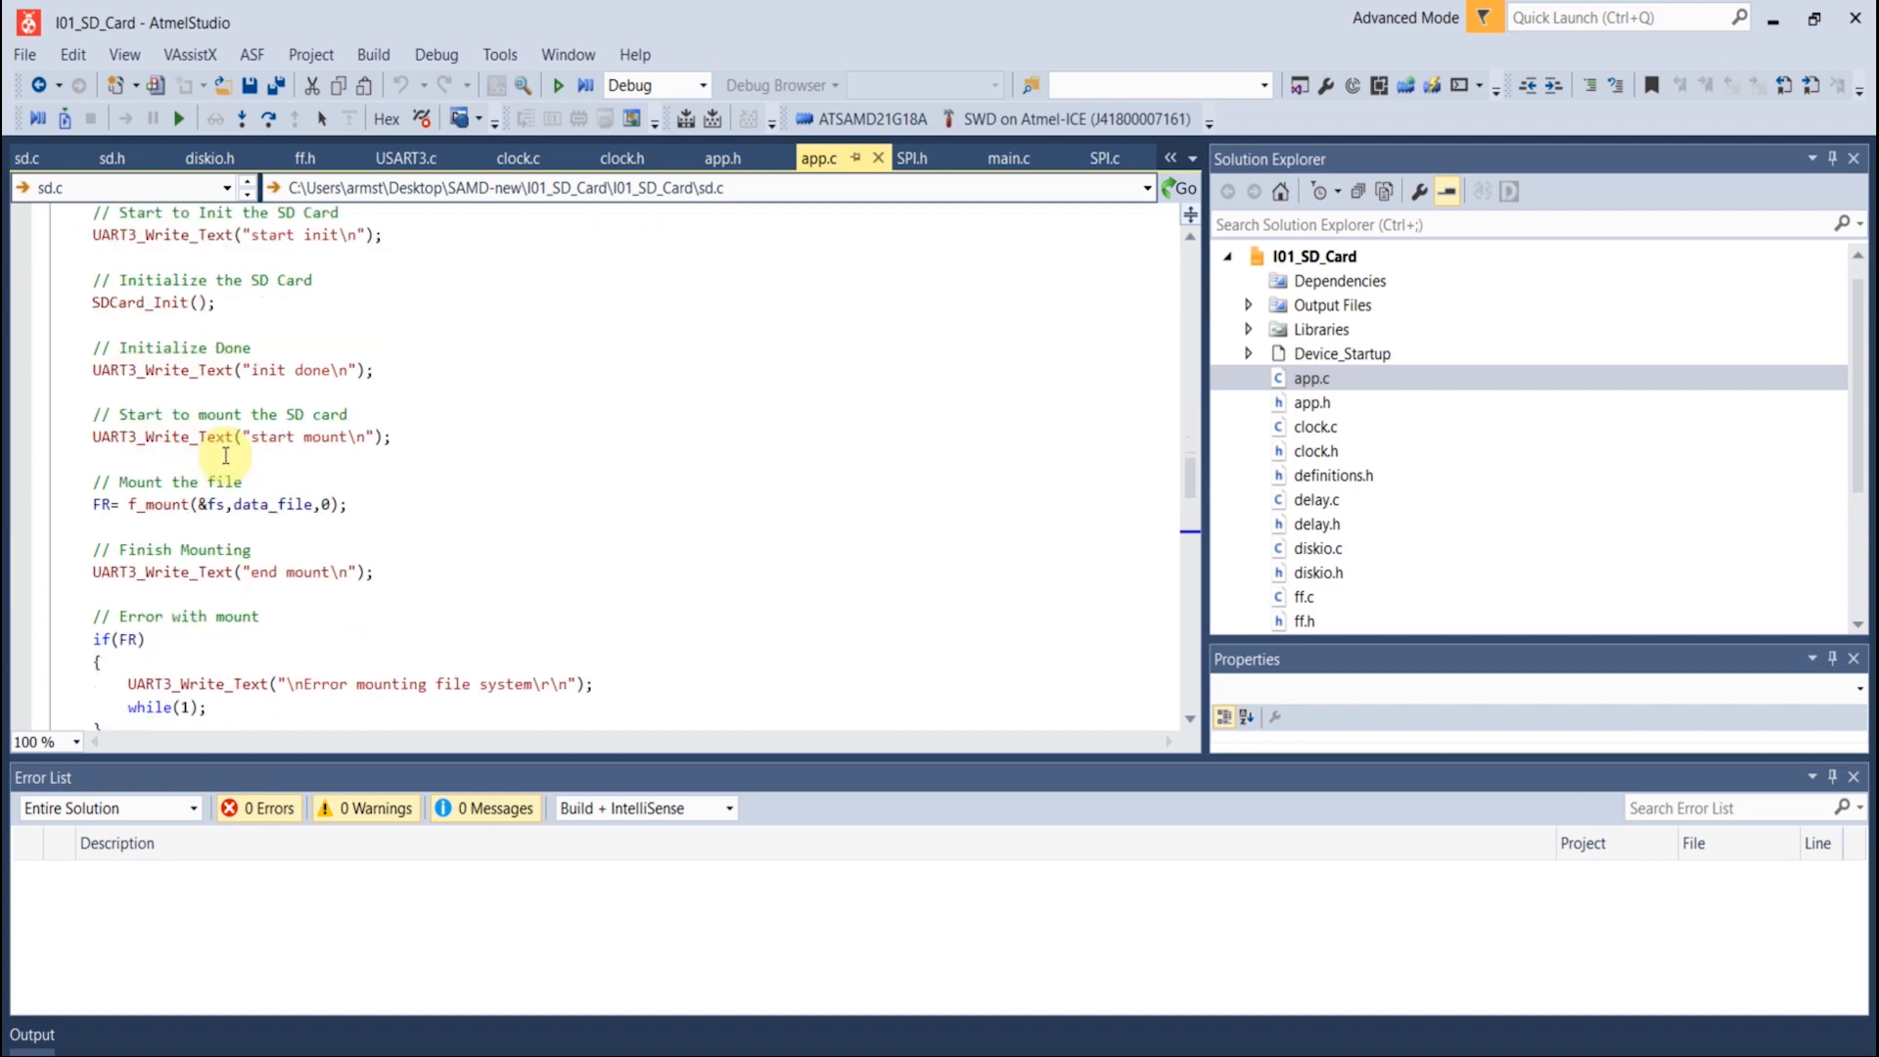
pyautogui.scroll(-3)
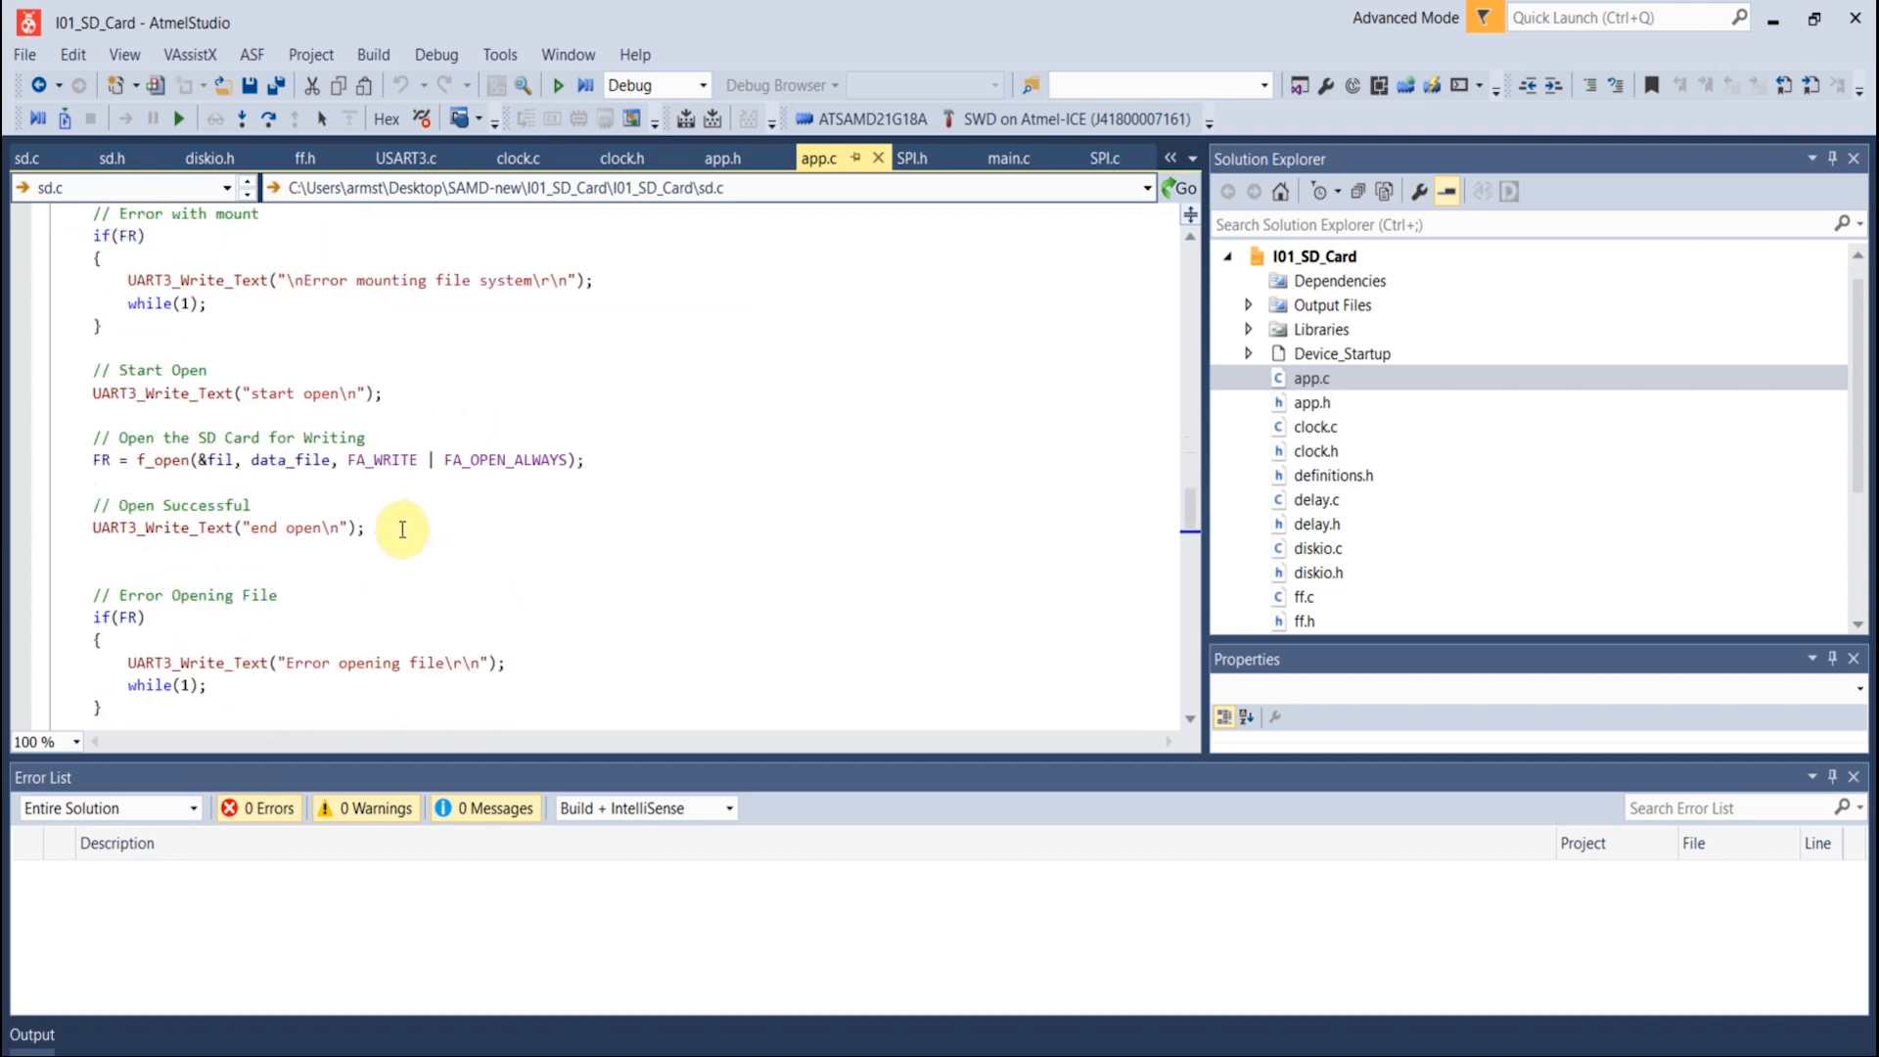
pyautogui.moveTo(312, 410)
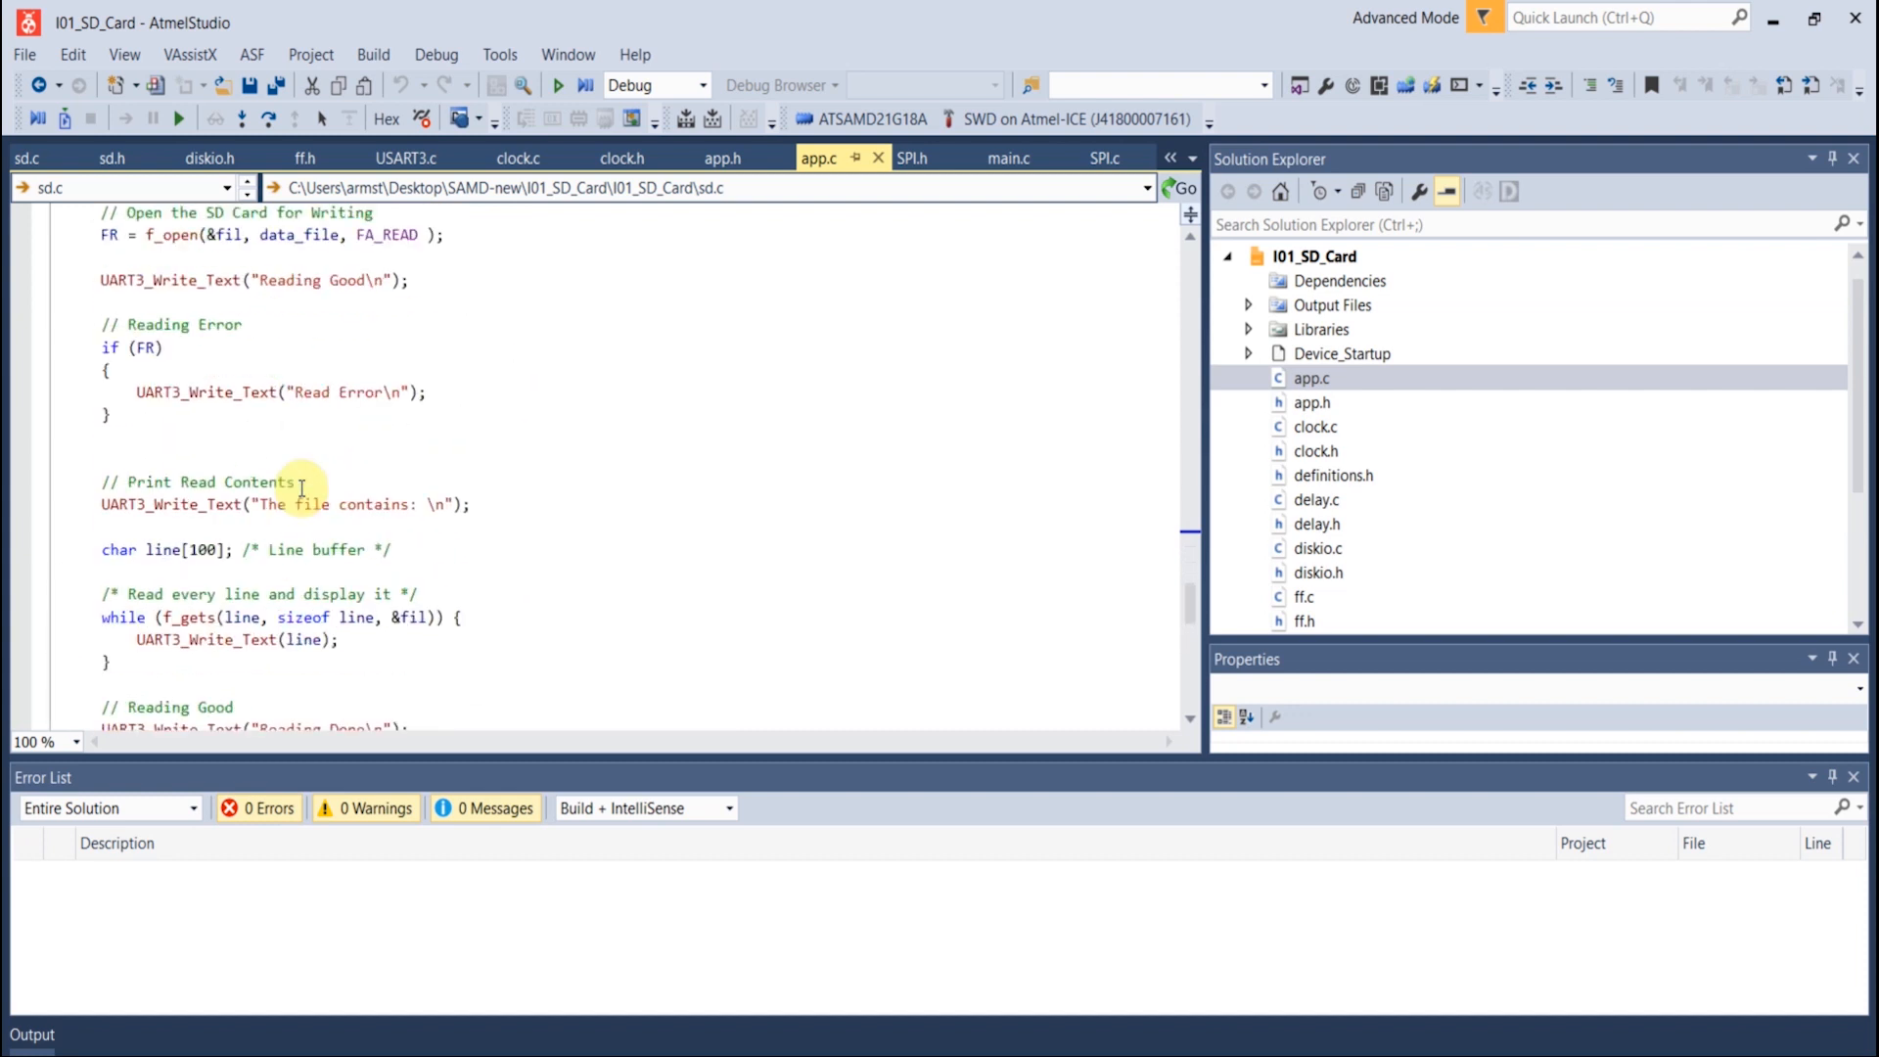
pyautogui.scroll(3)
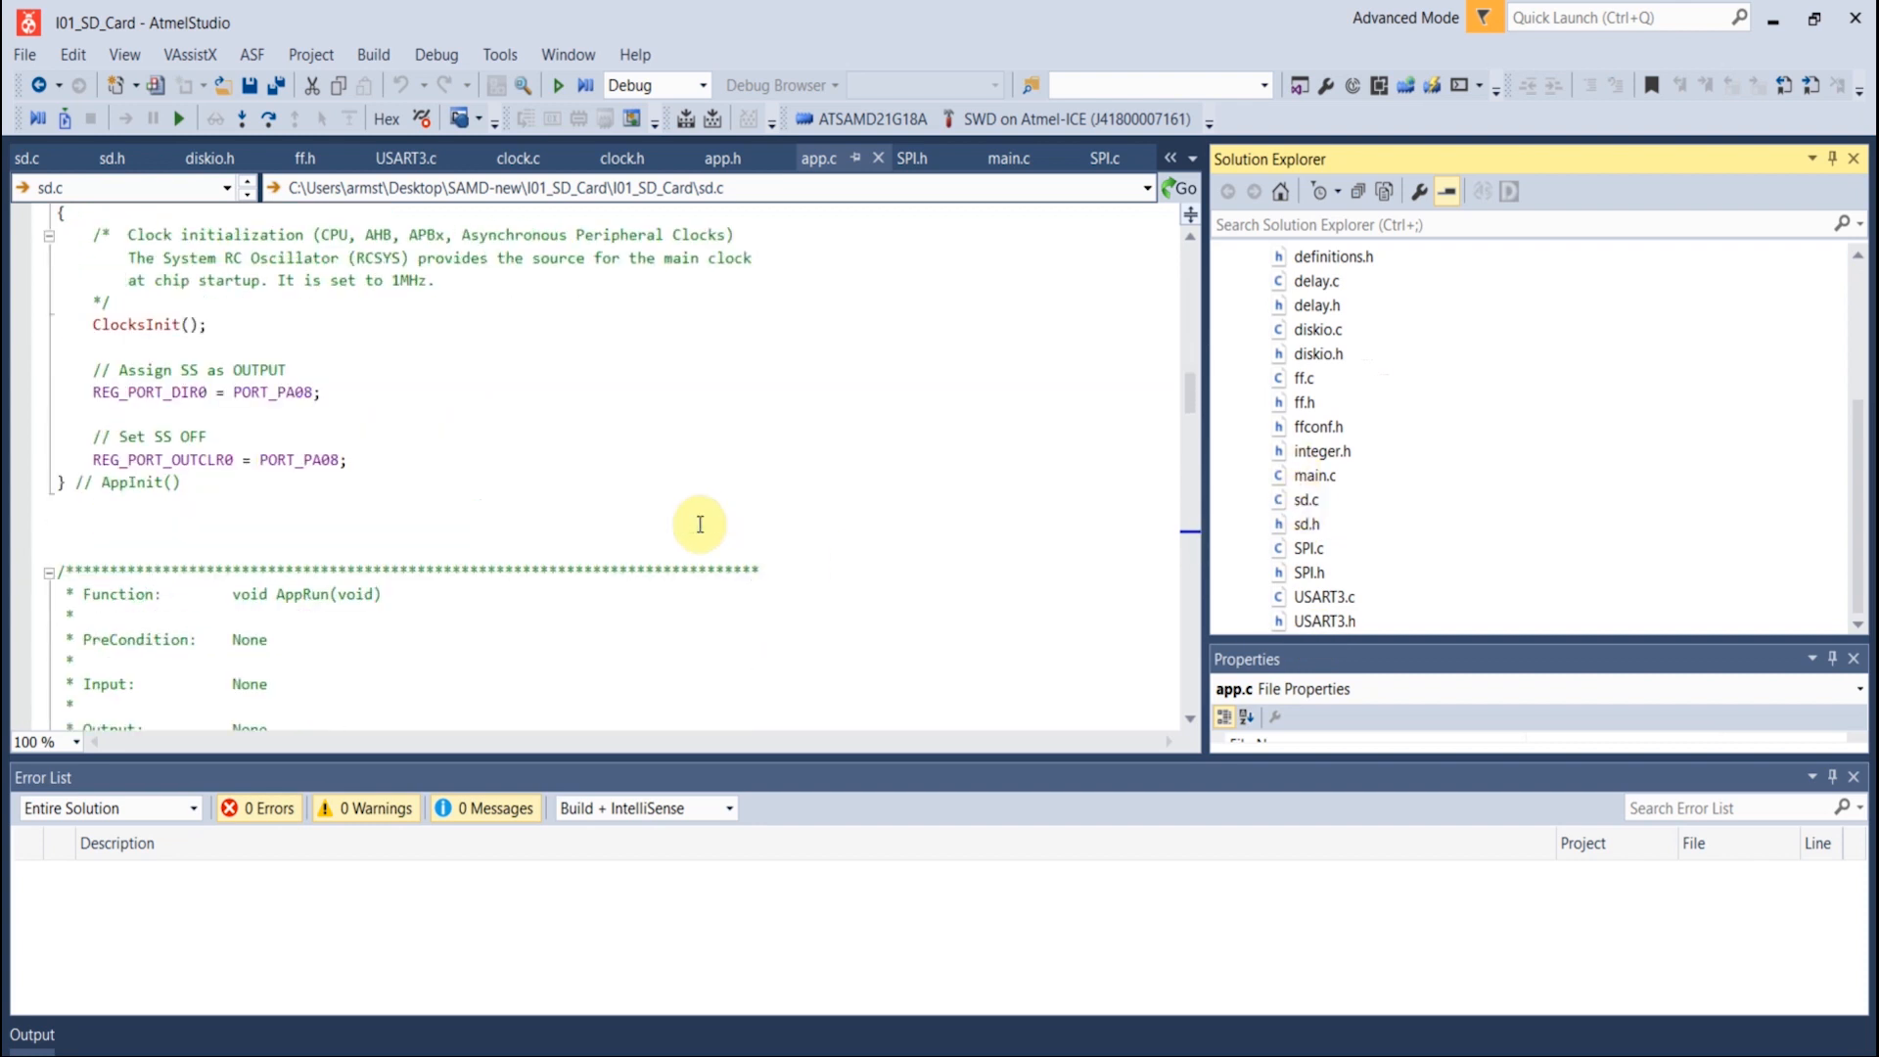
pyautogui.scroll(-3)
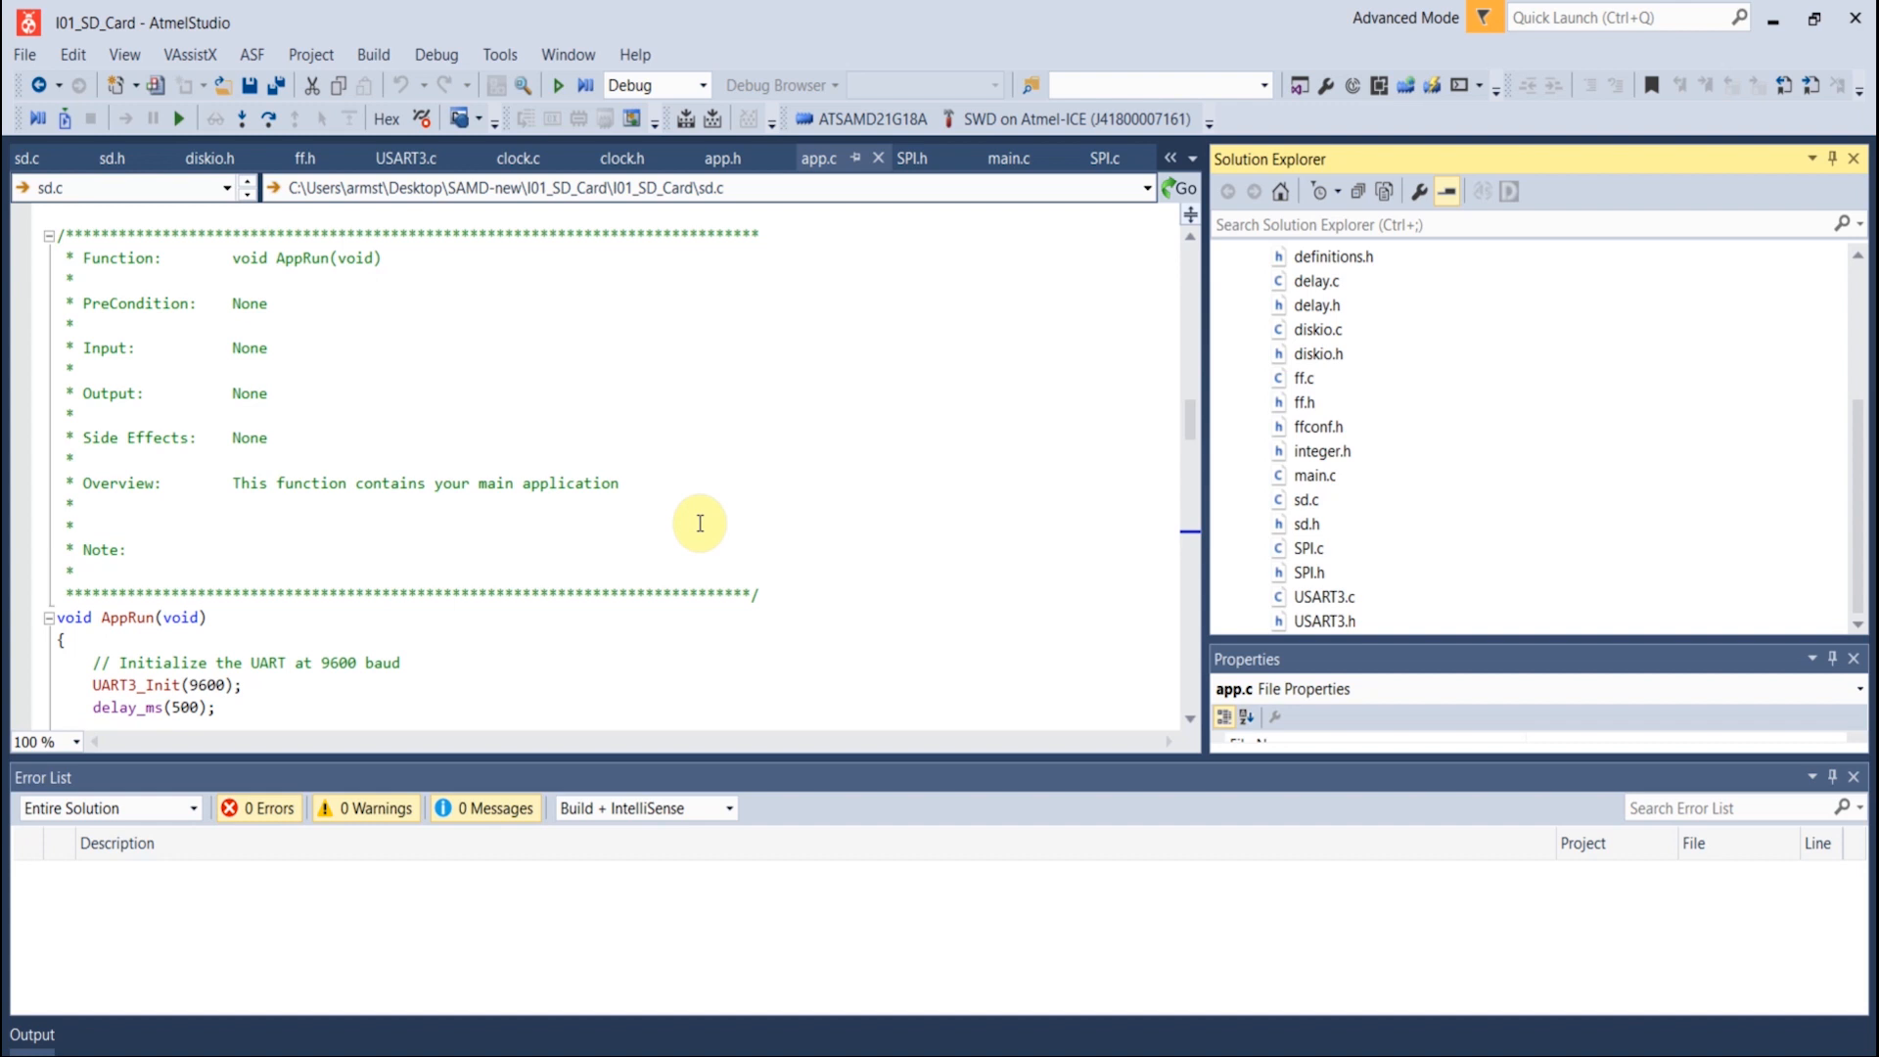
pyautogui.moveTo(1112, 1029)
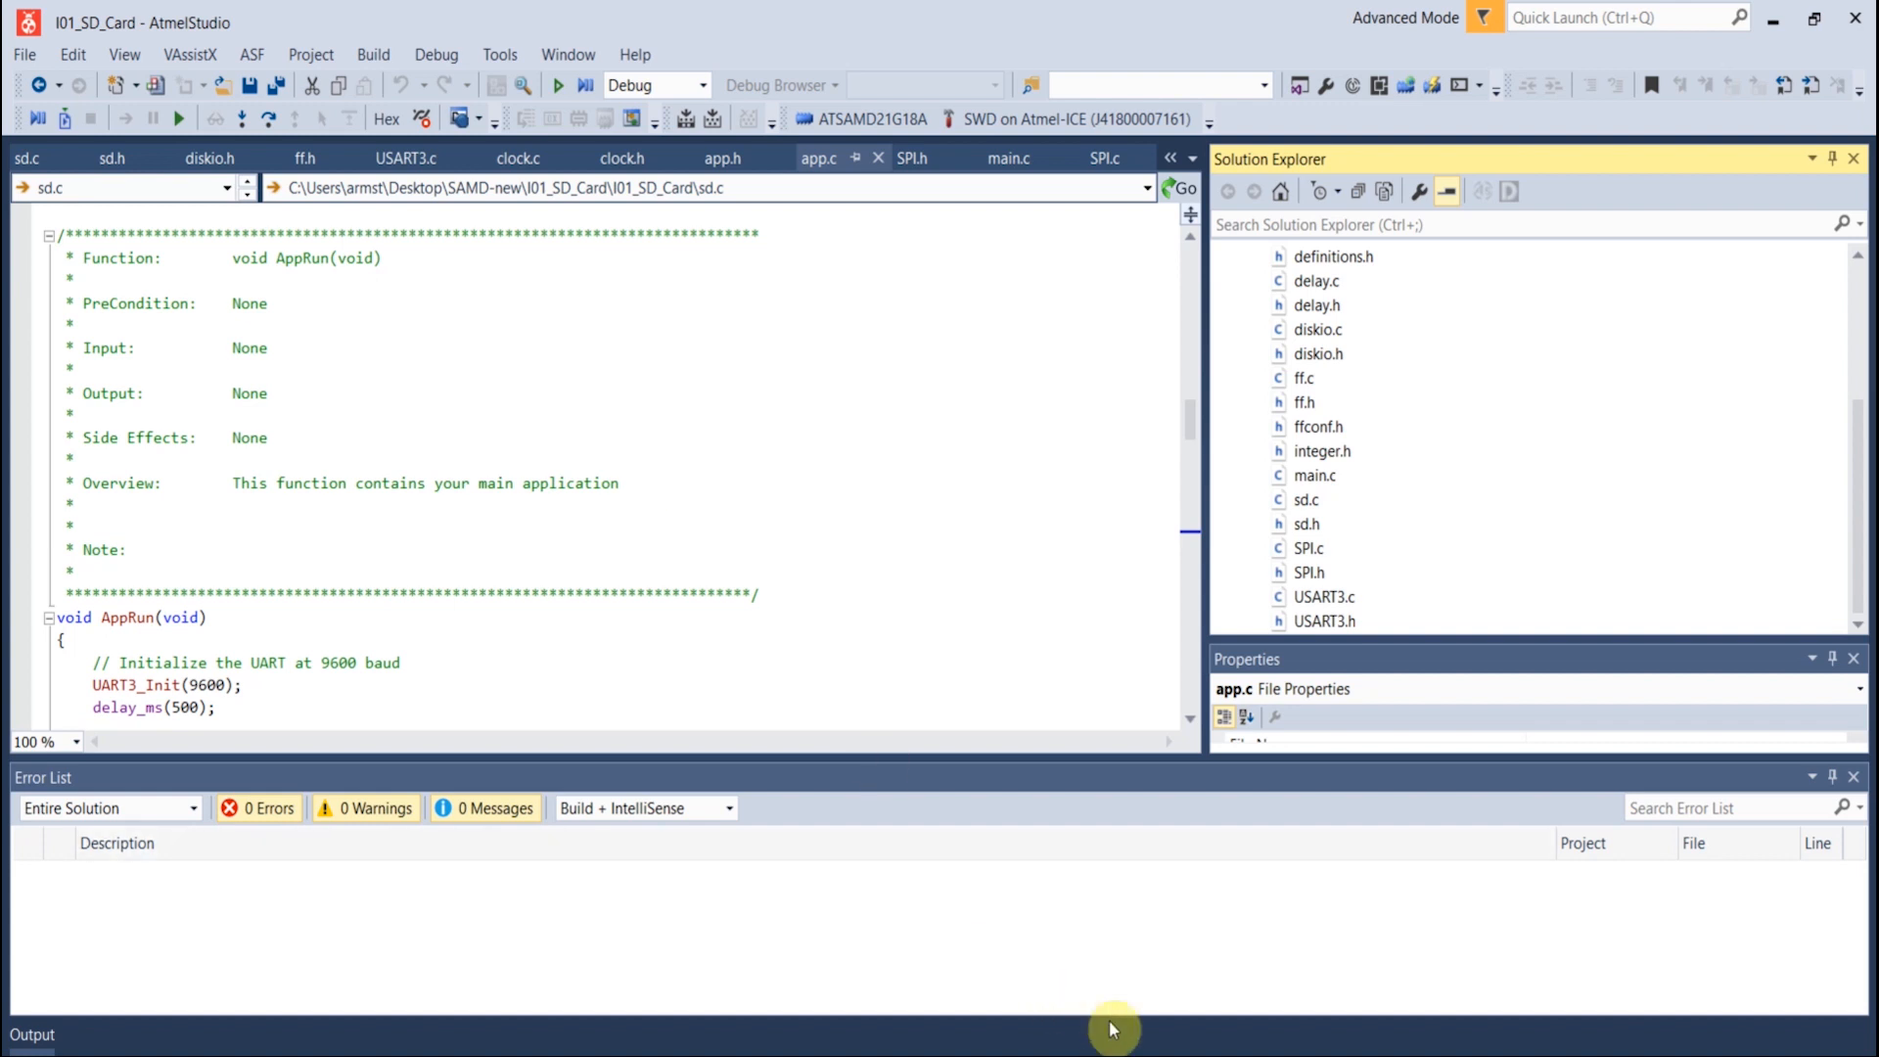
pyautogui.moveTo(1112, 506)
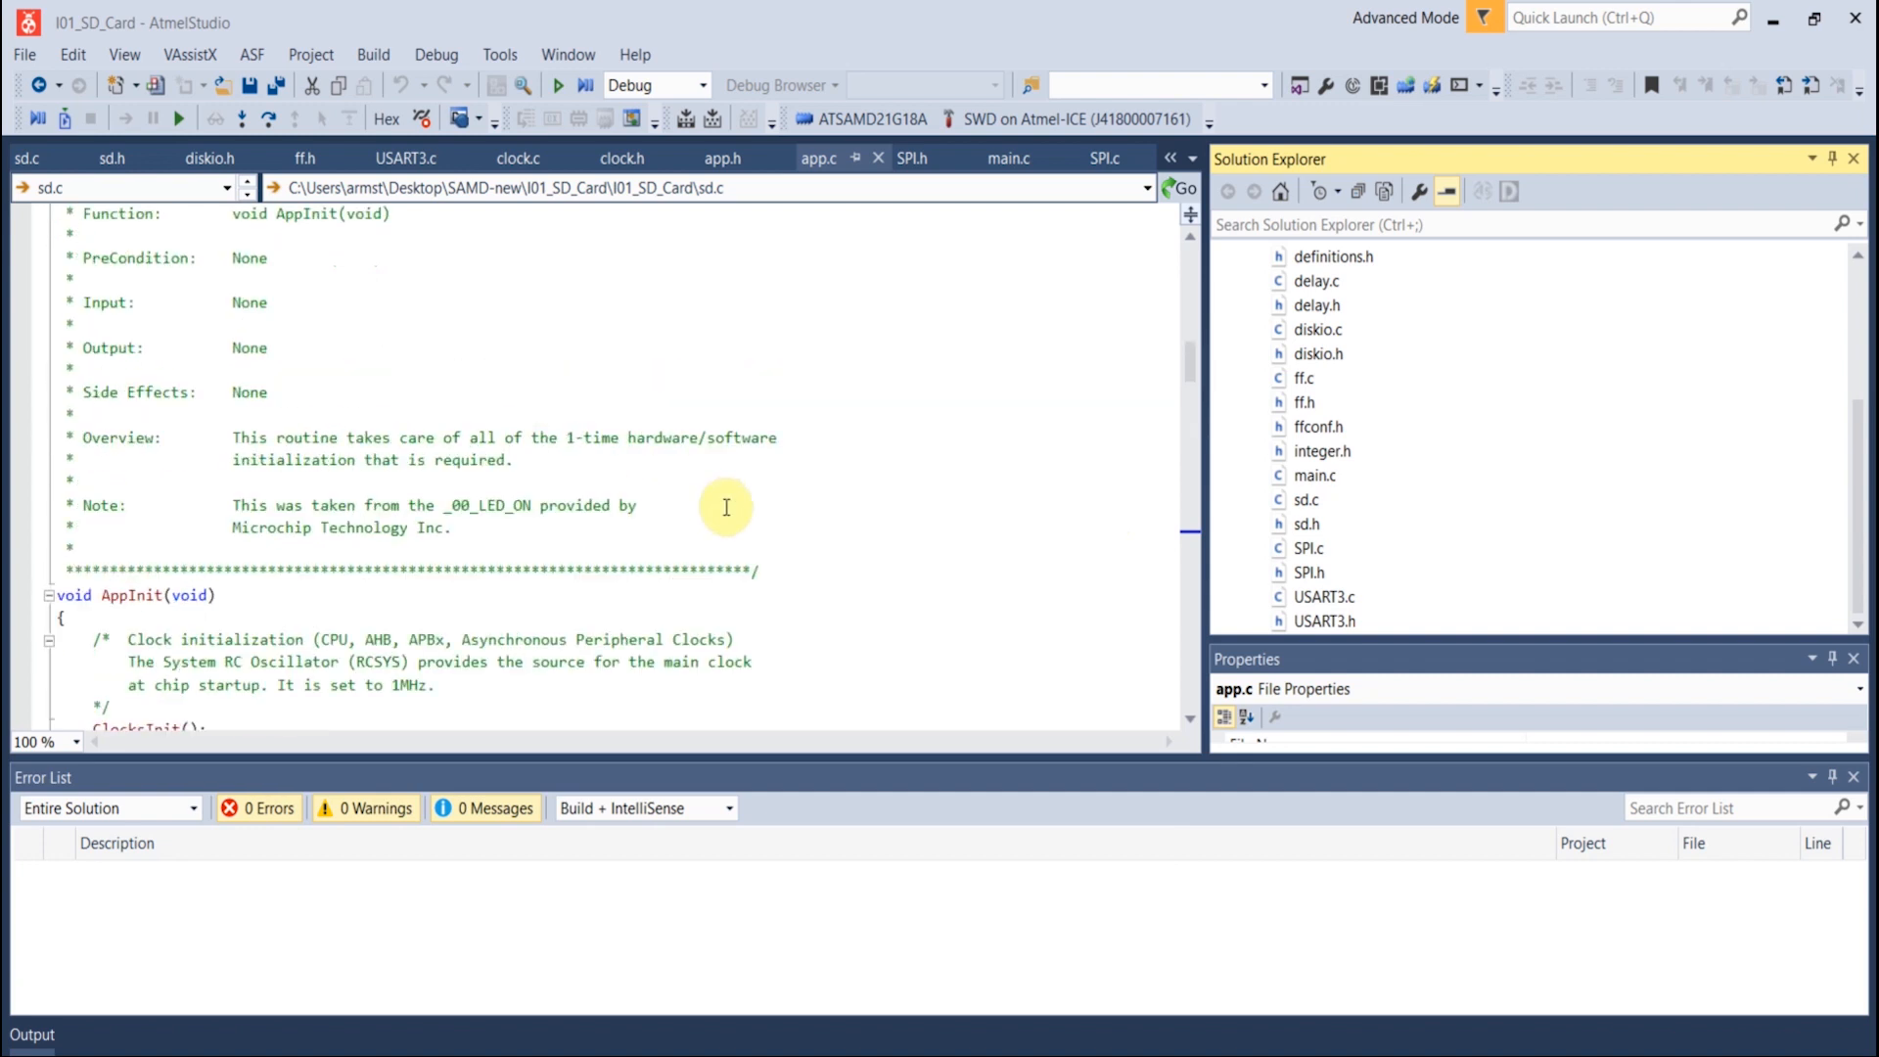
pyautogui.scroll(3)
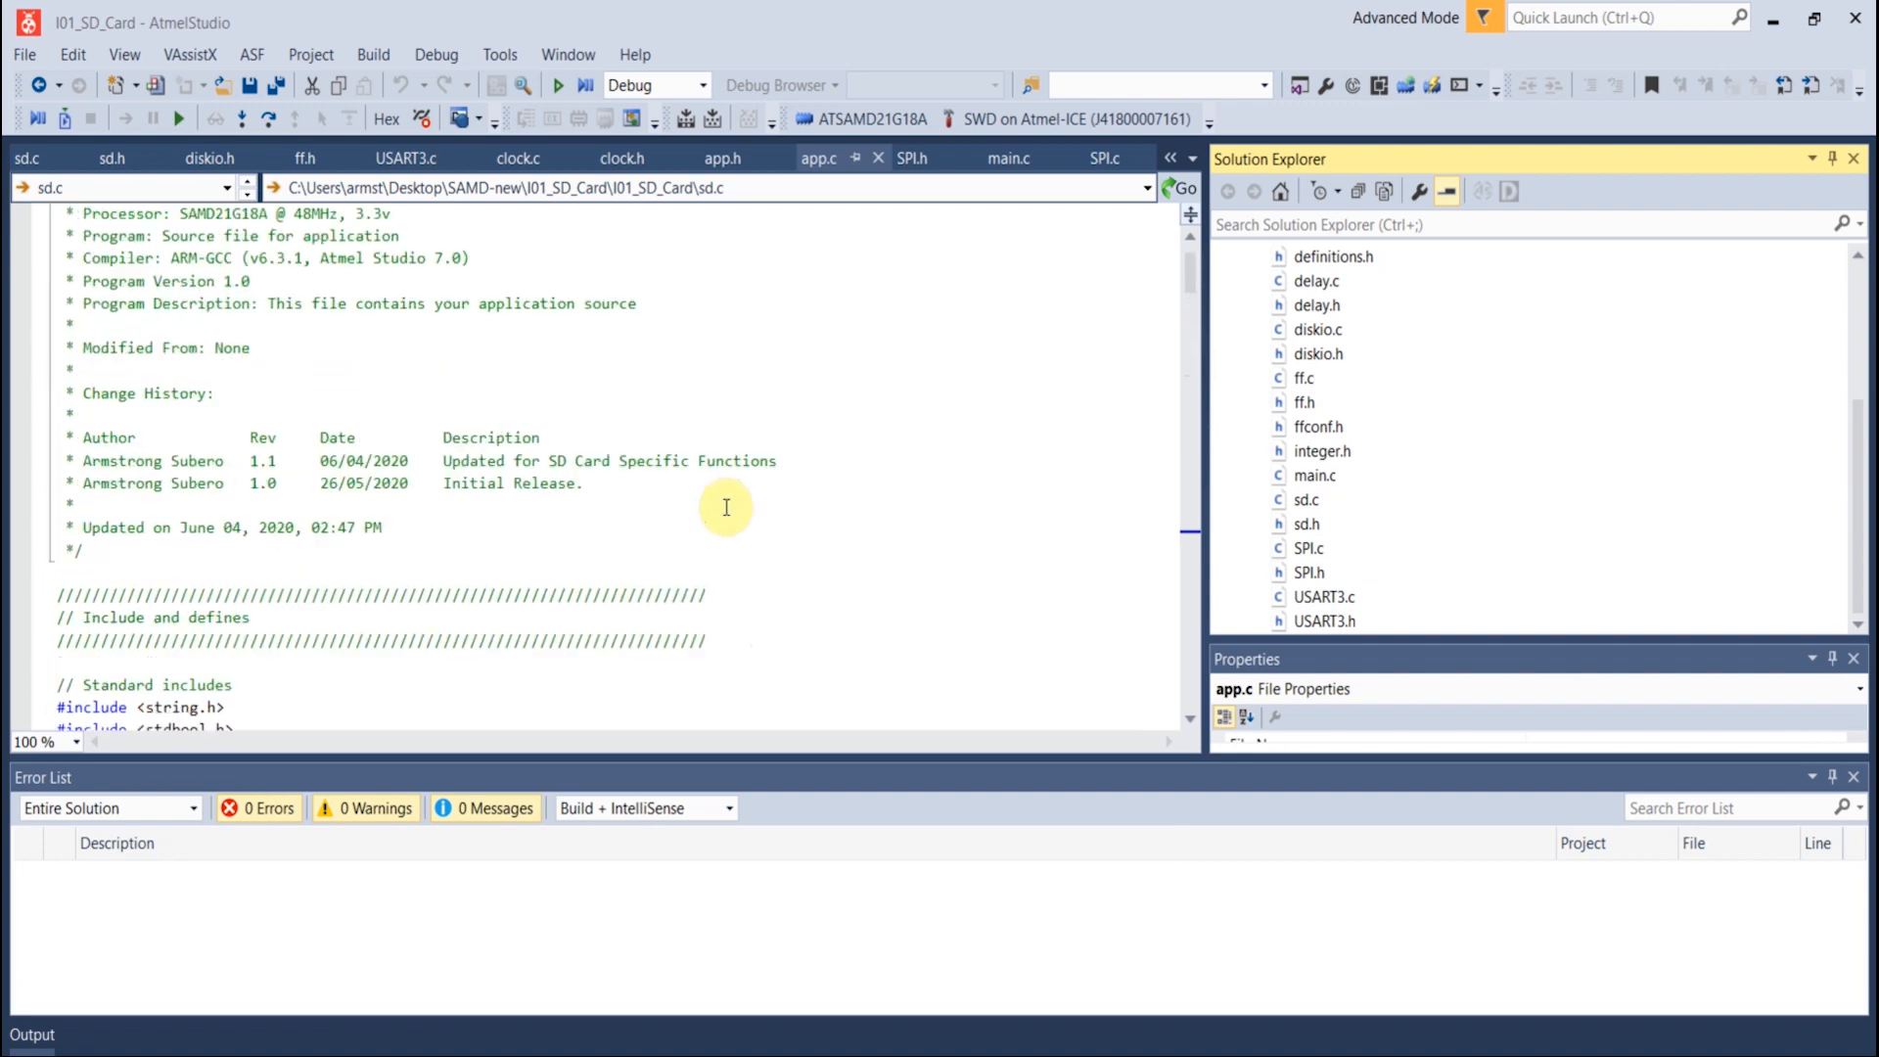
pyautogui.click(1009, 157)
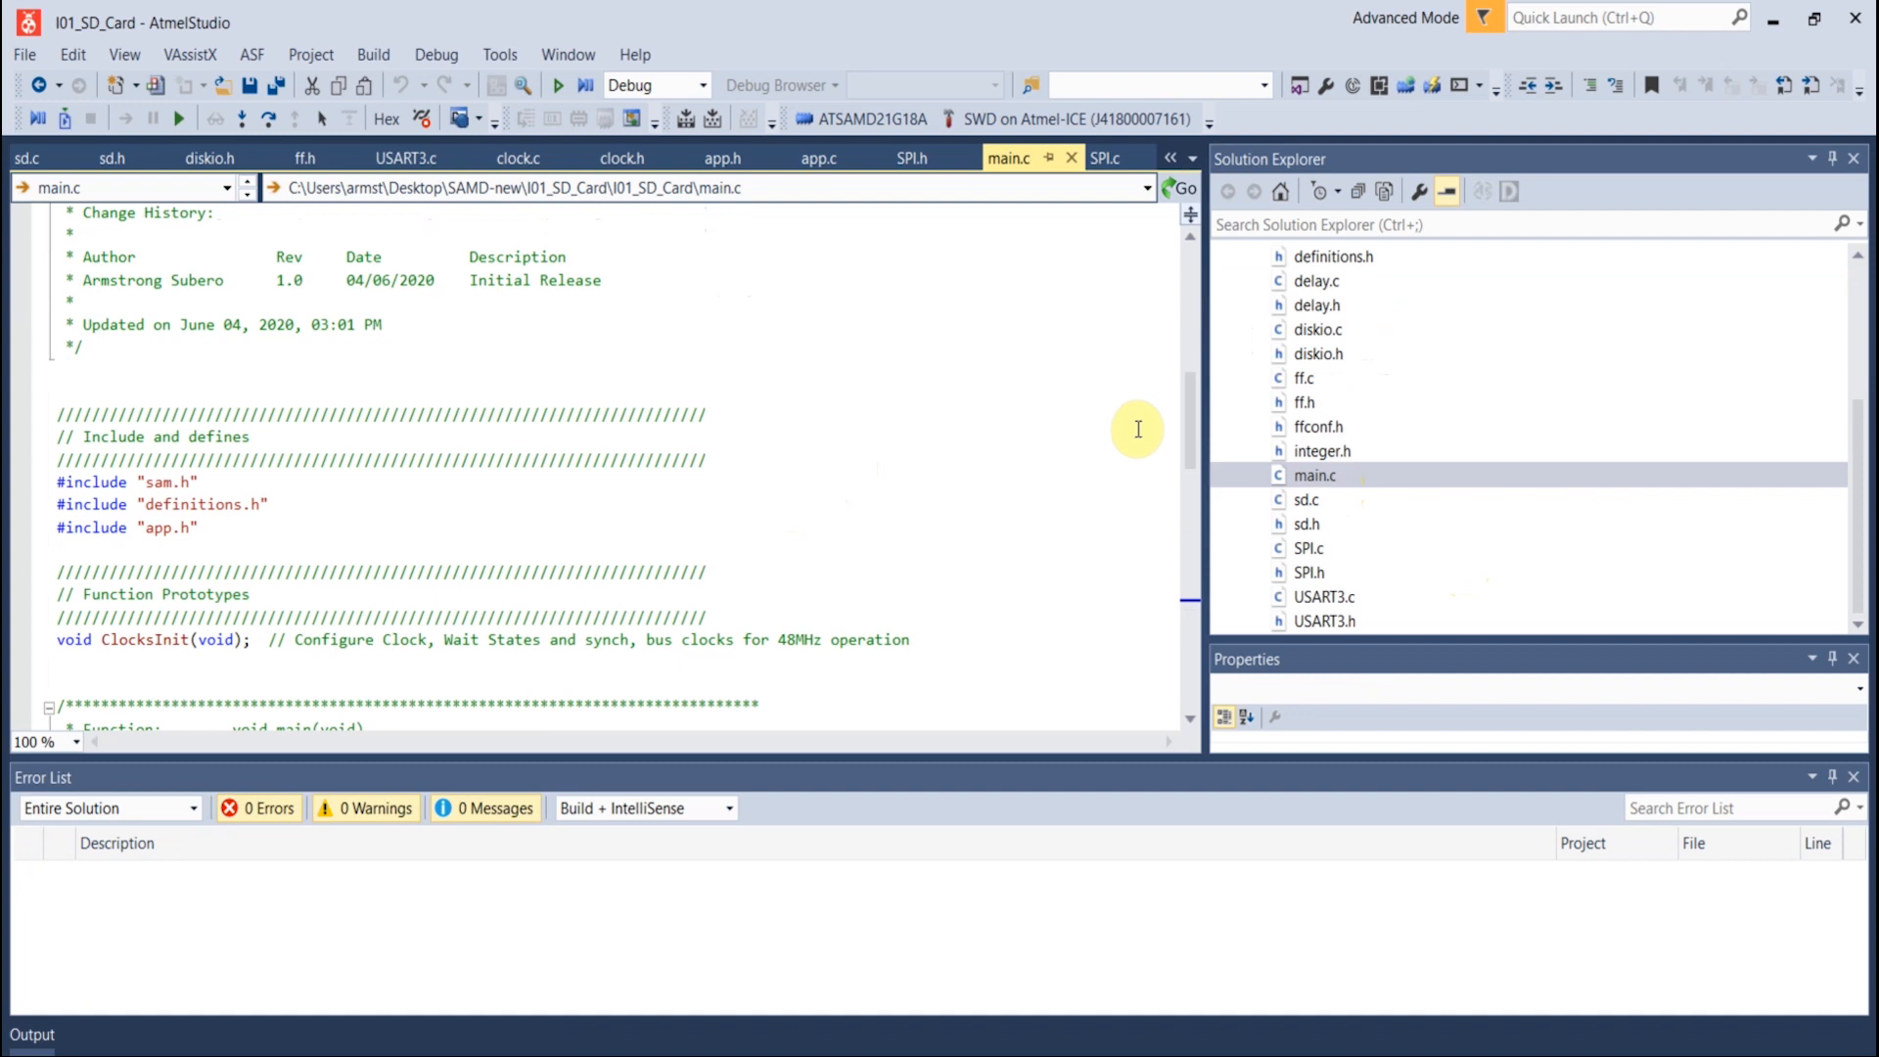
# Scroll main.c past its header to the includes and ClocksInit prototype
pyautogui.scroll(-3)
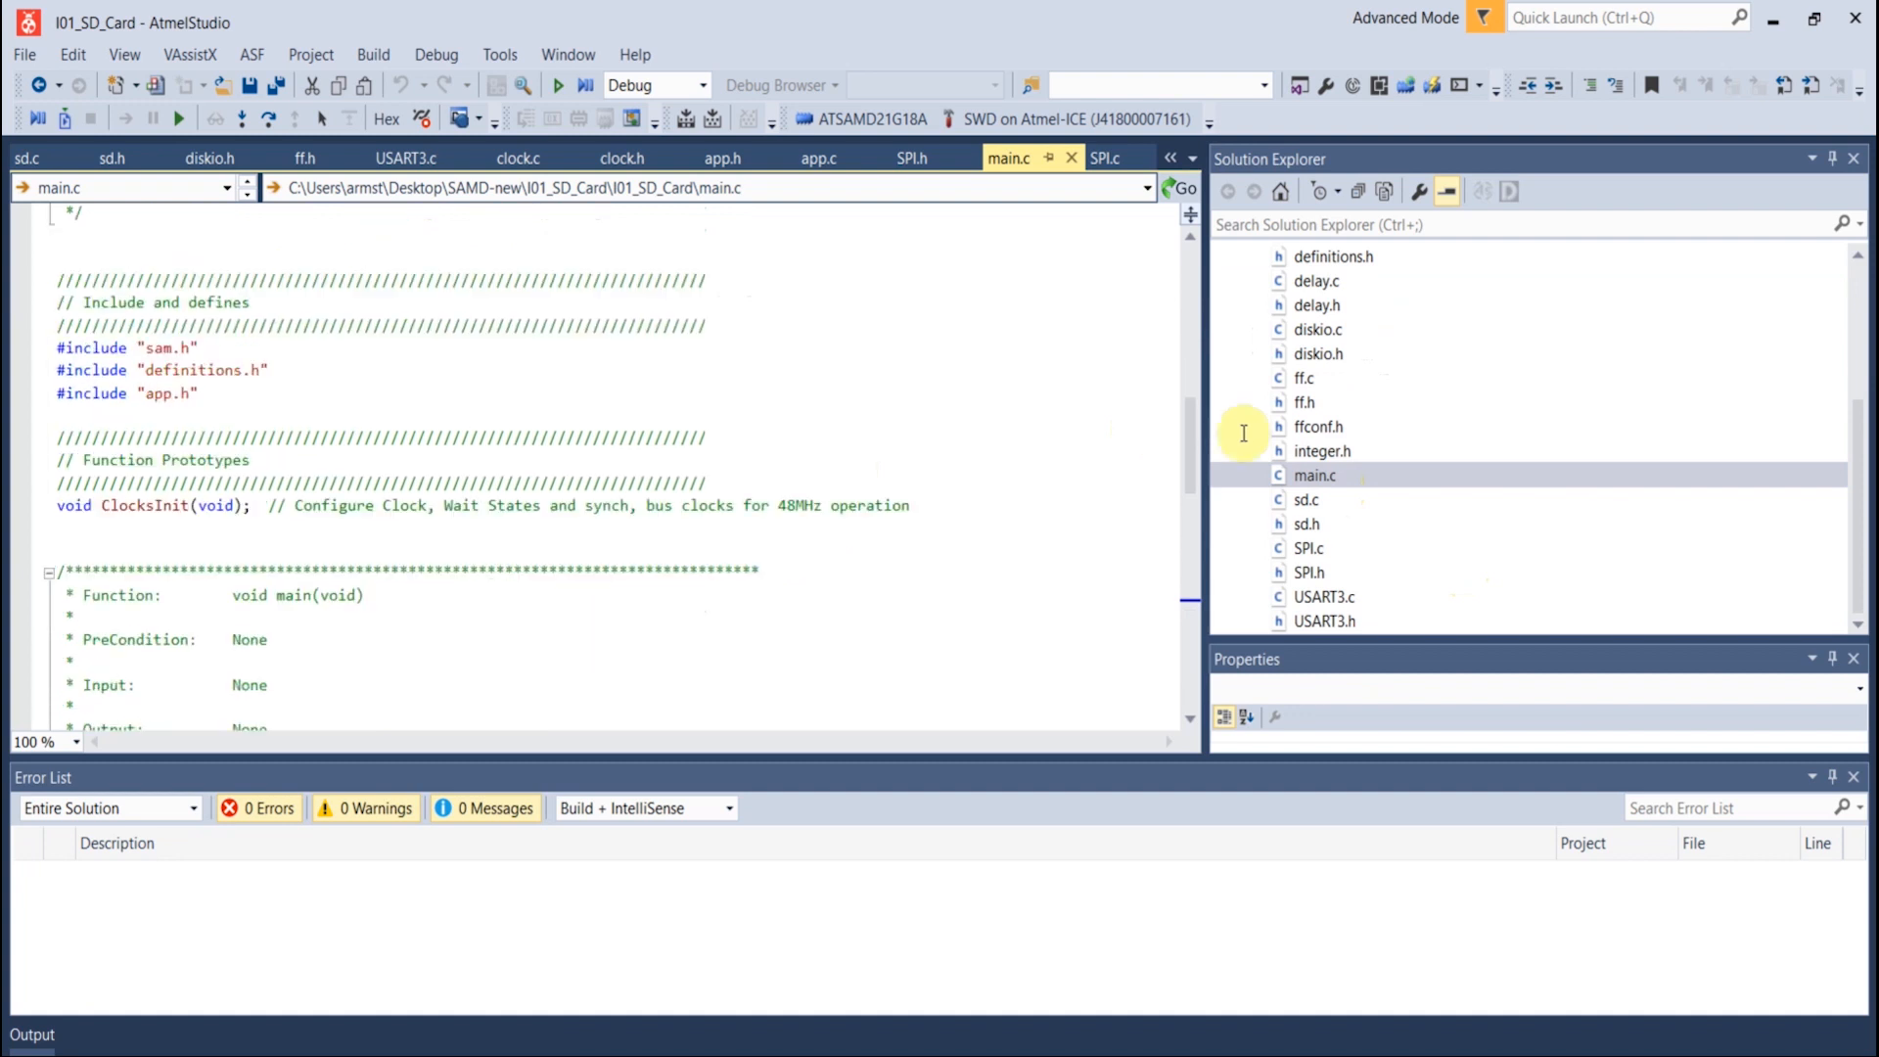